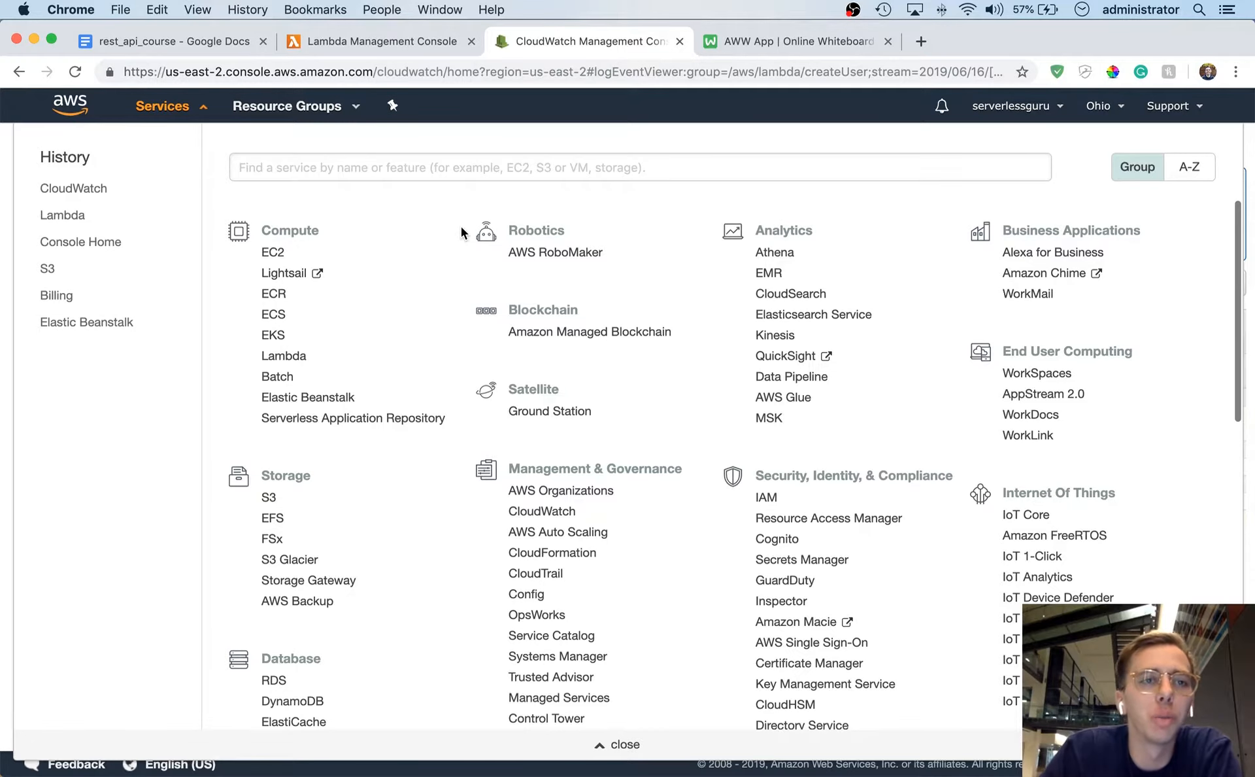
mouse_move(354, 205)
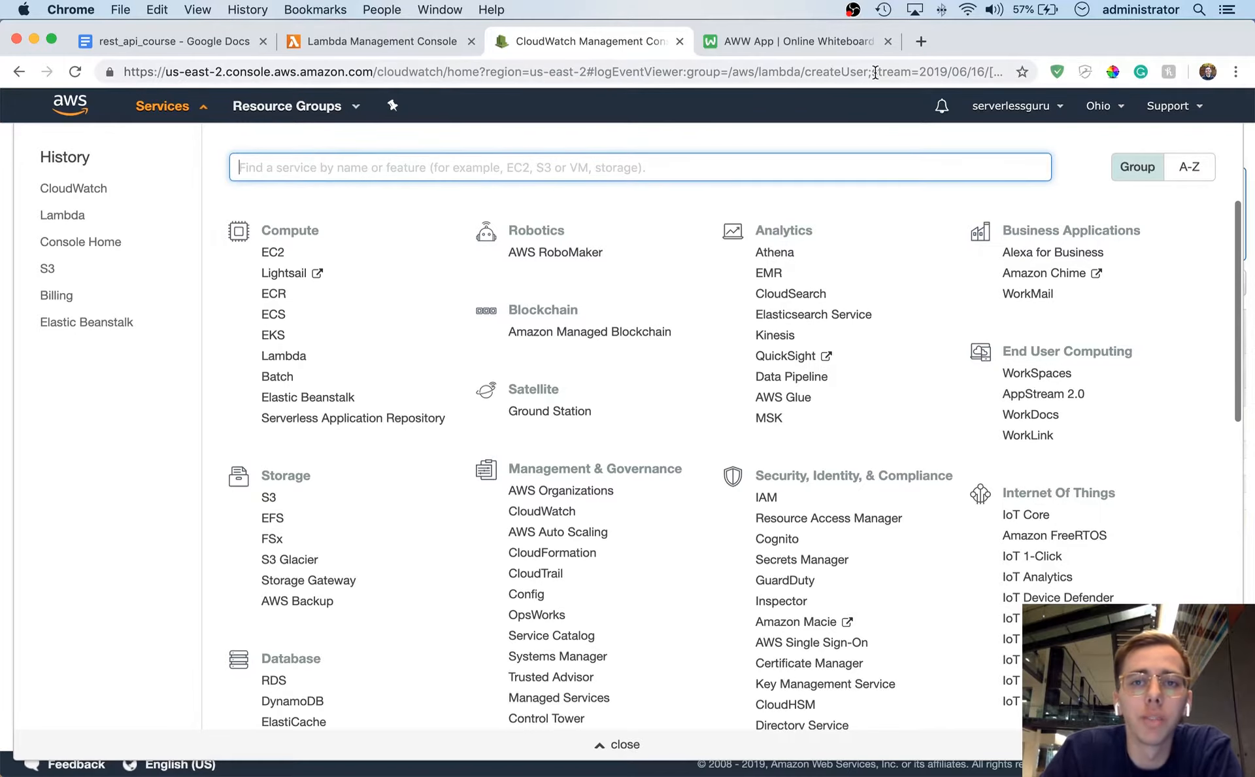
Step: Search the AWS services for 'api gateway' and go to the API Gateway service
left_click(793, 40)
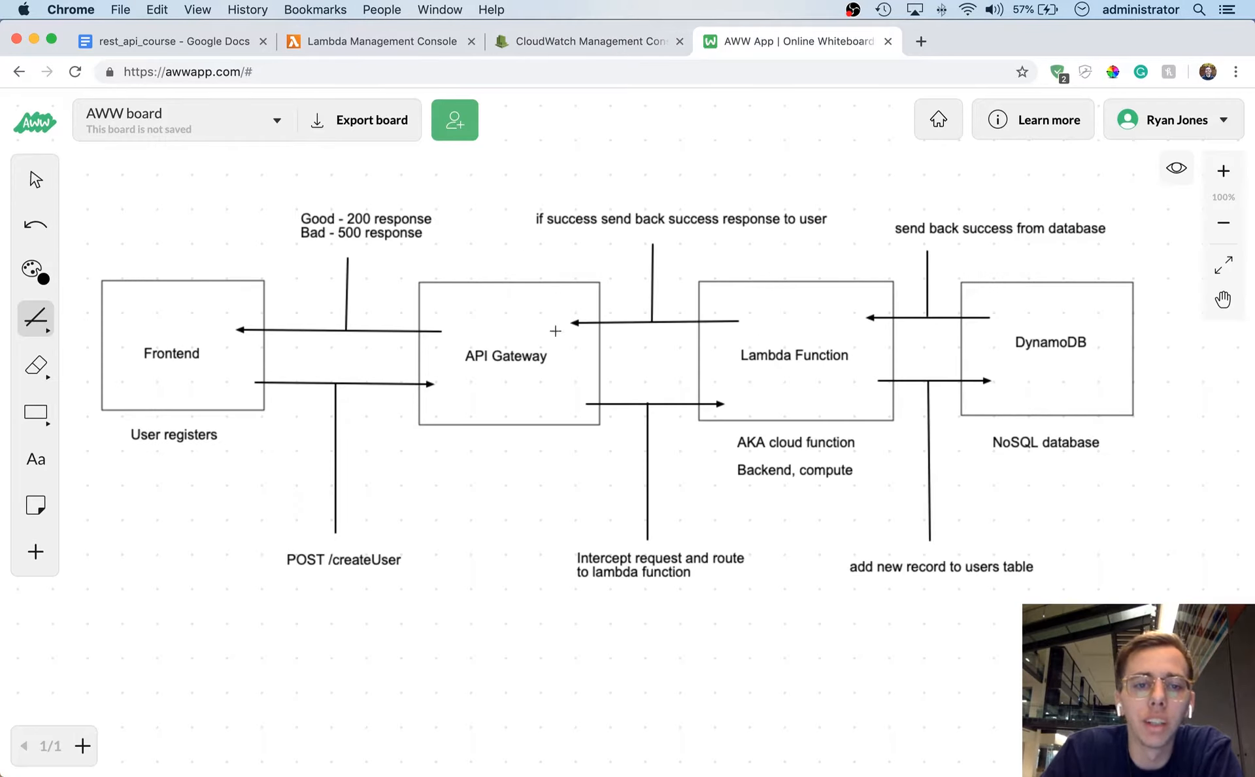
mouse_move(626, 292)
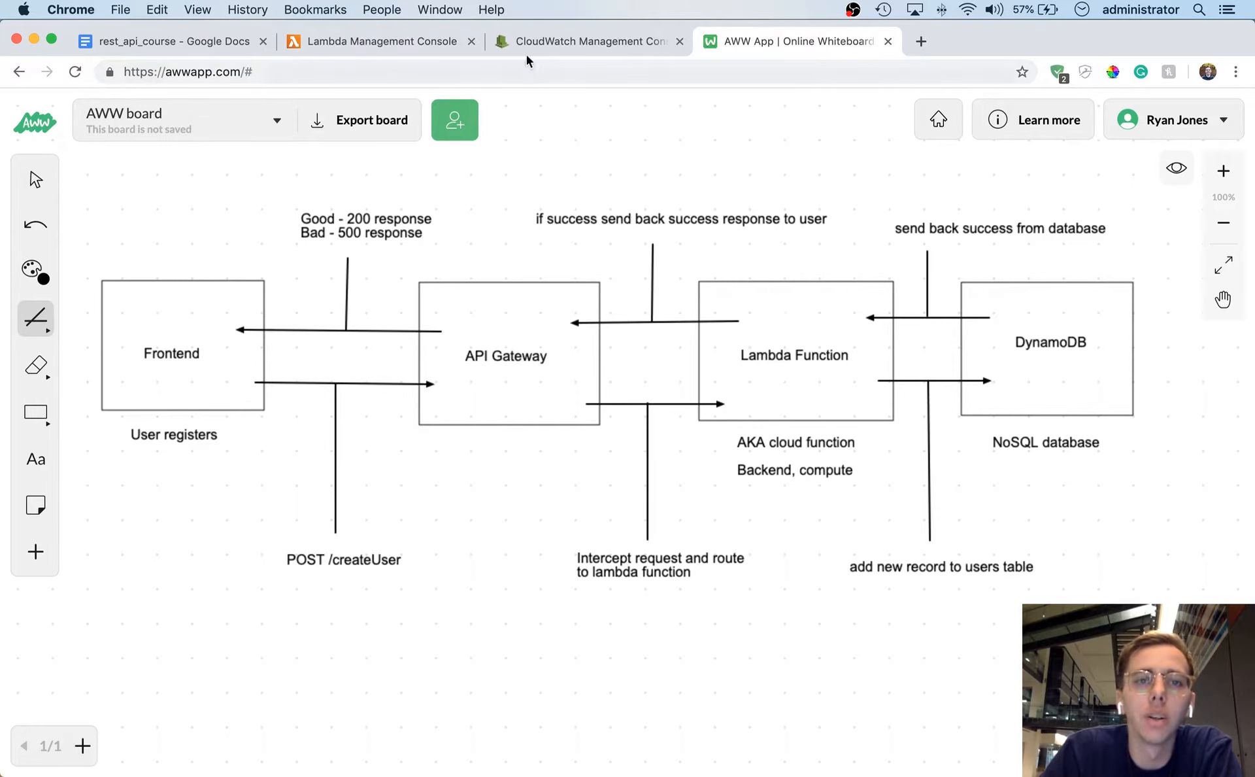
left_click(589, 41)
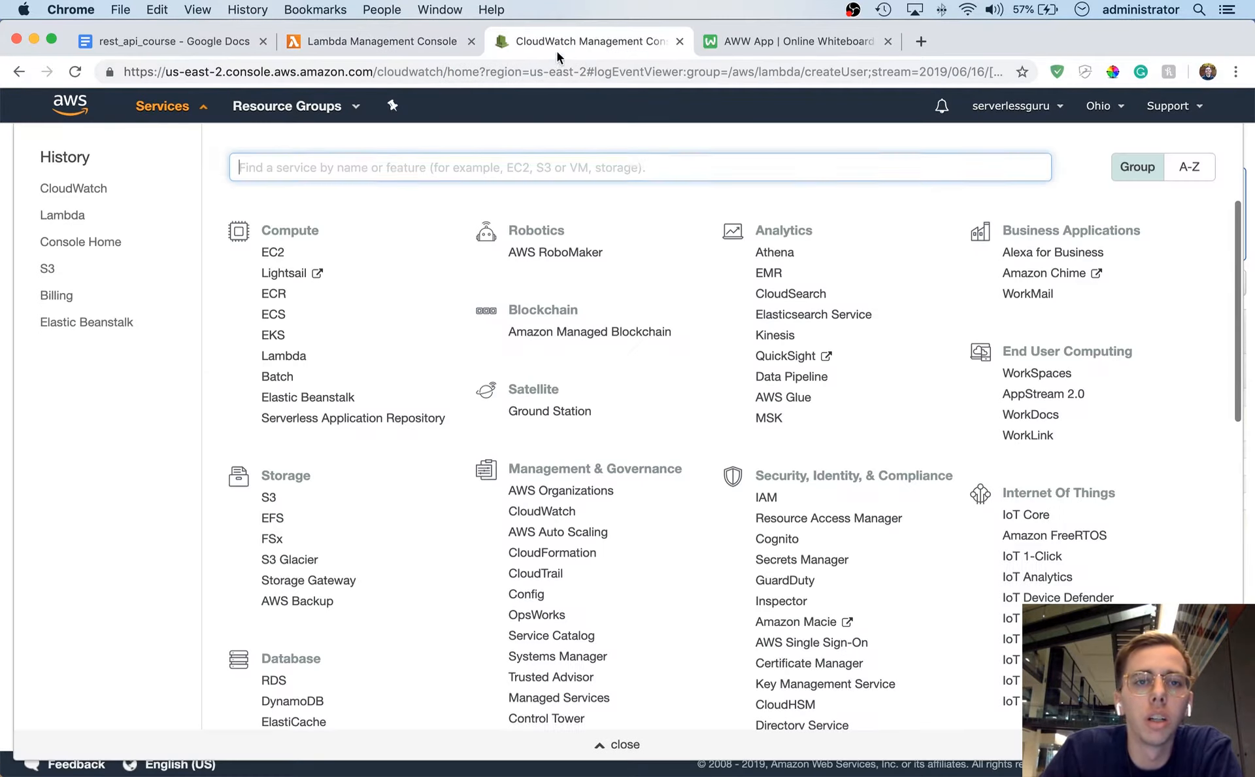
type("api g")
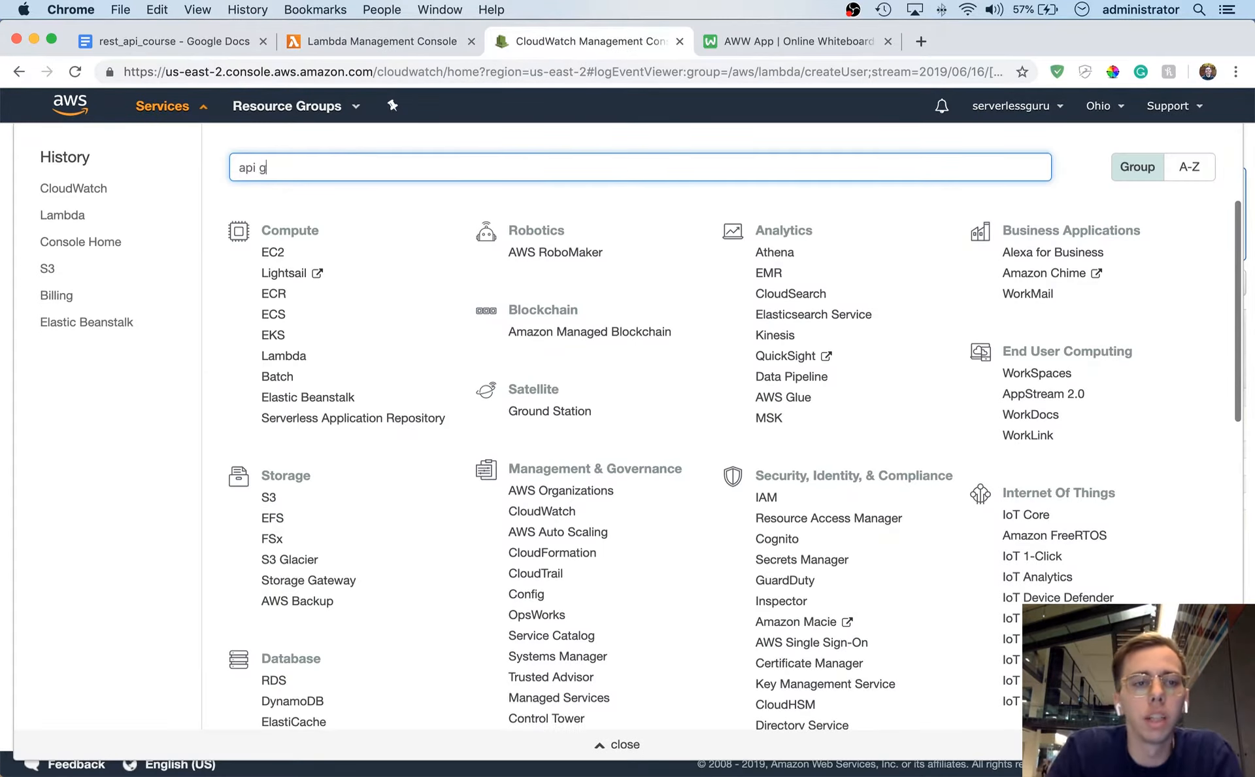
type("ateway")
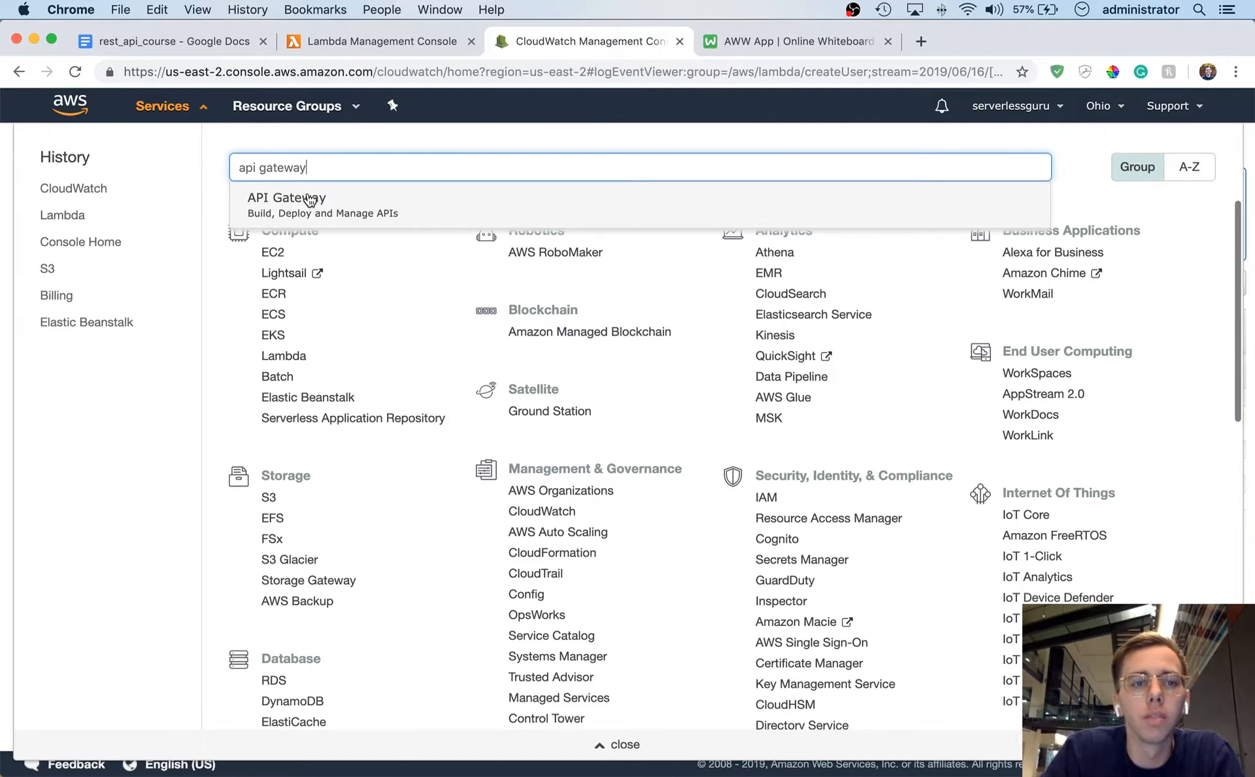
left_click(286, 197)
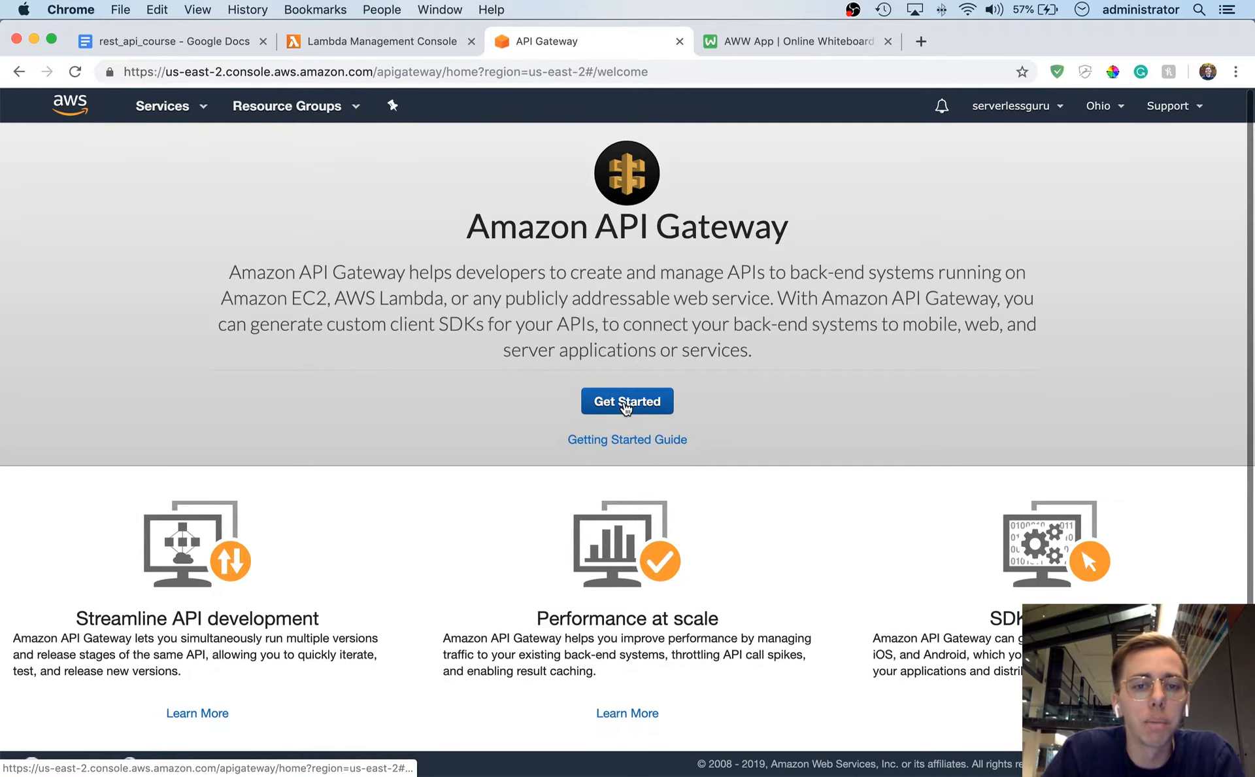
Step: Start a brand-new REST API instead of the example API
left_click(626, 400)
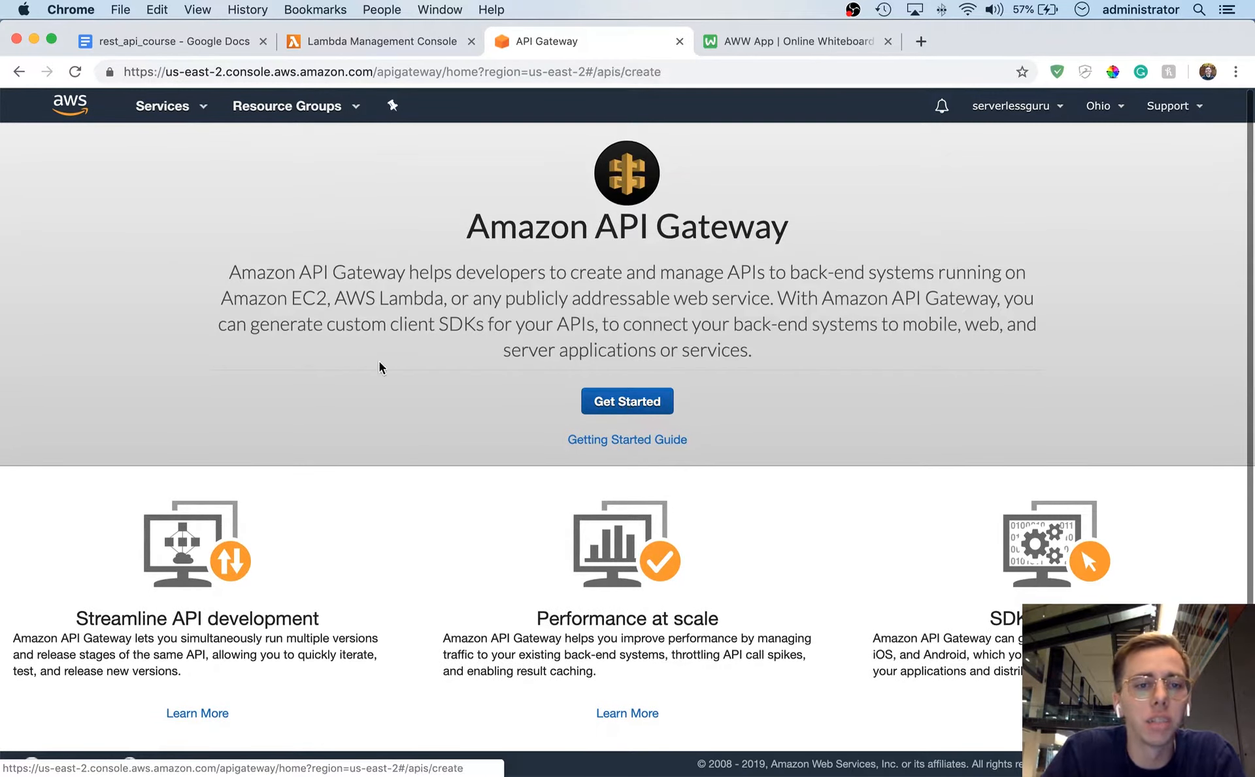
left_click(626, 400)
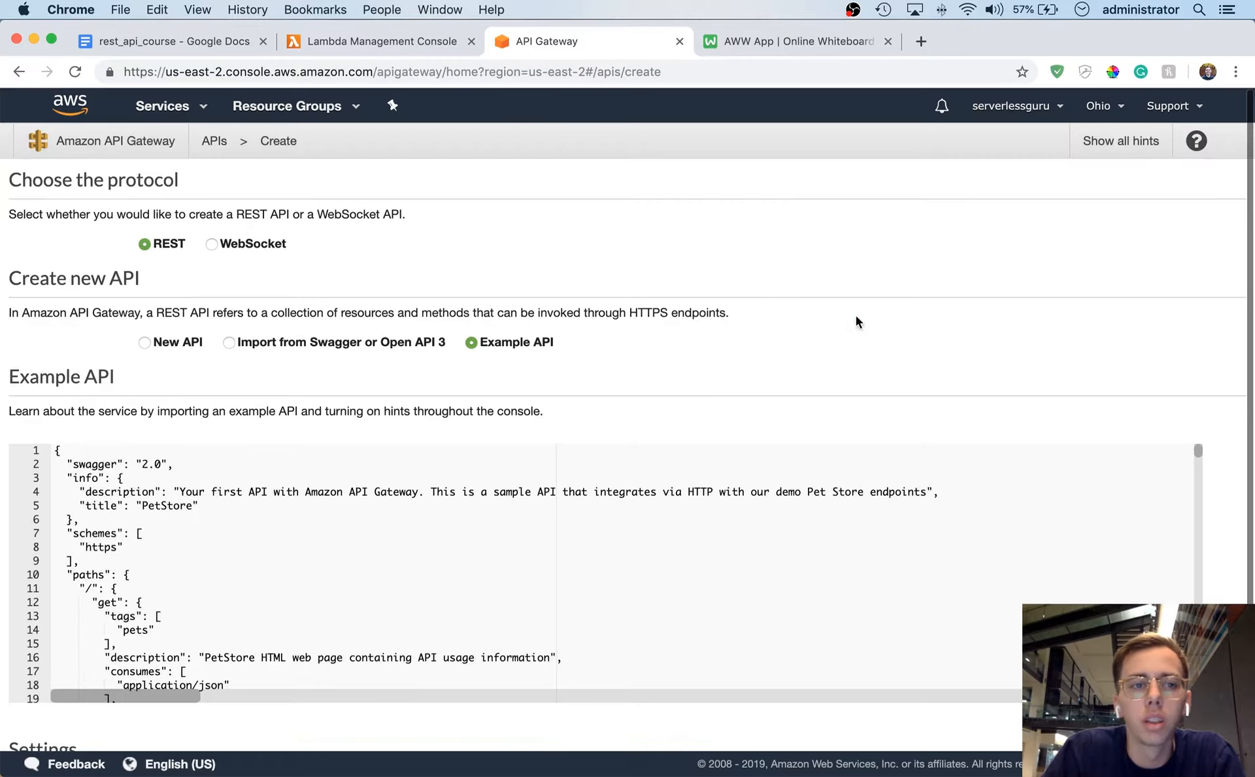
mouse_move(235, 279)
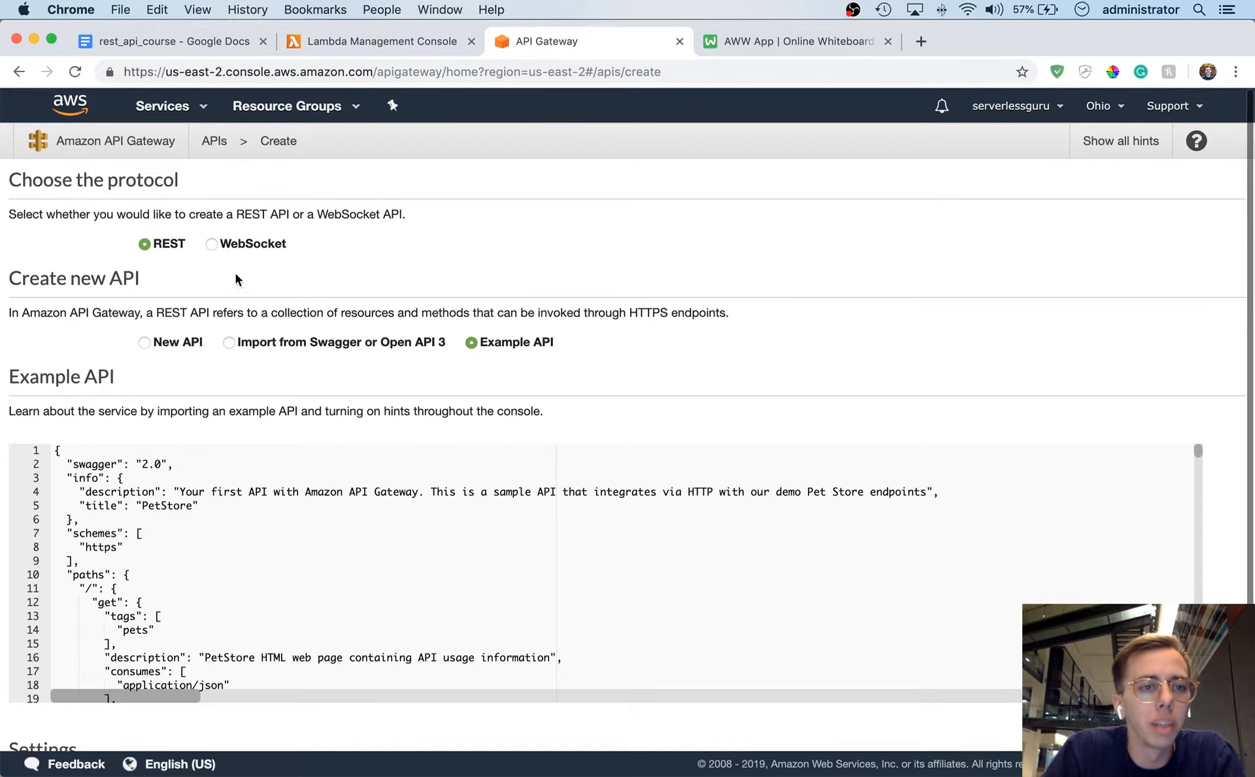
left_click(144, 341)
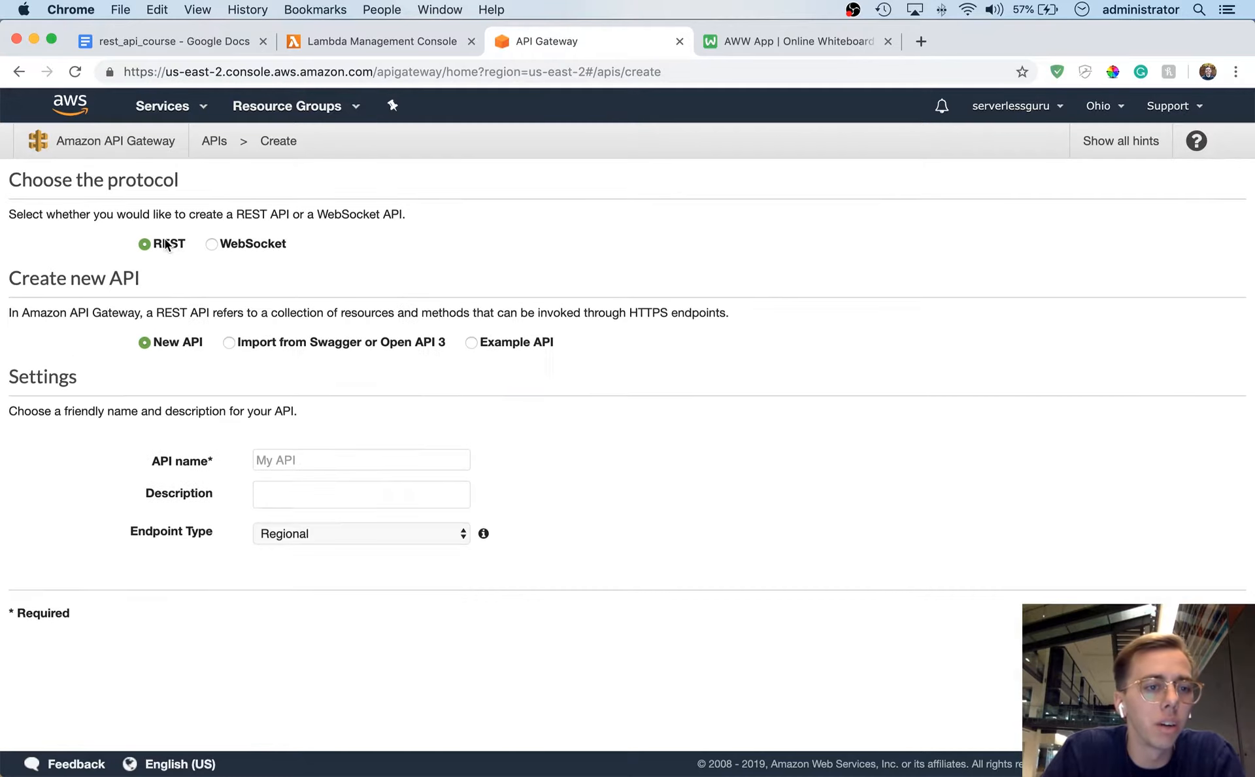
mouse_move(294, 342)
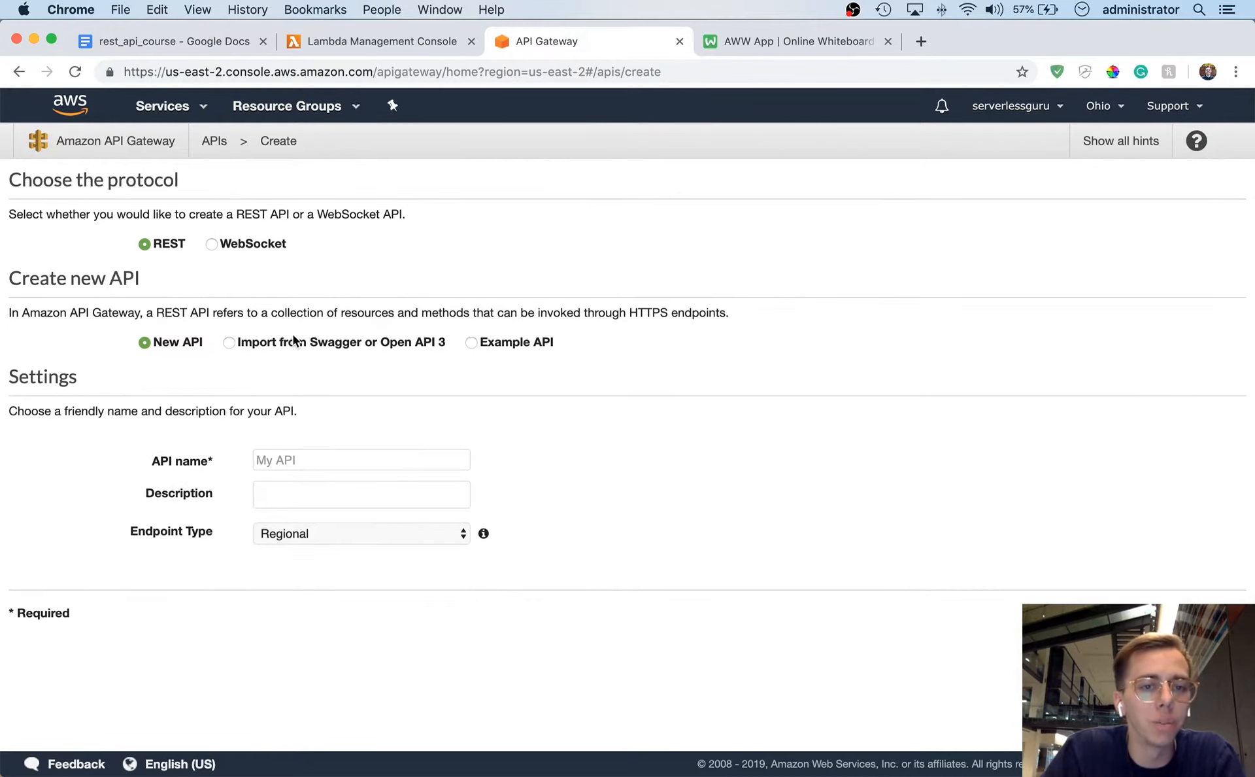
mouse_move(426, 302)
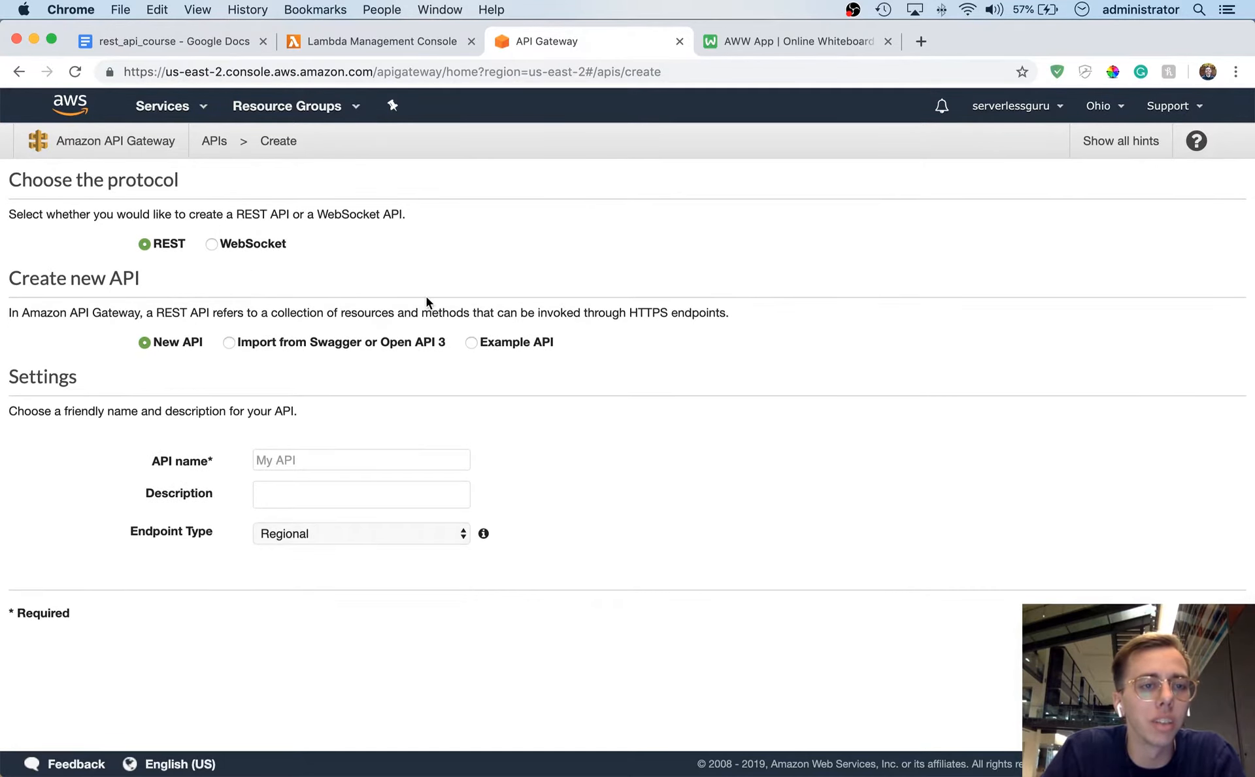
mouse_move(276, 317)
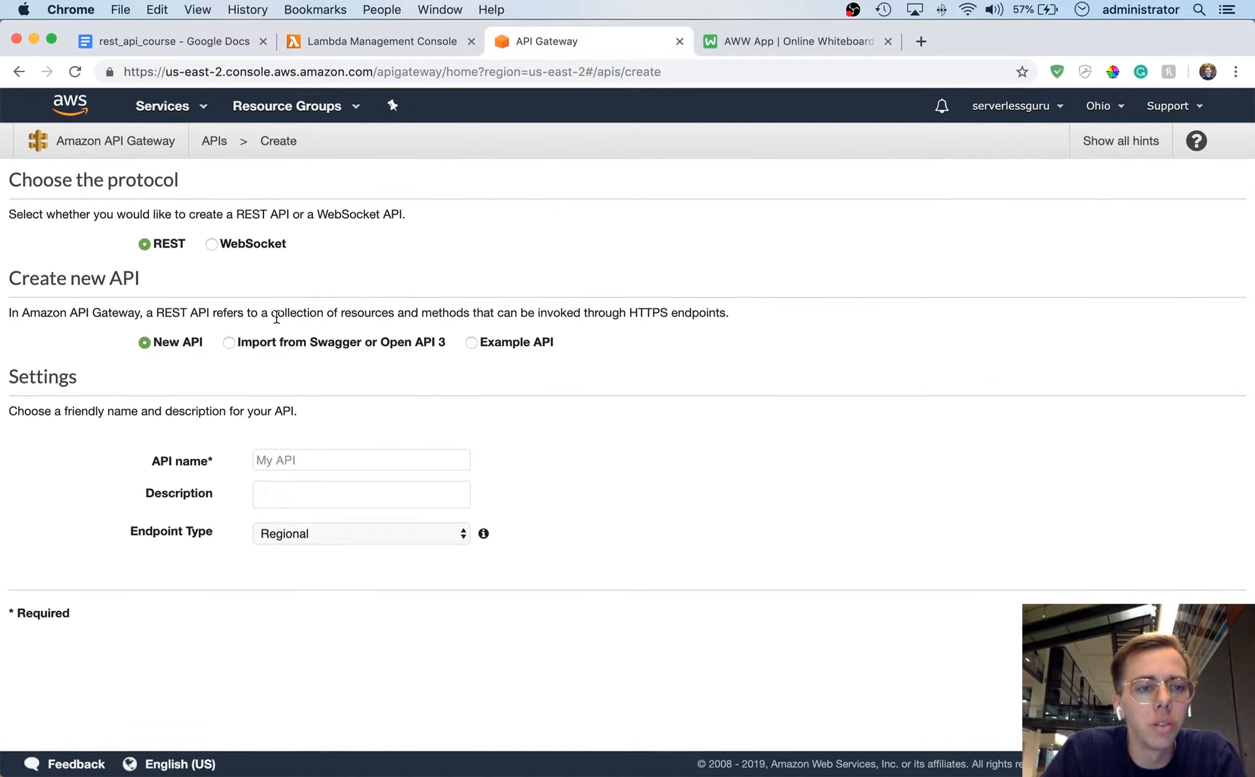
mouse_move(288, 450)
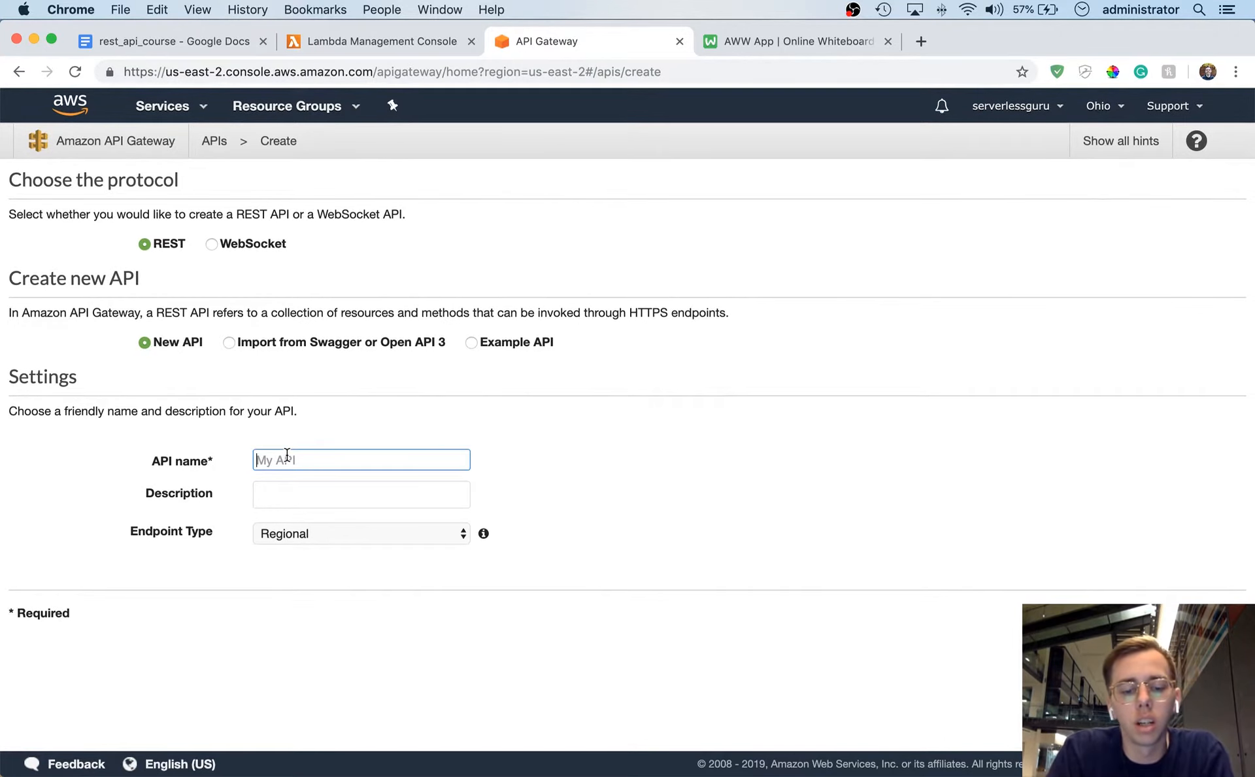
Step: Name the API 'User API' with description 'User API'
type("users")
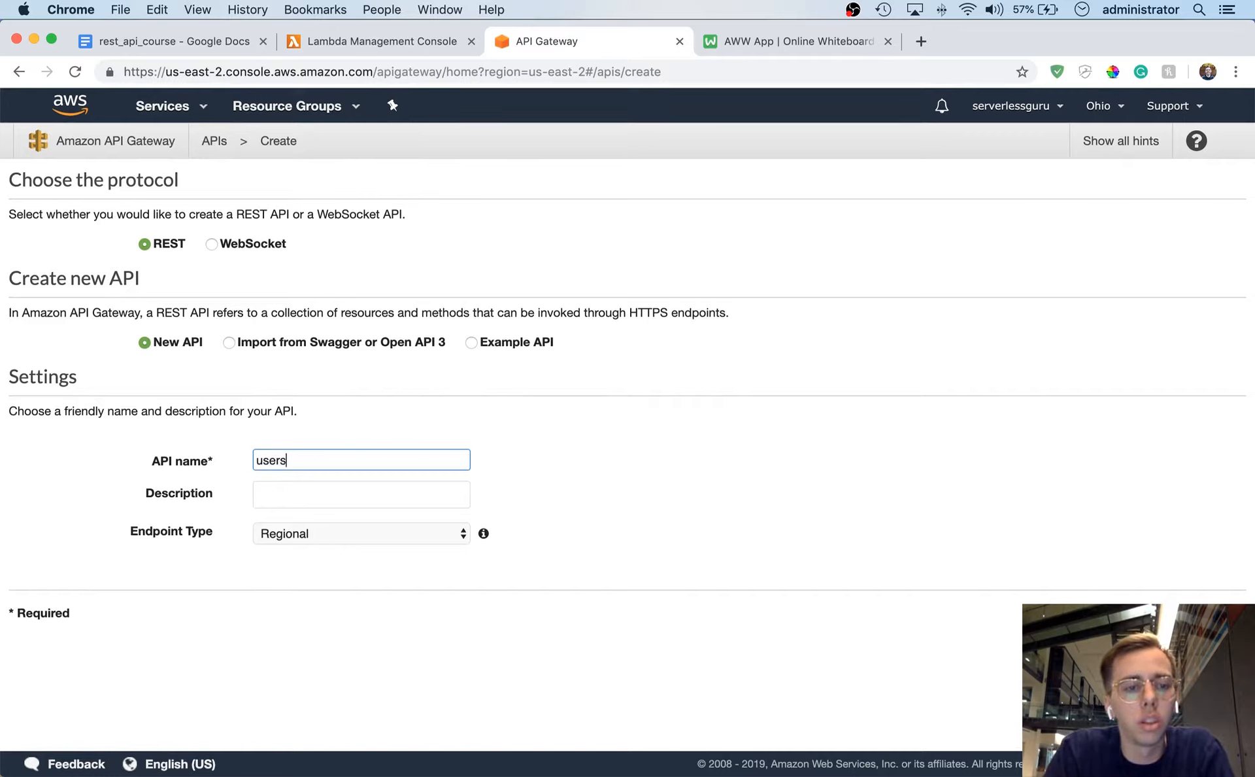
type("USER P")
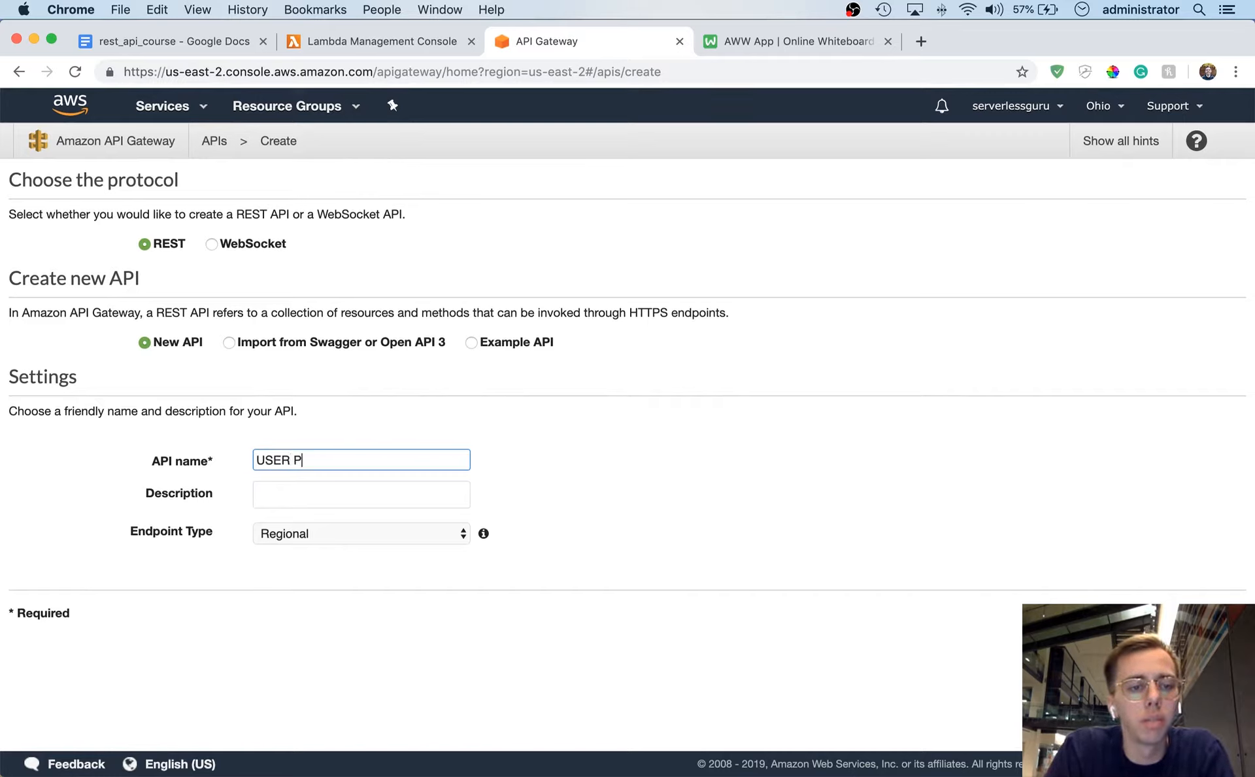
type("User API")
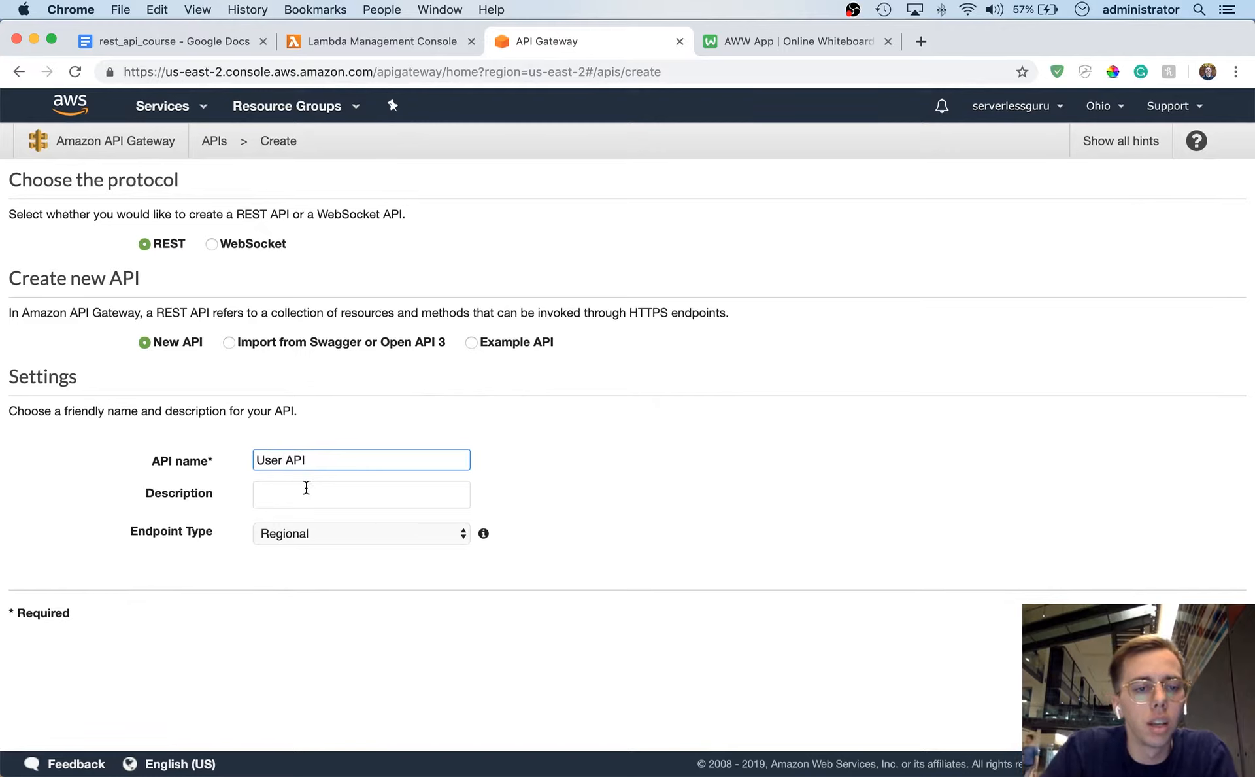
type("User")
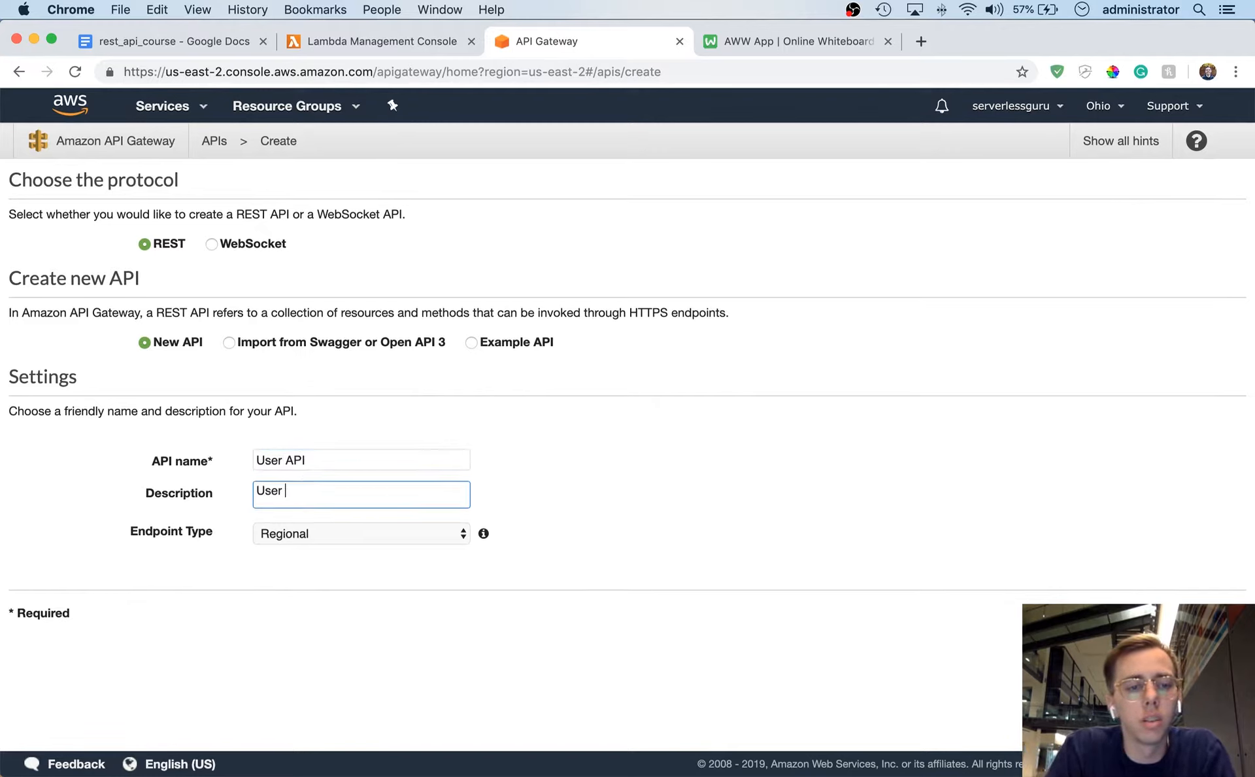
type("API")
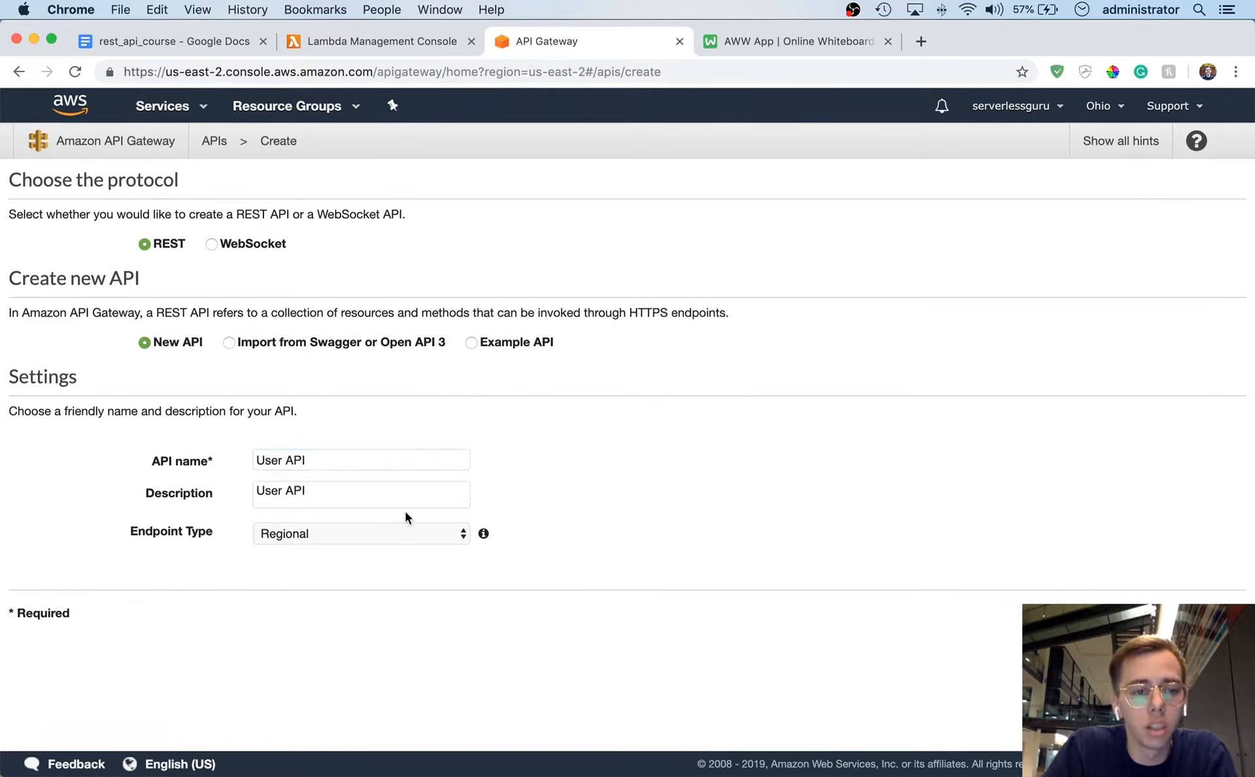
mouse_move(1088, 575)
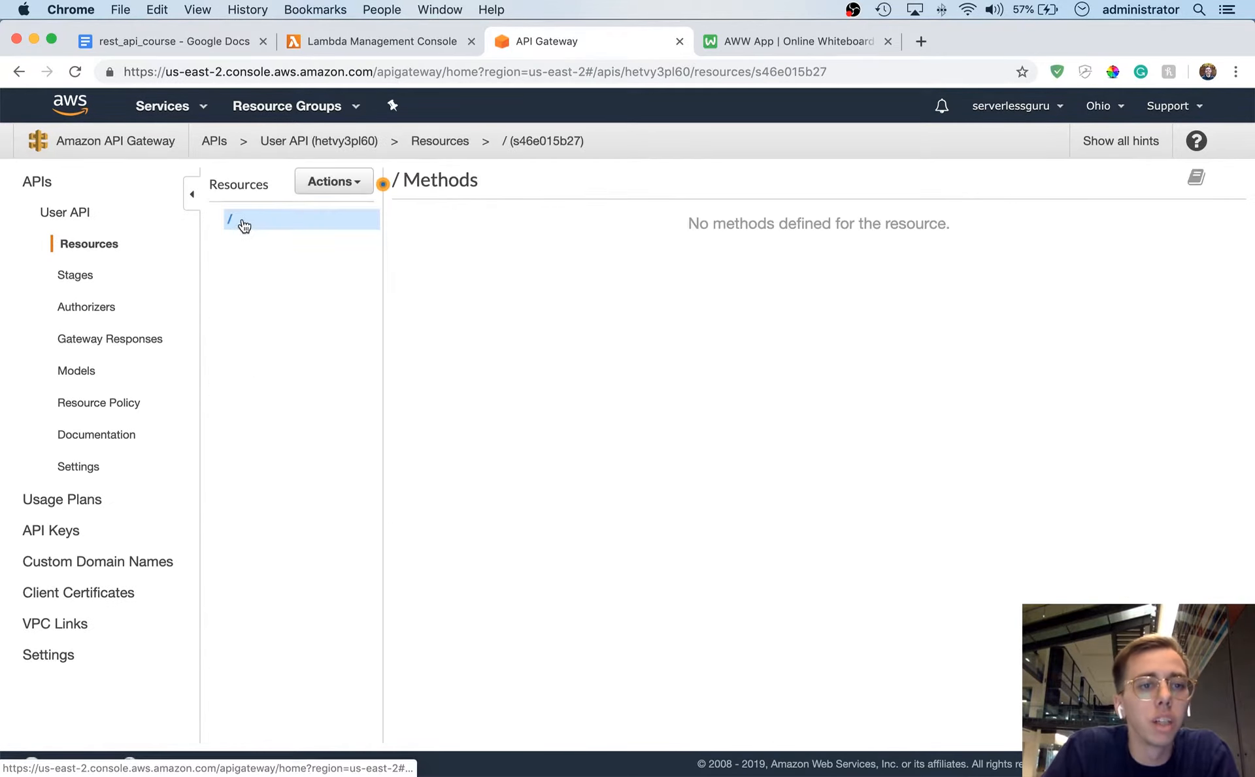
mouse_move(66, 212)
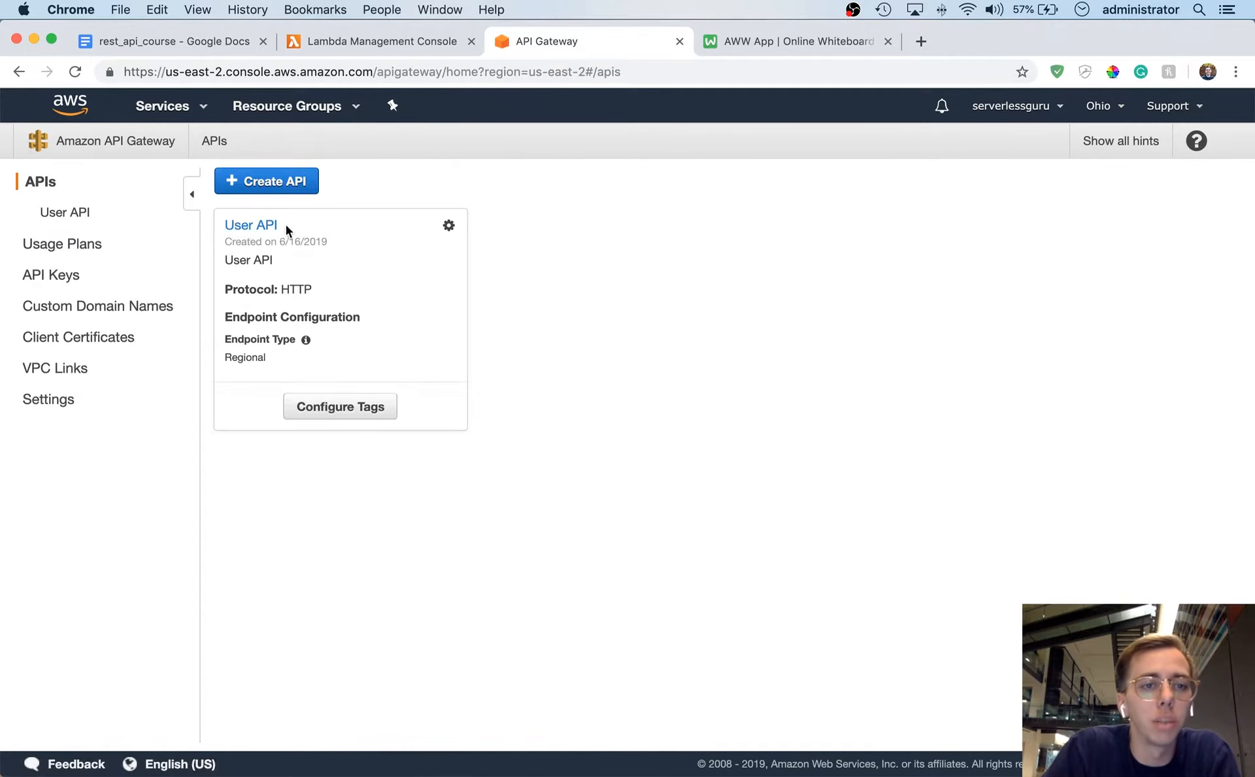
Step: Select the User API's root resource and show its available Actions
left_click(250, 225)
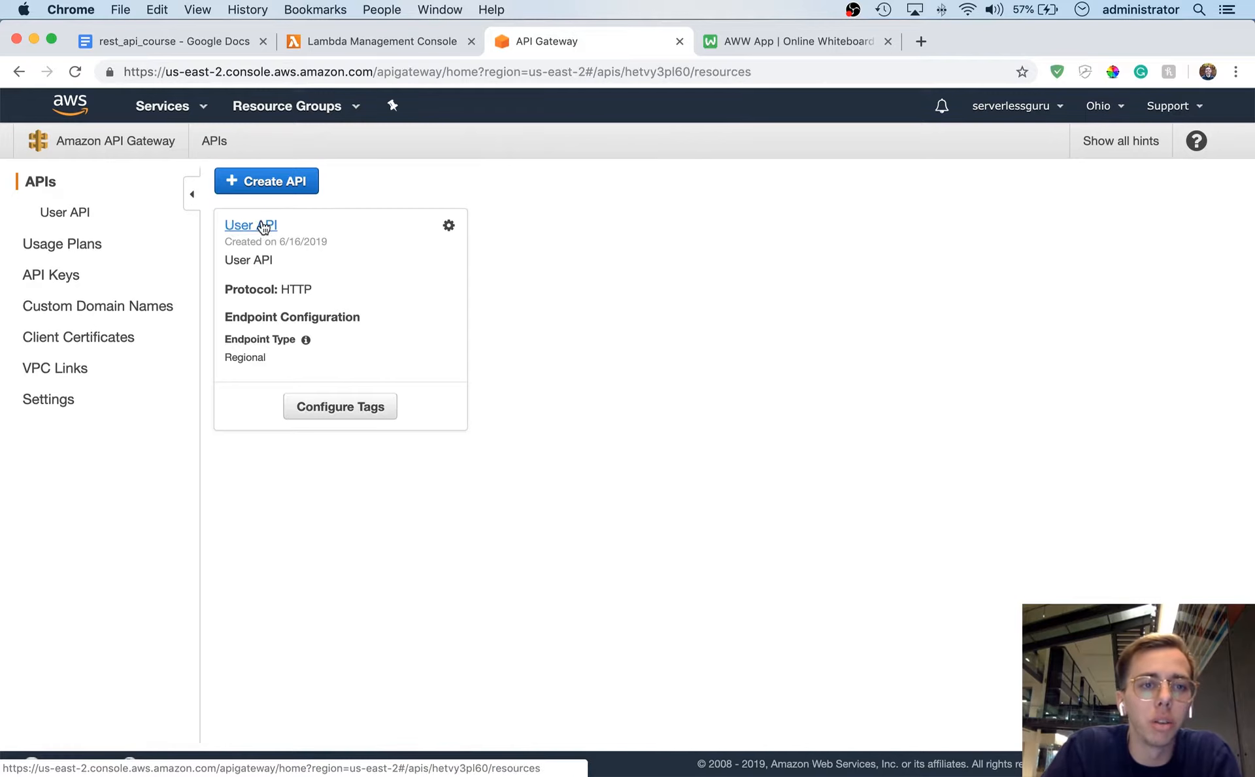
left_click(250, 225)
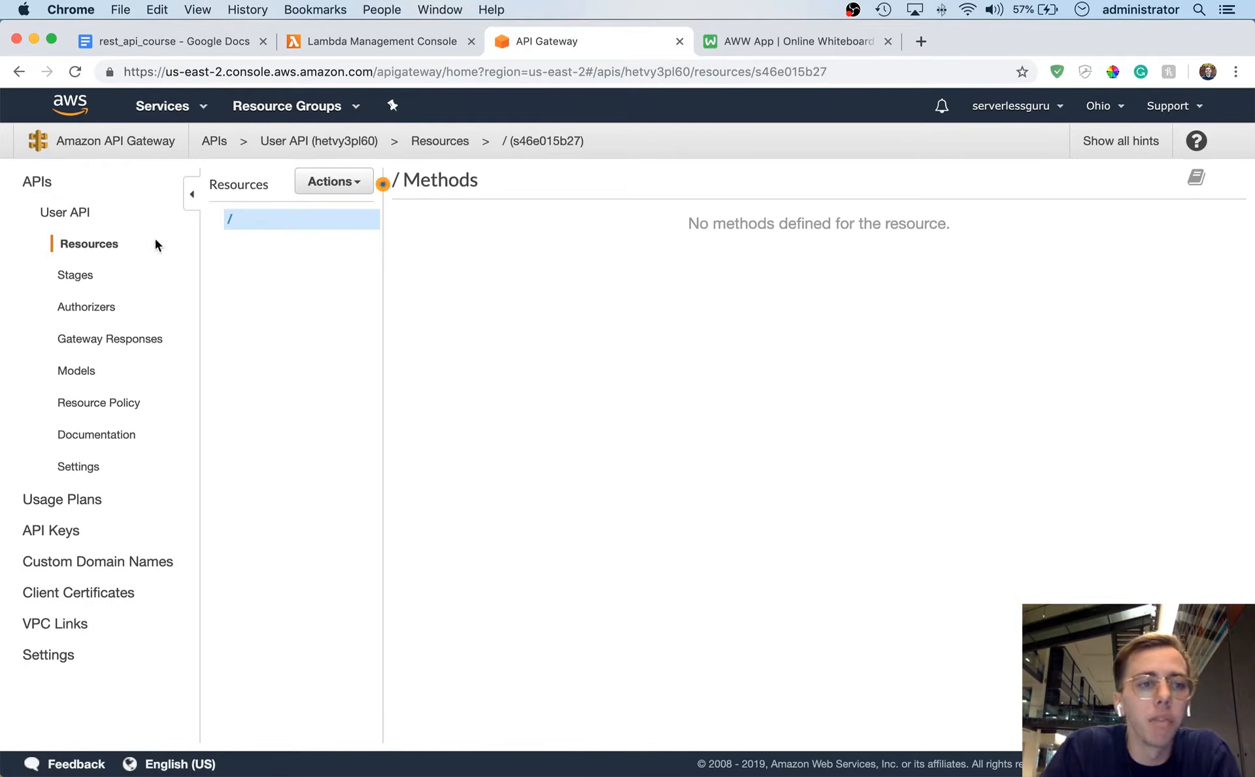
left_click(332, 181)
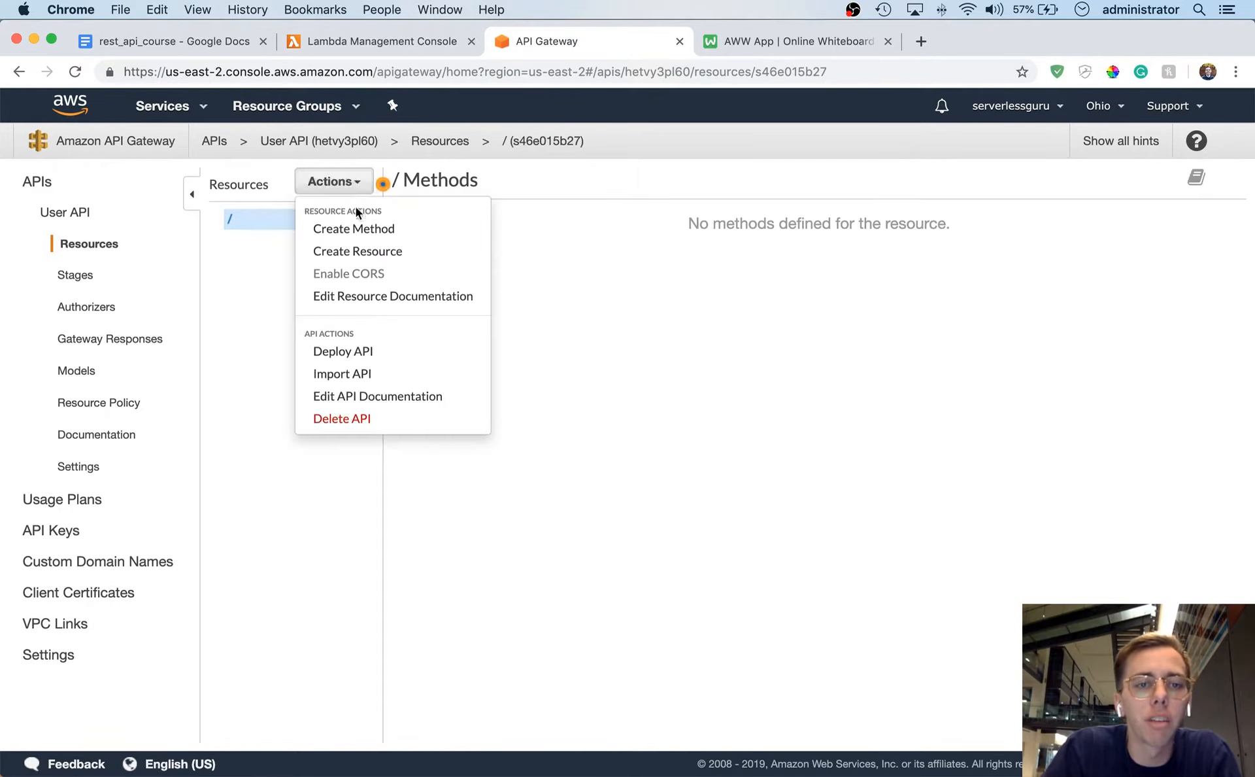
Step: Add a child resource 'Create User' with path createUser and CORS enabled
left_click(357, 251)
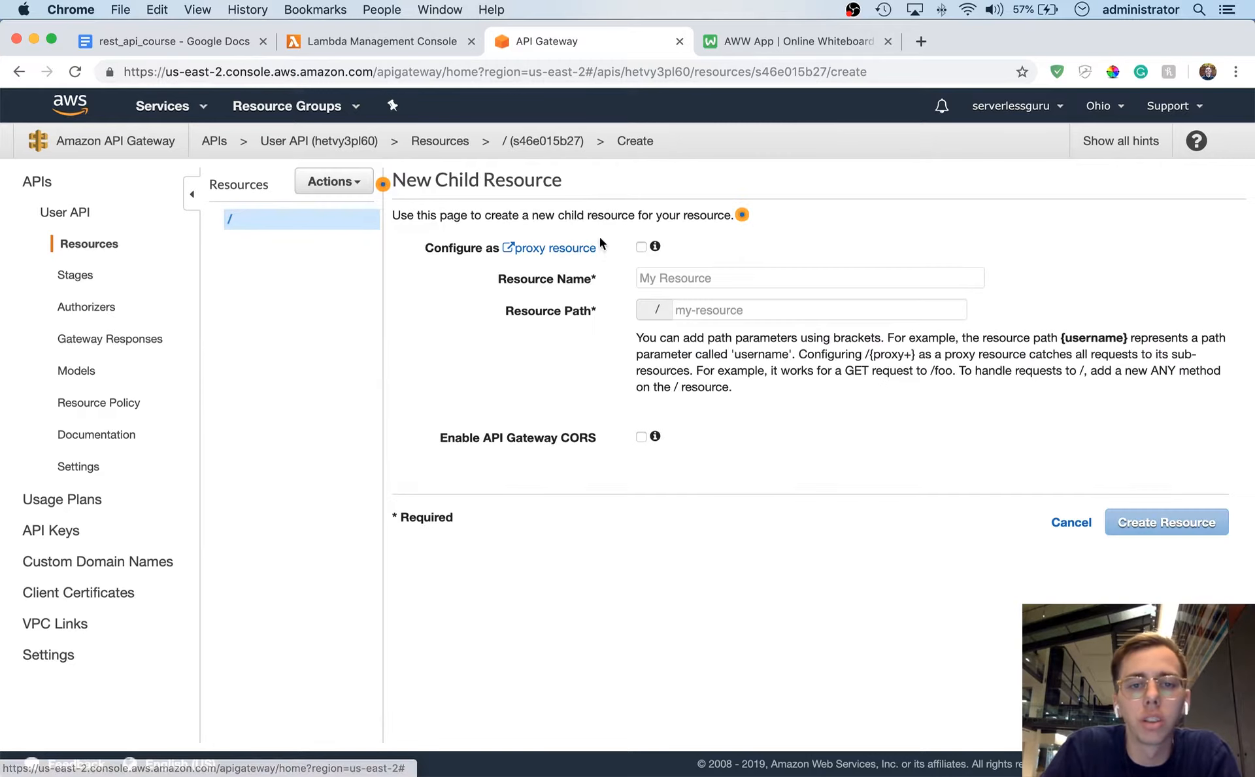
left_click(808, 278)
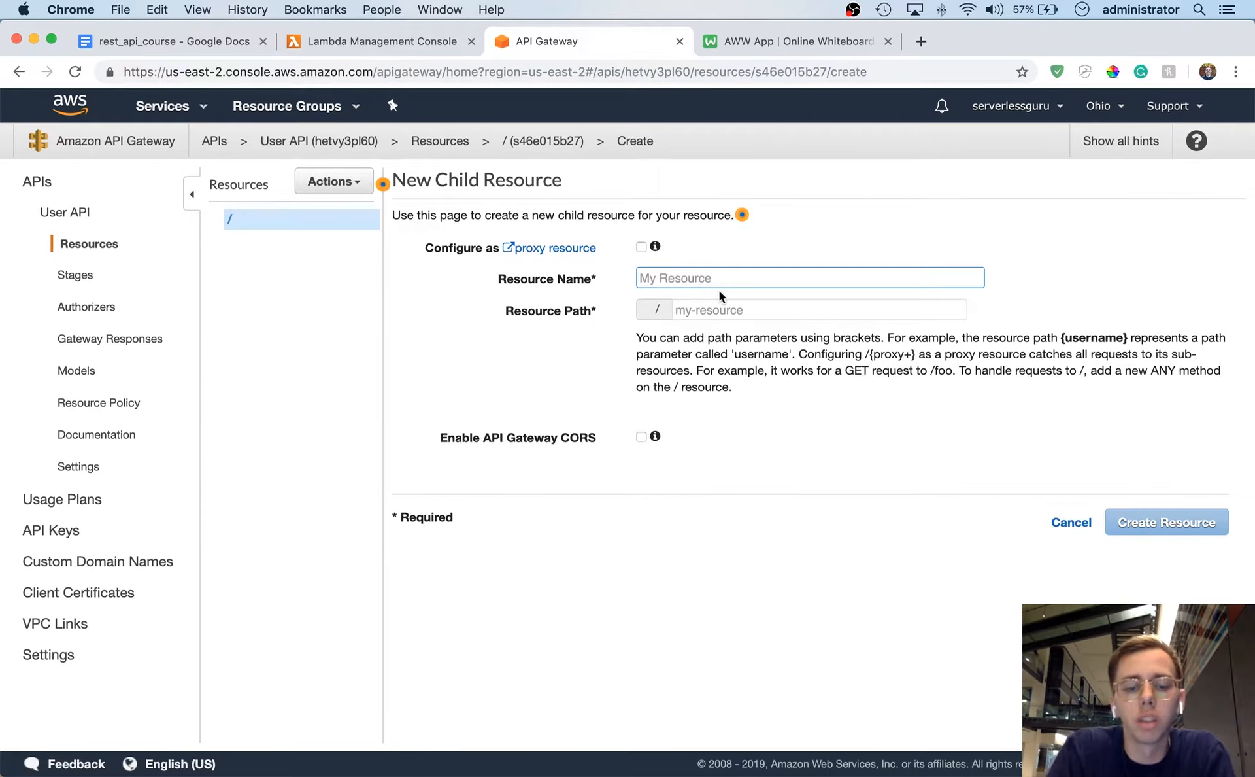
type("Create")
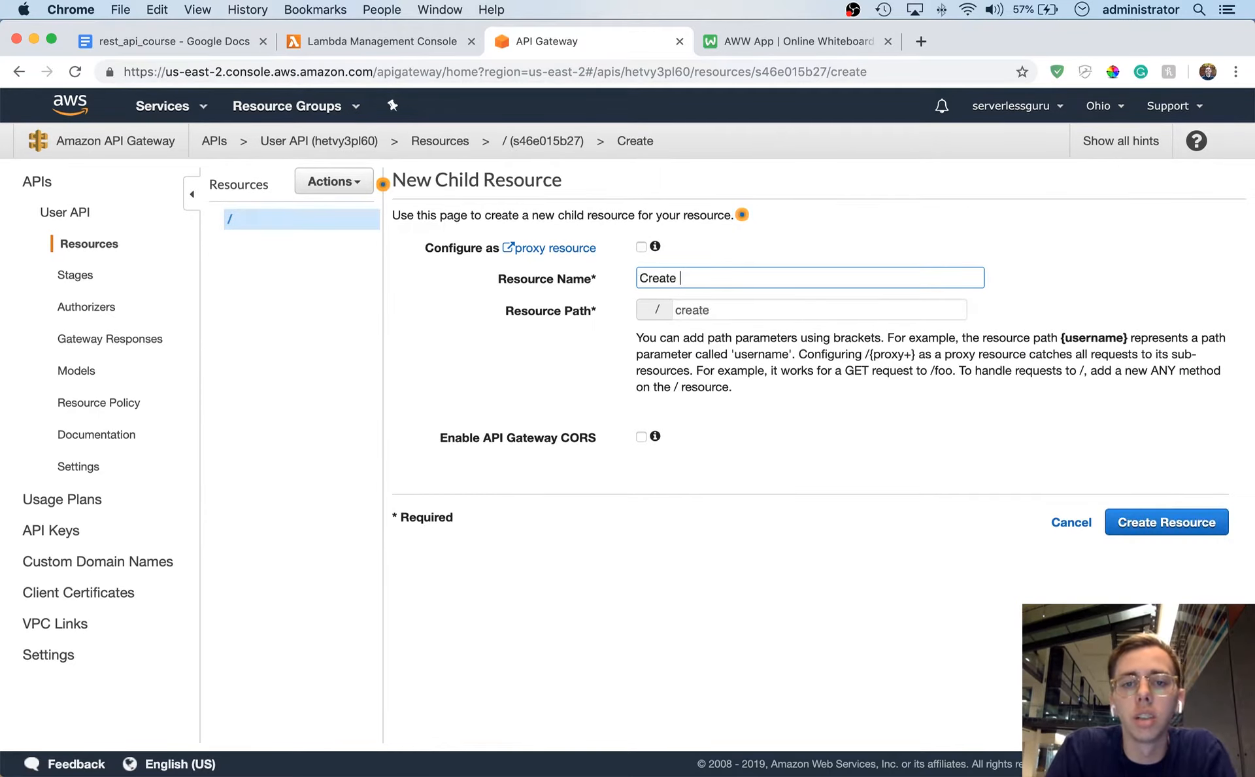
type("User")
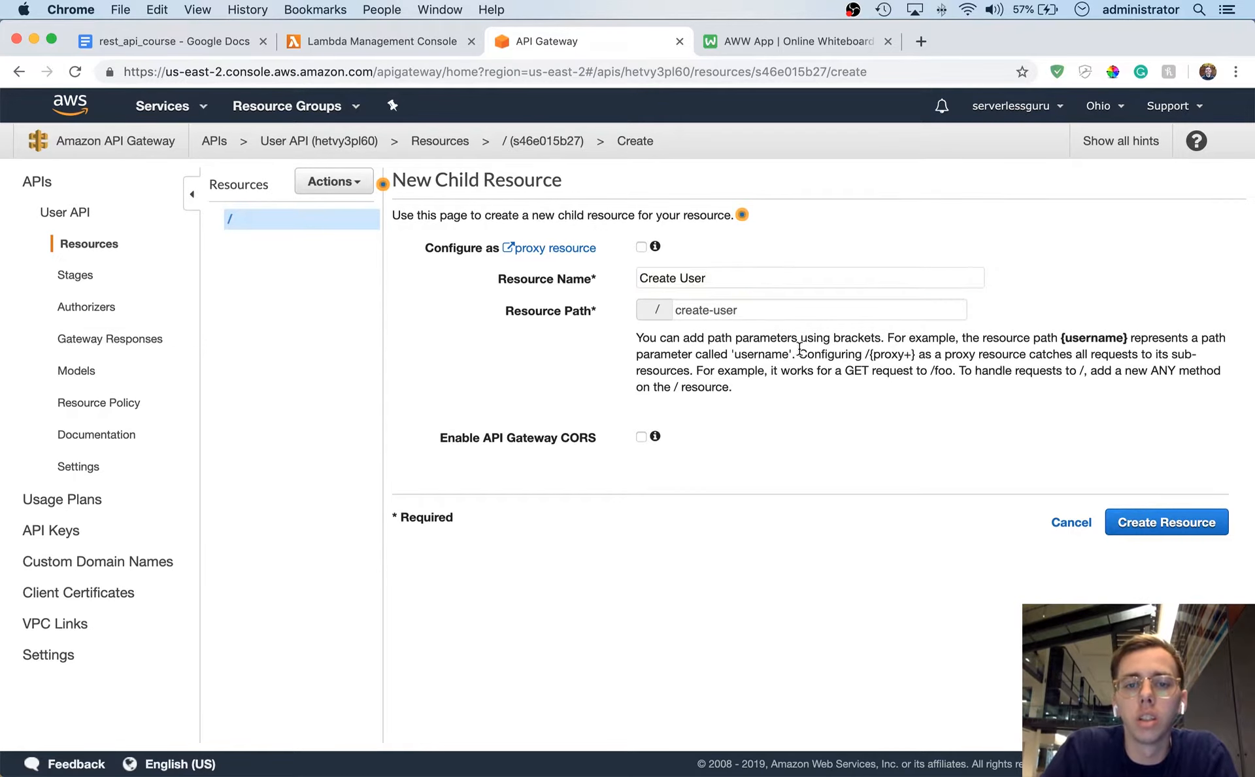
left_click(800, 310)
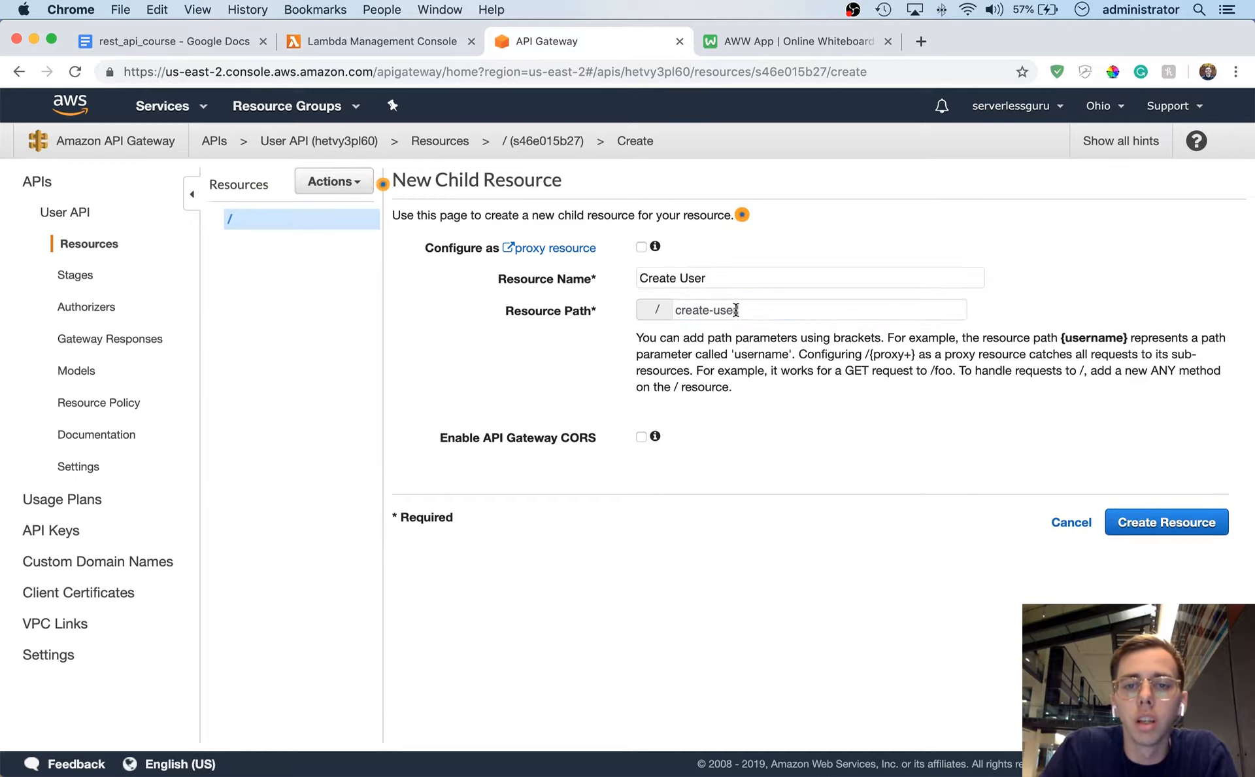
type("createYs")
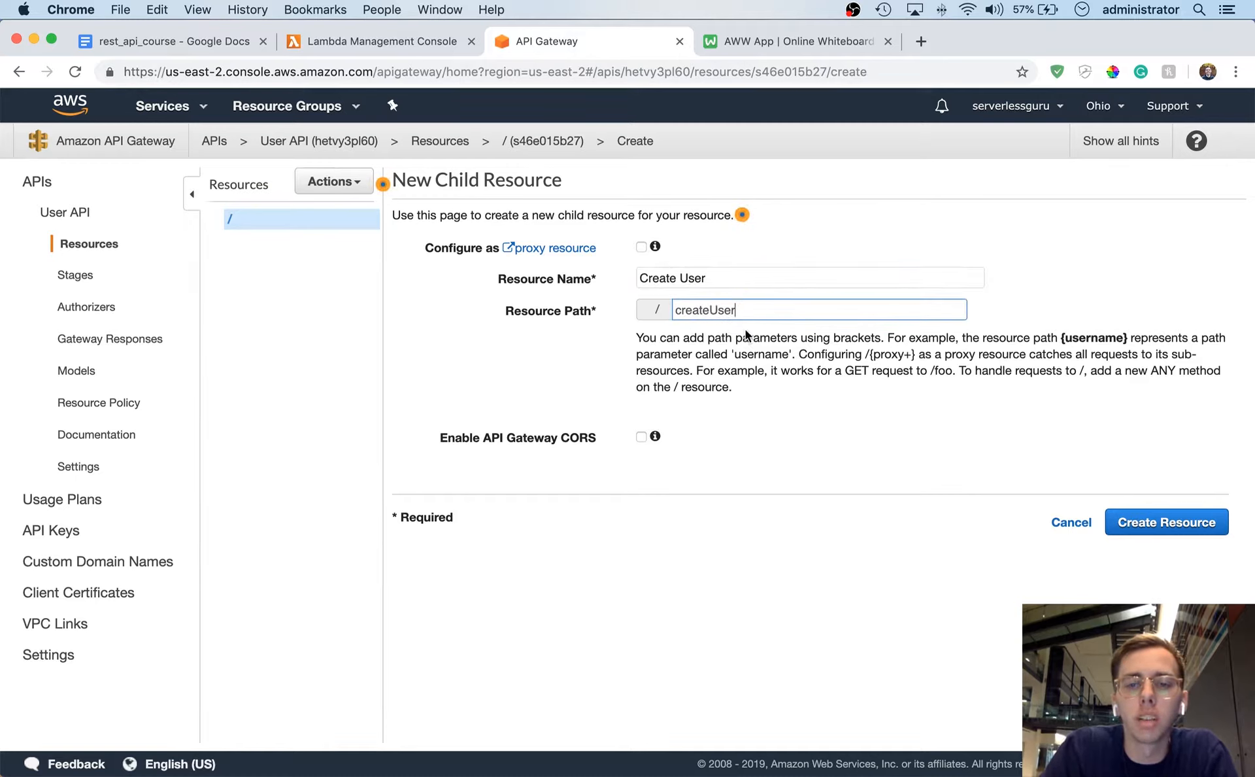
mouse_move(626, 440)
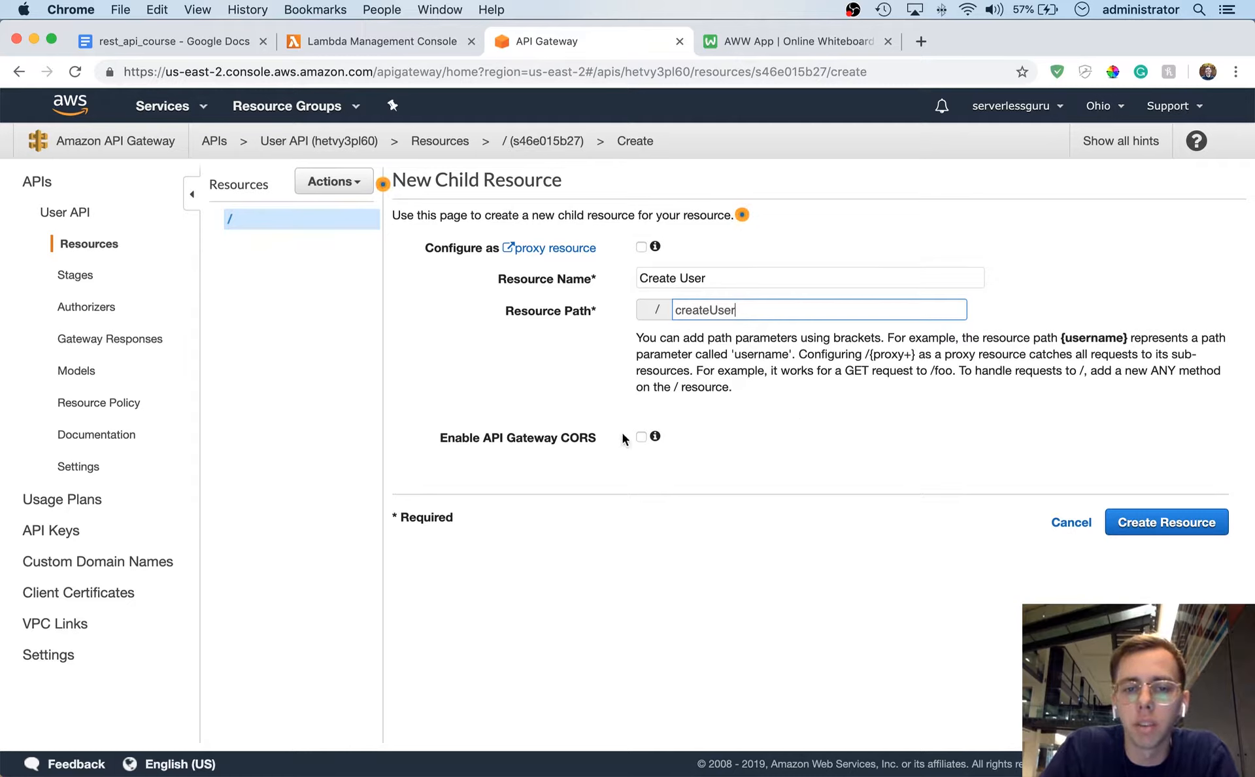
mouse_move(484, 443)
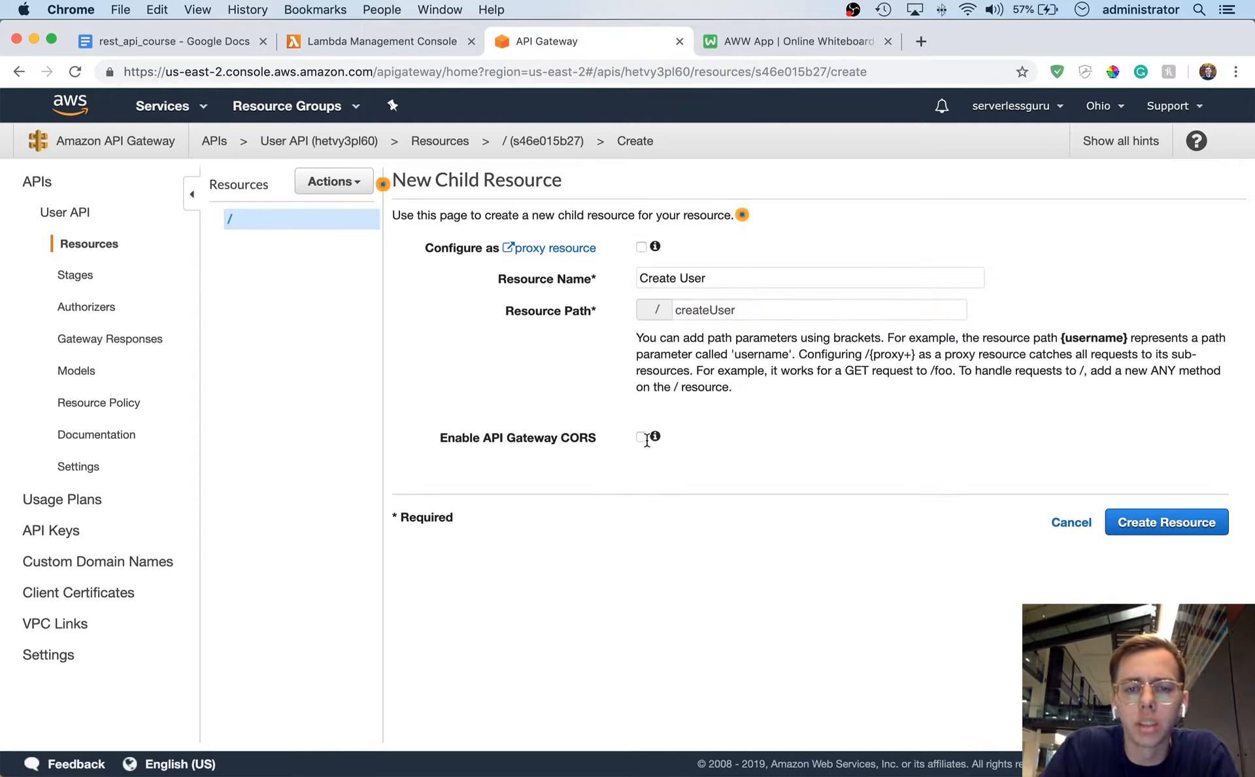
left_click(641, 437)
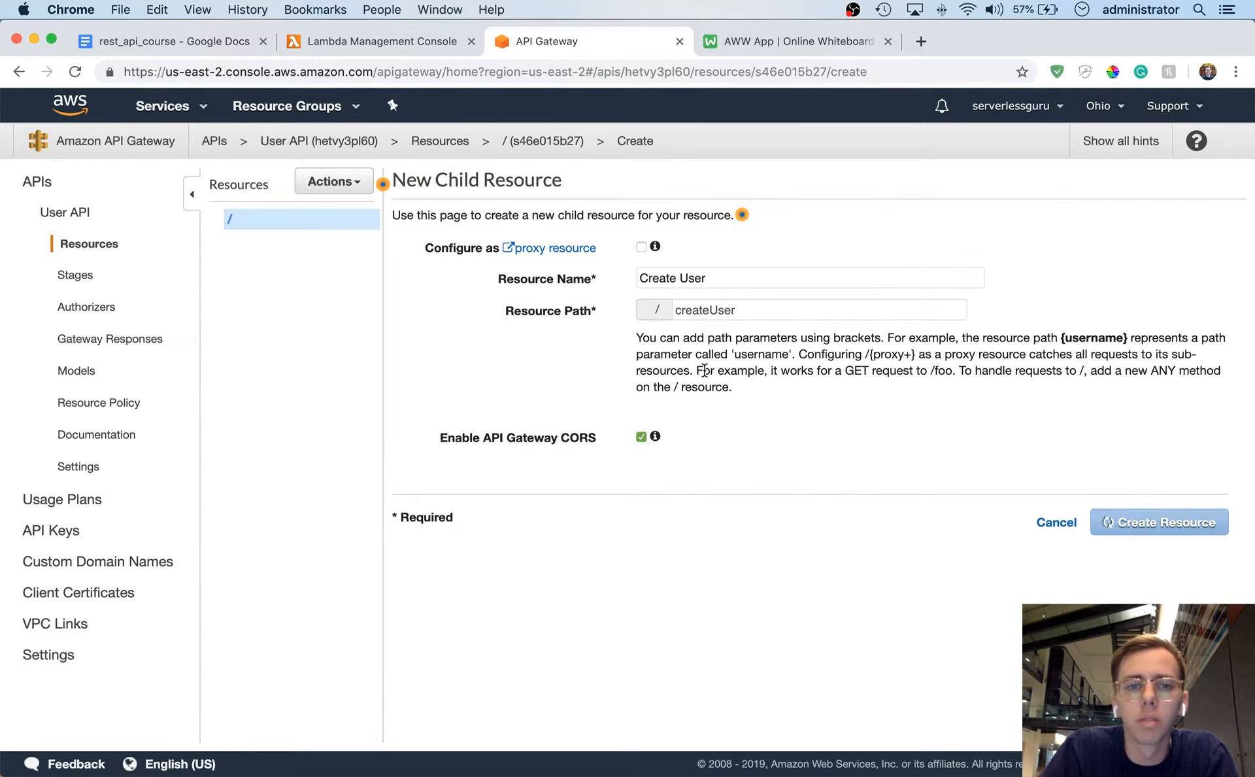
mouse_move(437, 302)
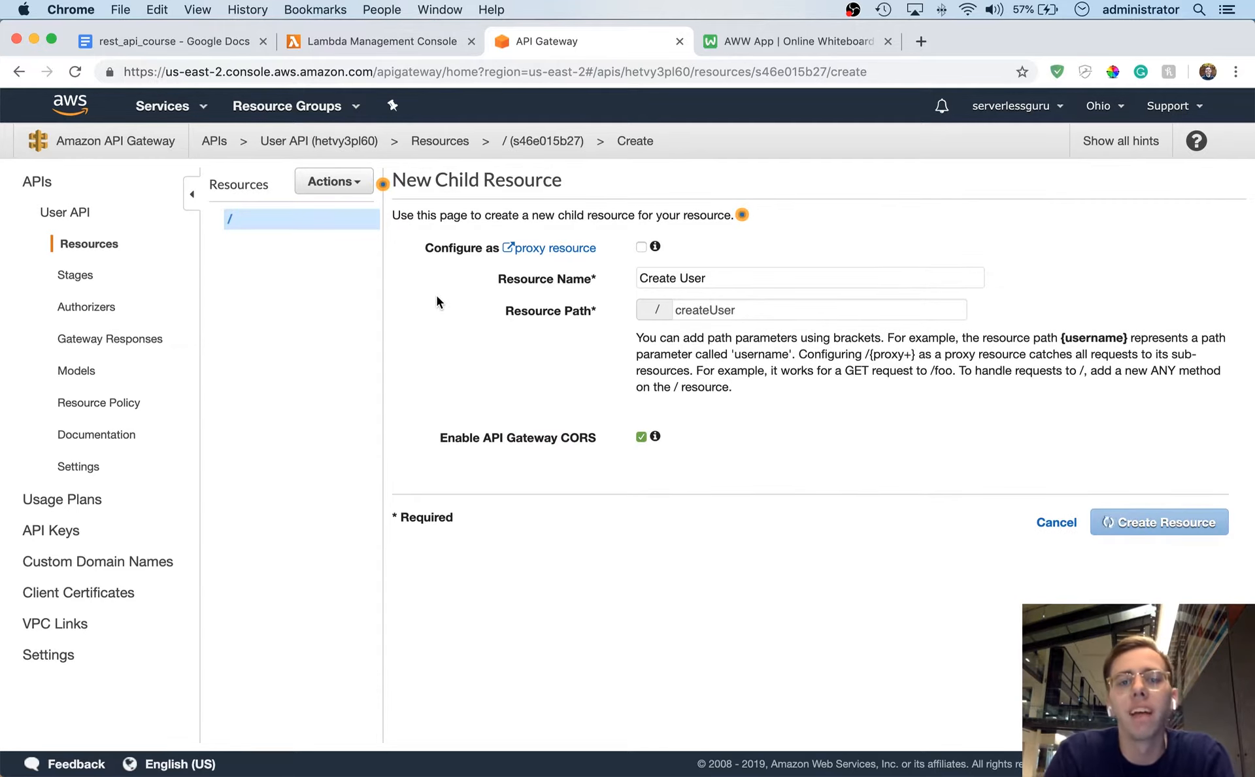
Step: Add a POST method to the /createUser resource
left_click(1157, 521)
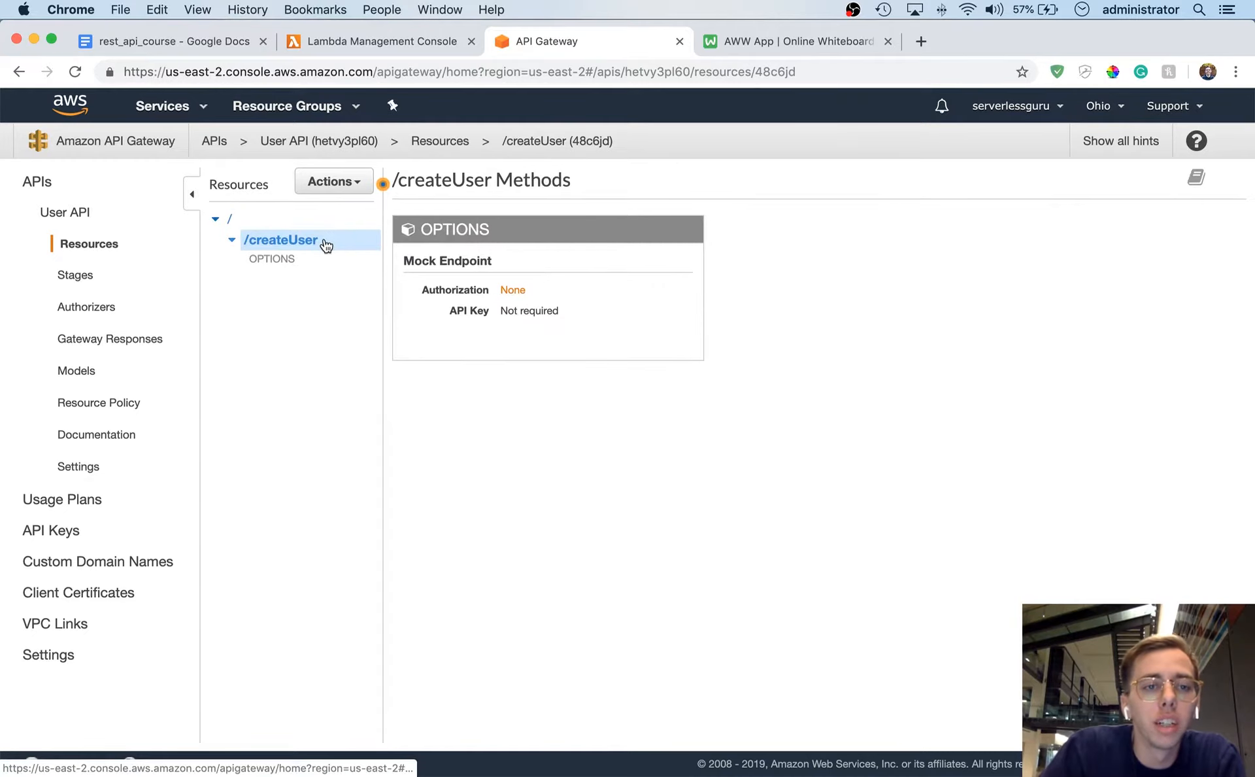
mouse_move(331, 218)
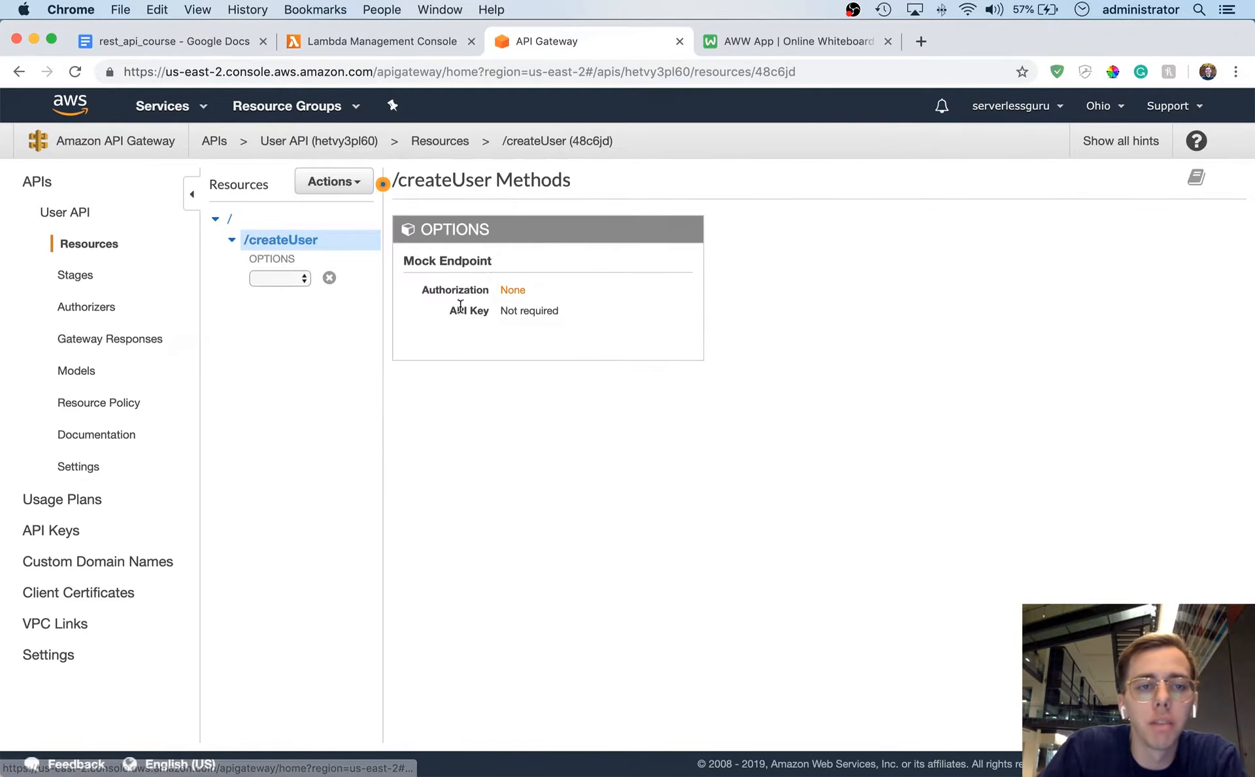
left_click(279, 277)
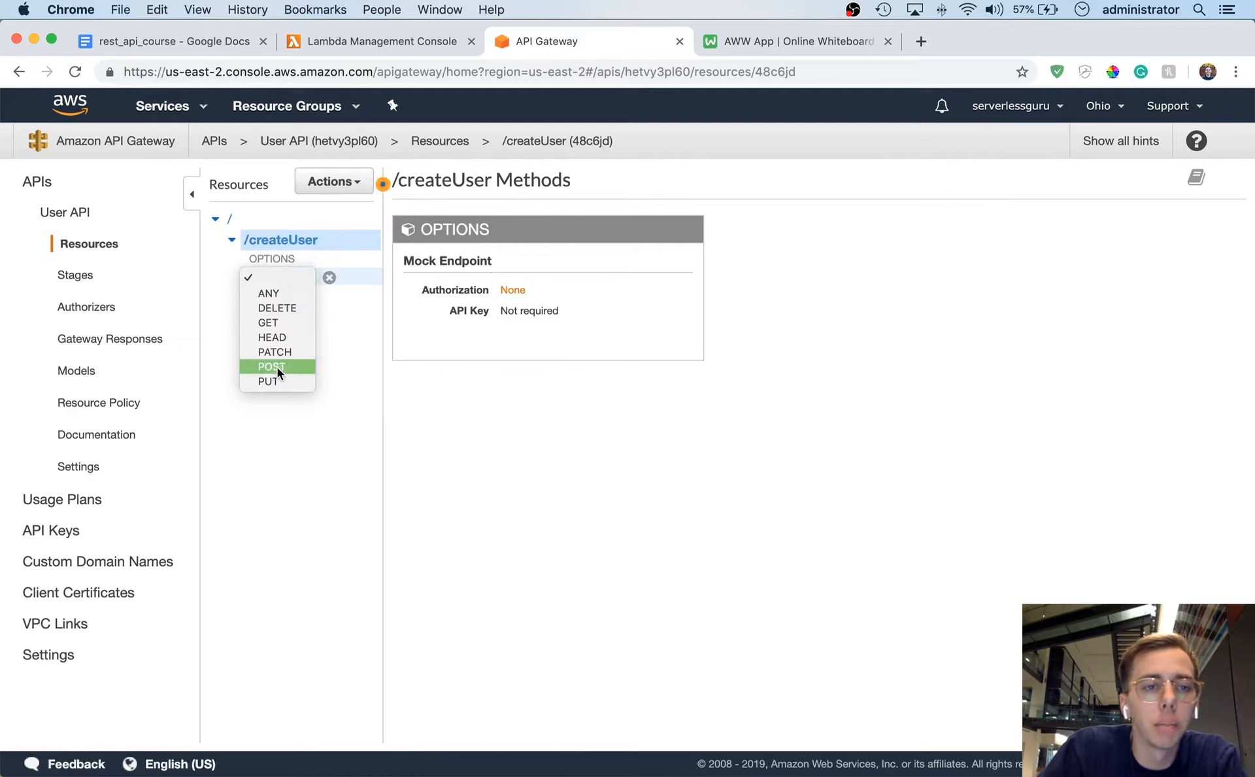
left_click(270, 366)
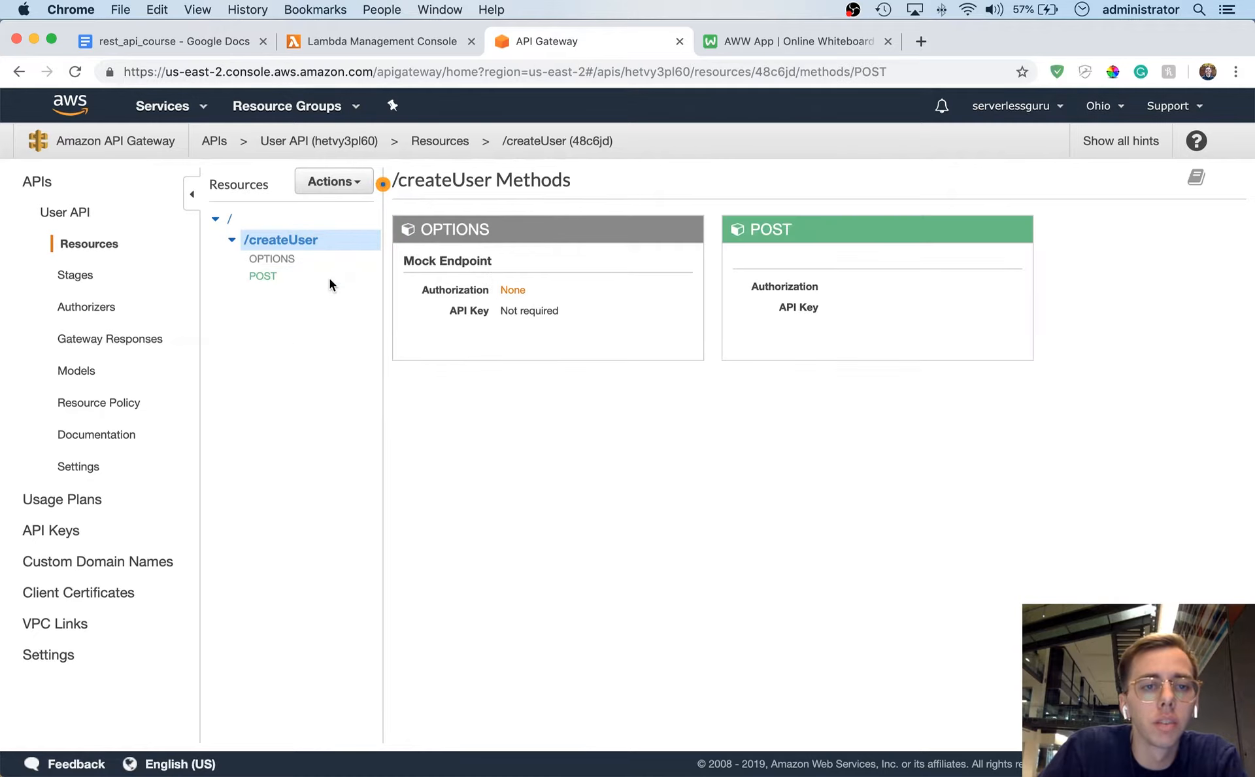
mouse_move(267, 275)
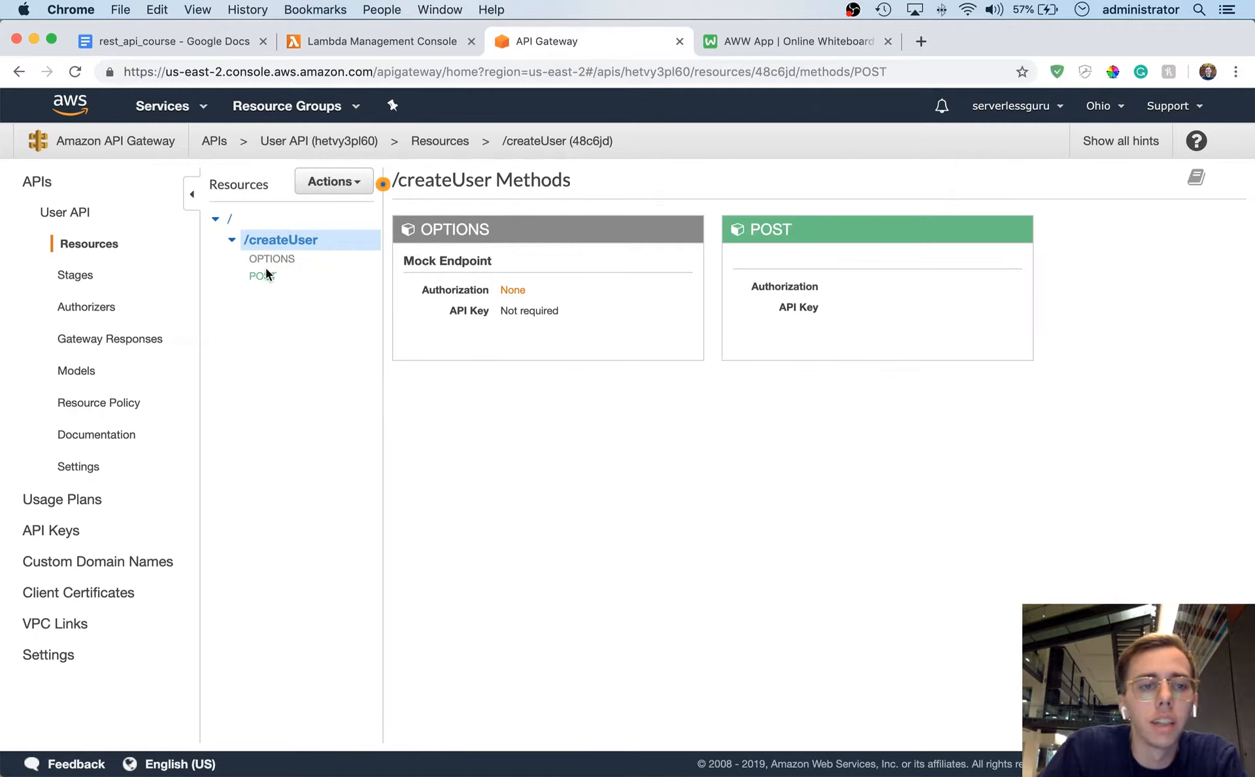
left_click(272, 259)
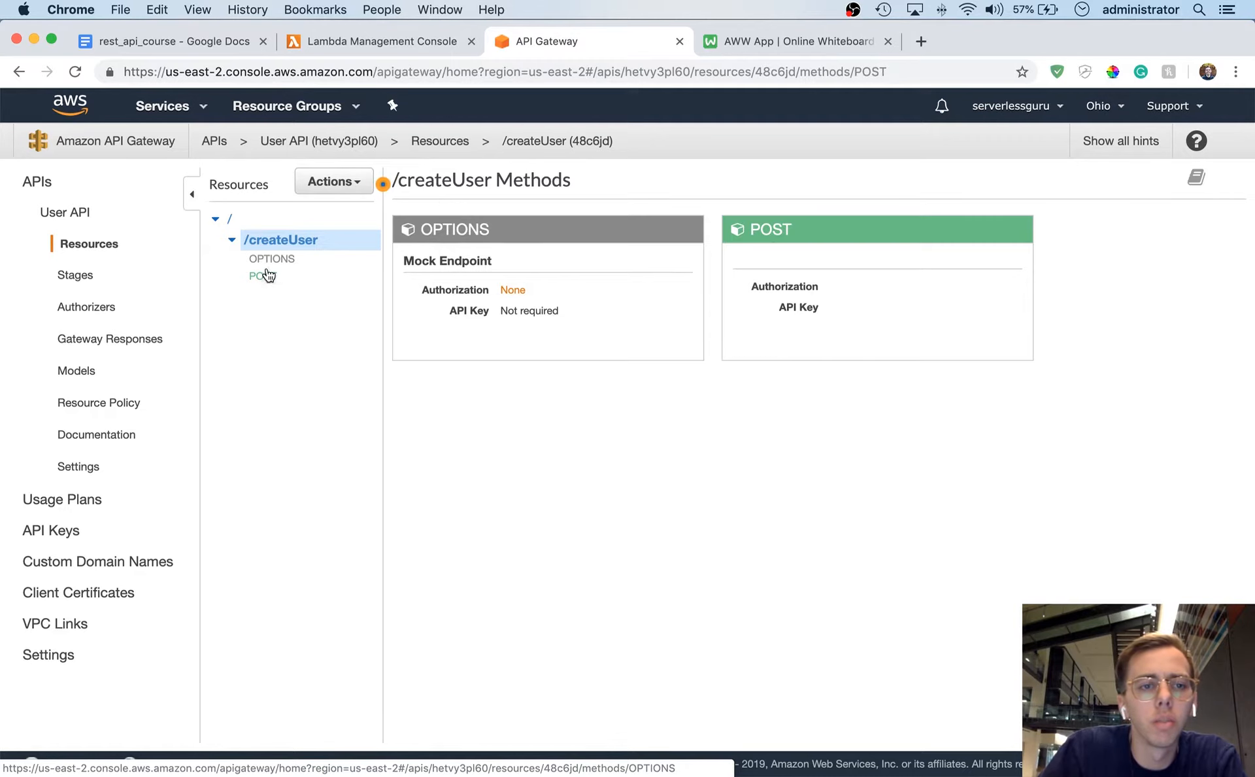
Step: Review the OPTIONS method, then show the POST method's Lambda integration setup
left_click(272, 258)
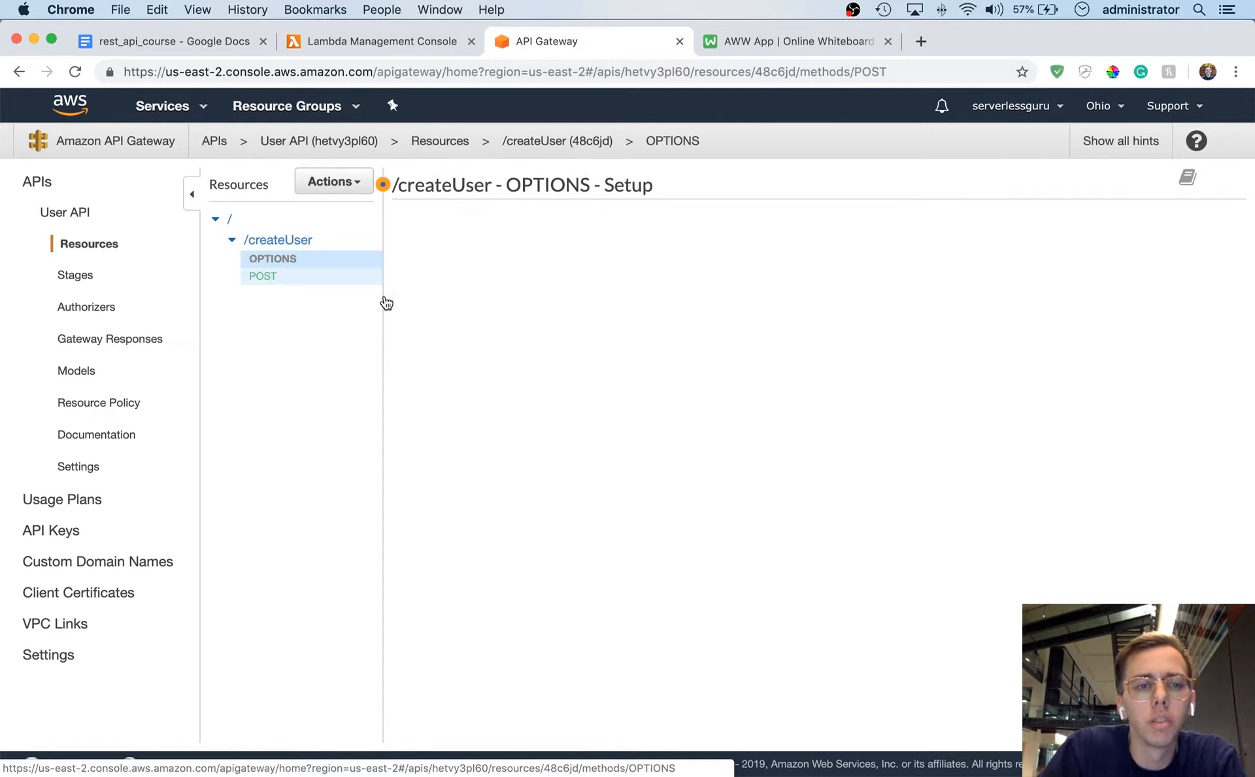
left_click(263, 276)
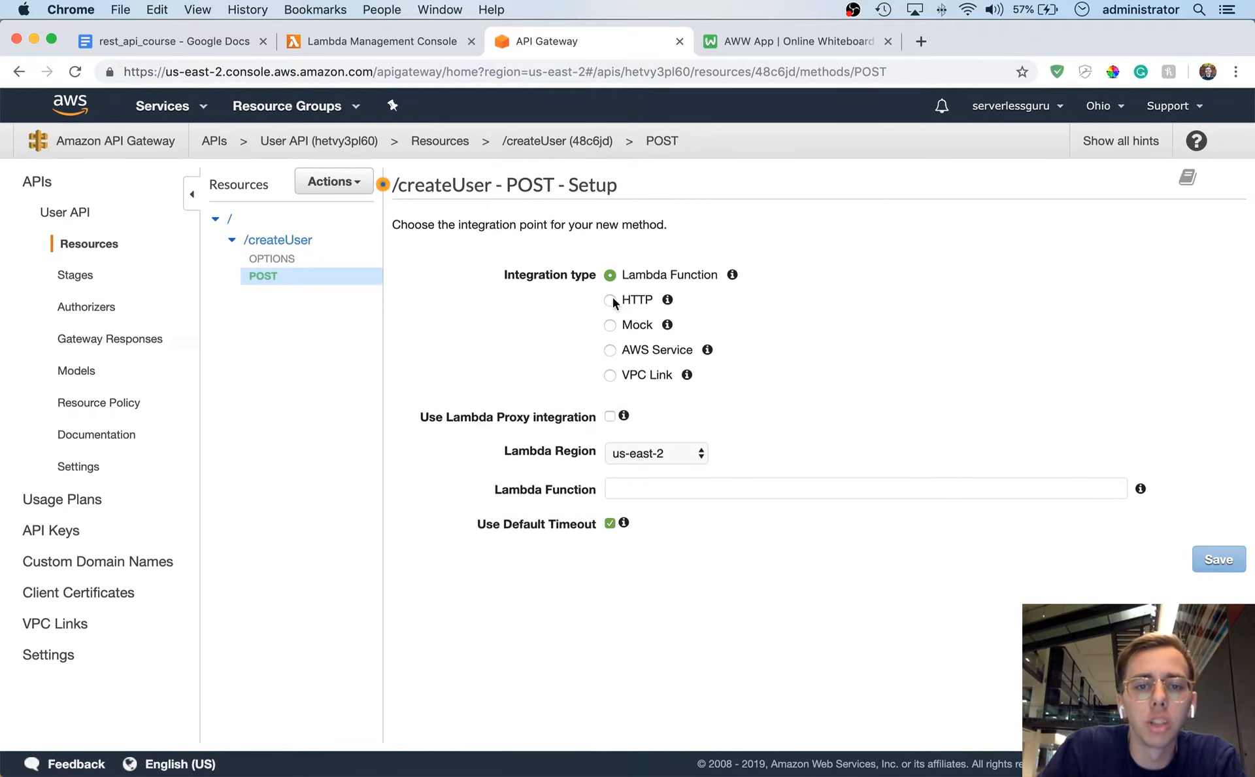
mouse_move(705, 463)
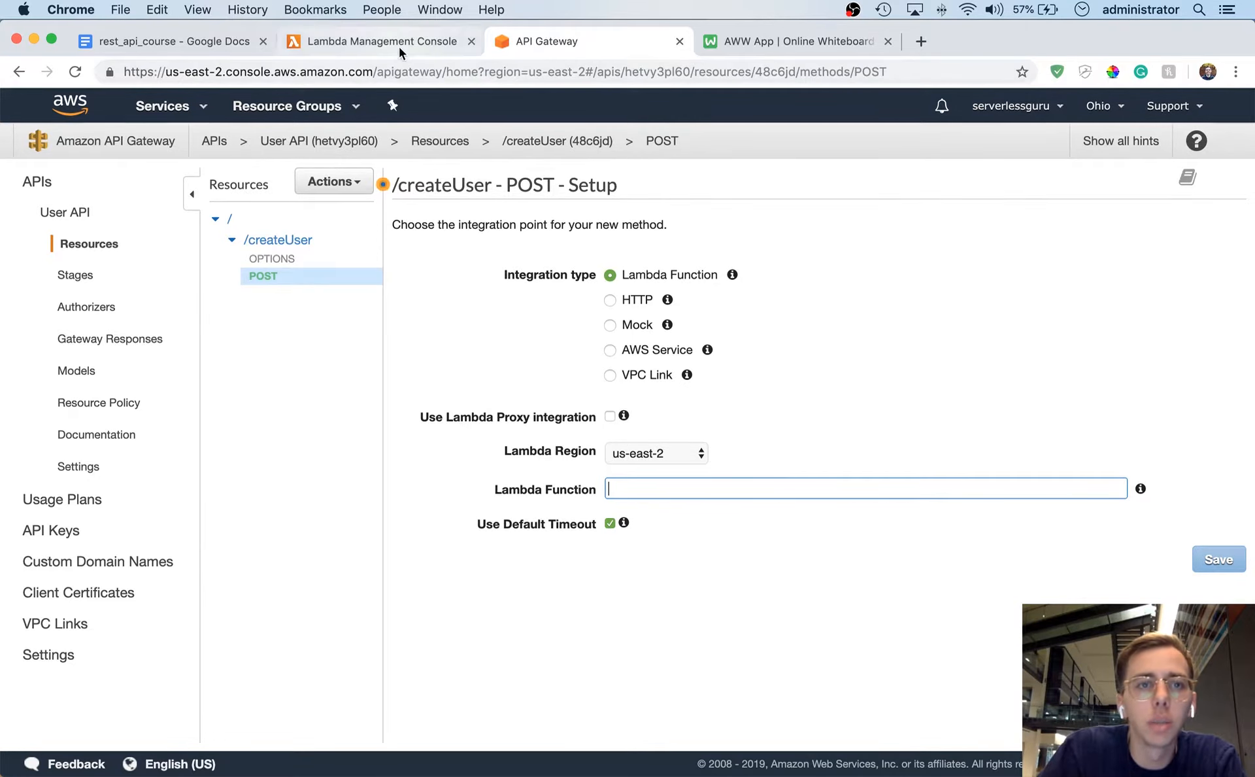
left_click(381, 41)
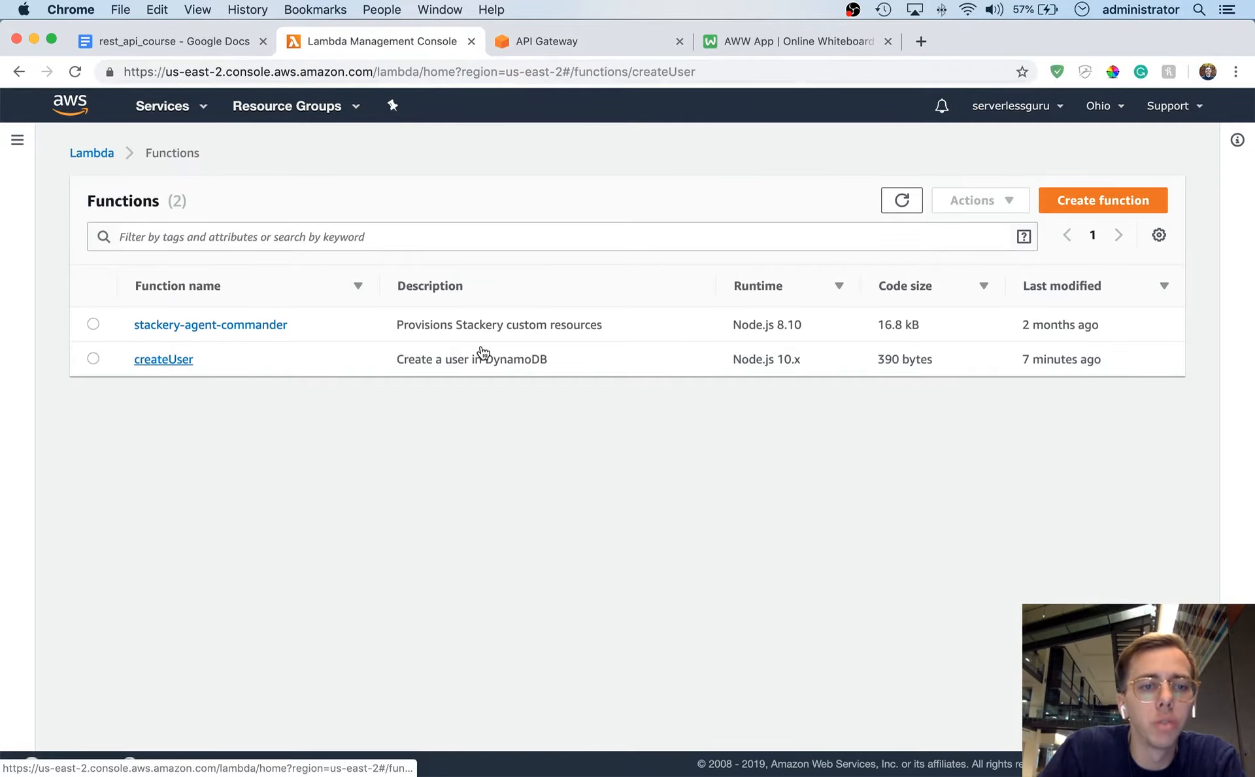
left_click(163, 358)
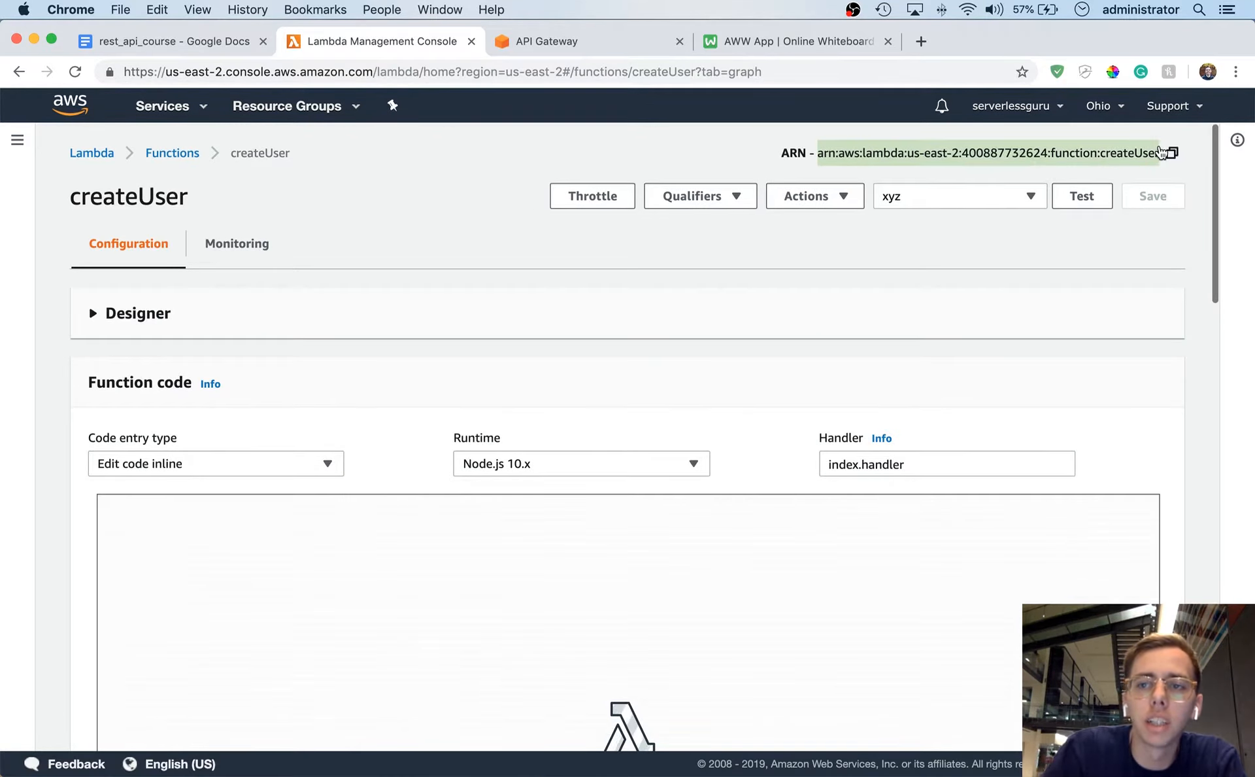
mouse_move(753, 157)
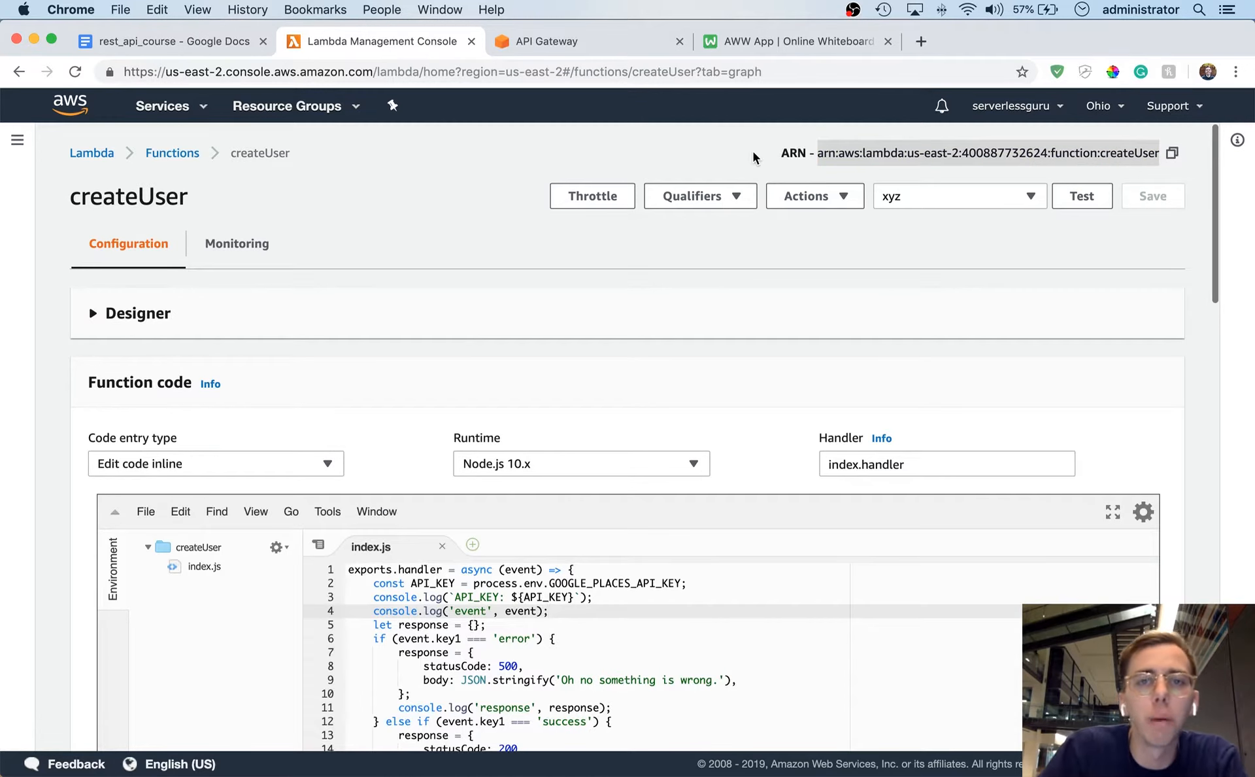
mouse_move(603, 143)
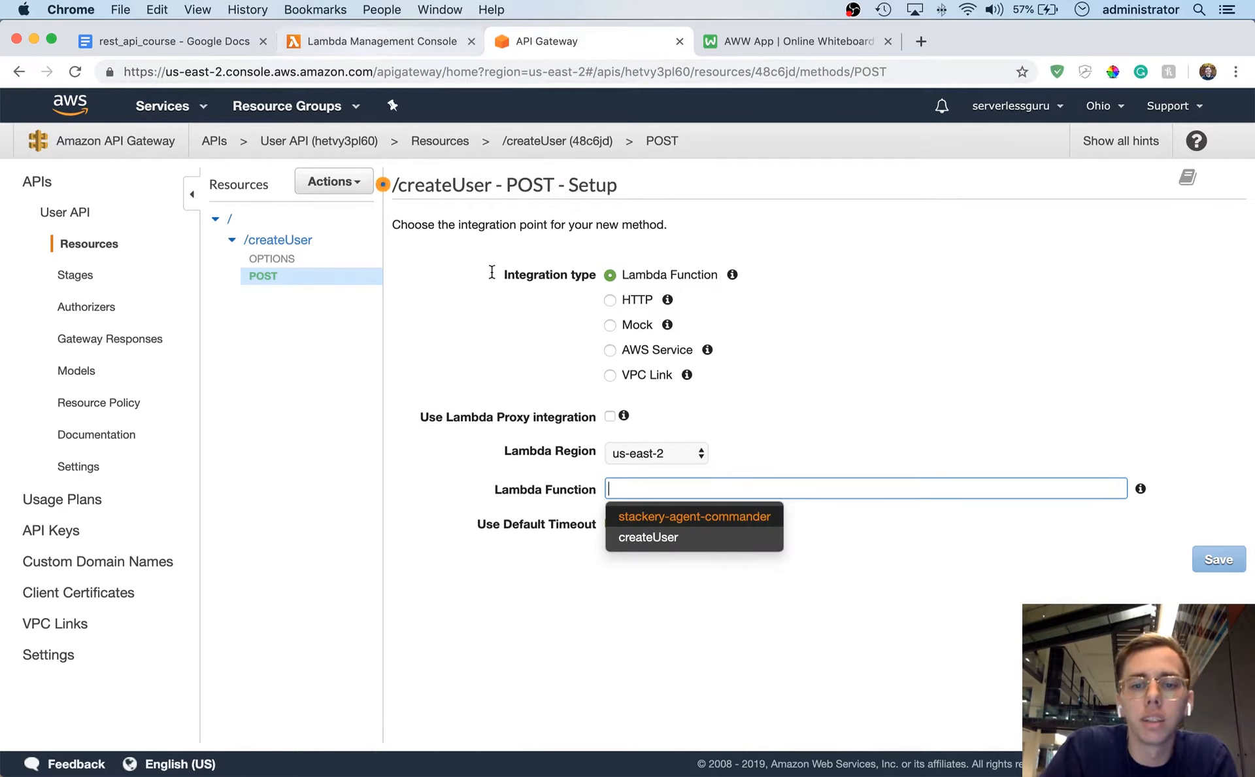
Step: Save the POST method with the createUser Lambda function and grant invoke permission
left_click(649, 537)
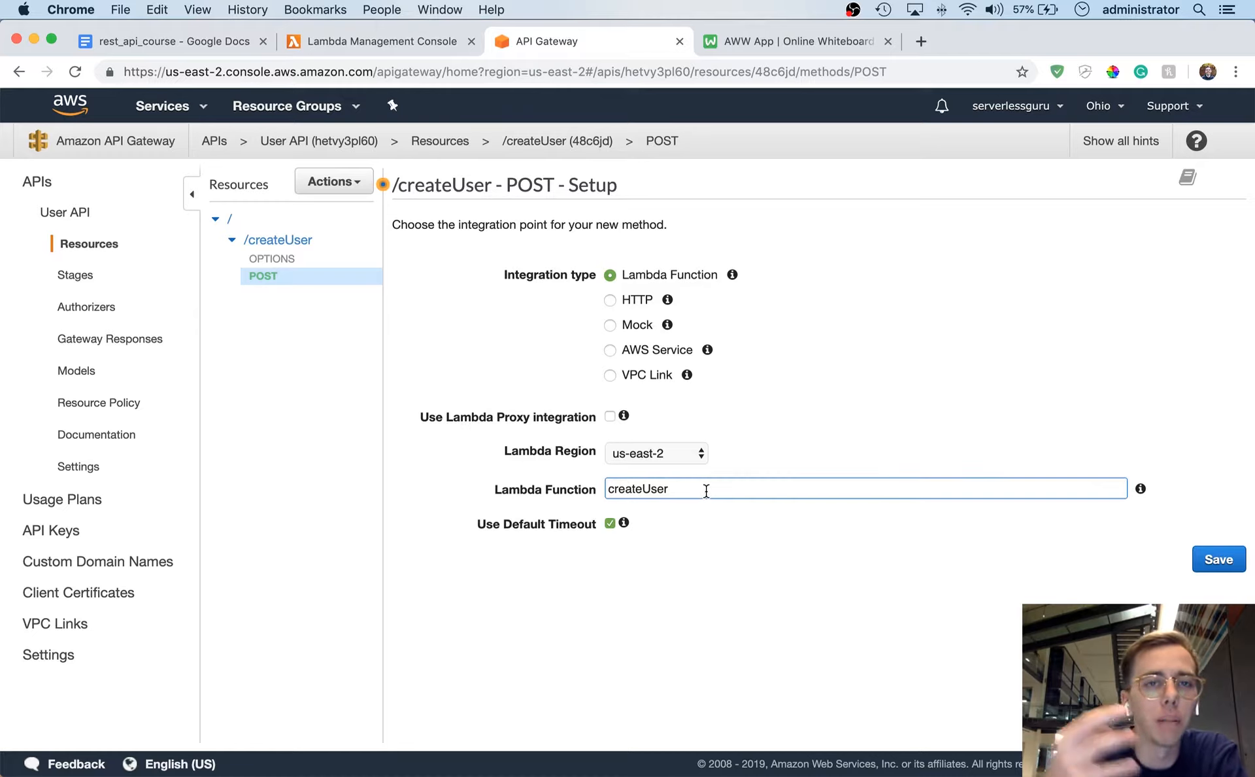
mouse_move(918, 561)
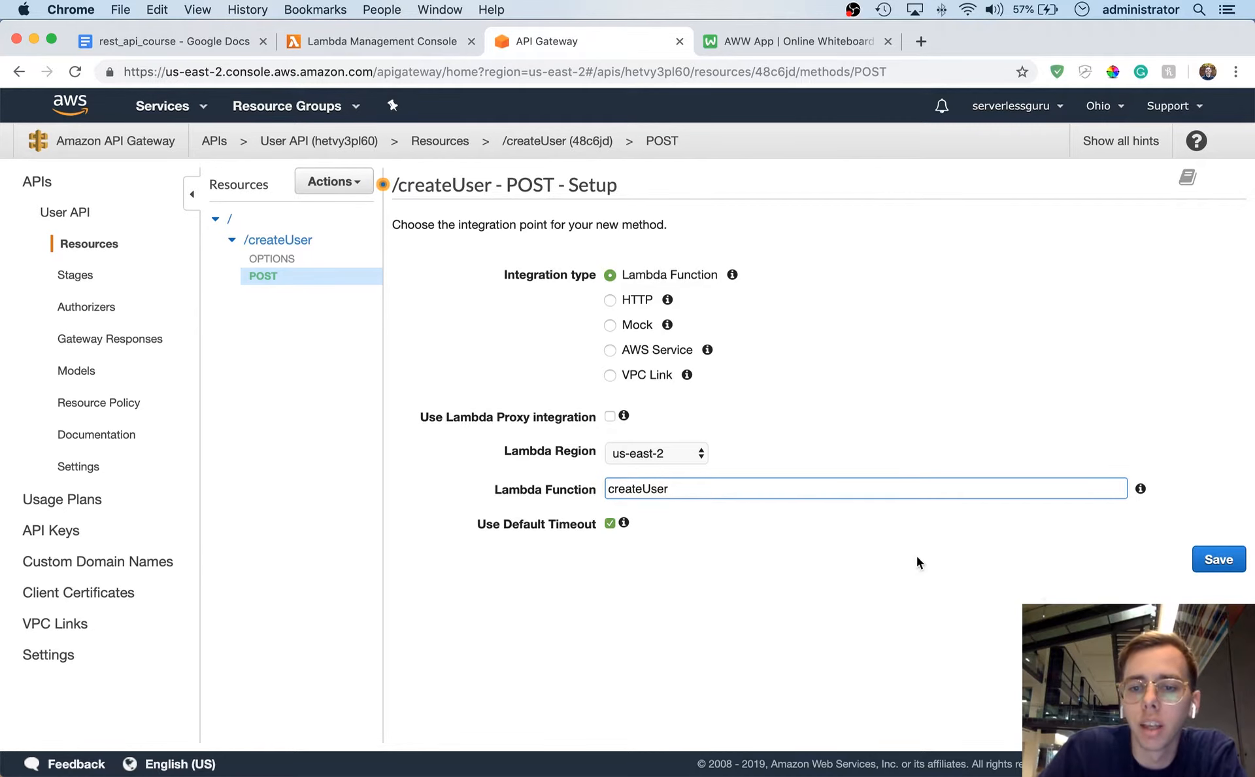
left_click(1217, 558)
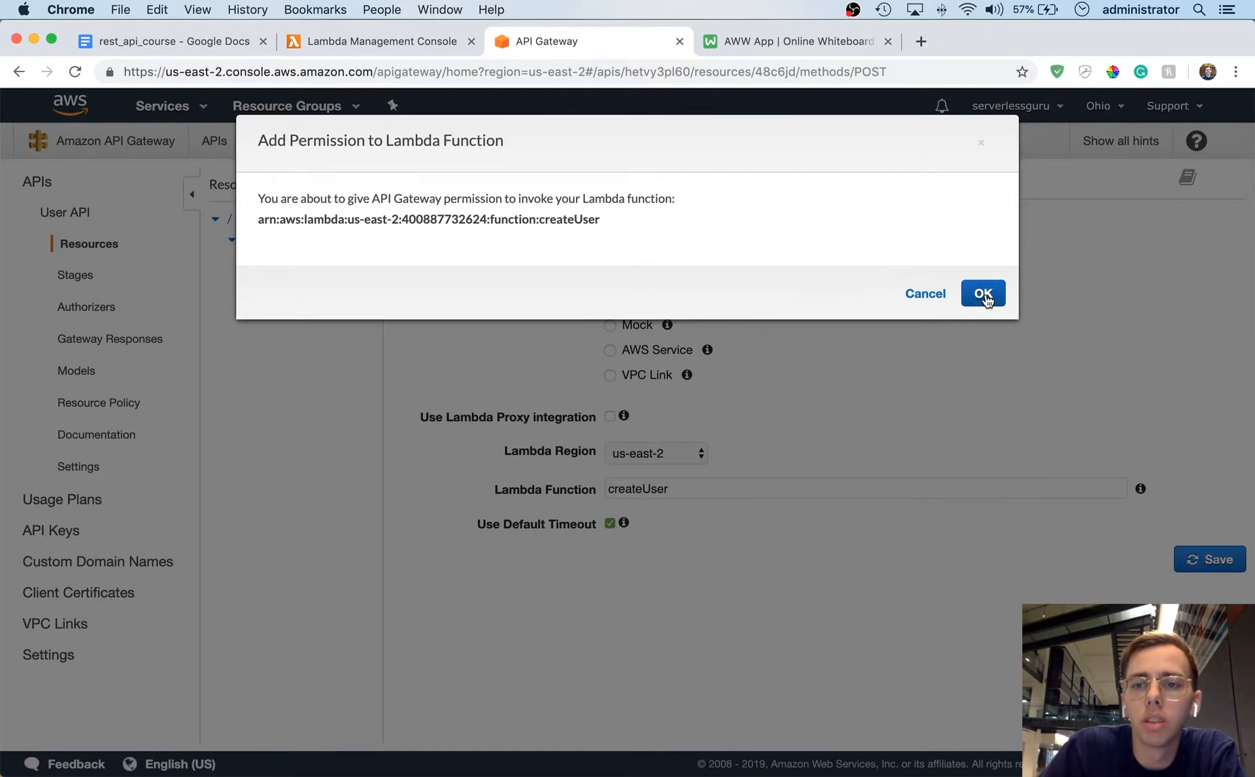
left_click(984, 293)
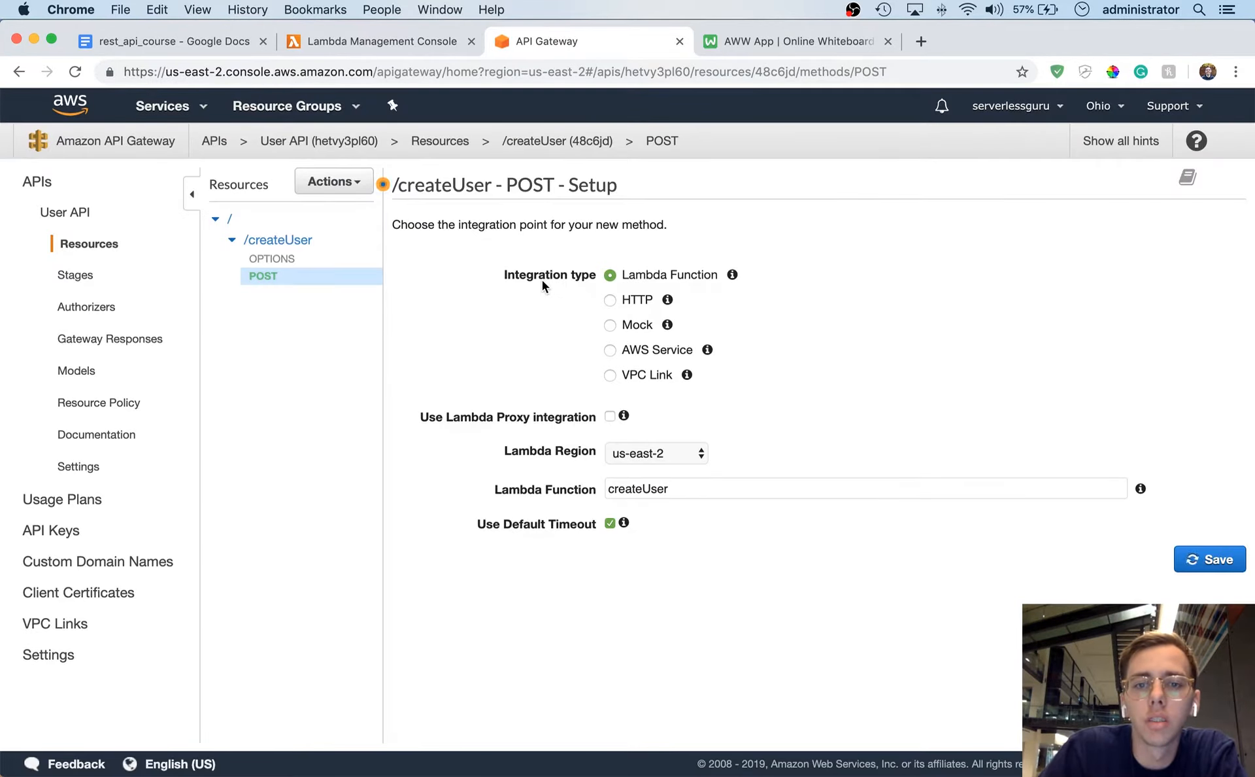
left_click(1208, 559)
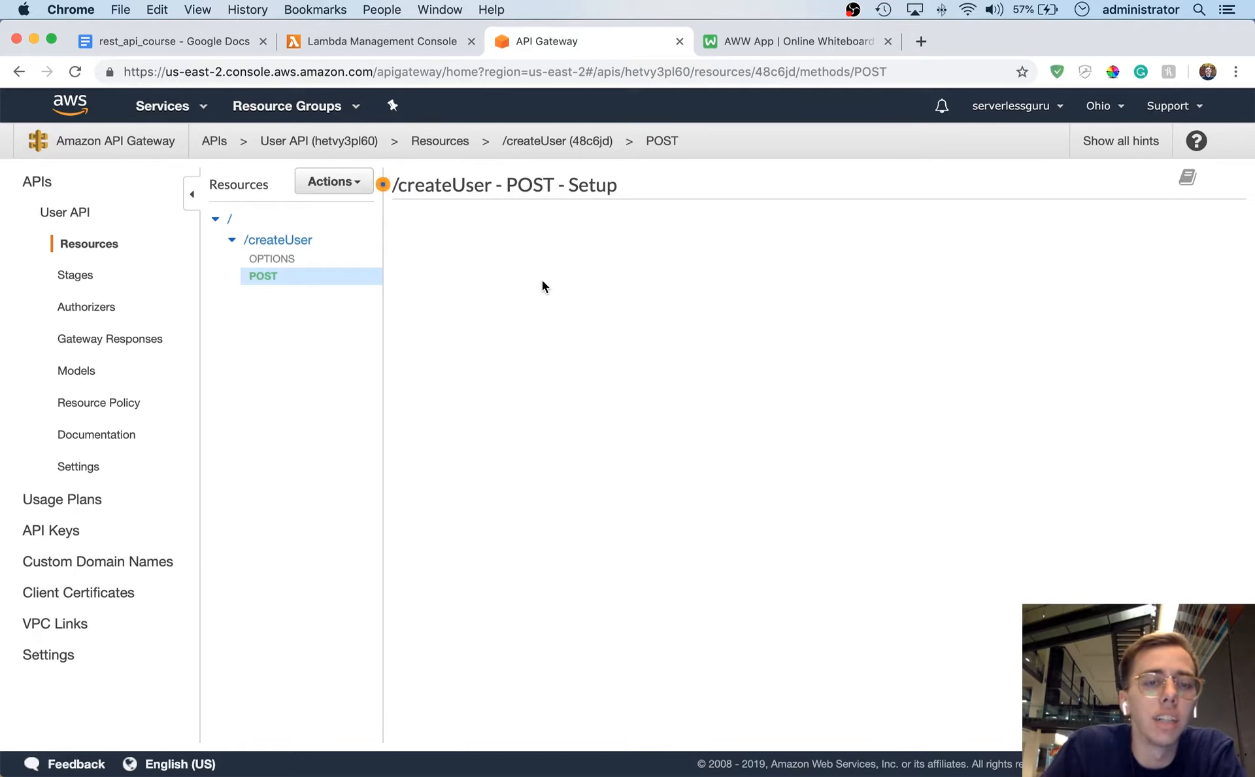
left_click(379, 41)
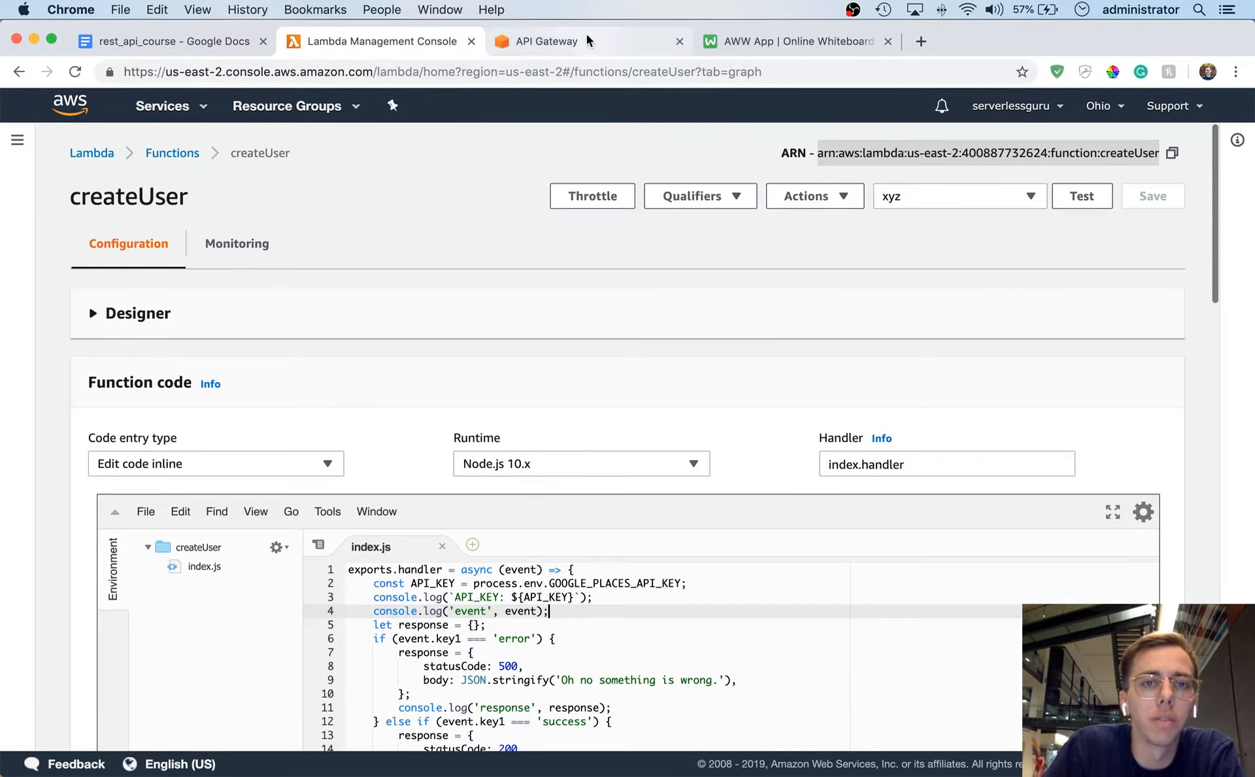
Step: Test POST /createUser with request body {"key1": "error"}
left_click(573, 40)
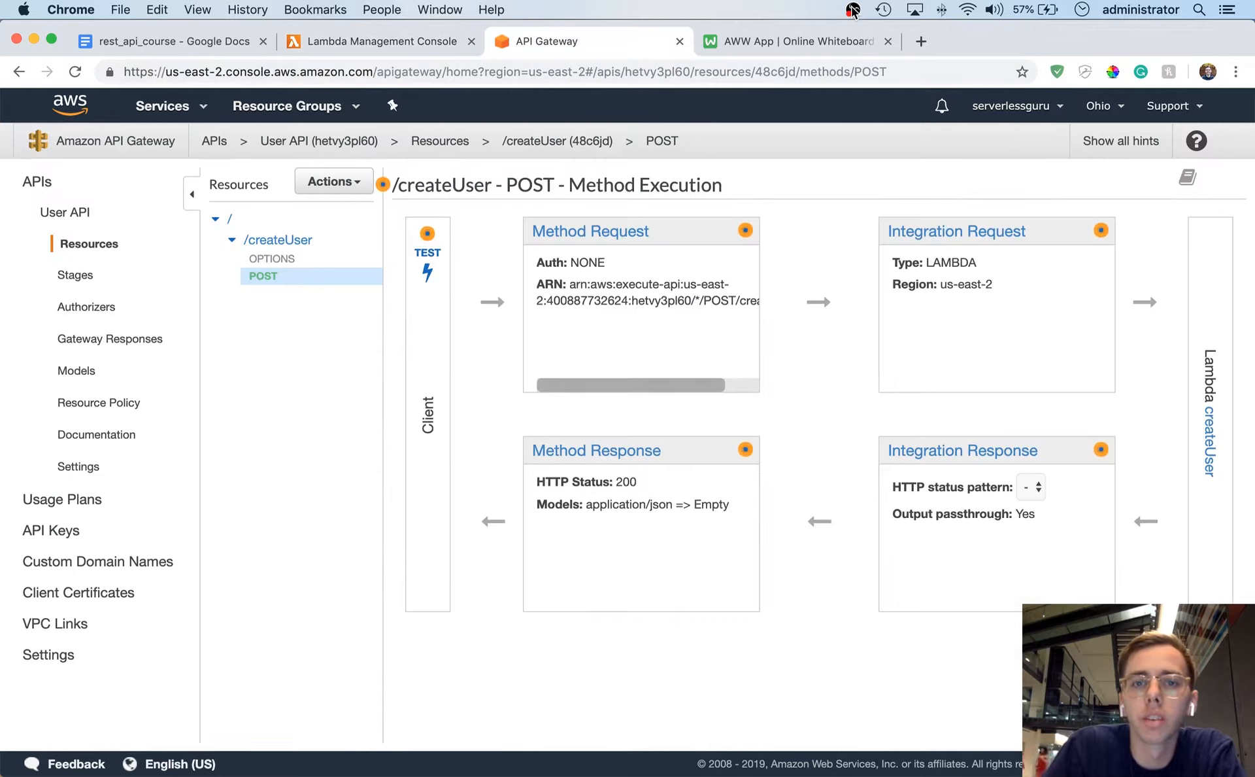
mouse_move(816, 316)
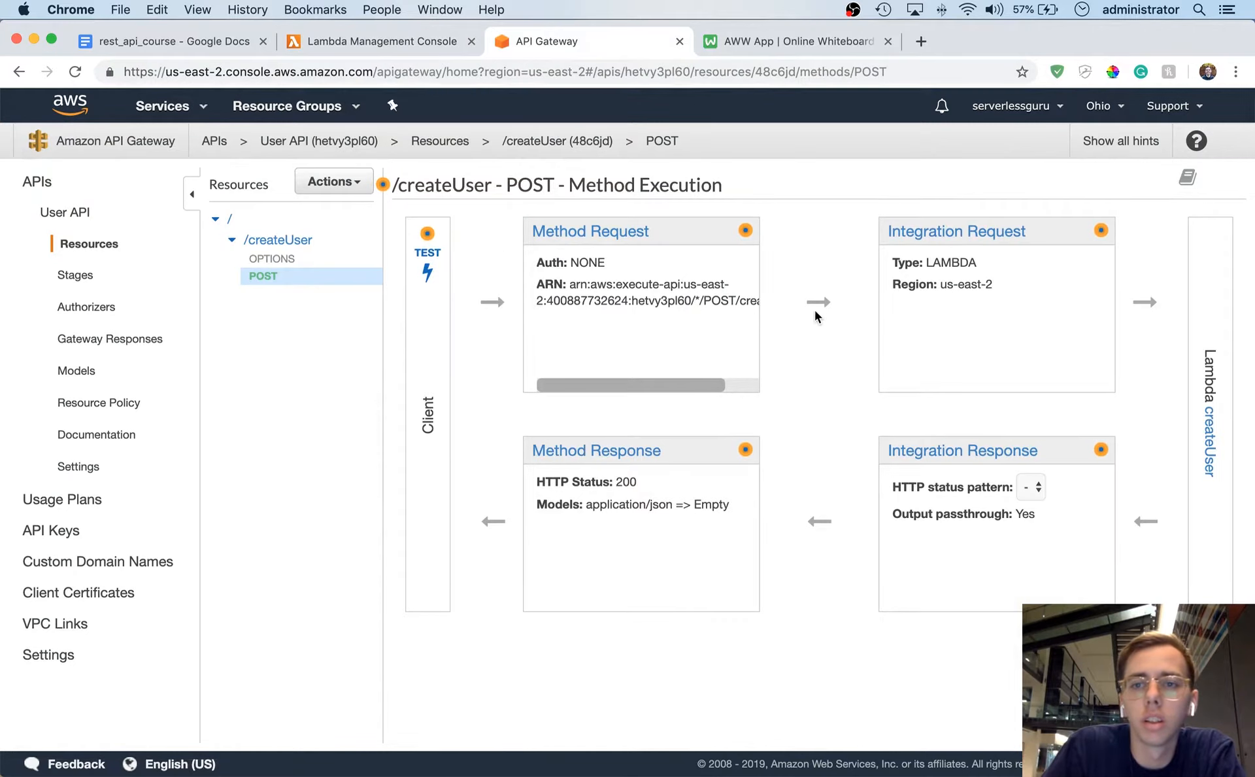
mouse_move(509, 273)
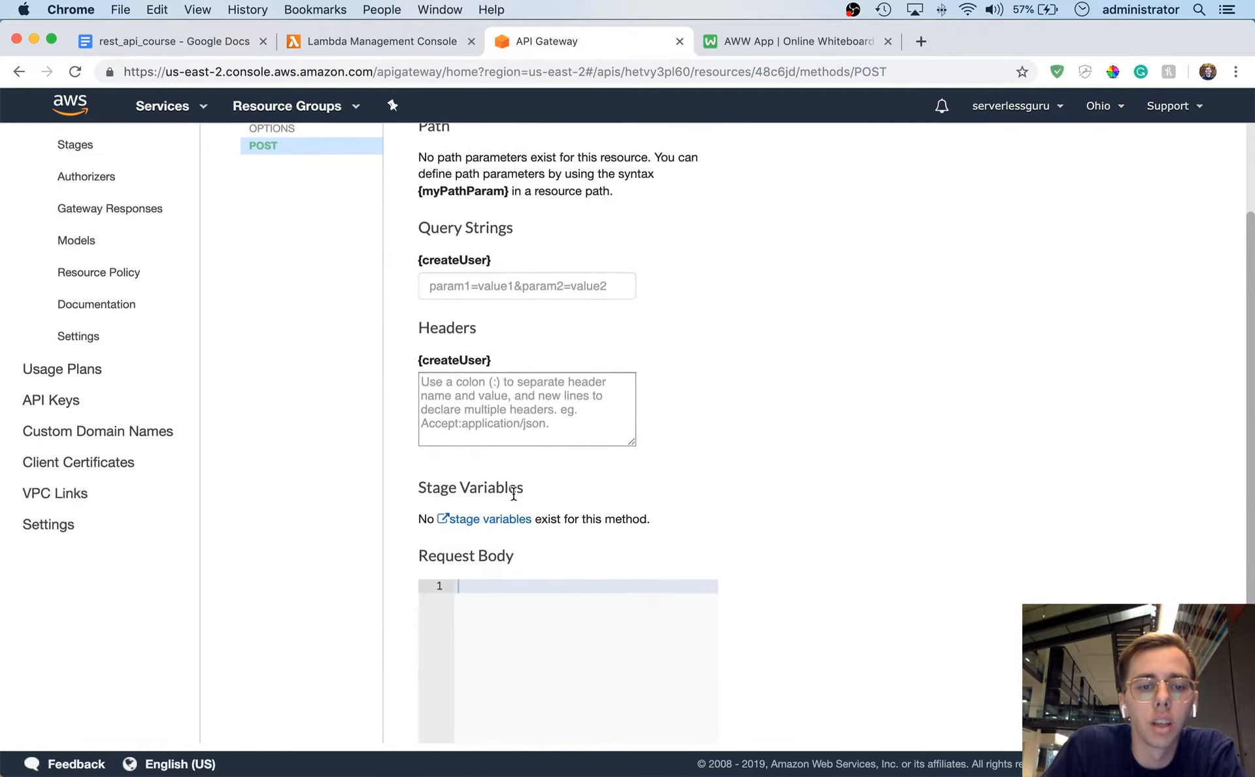
scroll("down", 3)
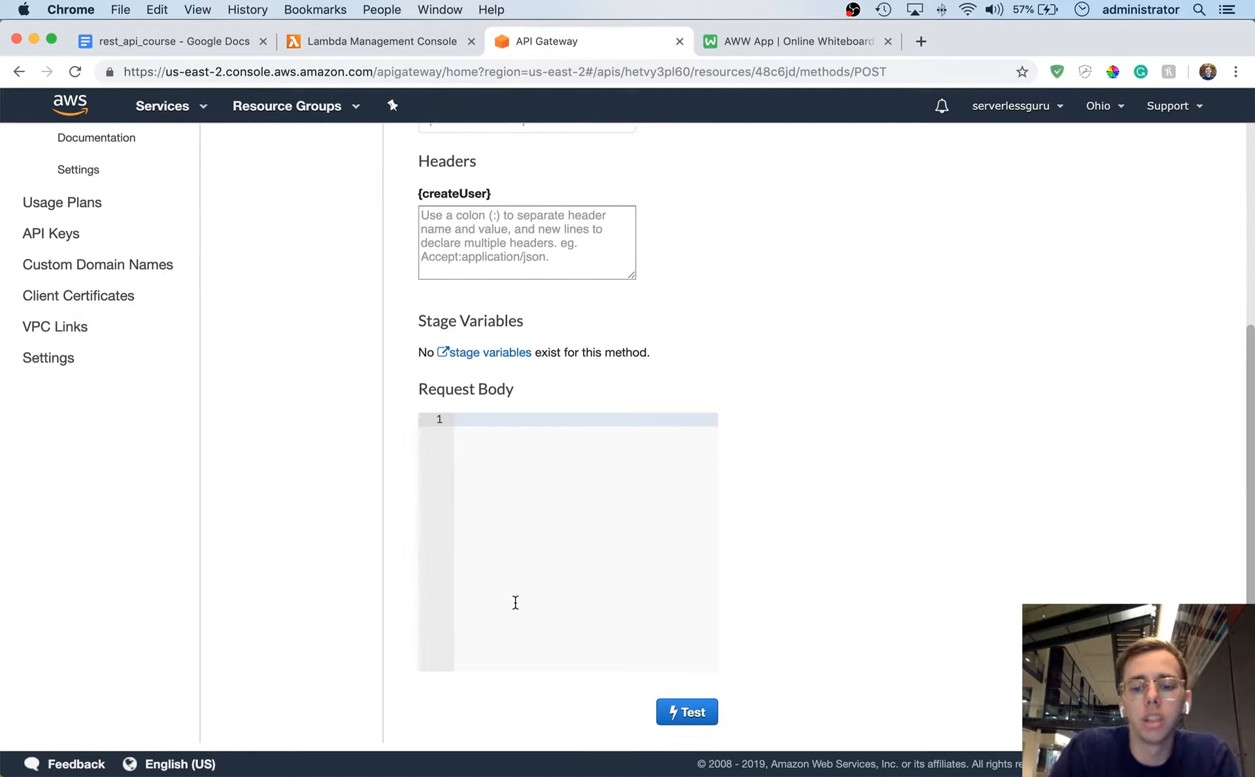
type("{")
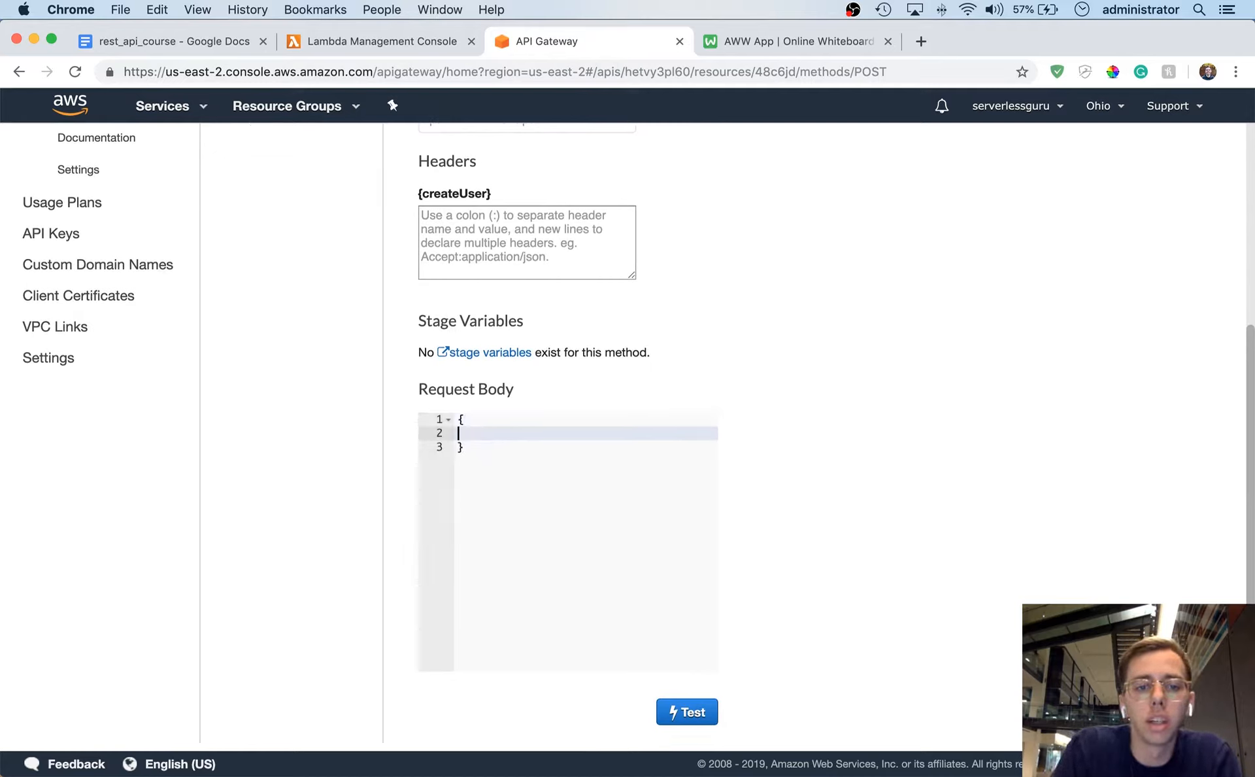
type("\"ke")
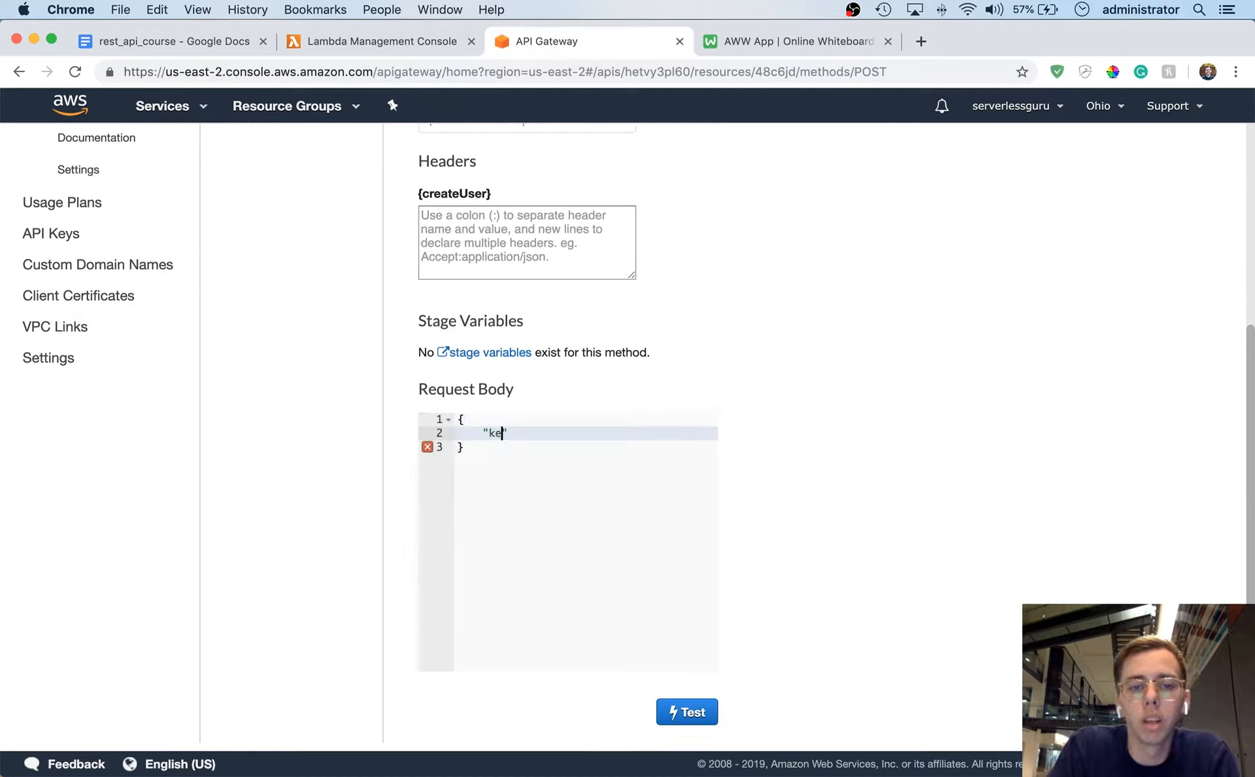
type("y1\":")
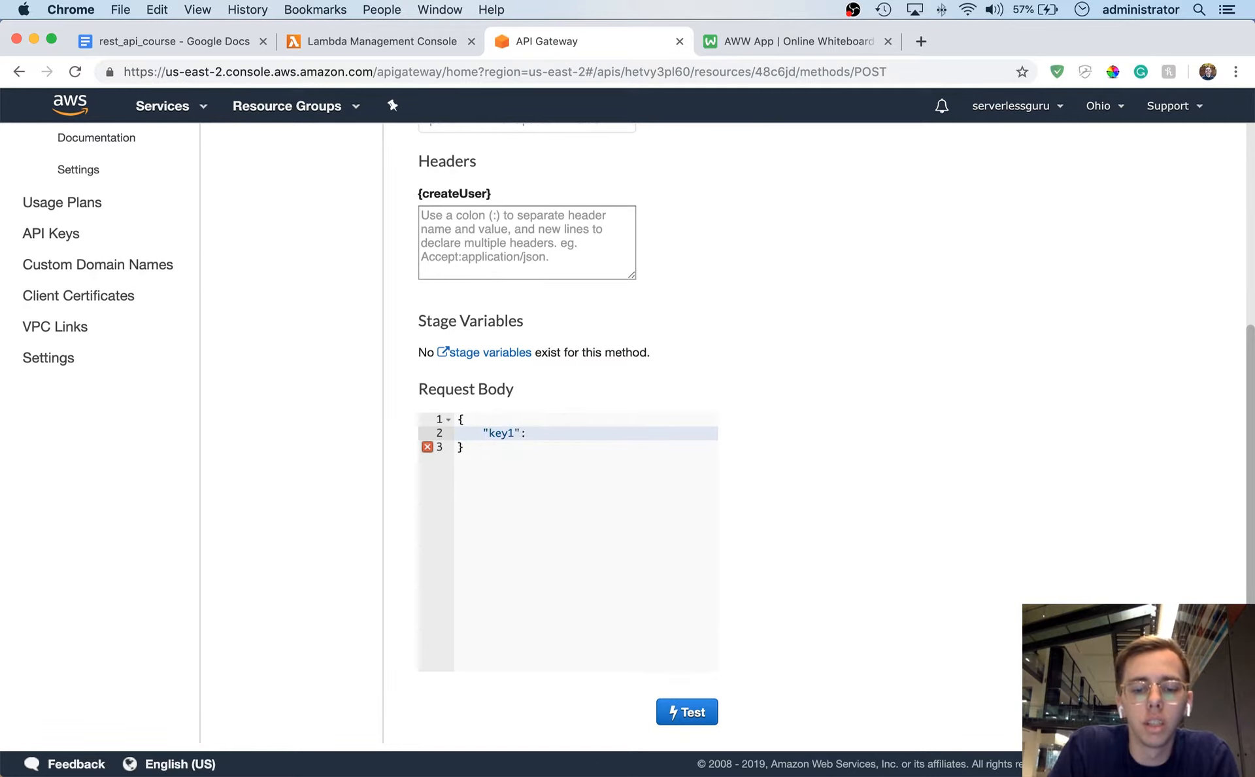
type("\"error\"")
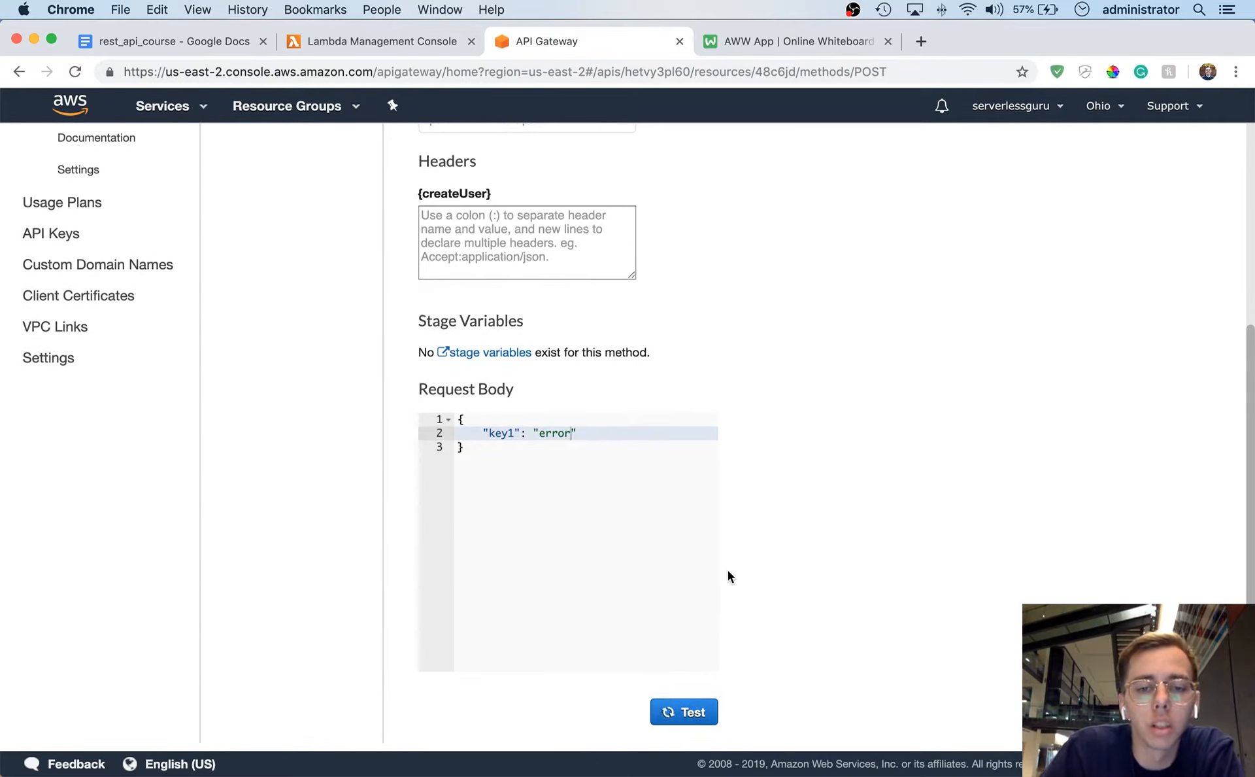
left_click(682, 712)
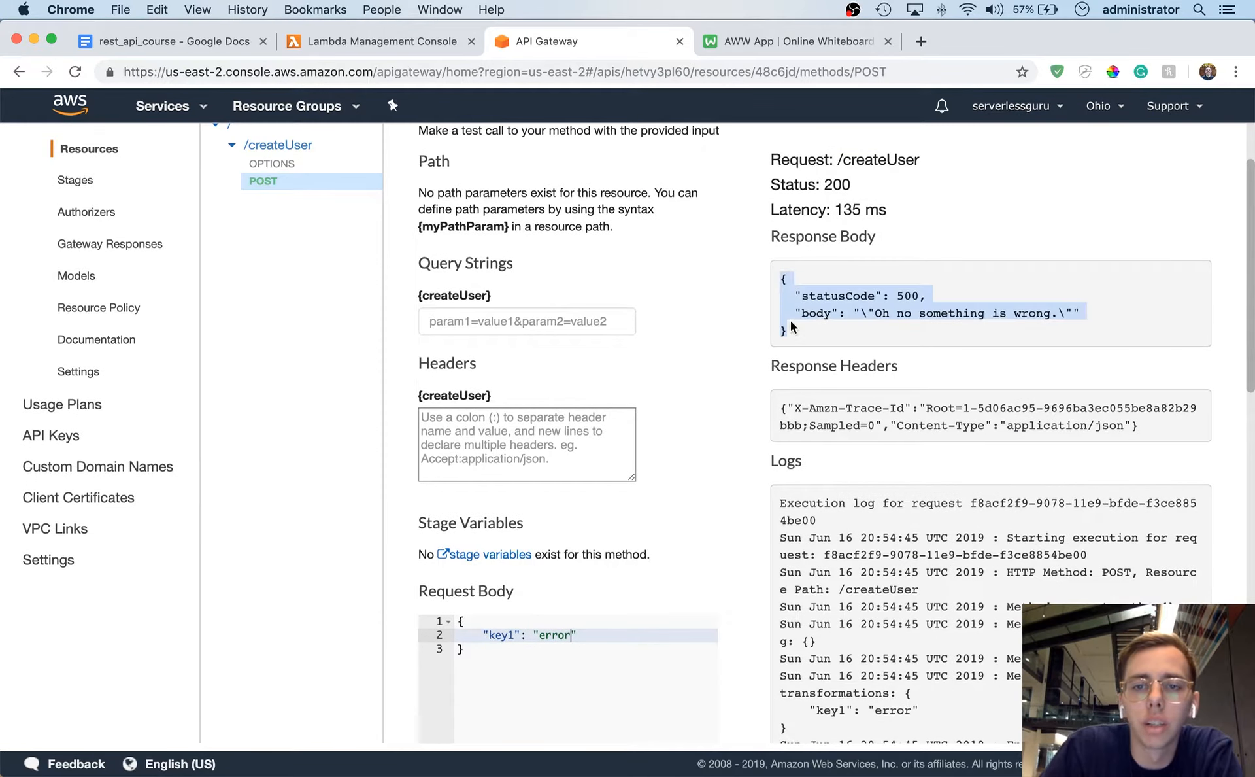
Step: Search the services for 'cloudwatch' from the Lambda page to reach CloudWatch
left_click(376, 40)
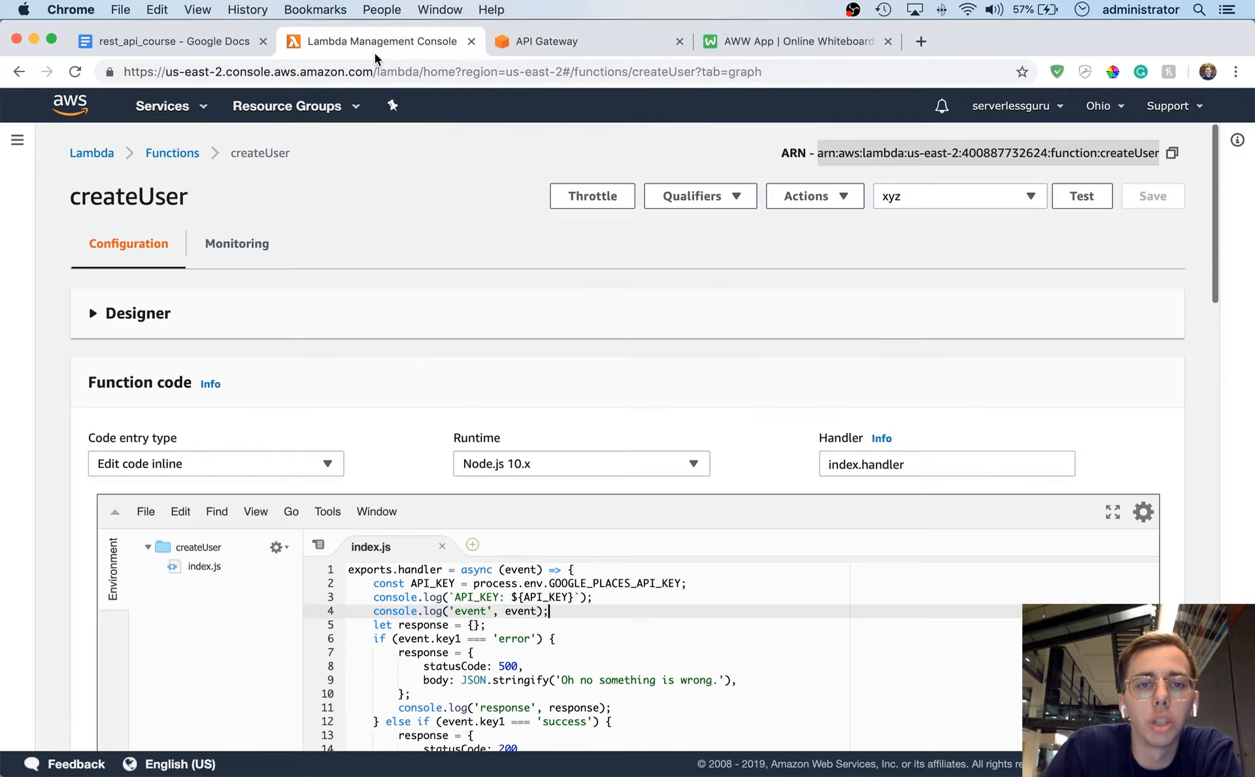
mouse_move(144, 144)
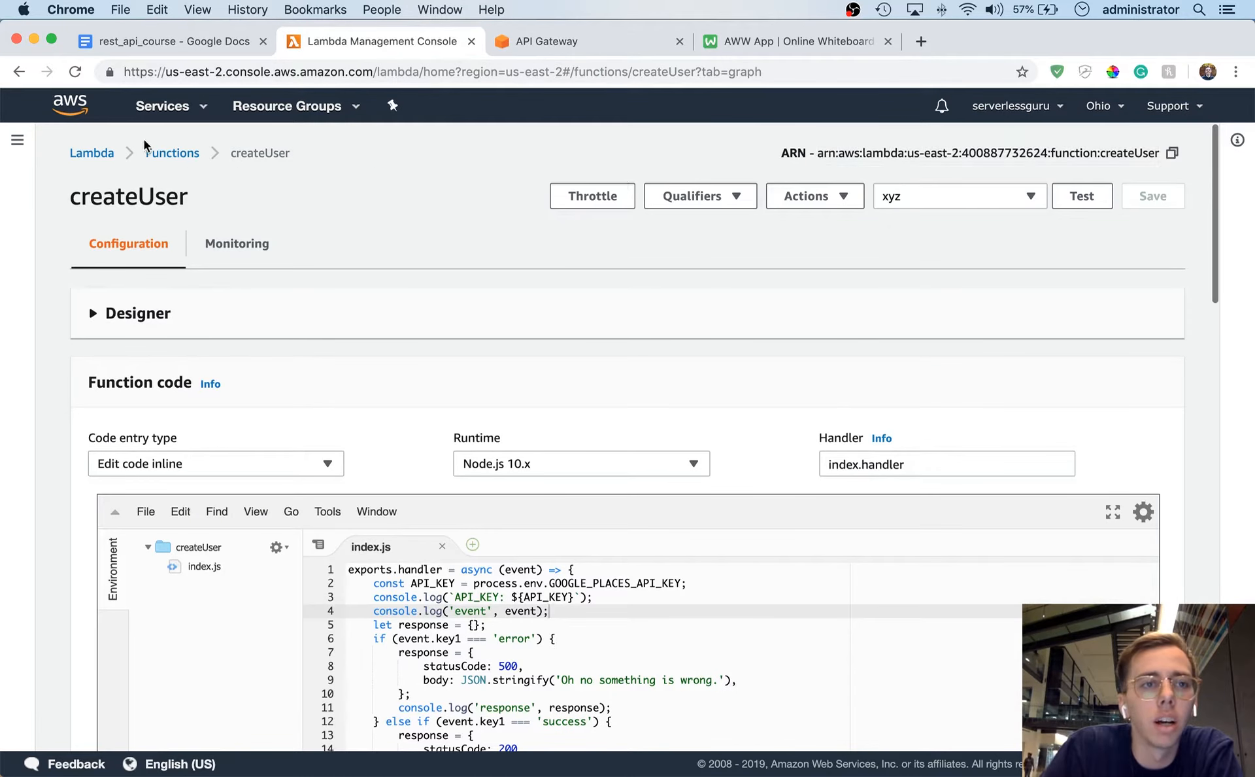
left_click(162, 104)
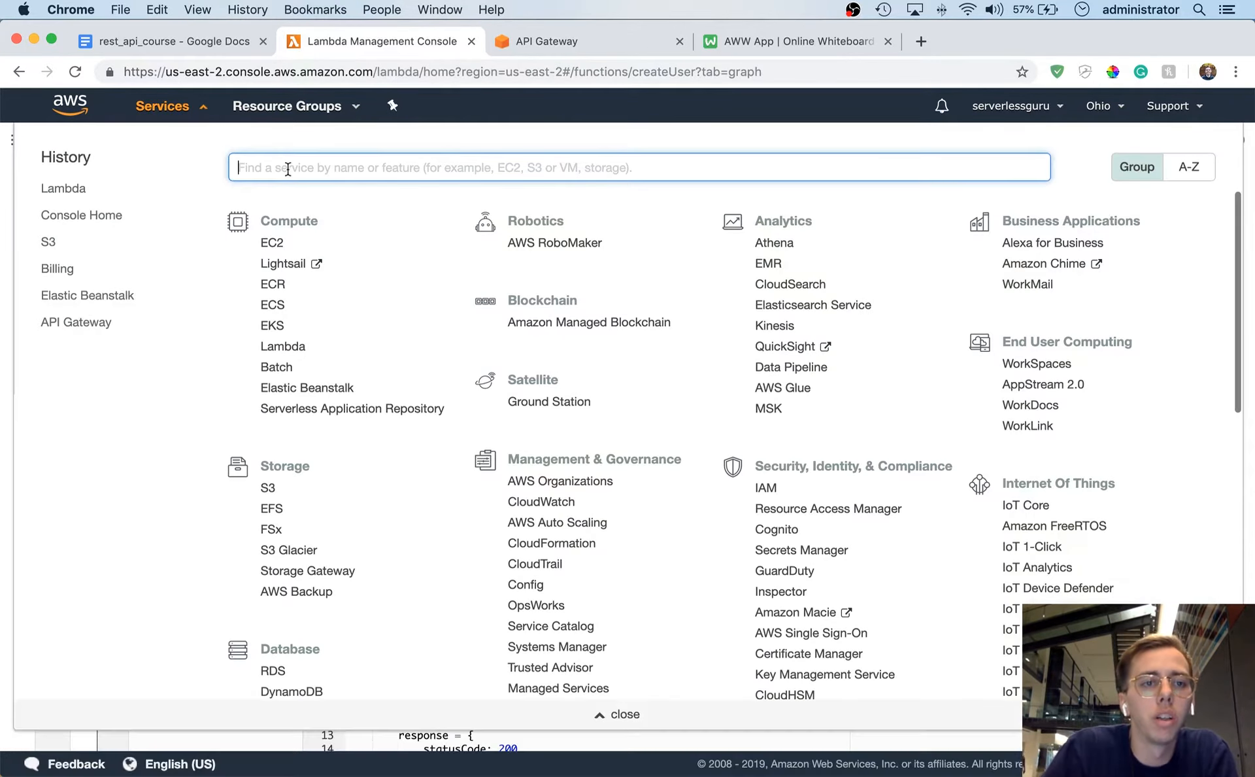
type("cloudwat")
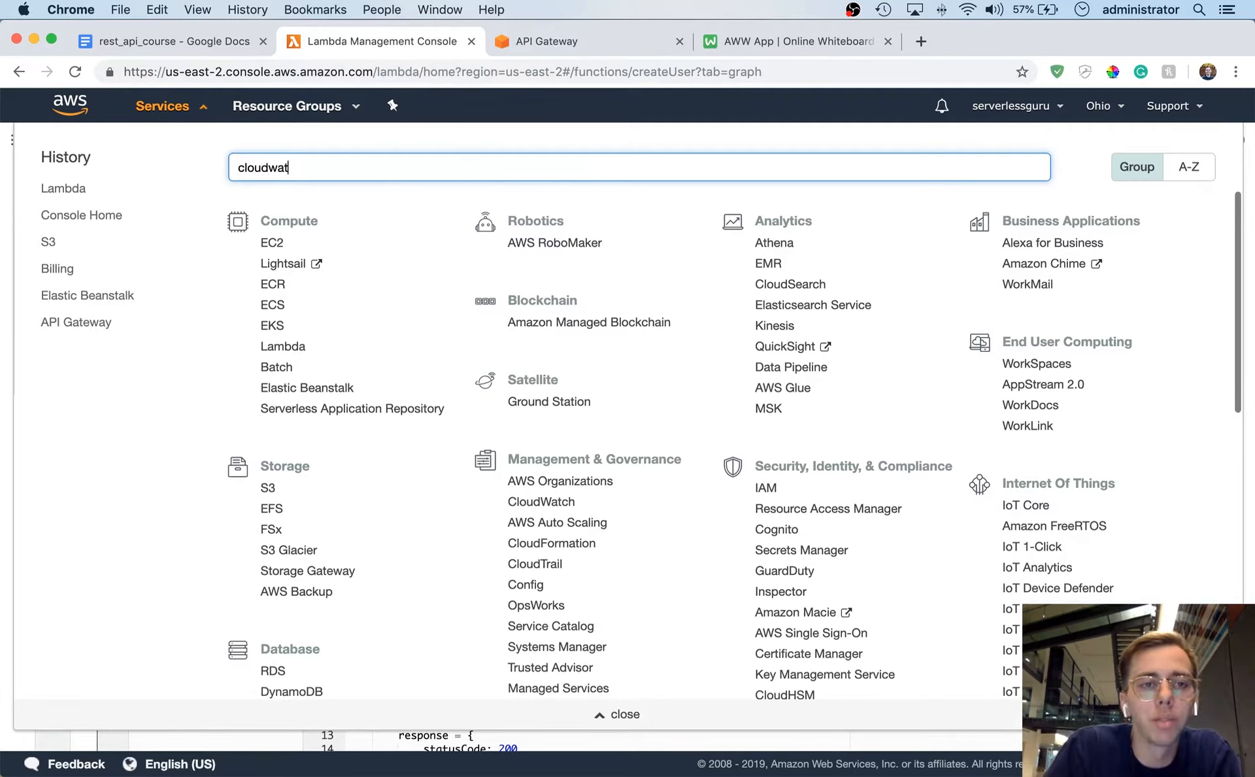
type("ch")
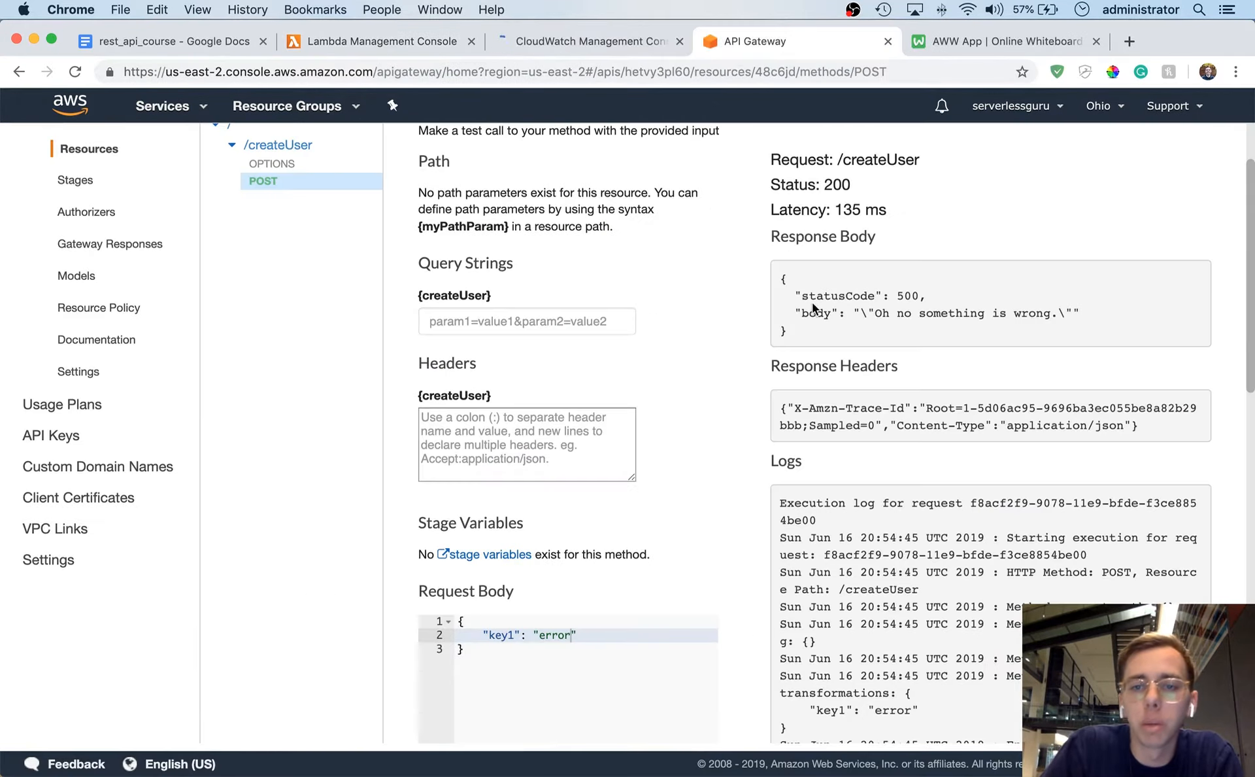
Step: Scroll through the API Gateway test's execution logs
scroll("down", 3)
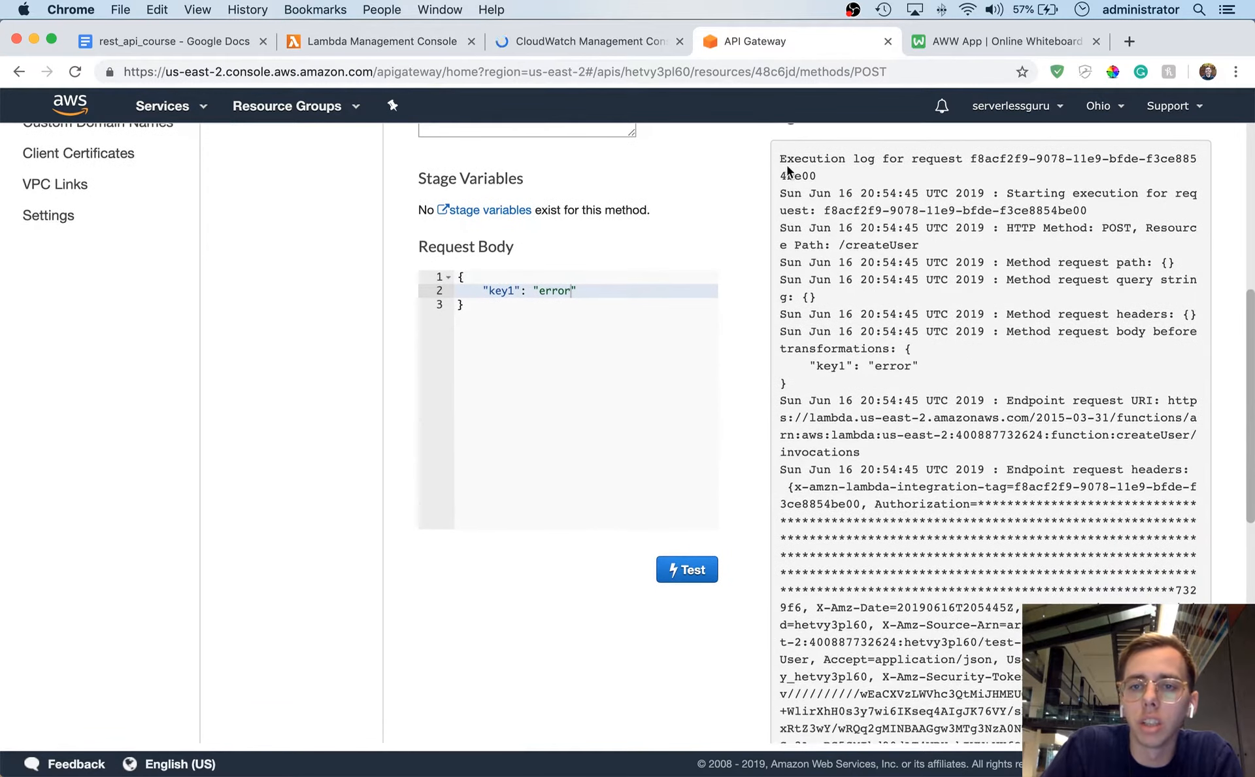
scroll("down", 3)
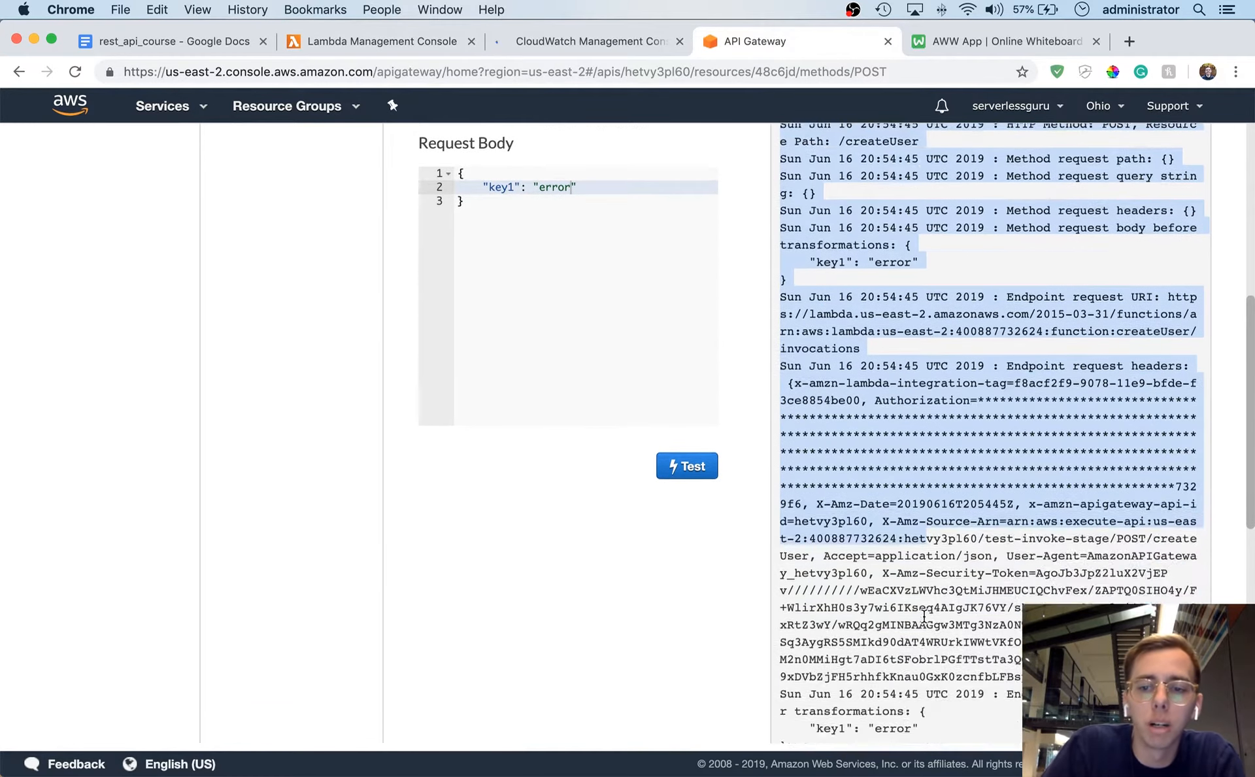
scroll("down", 3)
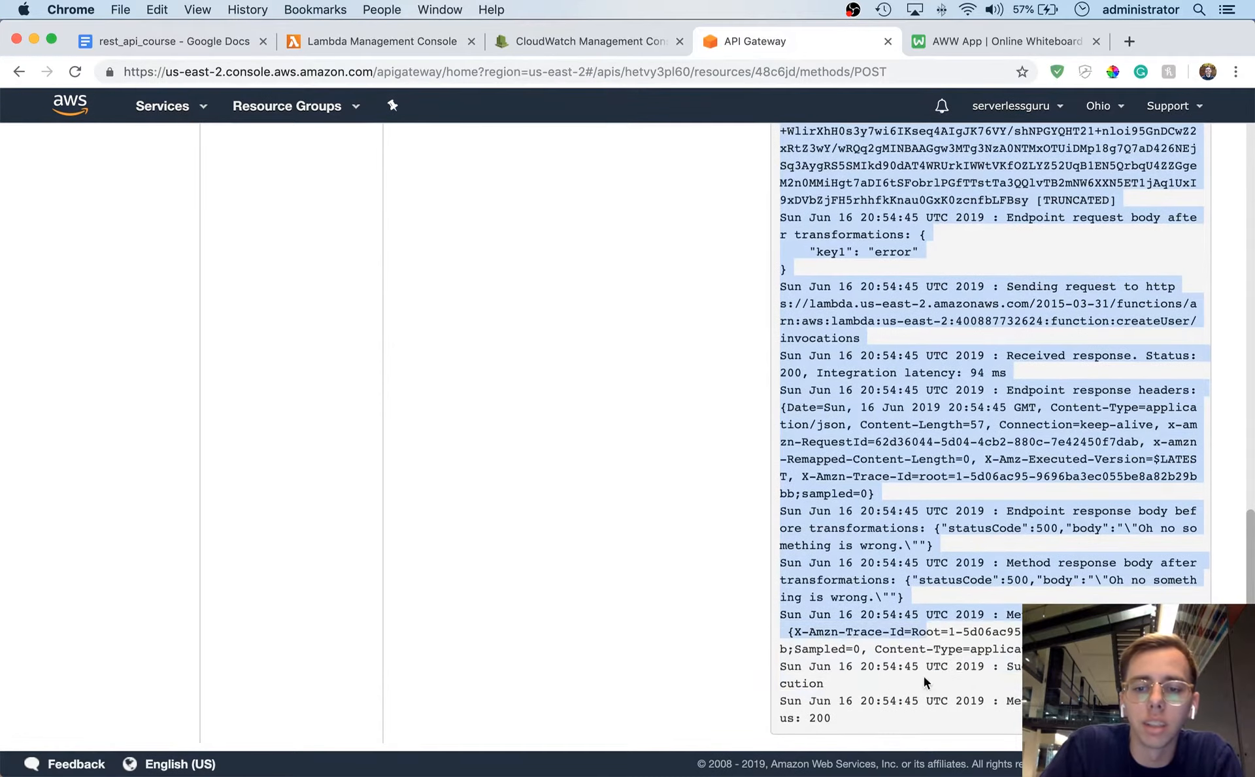
scroll("up", 3)
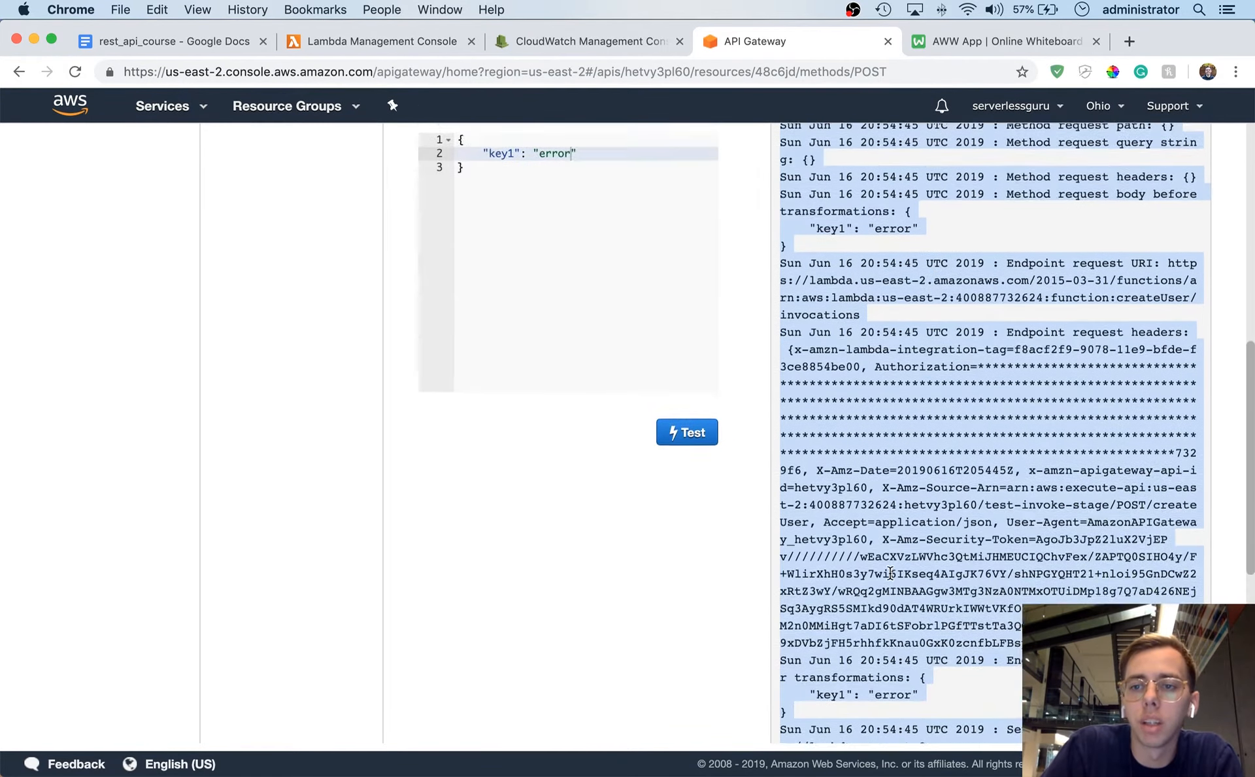
scroll("up", 3)
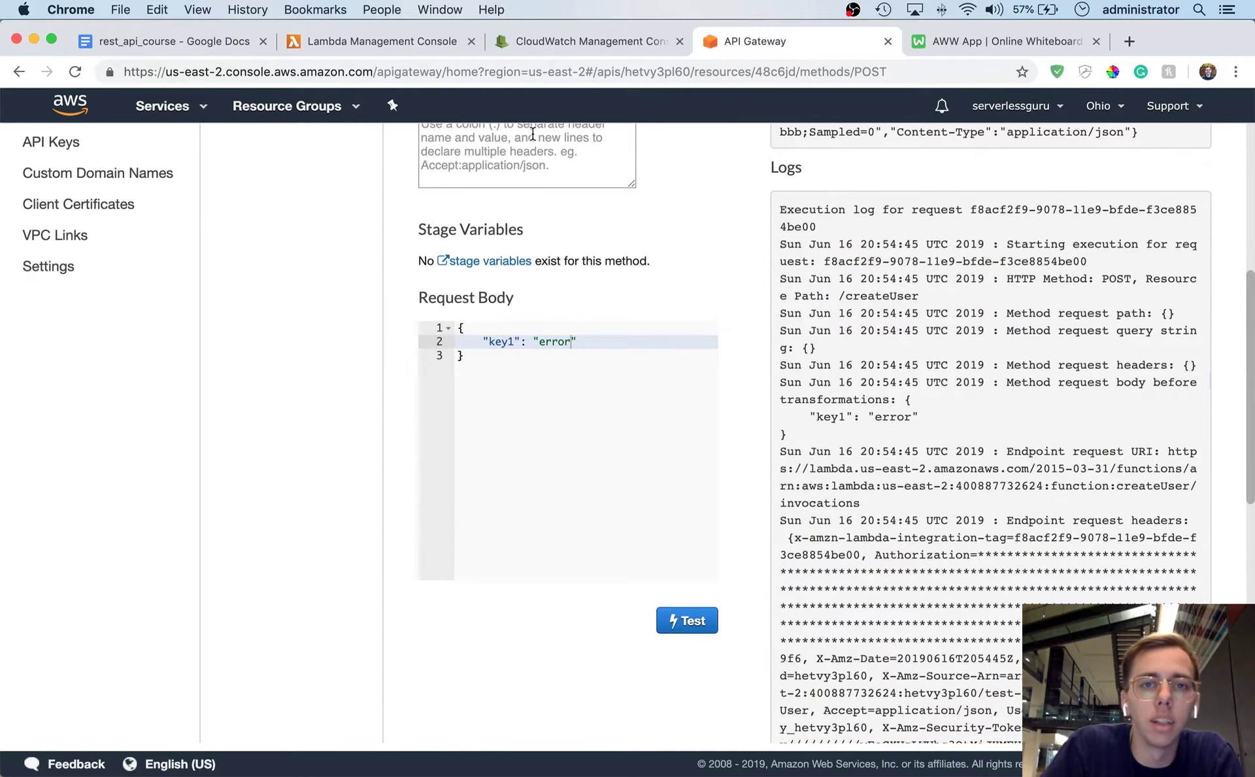
mouse_move(561, 45)
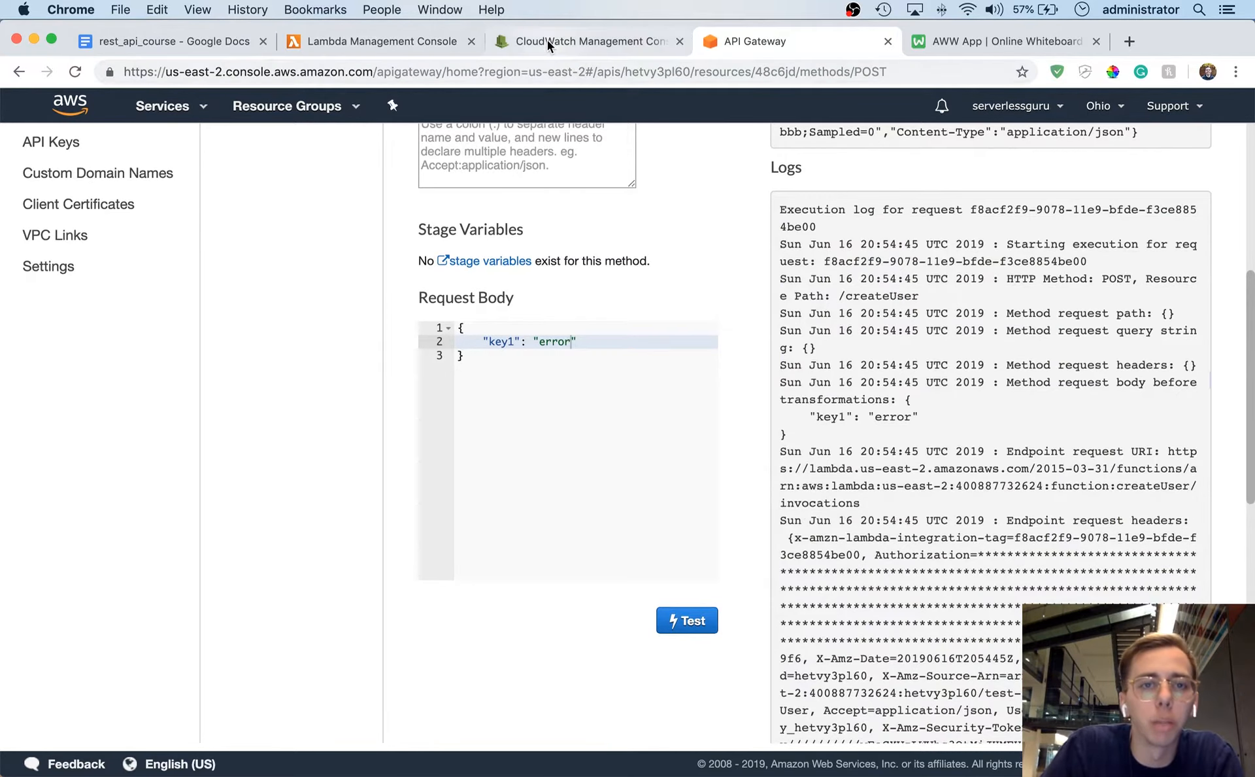
Step: In CloudWatch Logs, view the latest createUser log stream's events
left_click(585, 40)
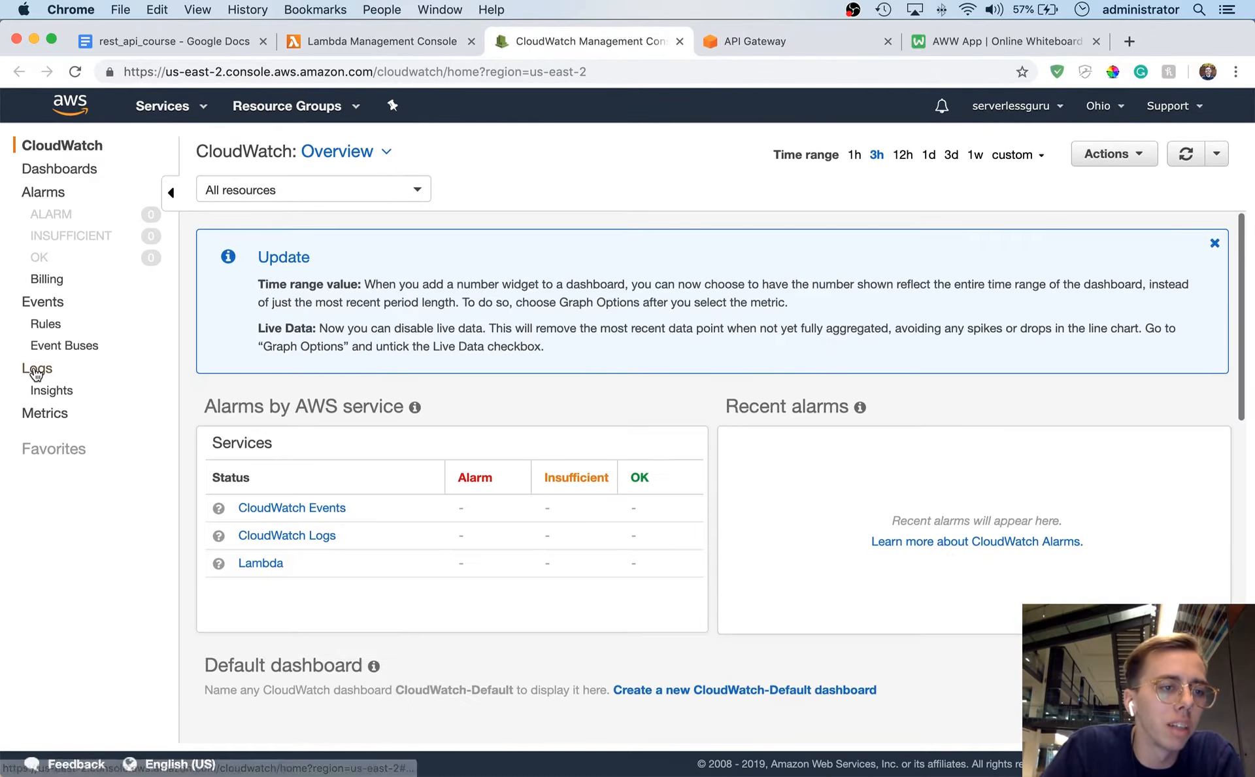
left_click(37, 367)
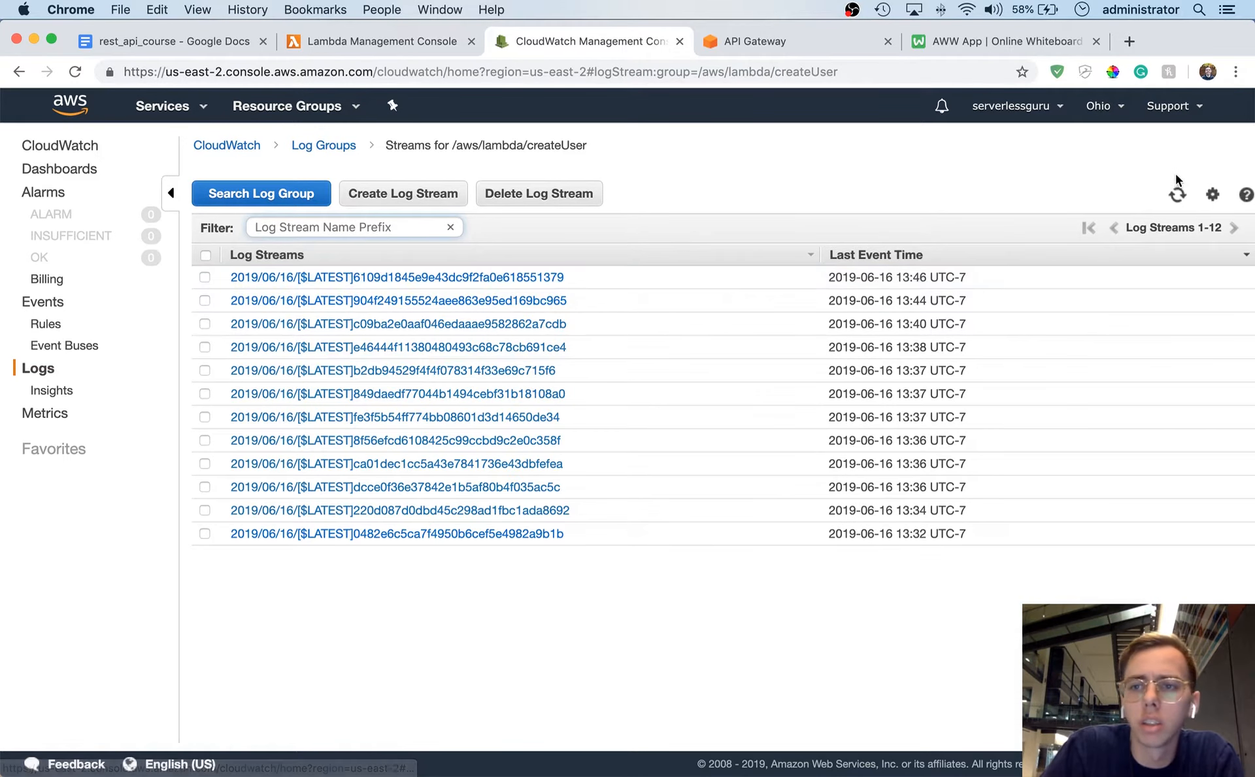
left_click(204, 277)
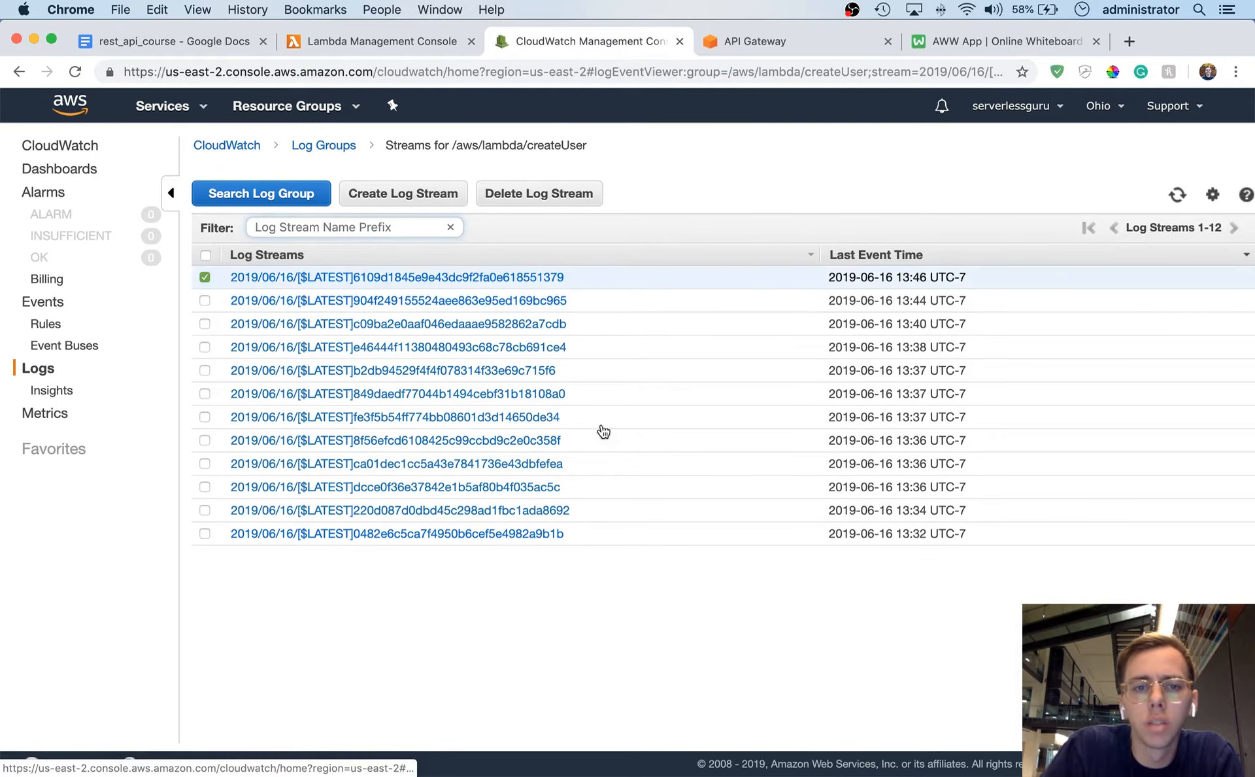
left_click(395, 277)
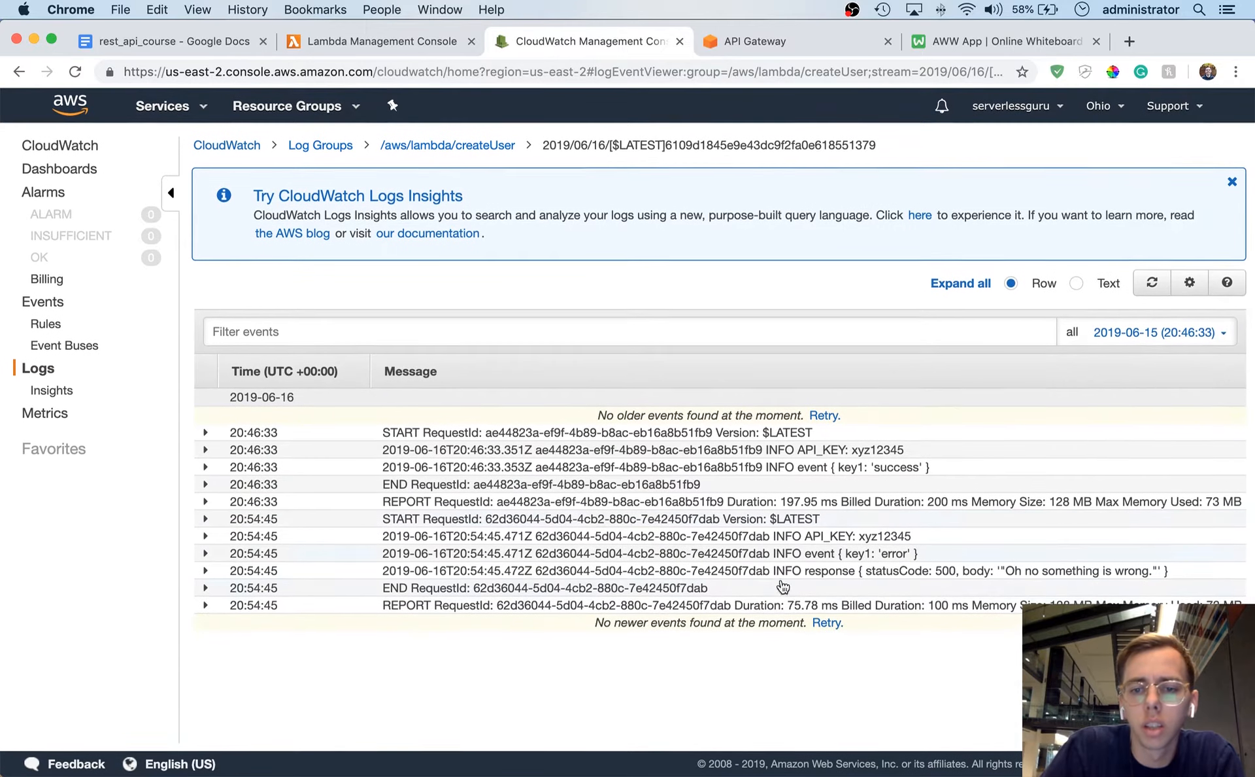
mouse_move(871, 582)
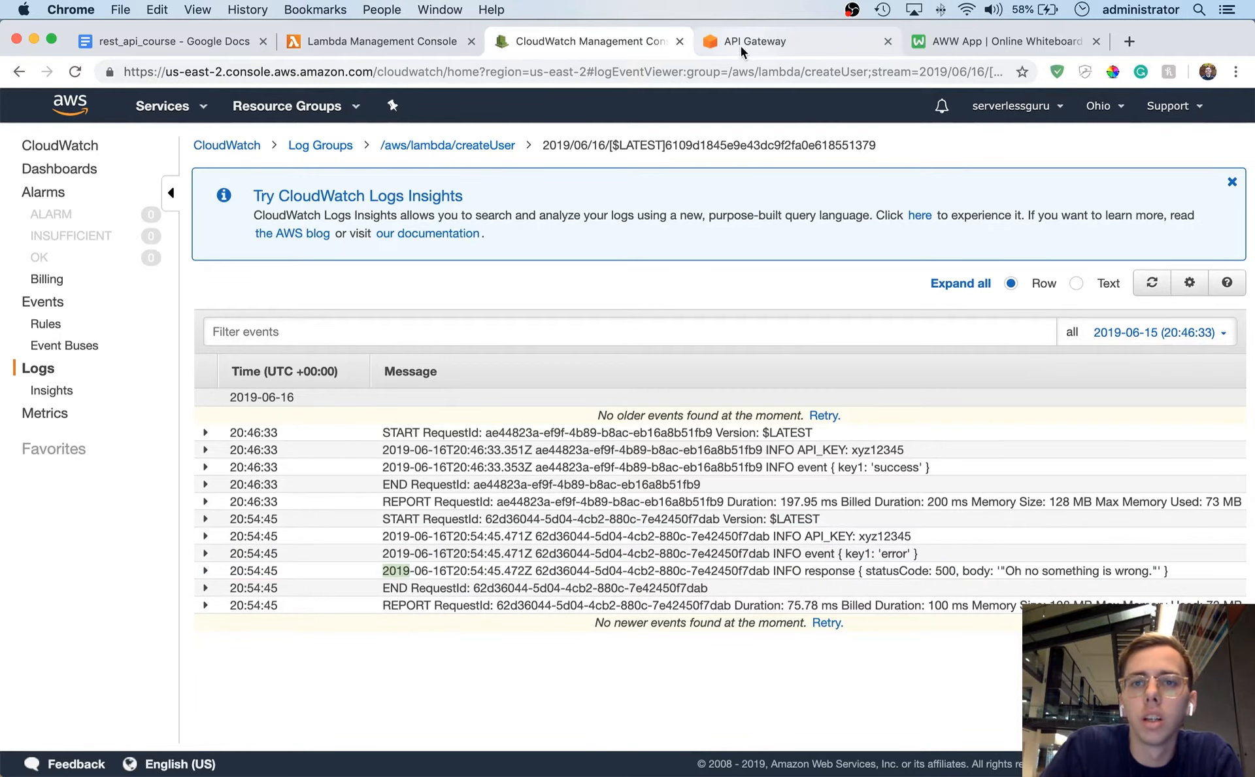
Step: Return to the API Gateway test results for the User API
left_click(754, 41)
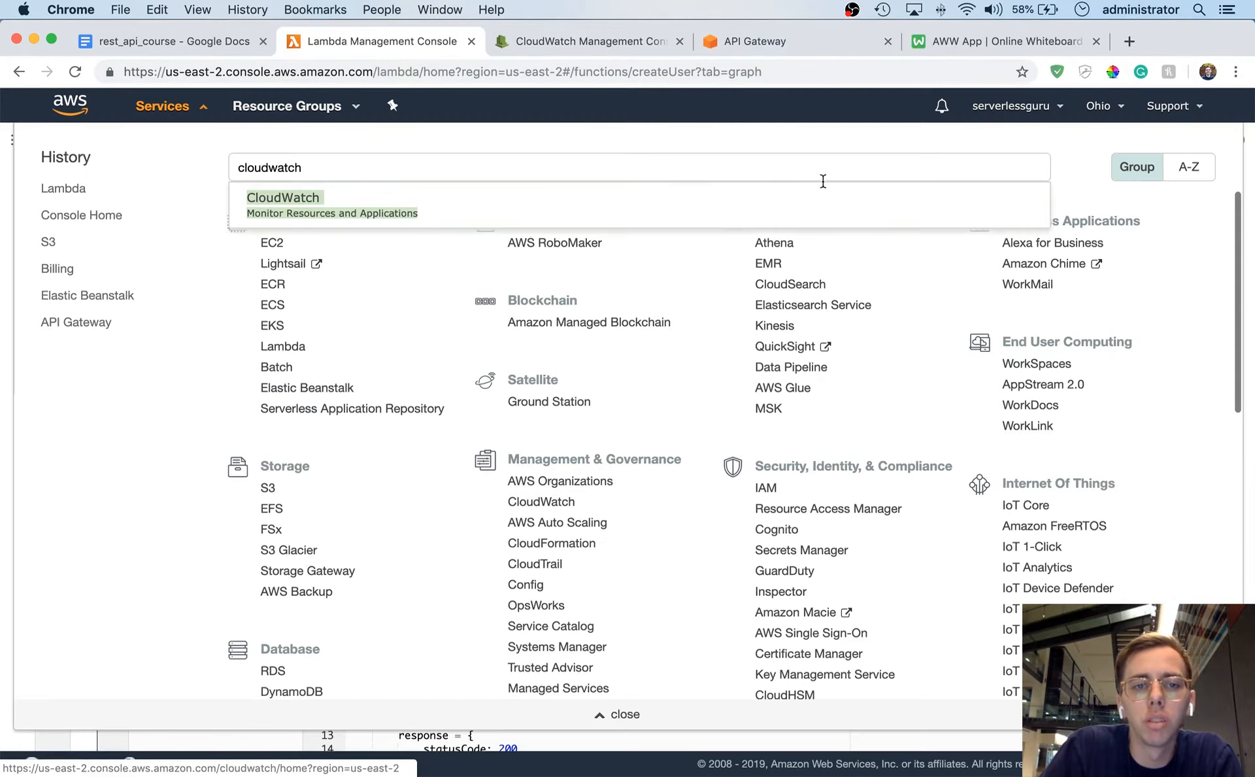
left_click(283, 198)
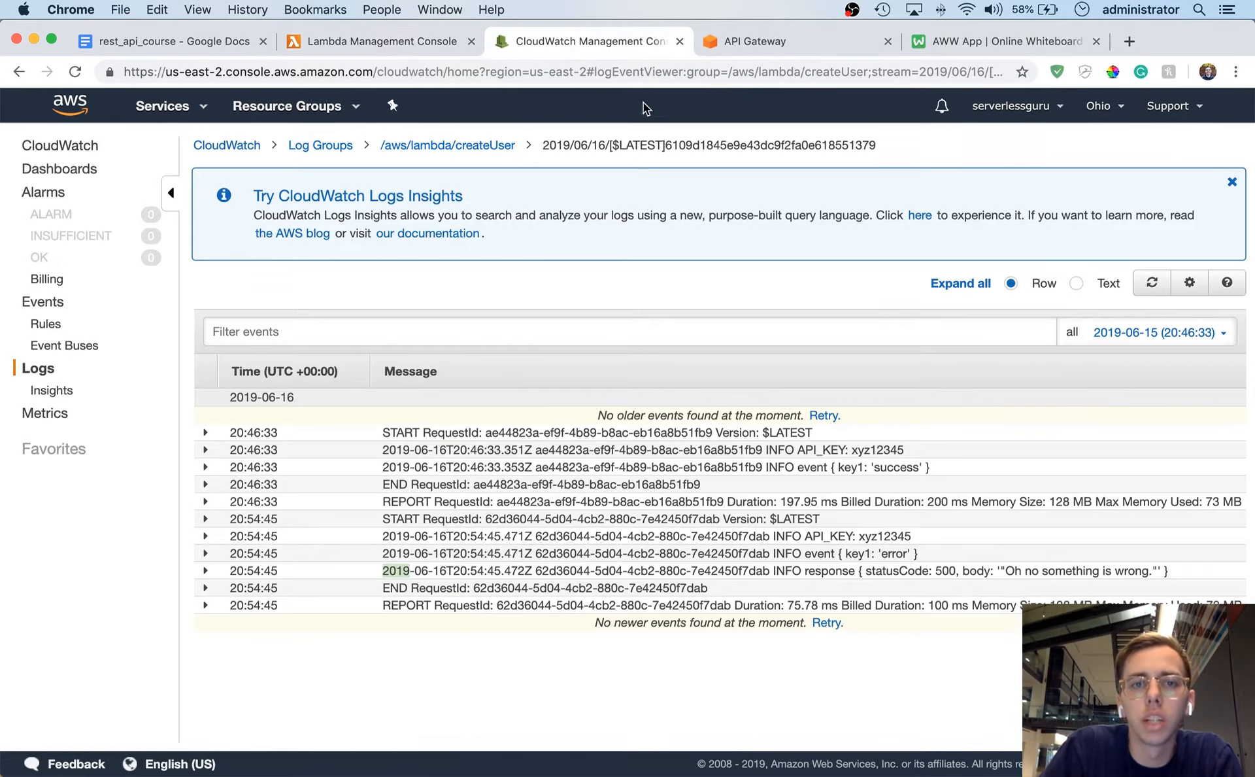
Step: Run the POST /createUser test with key1 'success', getting 200 'Everything is groovy.'
left_click(744, 41)
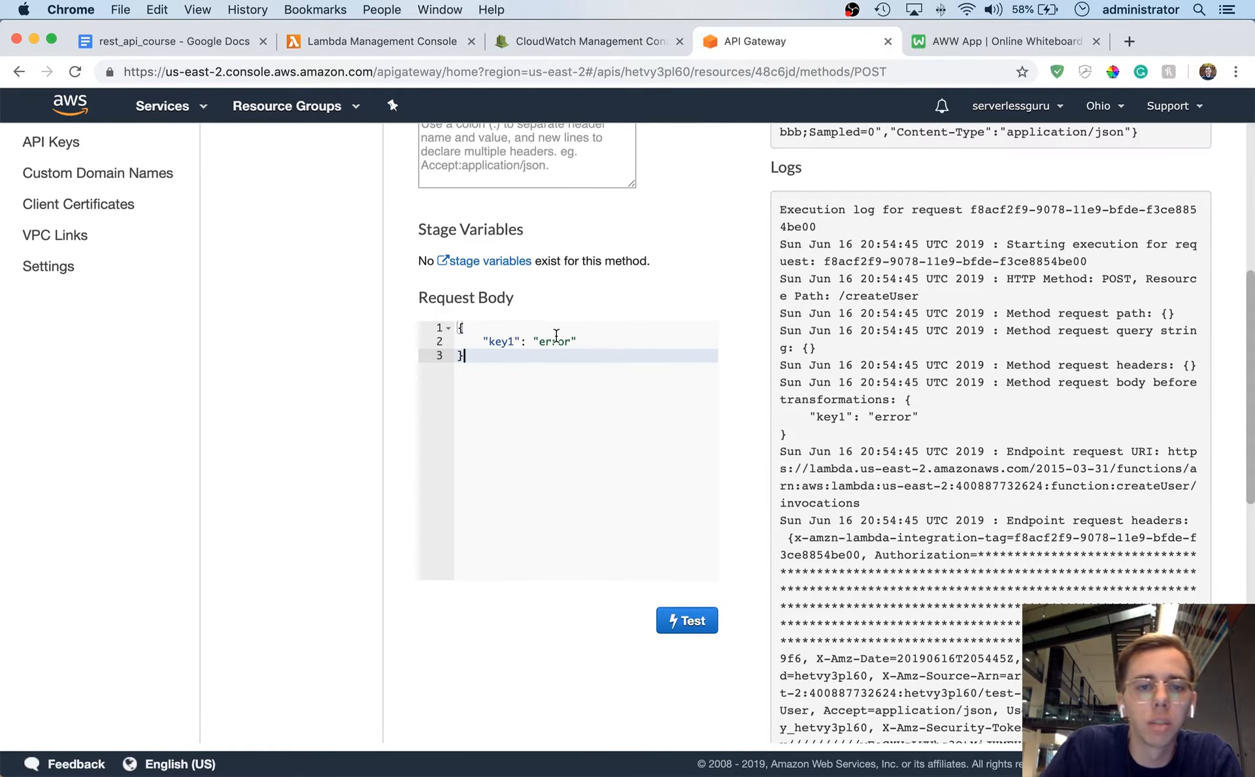
type("success")
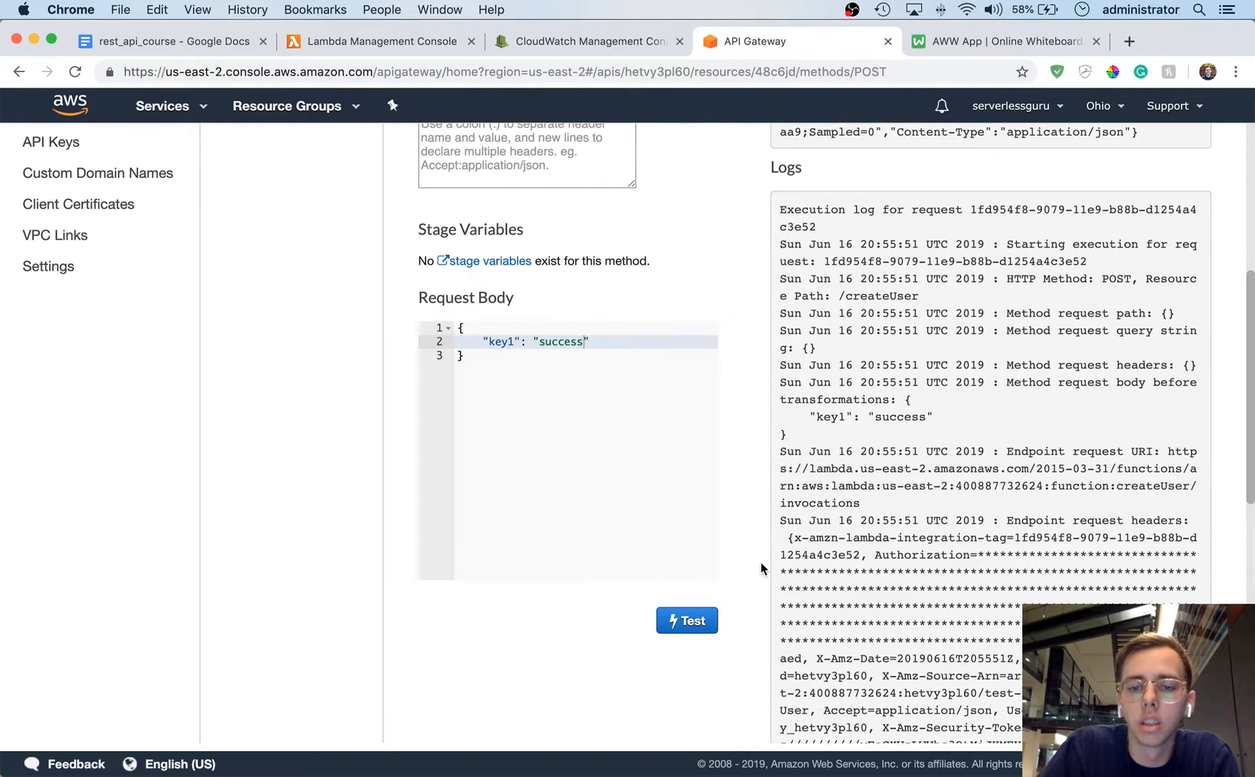
scroll("up", 3)
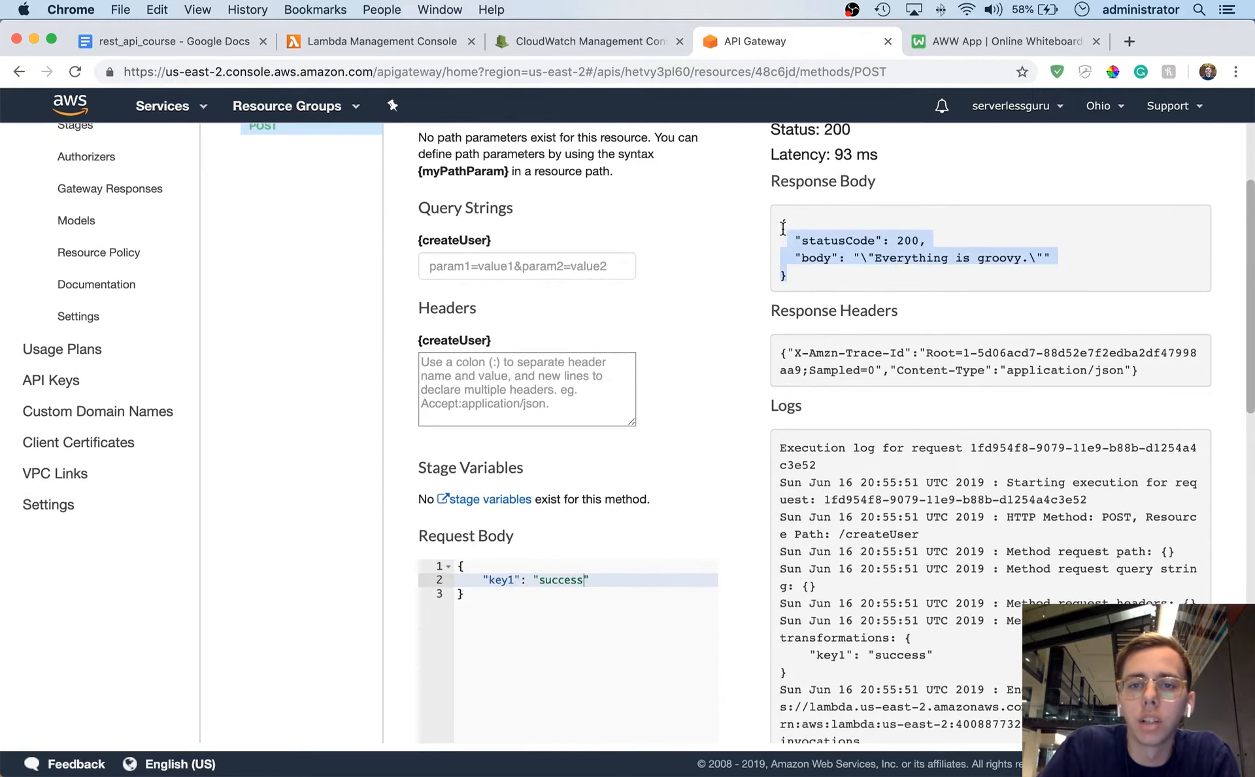
scroll("down", 3)
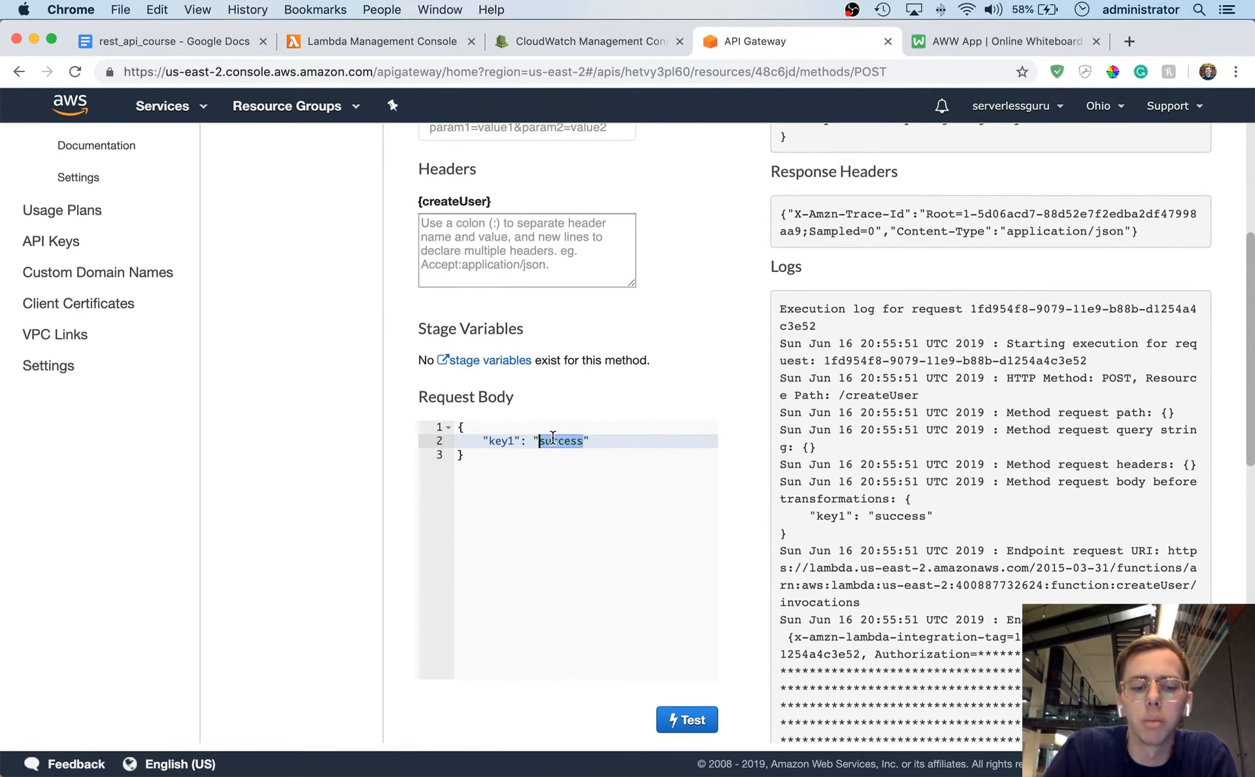
Step: Rerun the test with key1 'xyz', getting status 200 with an empty body
type("xyz")
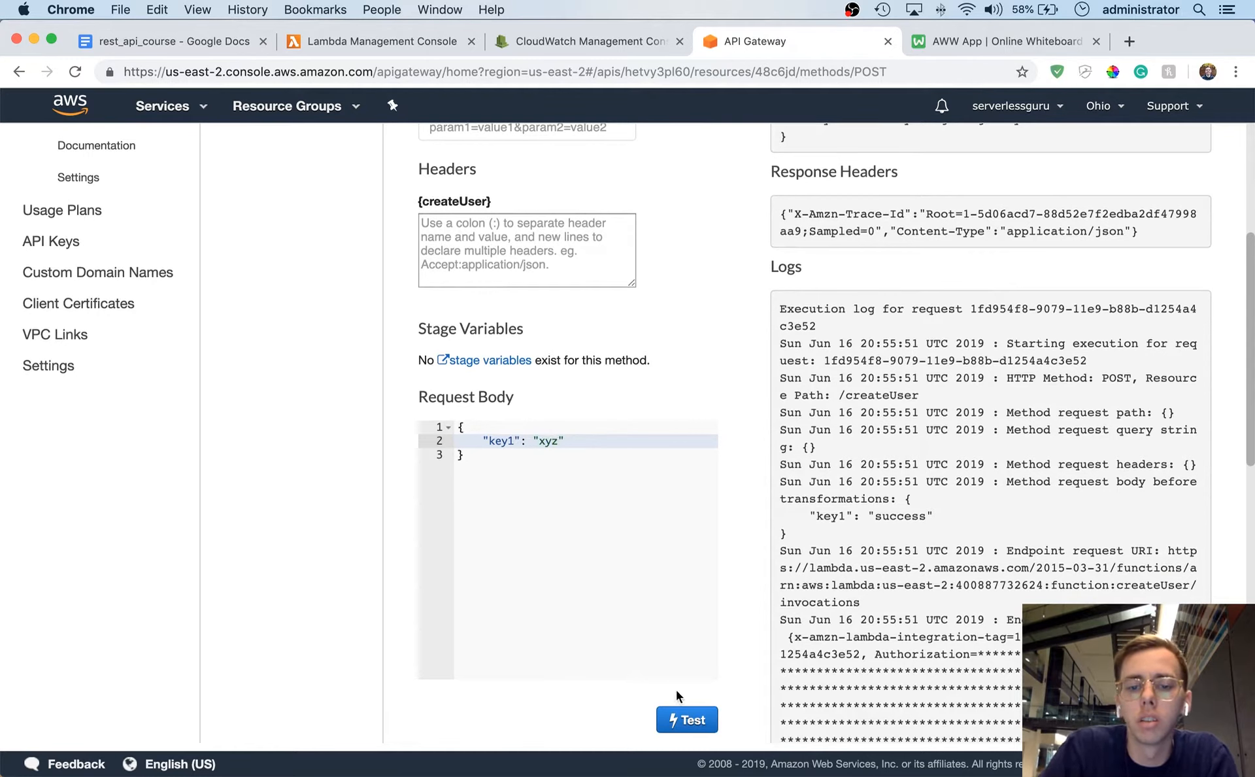
scroll("up", 3)
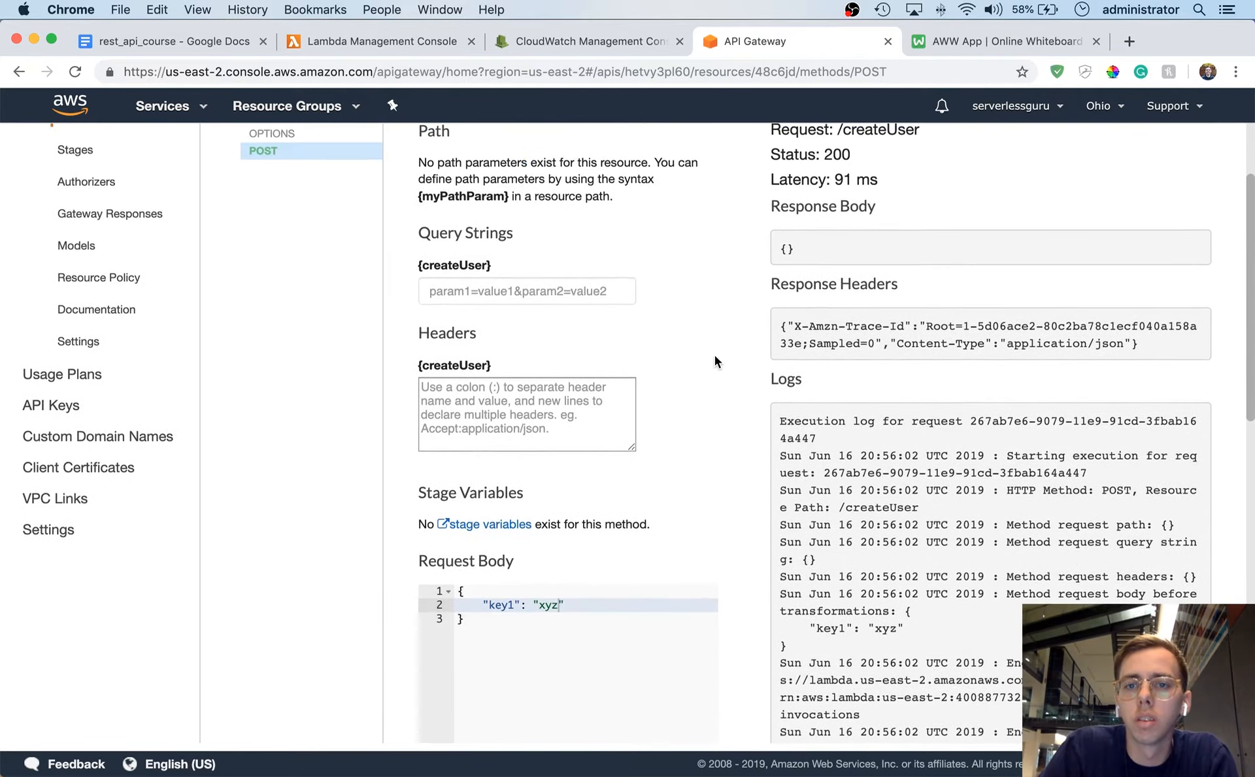
Step: Make the createUser else branch return 400 'Not sure what you want..' and save the Lambda code
left_click(377, 41)
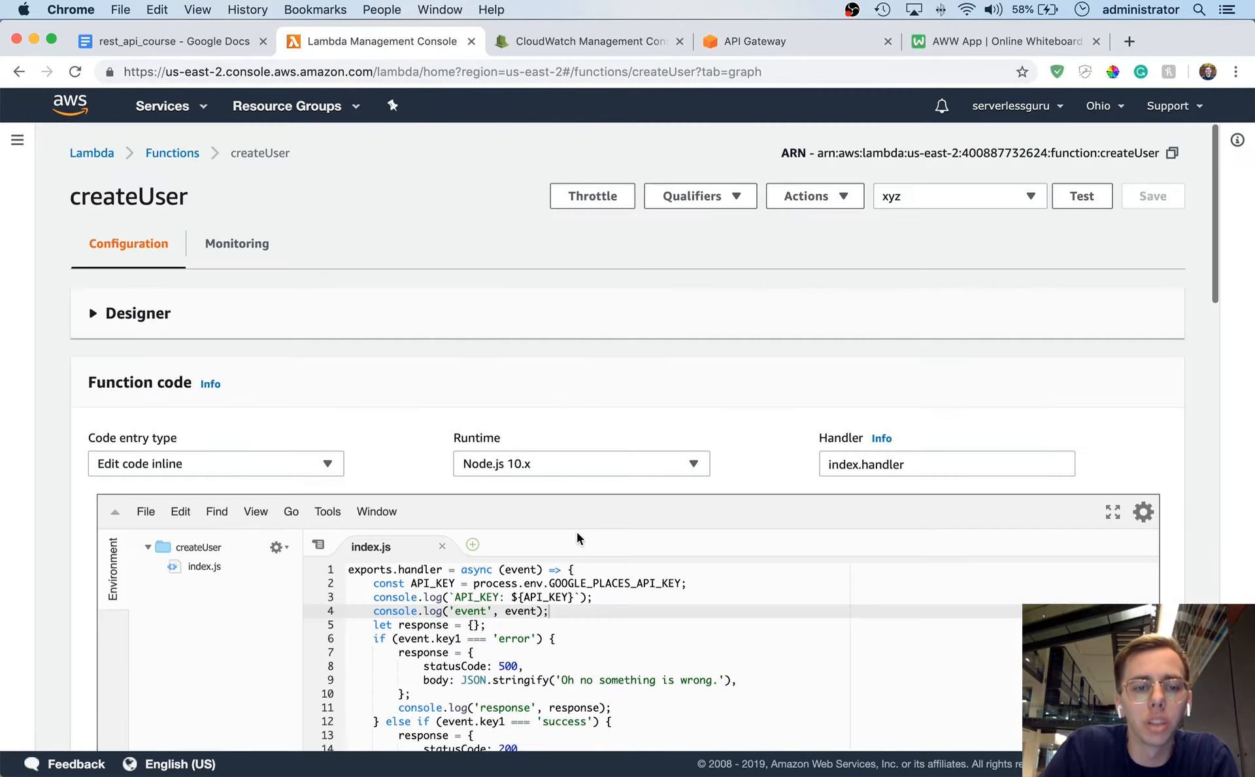
scroll("down", 3)
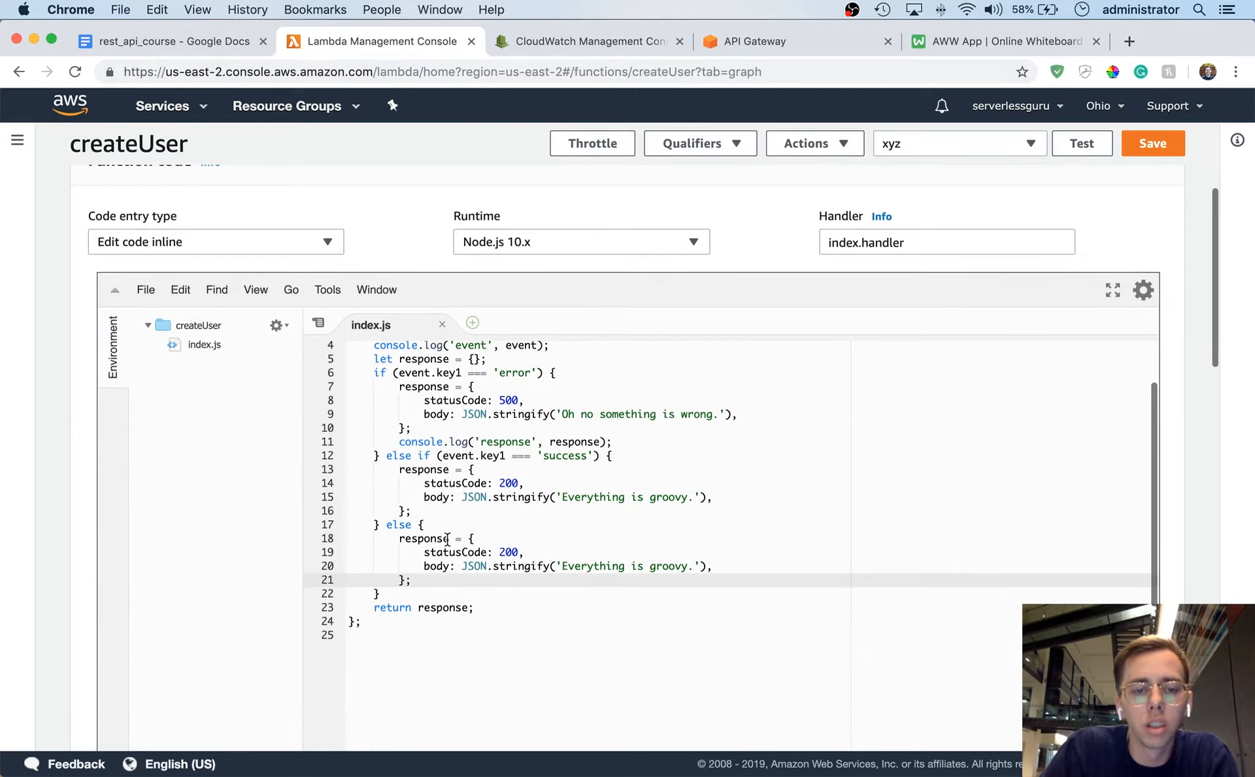
type("404")
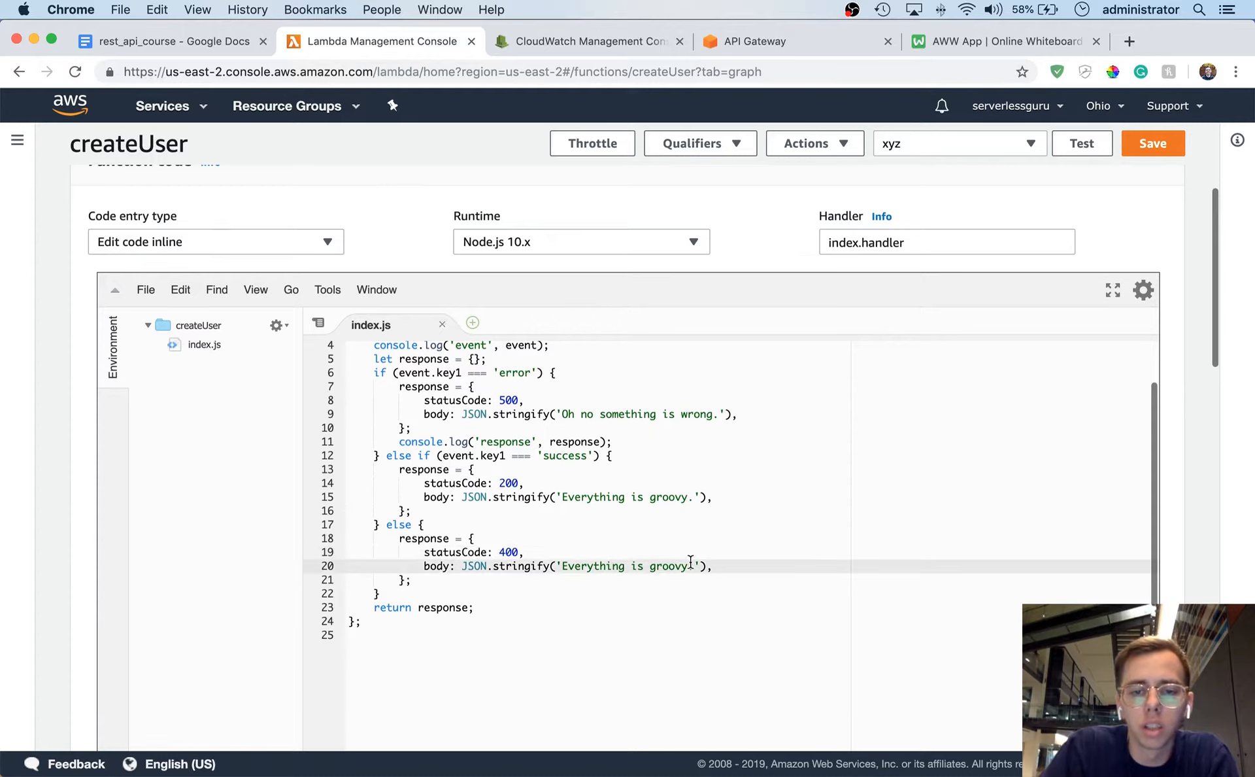
type("Not s")
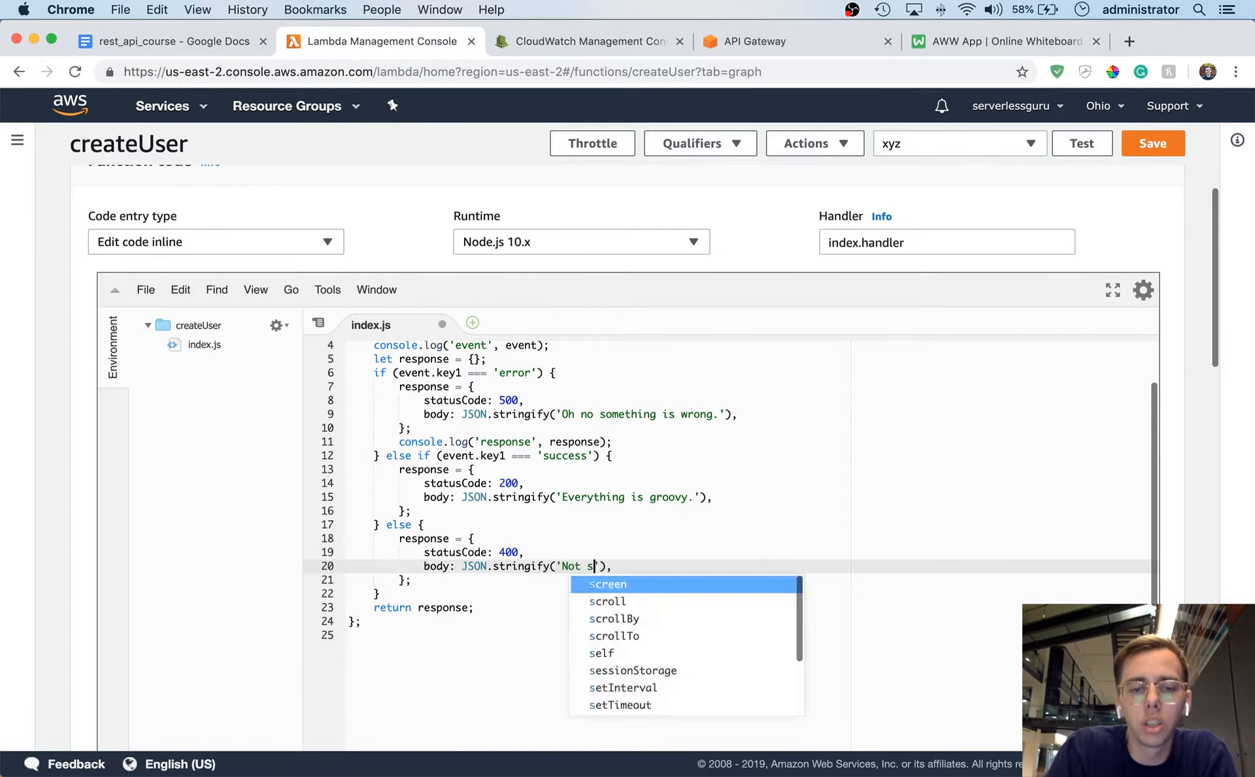
type("ure what you want")
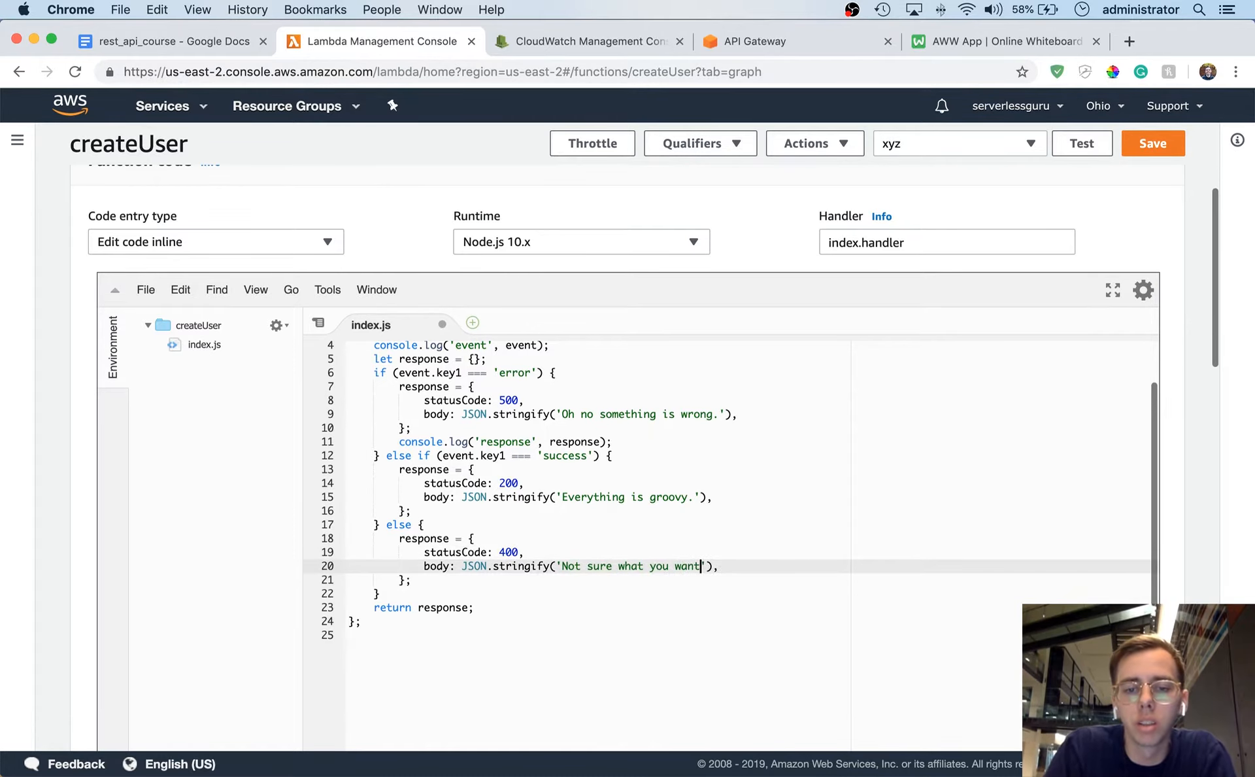
left_click(1153, 143)
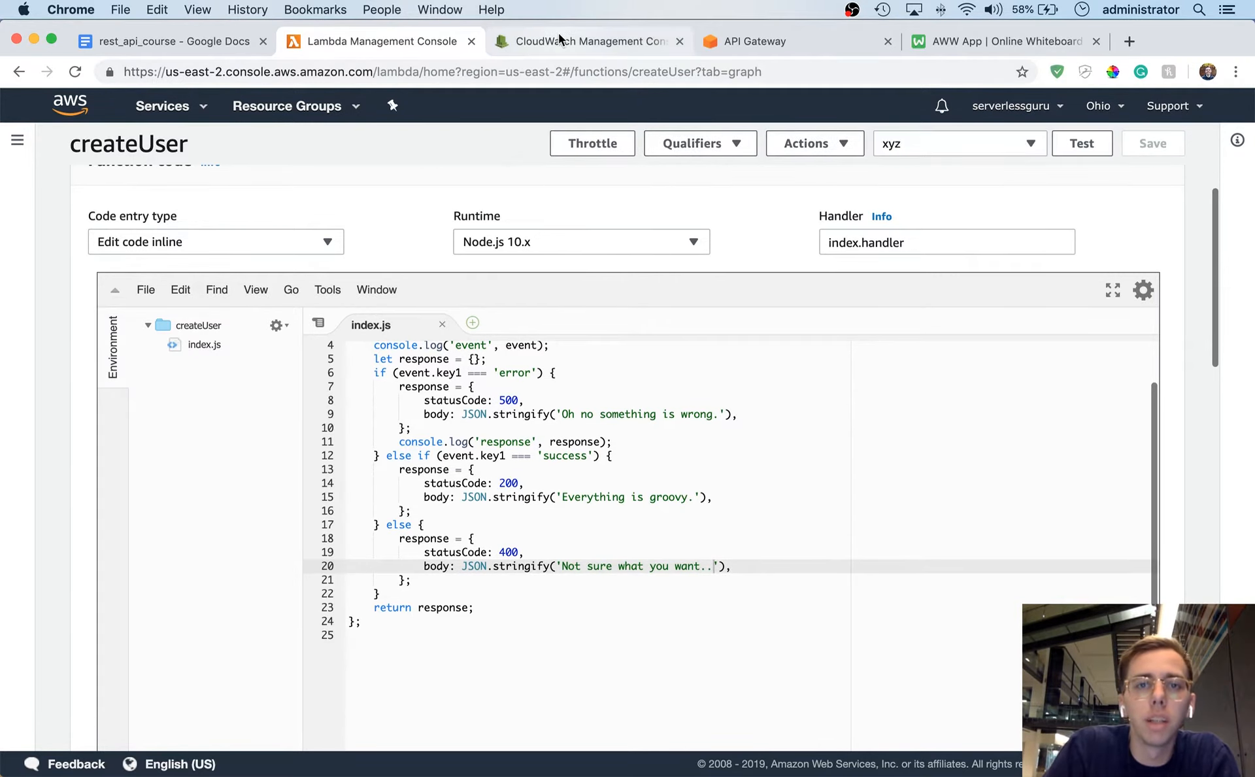
Step: Rerun the key1 'xyz' test, confirming statusCode 400 'Not sure what you want..', then view the whiteboard
left_click(753, 40)
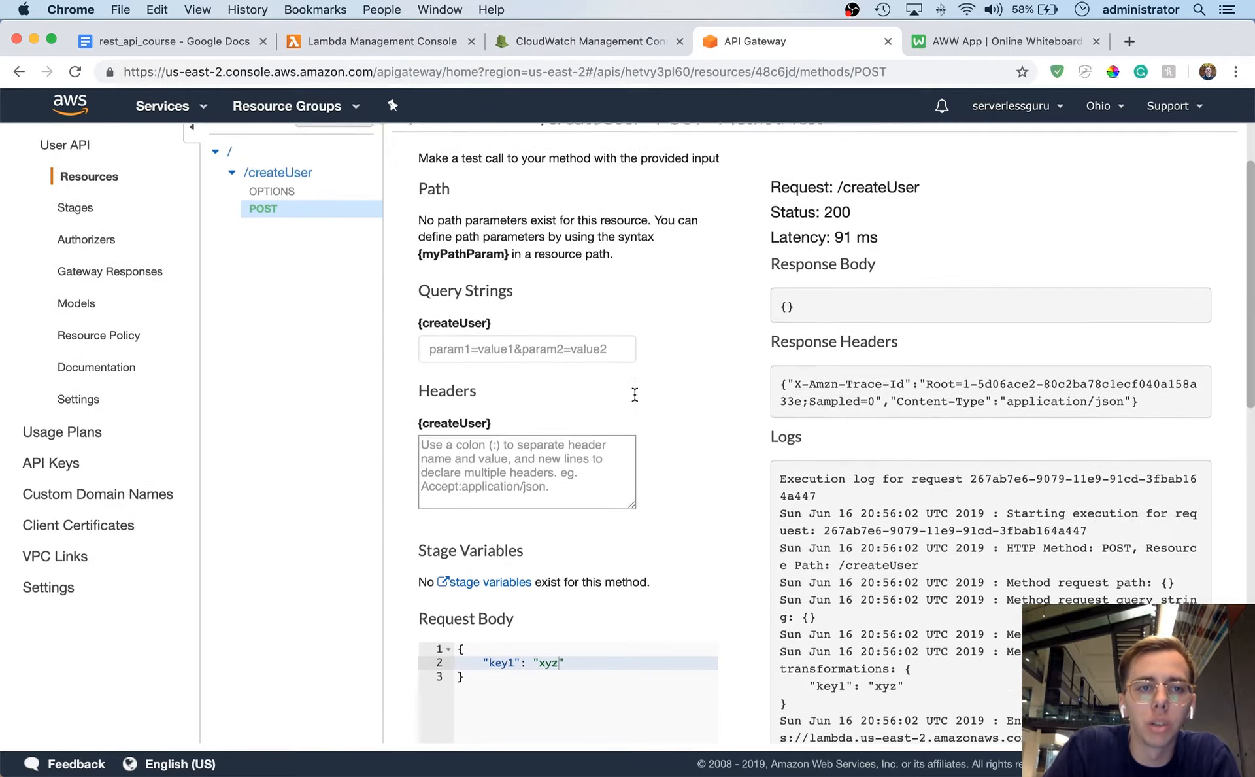
scroll("down", 3)
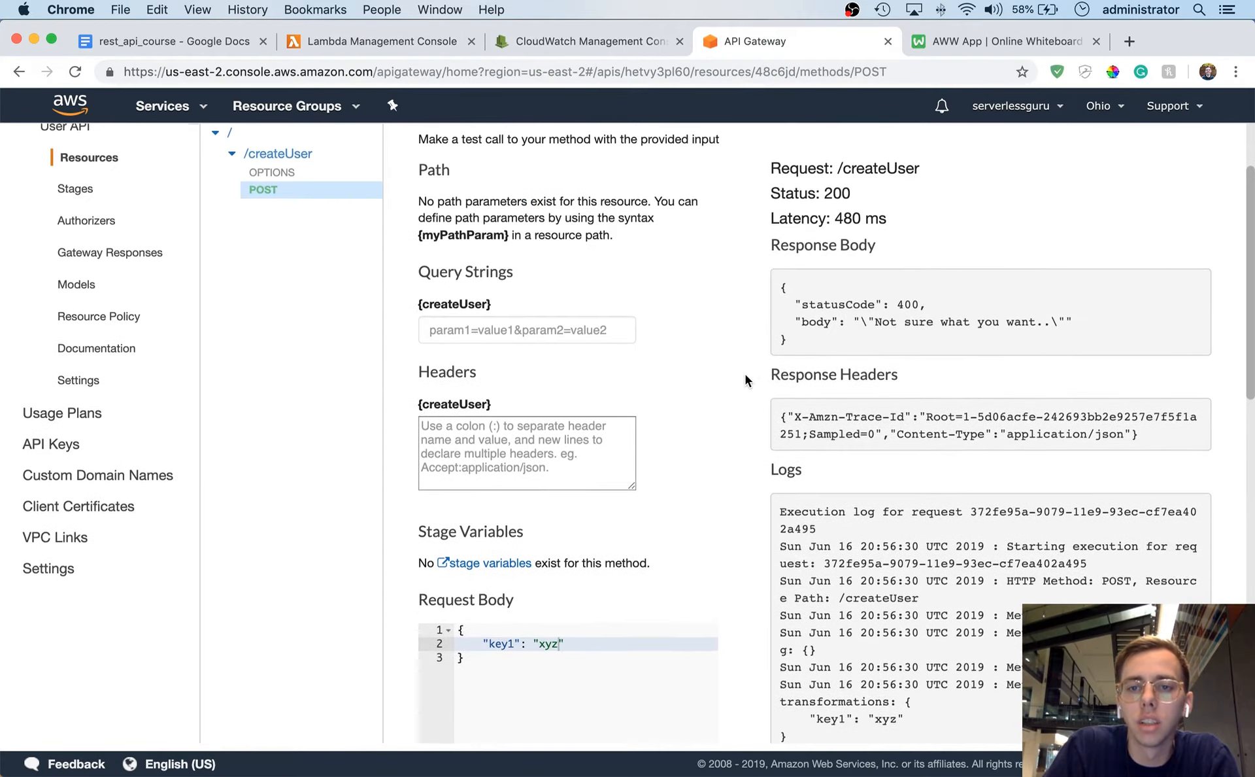
scroll("up", 3)
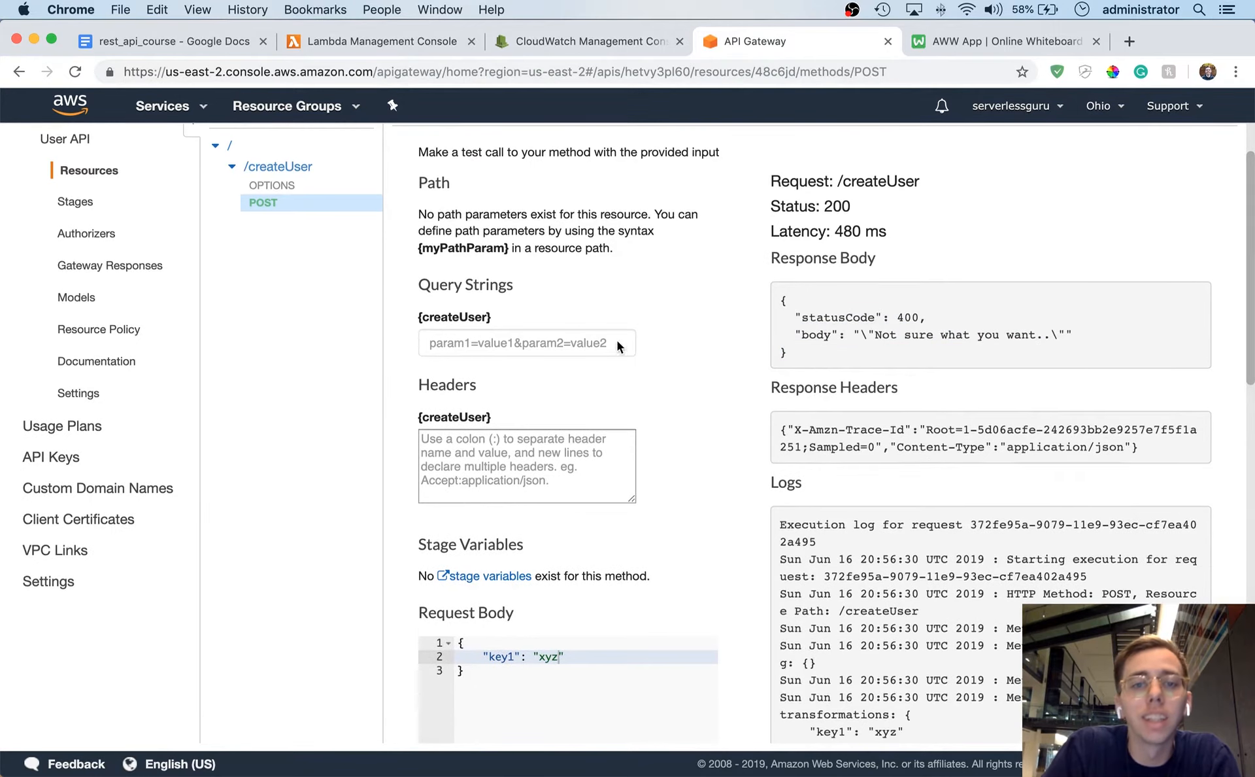
left_click(1003, 40)
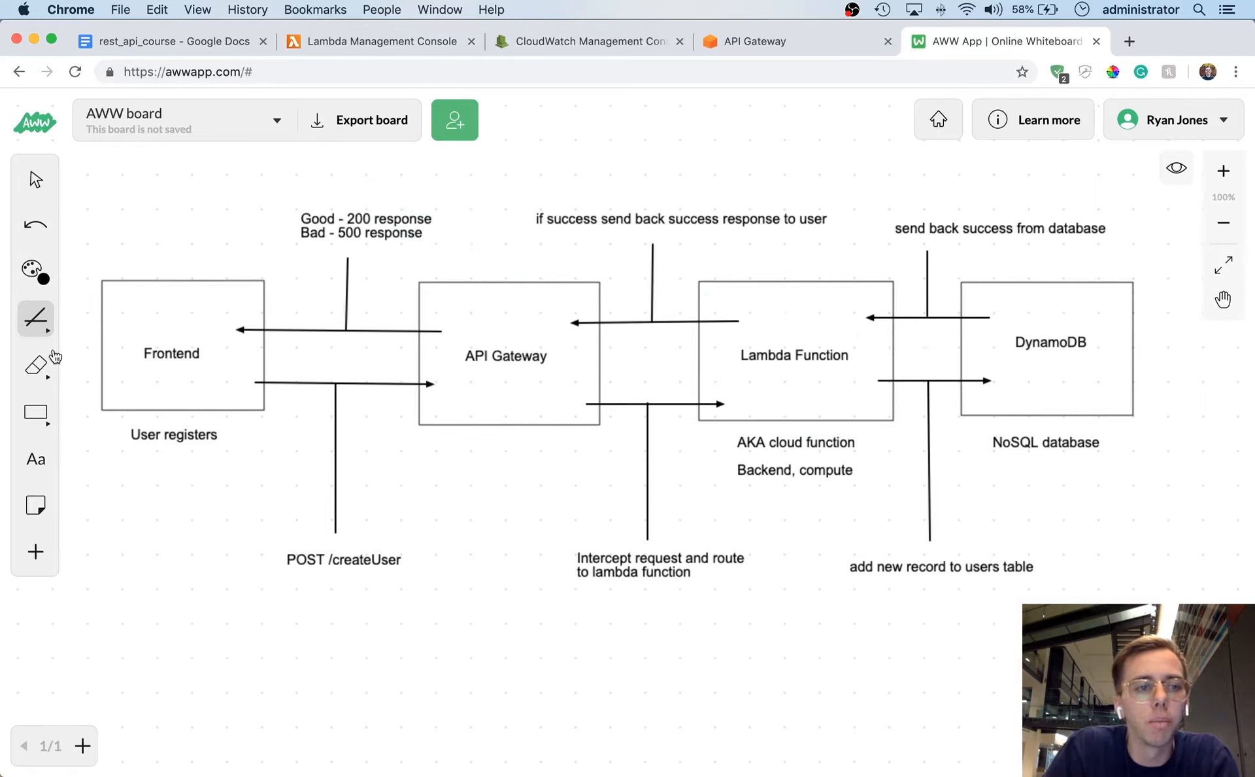
Step: Draw a box around API Gateway and Lambda and add a 'Cloudwatch Monitoring and logging' label
left_click(35, 412)
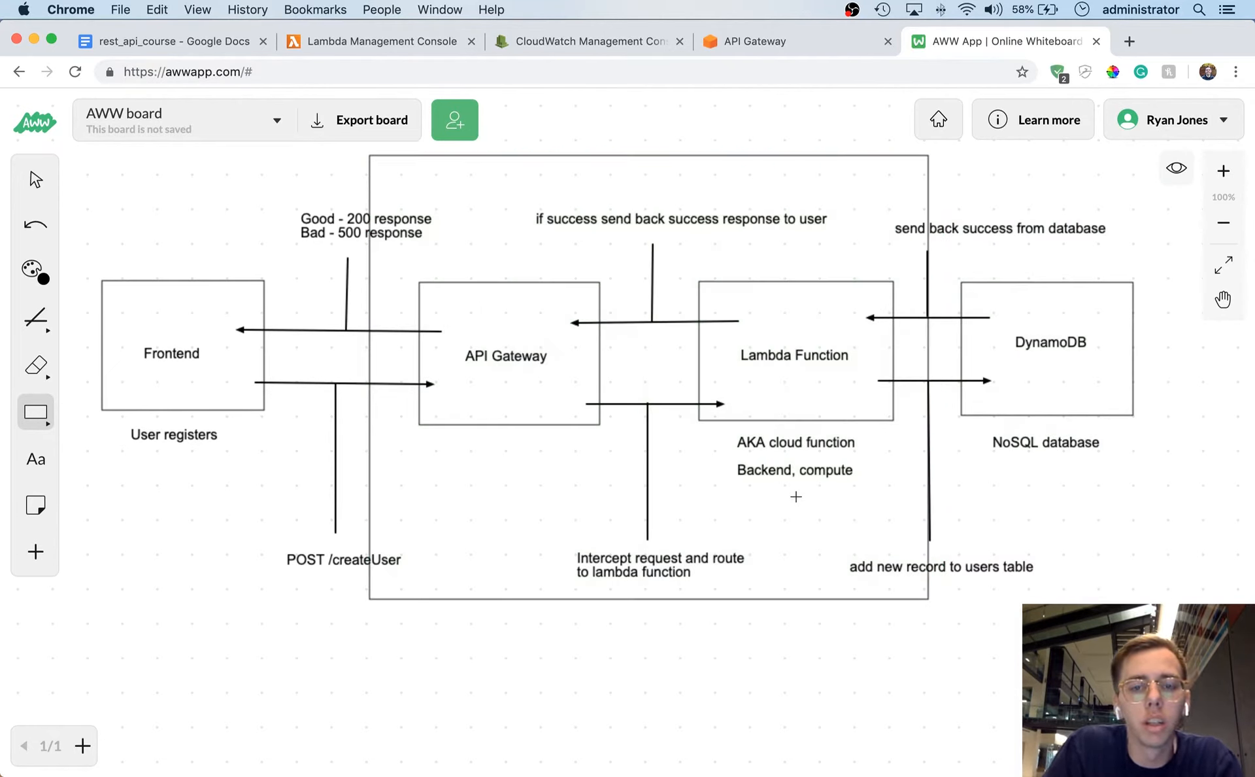
left_click(35, 319)
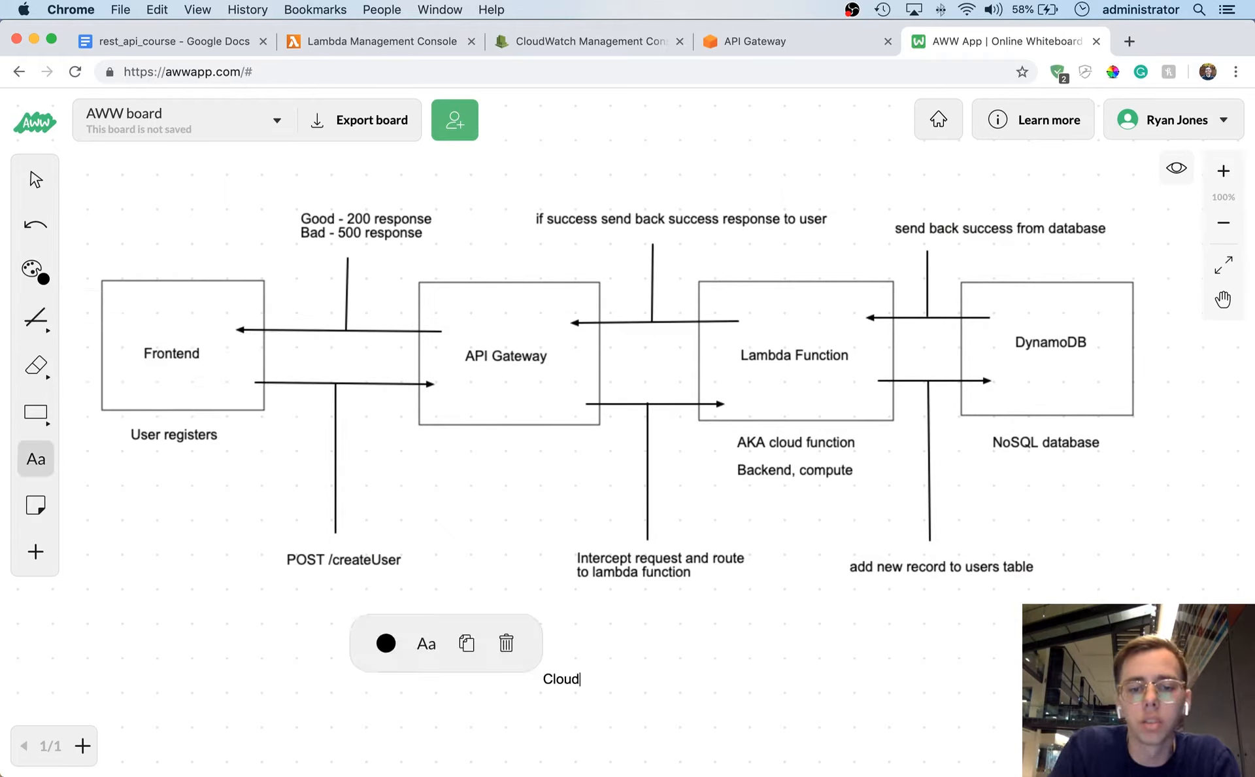
type("watch Monitori")
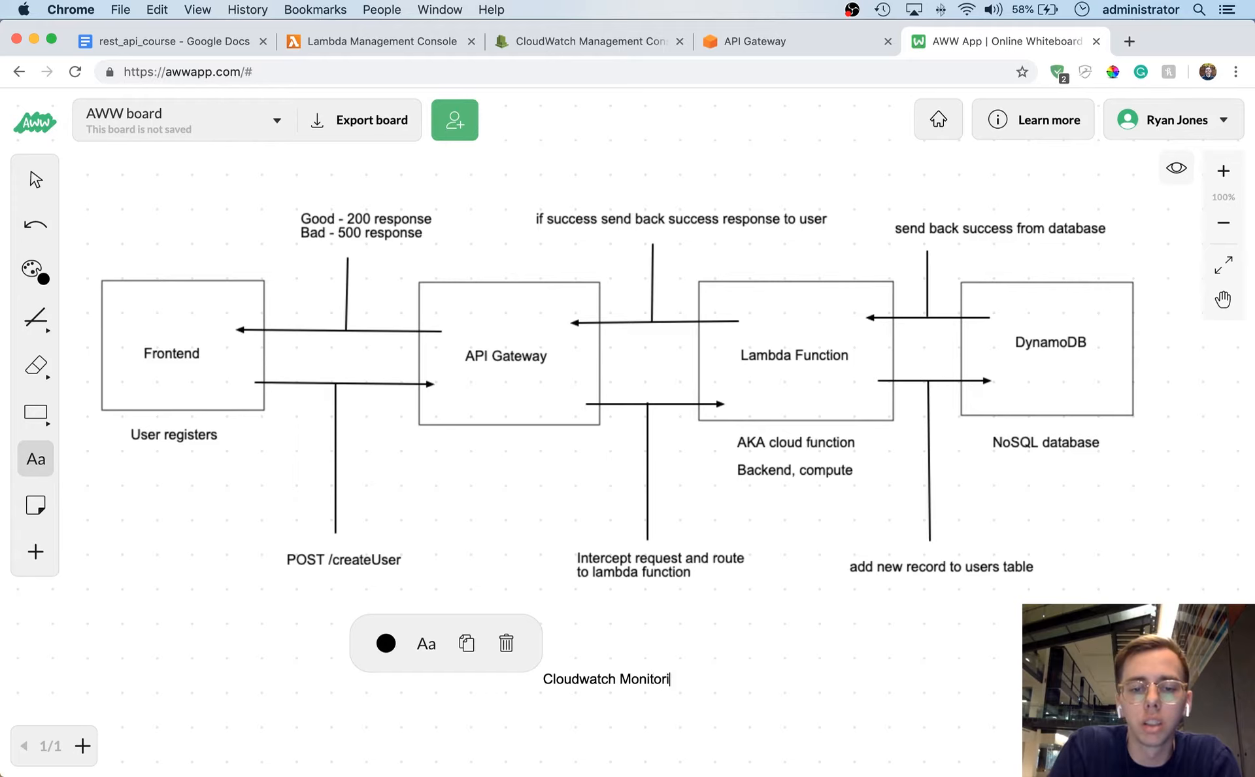
type("ng and logging")
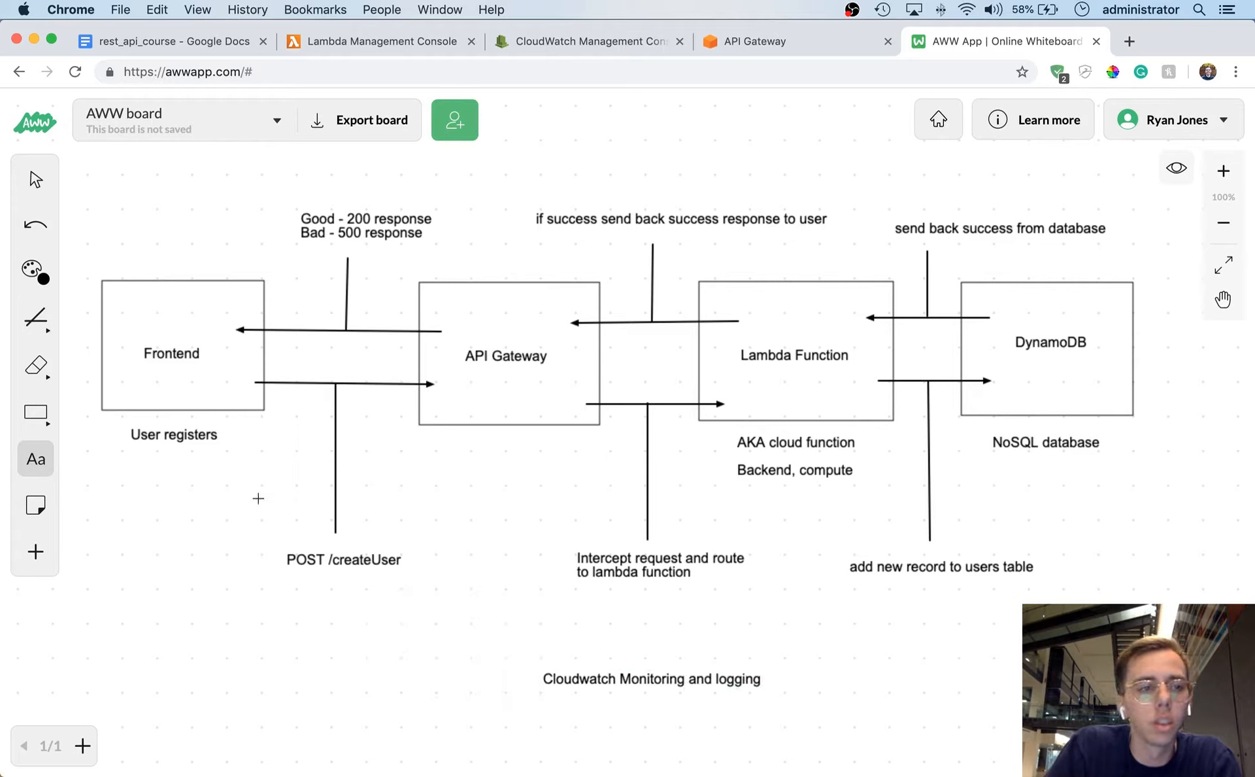
Step: Link the box to the CloudWatch label with a line and reposition the label
left_click(35, 319)
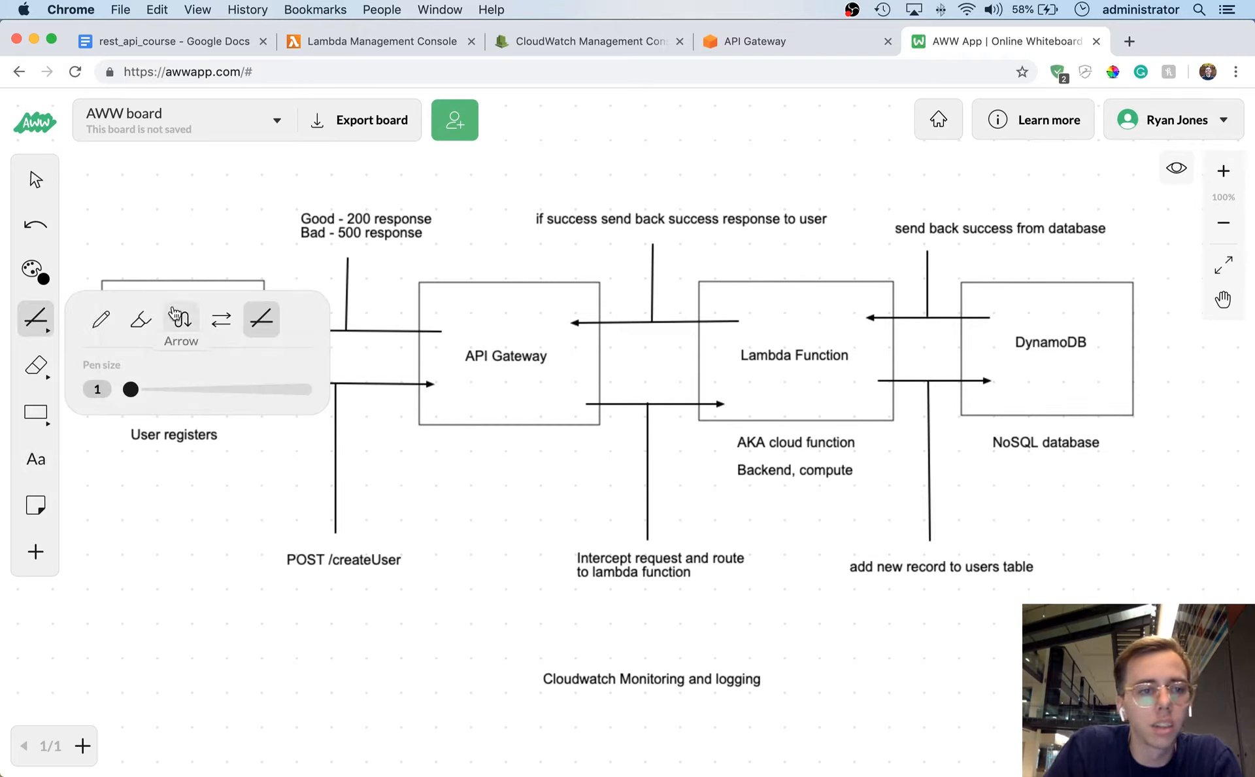
left_click(36, 412)
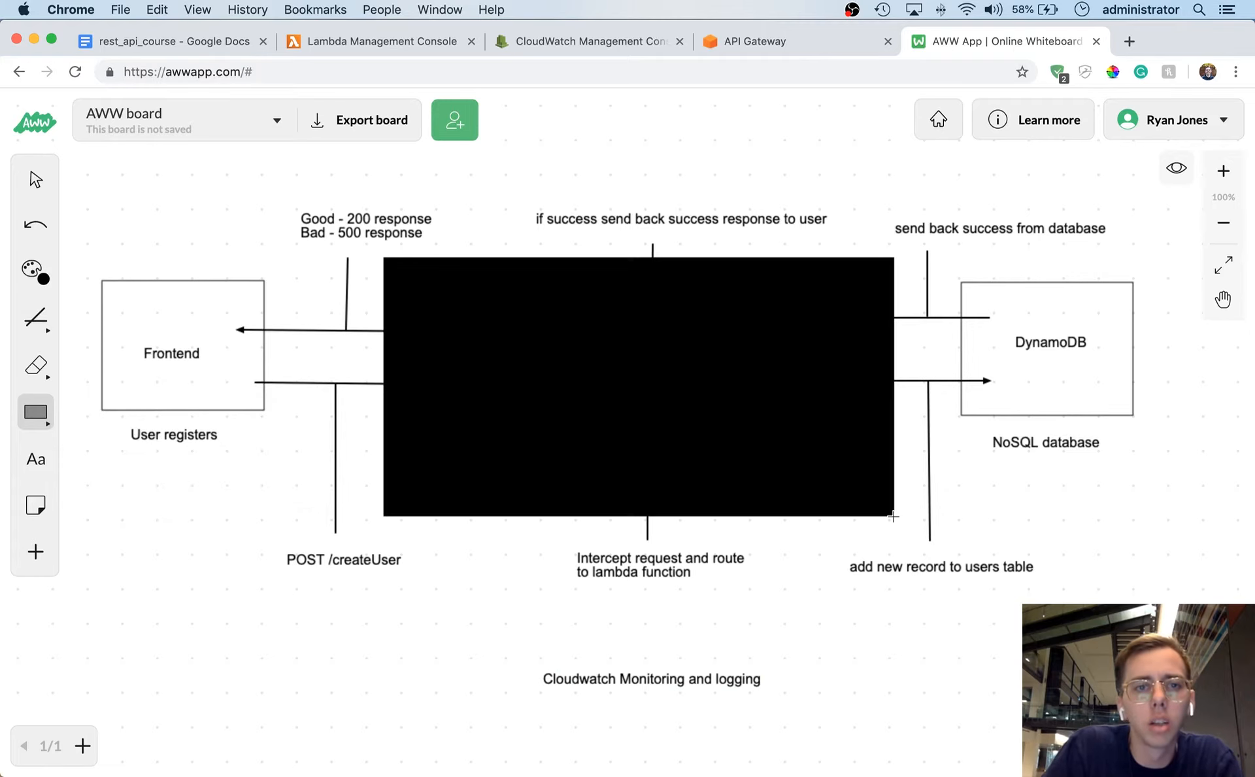
left_click(35, 412)
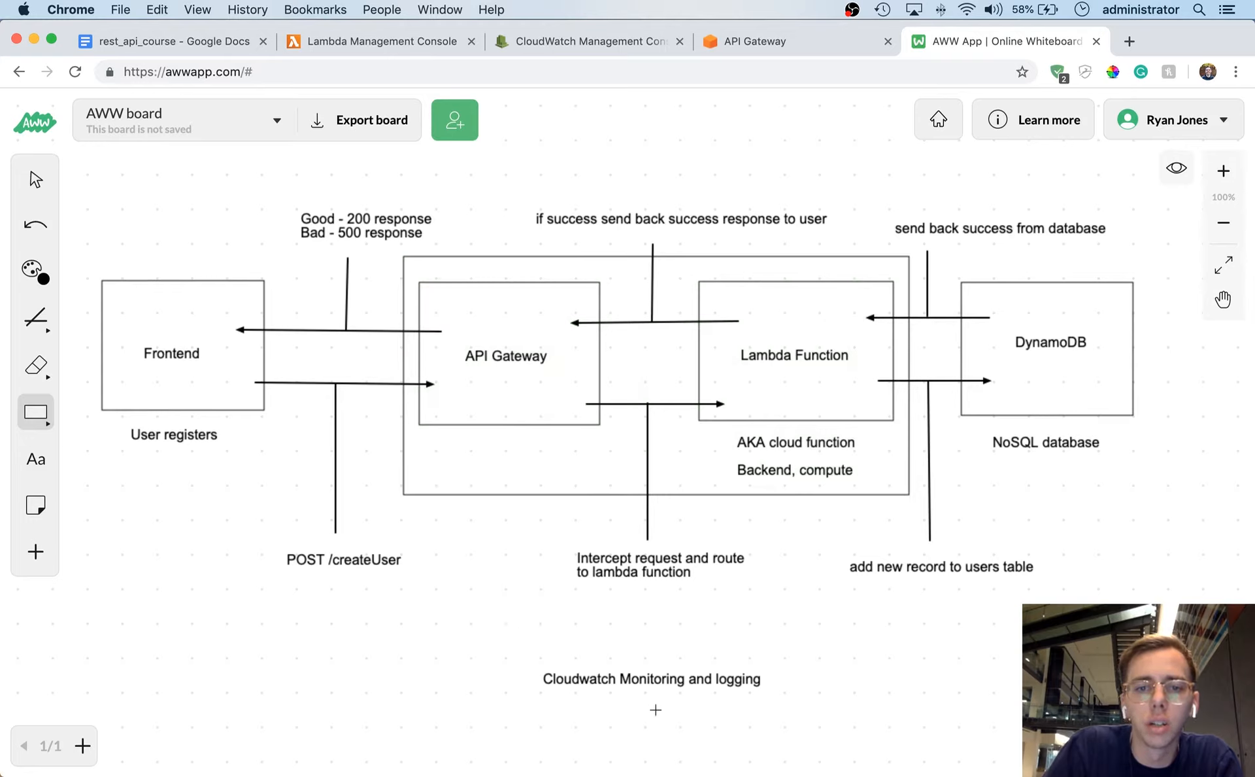
left_click(35, 366)
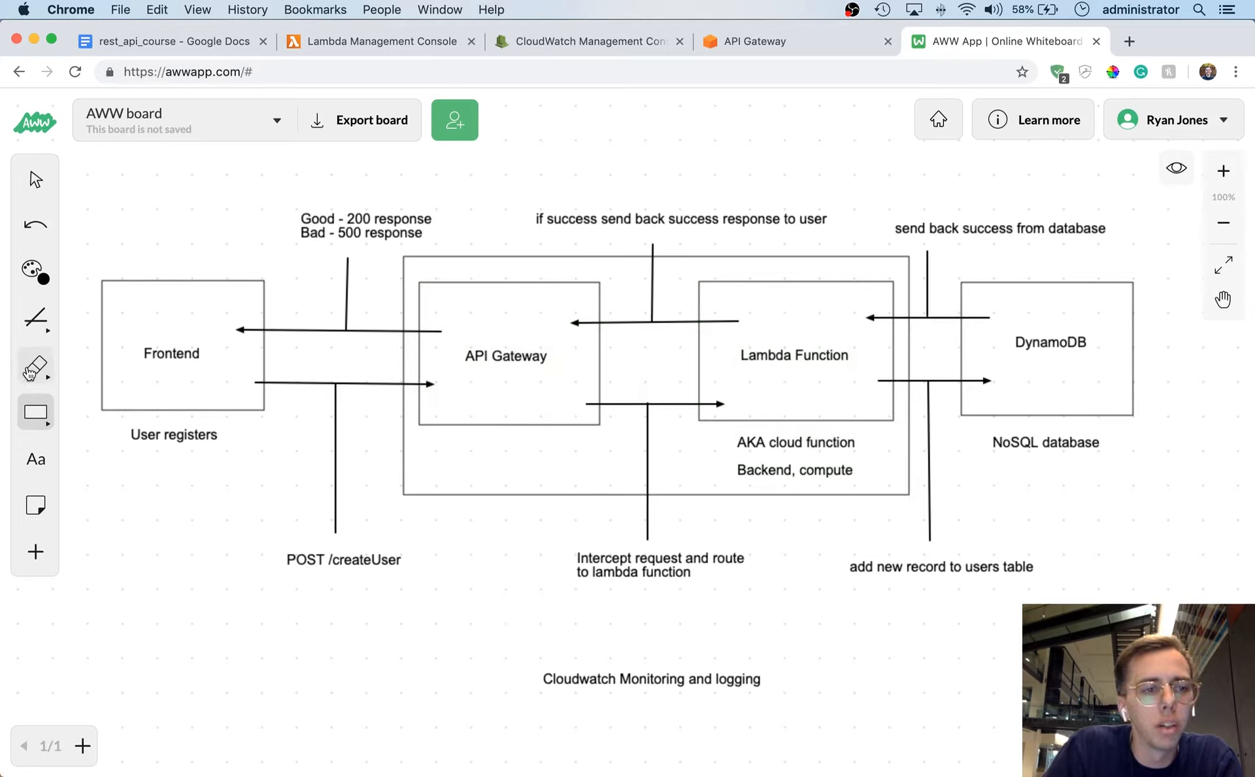
left_click(36, 319)
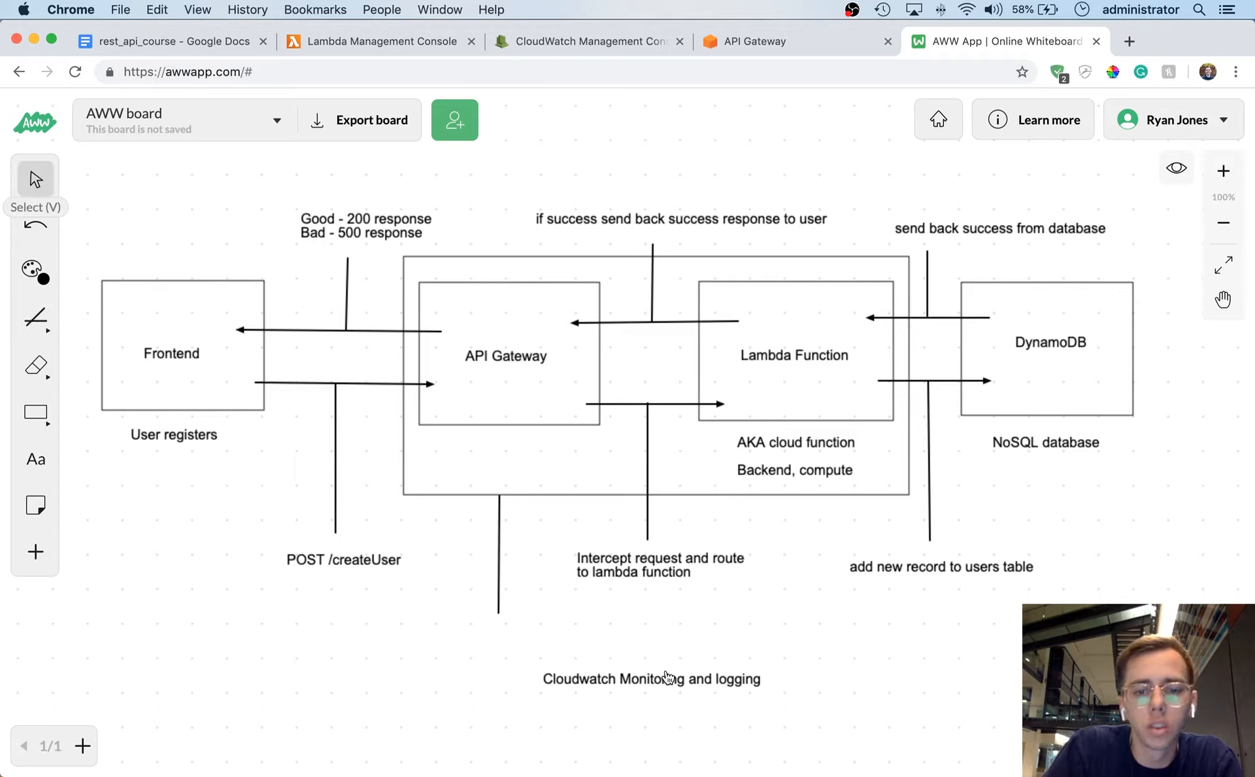
left_click(651, 679)
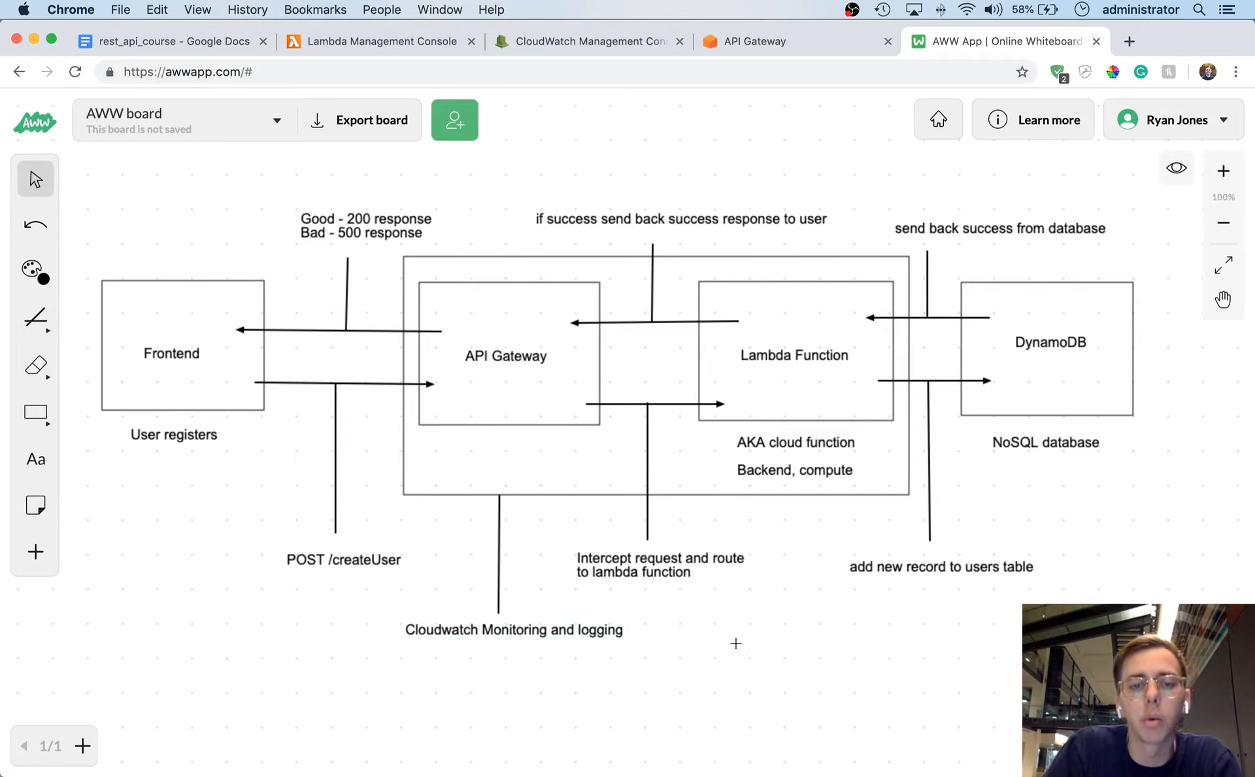
mouse_move(461, 514)
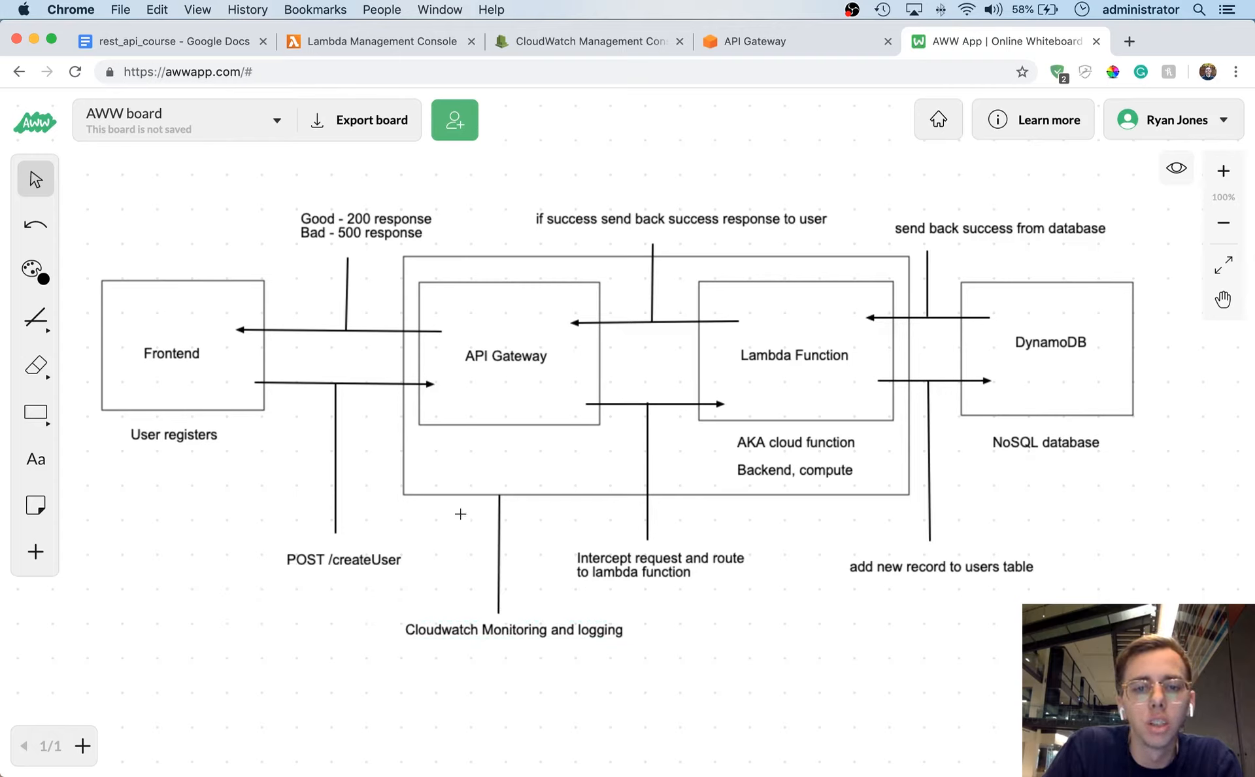
mouse_move(595, 527)
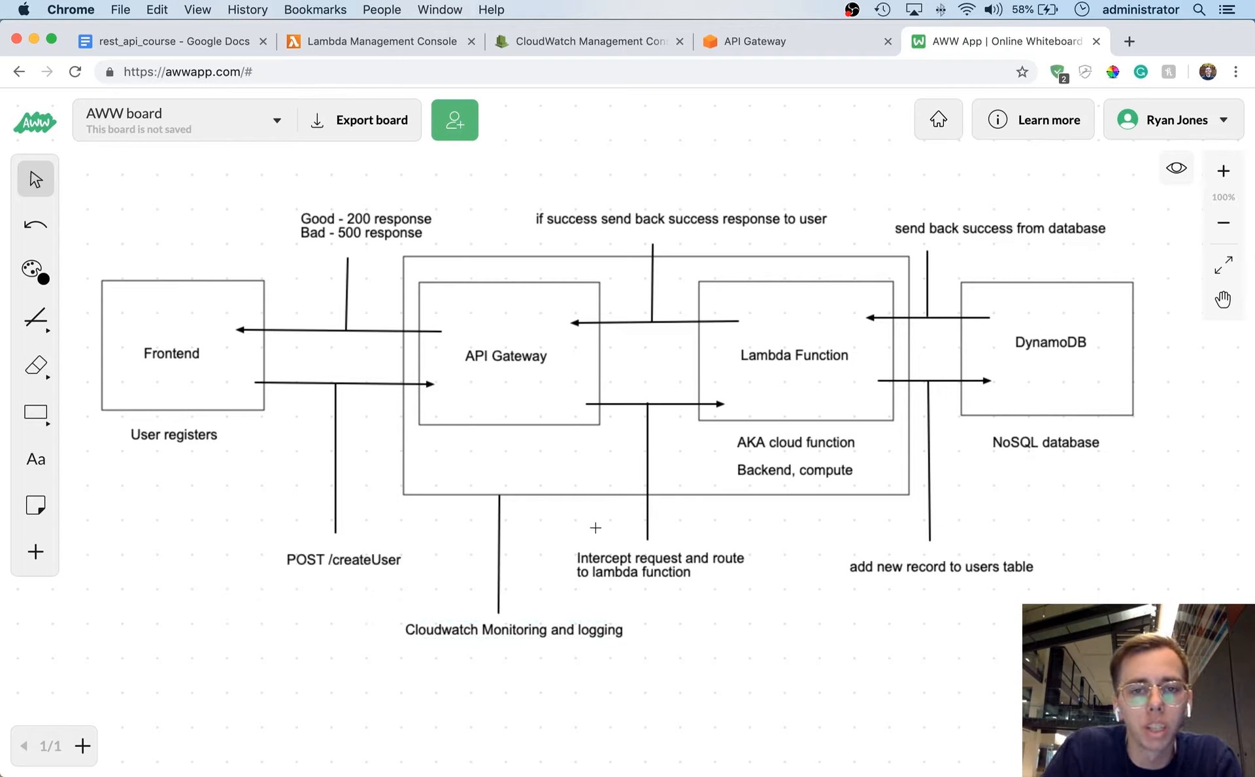
mouse_move(514, 495)
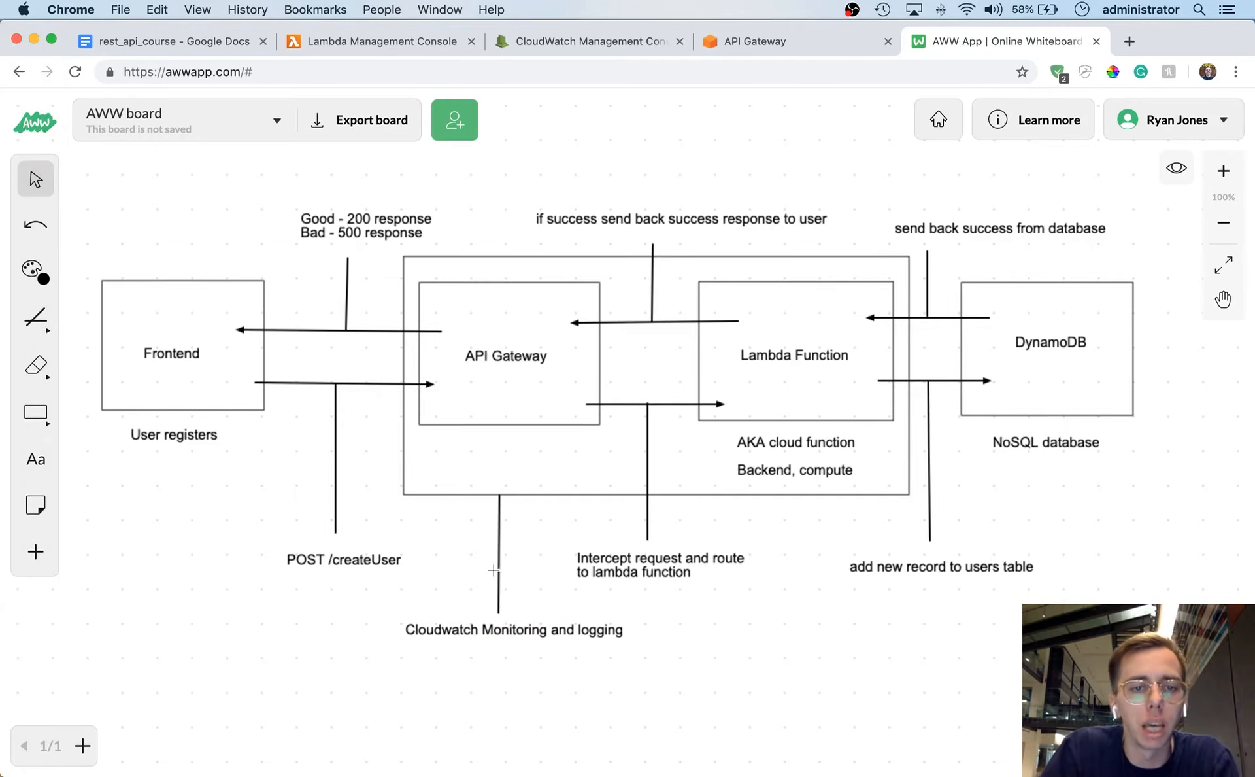
mouse_move(460, 619)
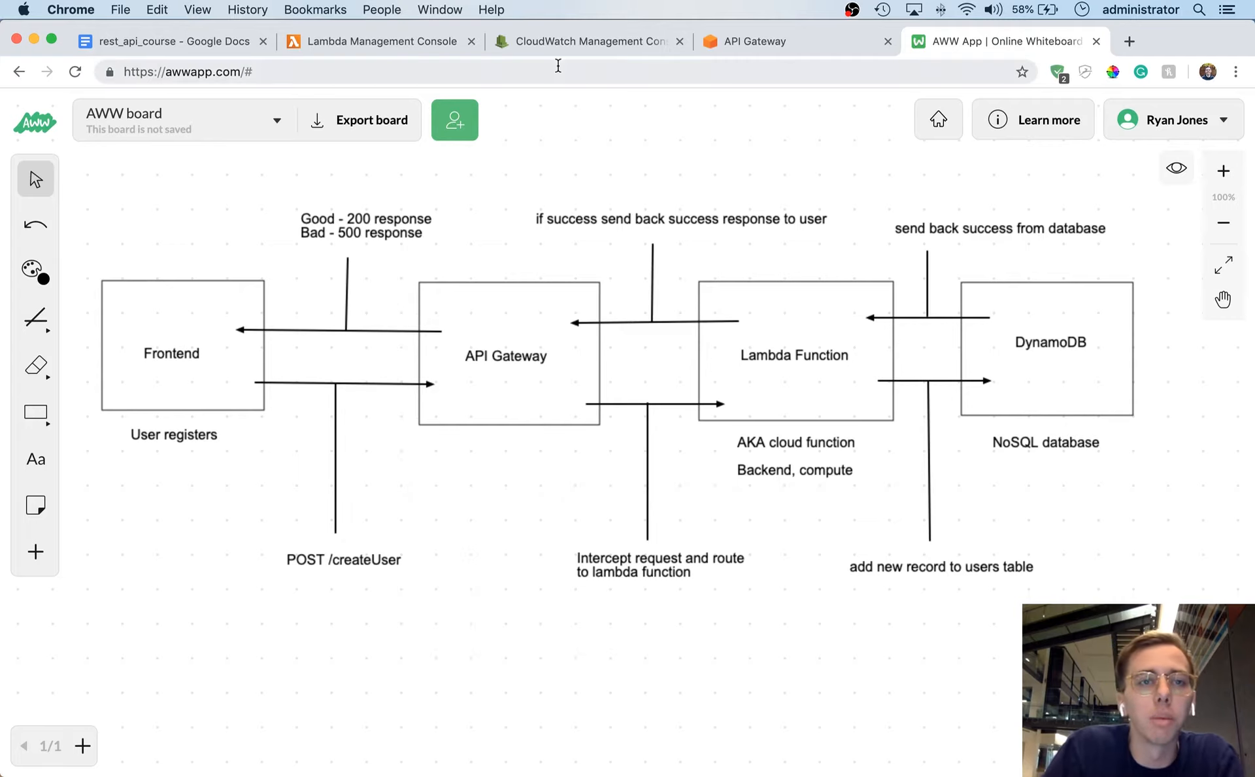
Step: Return to the API Gateway /createUser POST Method Test page
left_click(753, 41)
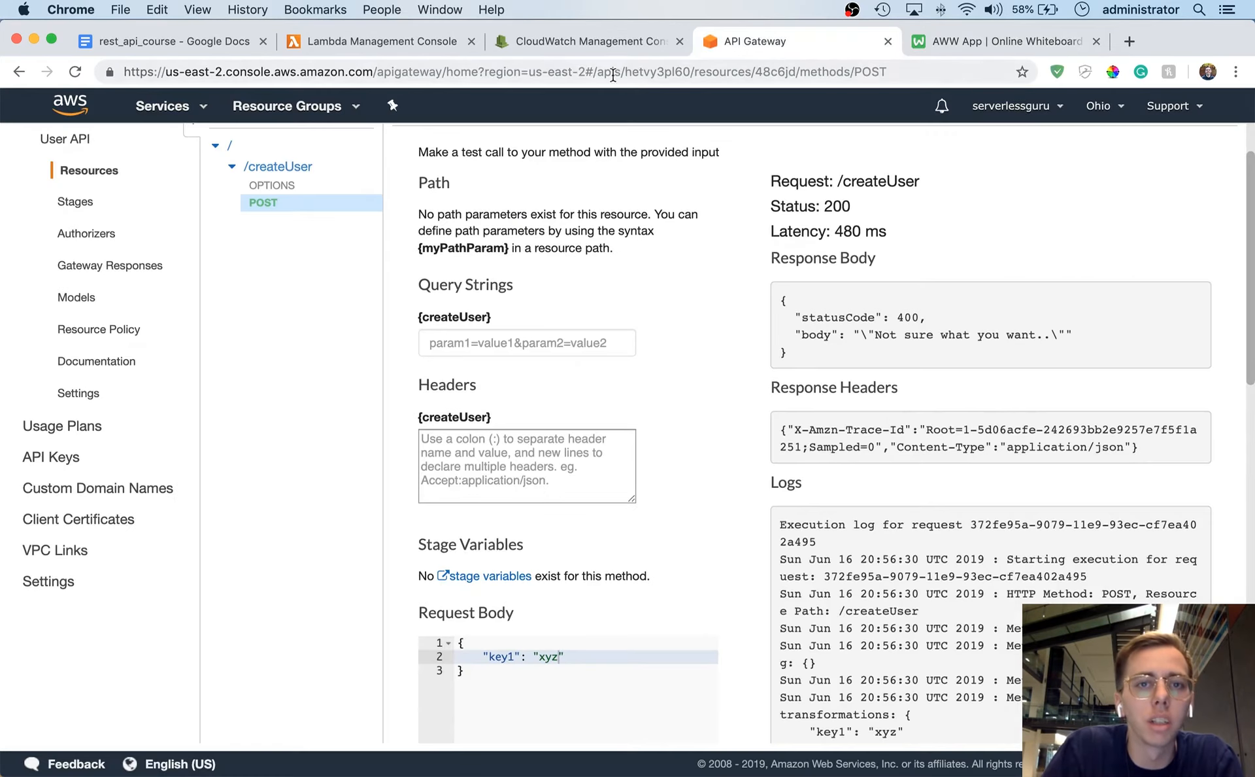
mouse_move(676, 375)
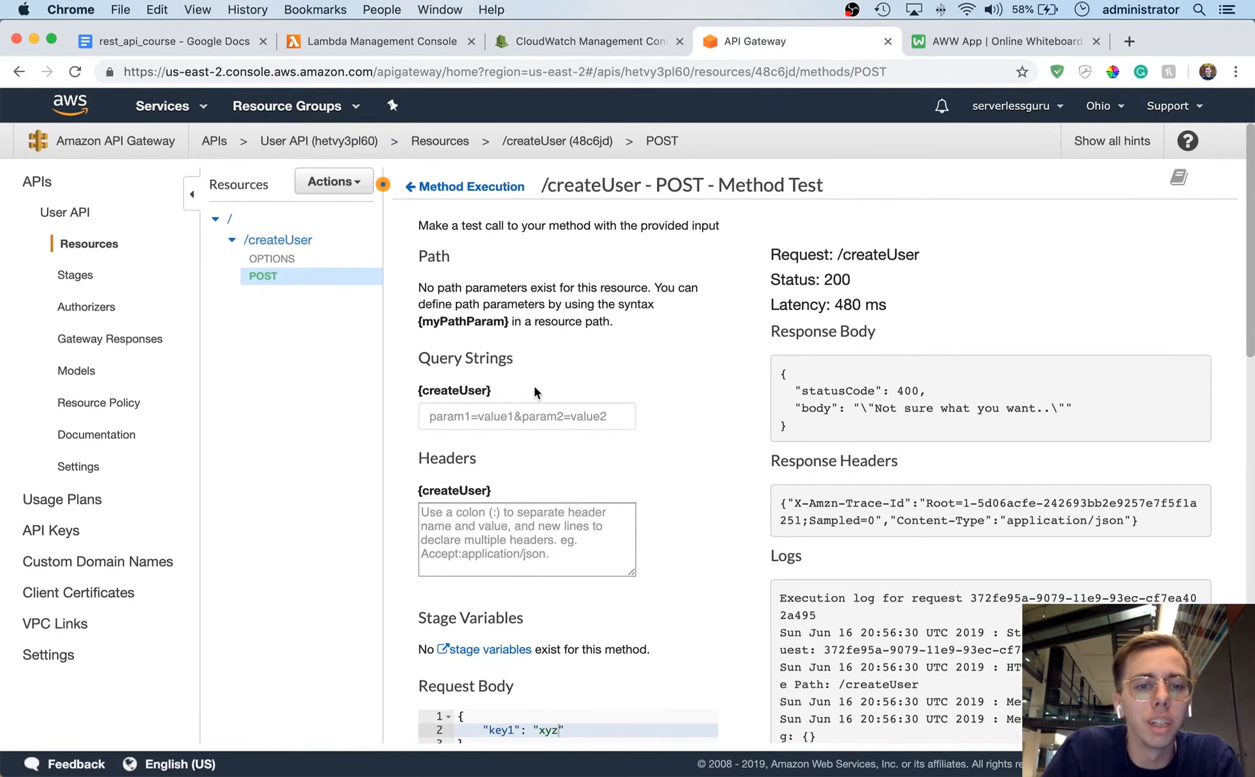
mouse_move(456, 336)
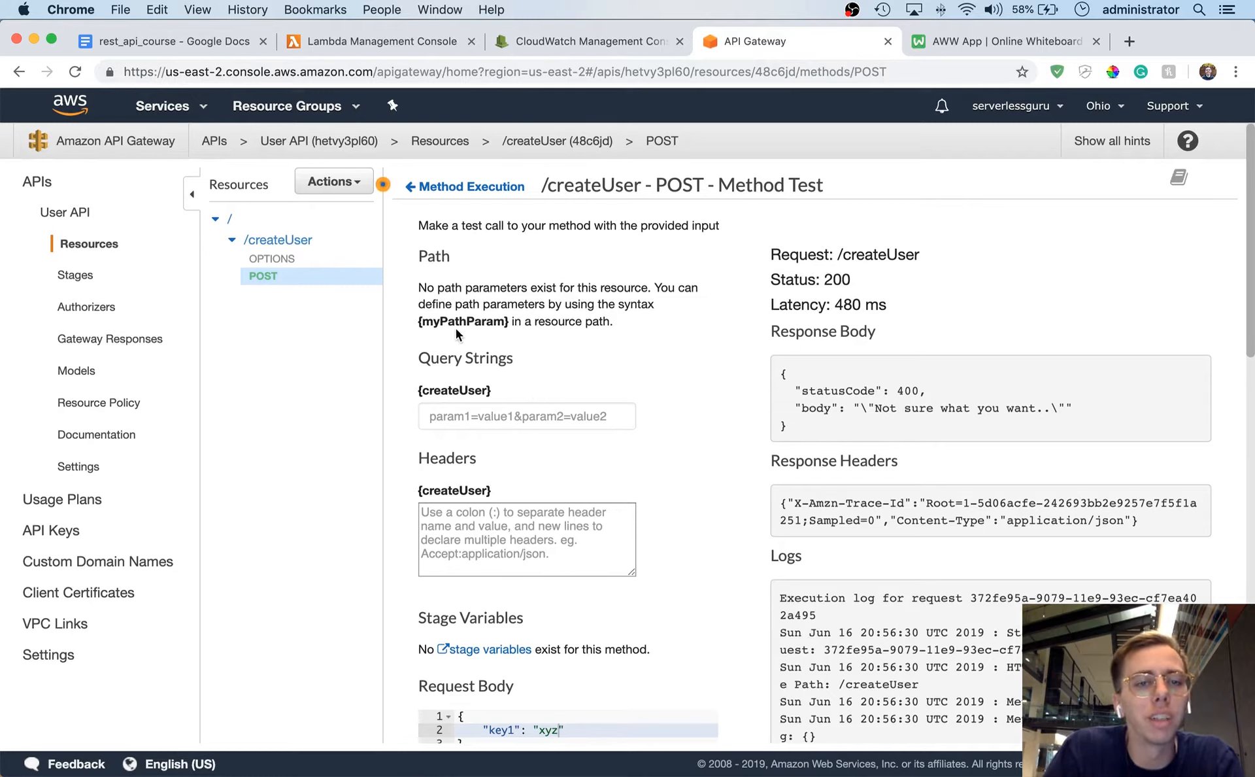
mouse_move(521, 374)
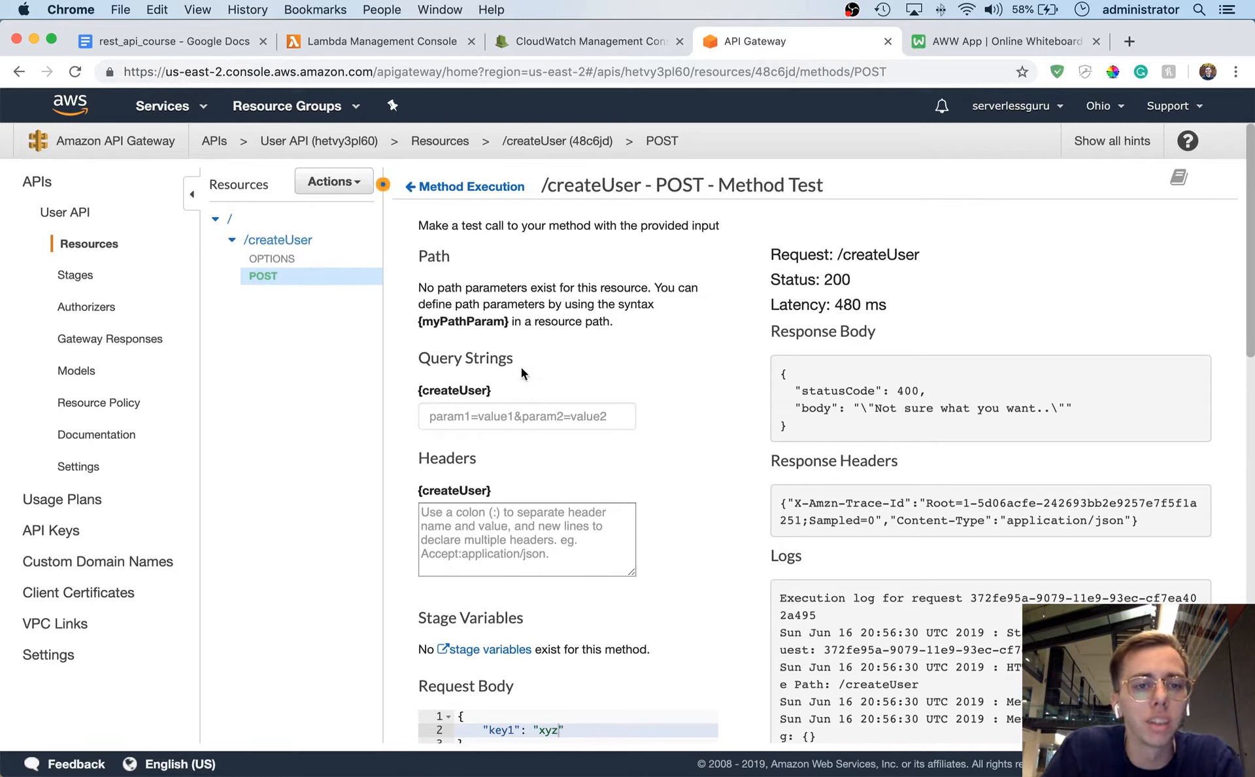
mouse_move(663, 369)
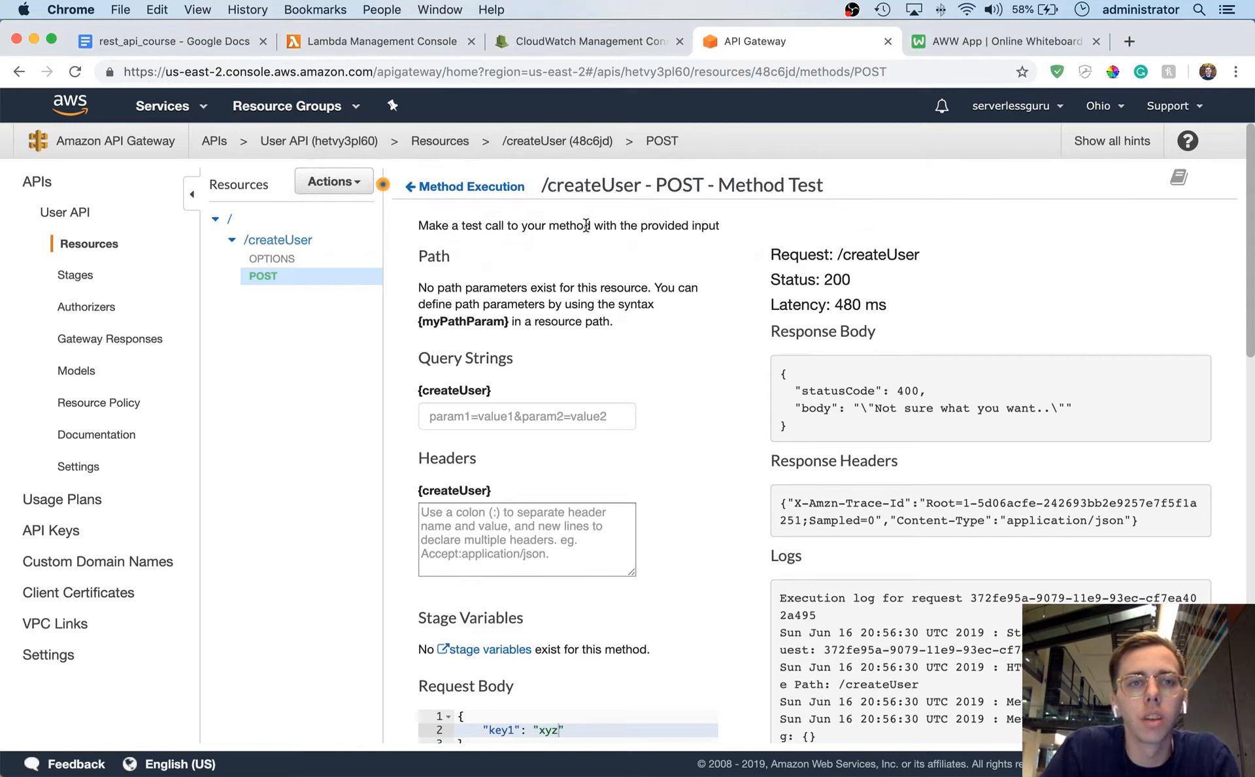
mouse_move(538, 365)
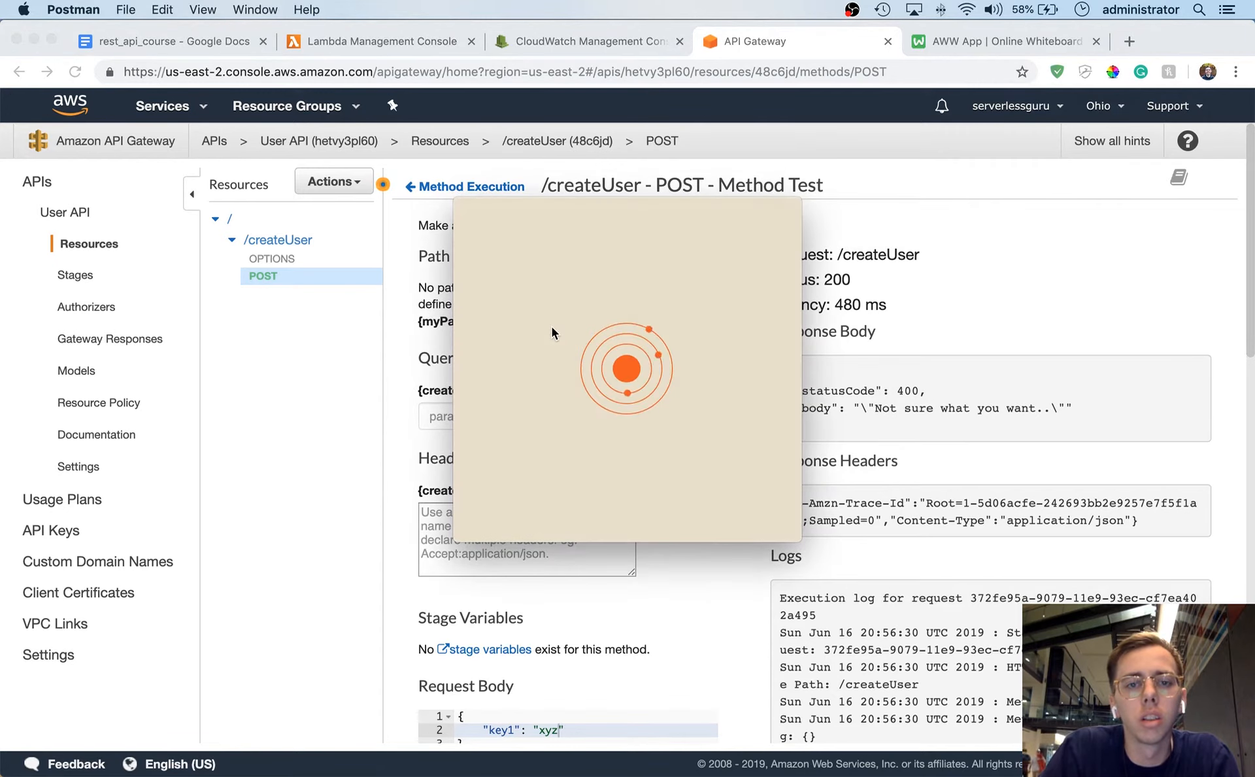
mouse_move(561, 279)
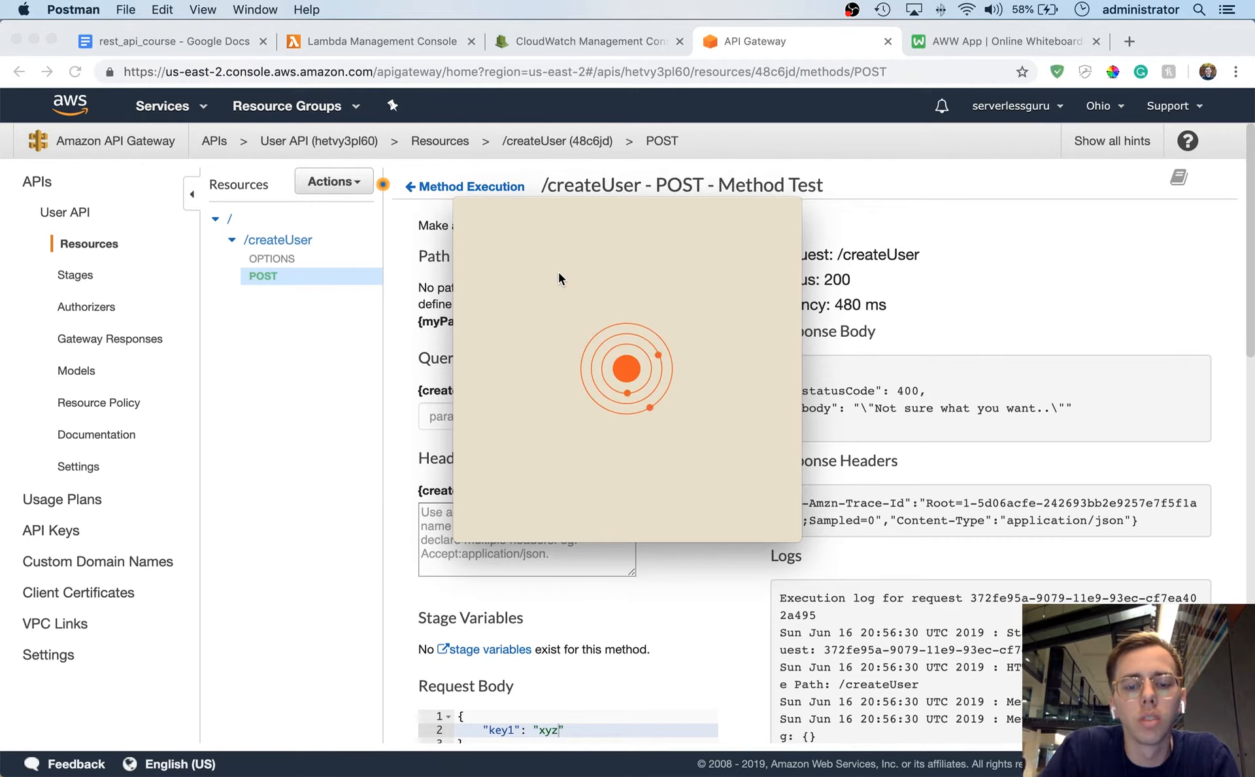
mouse_move(473, 222)
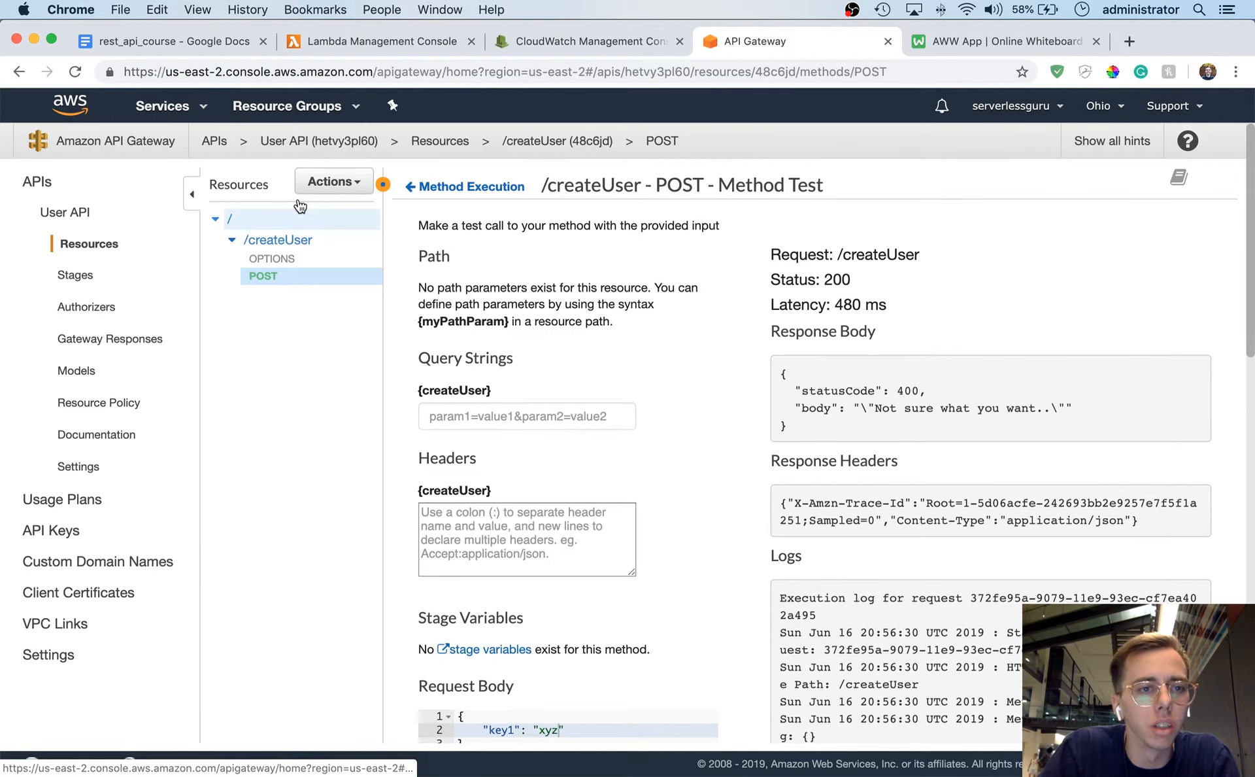
Step: Deploy User API to a new stage named prod, described as production API
left_click(333, 181)
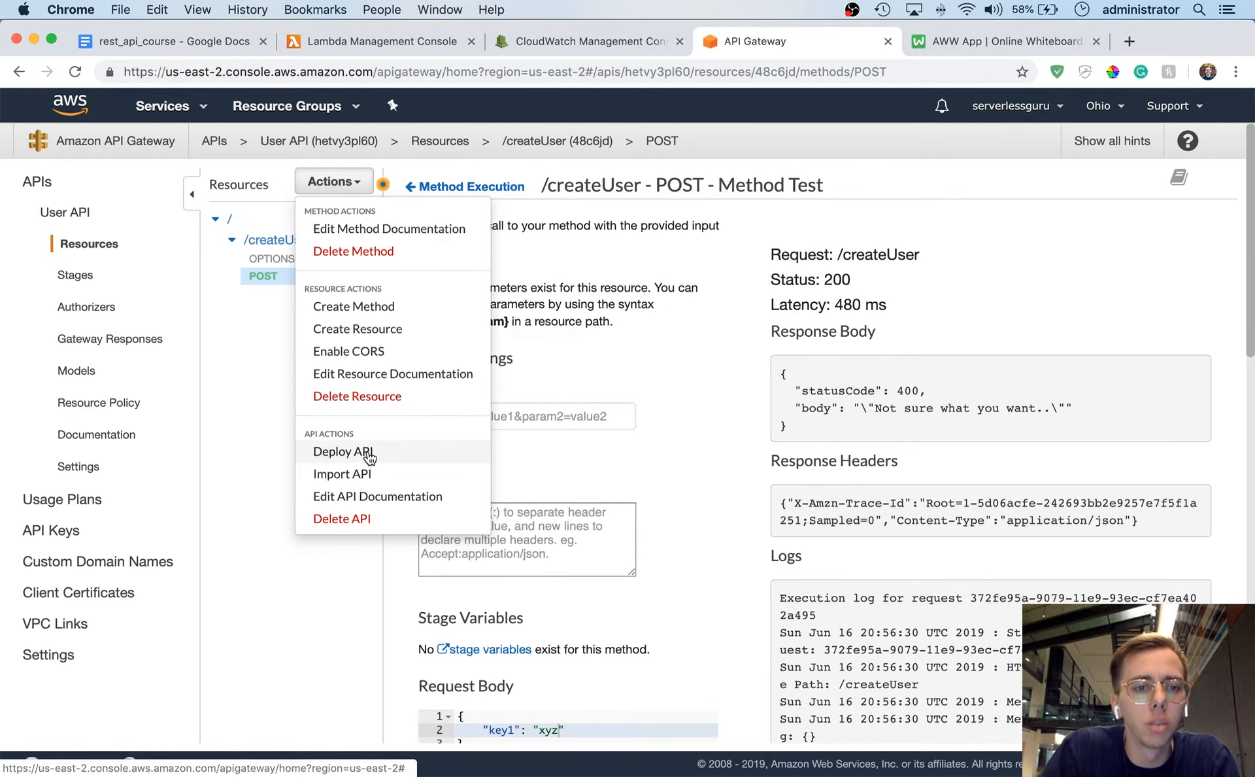
left_click(343, 451)
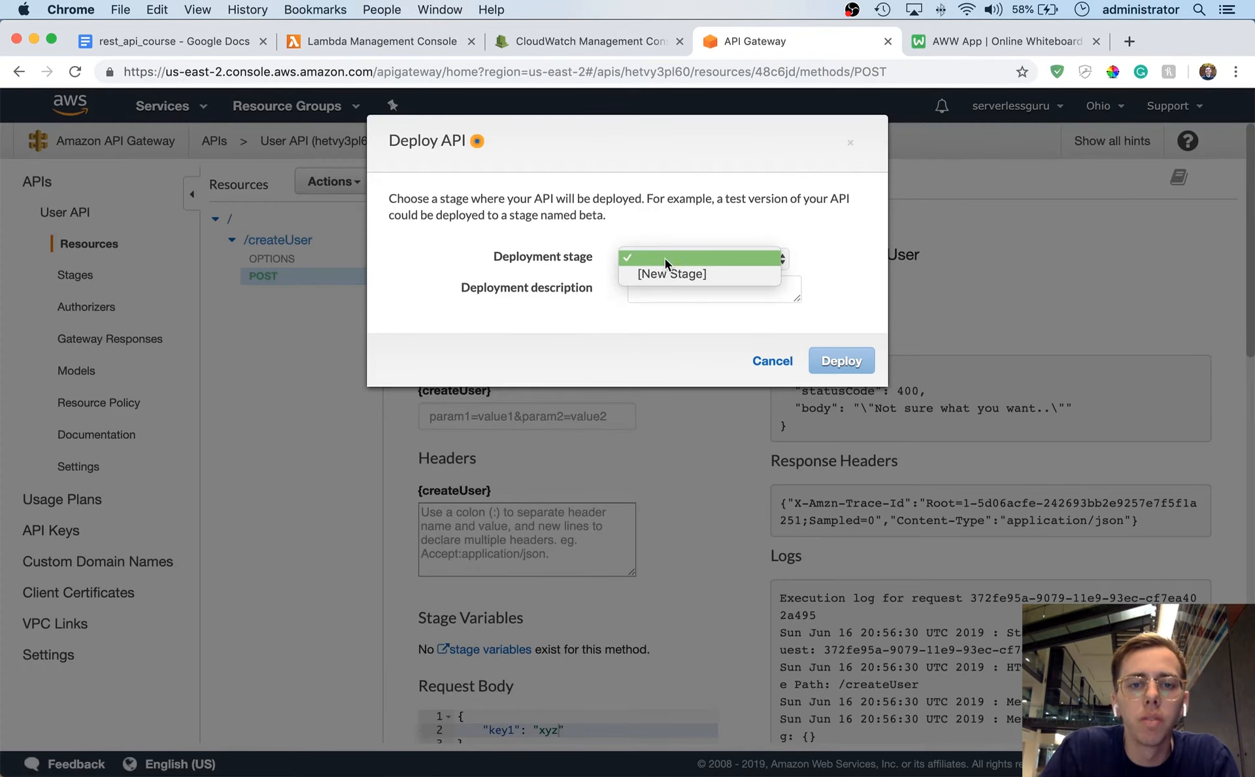
left_click(671, 273)
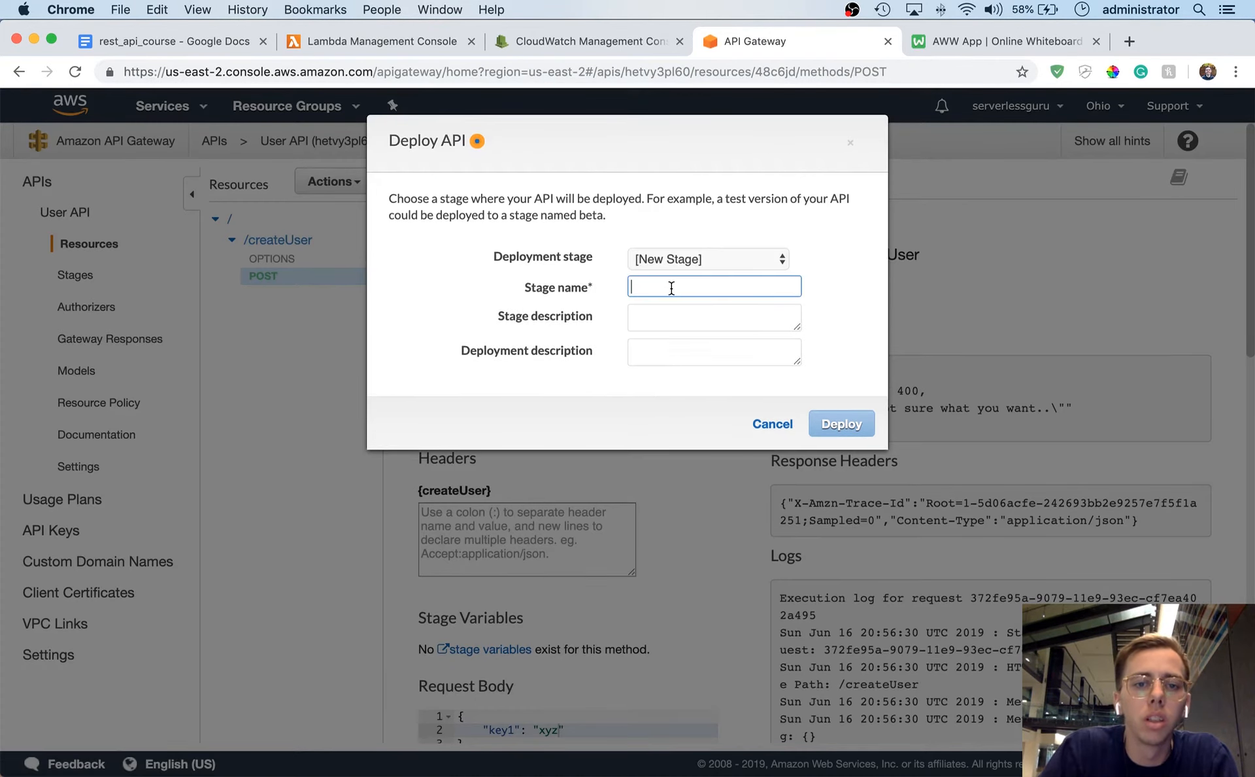
type("prod")
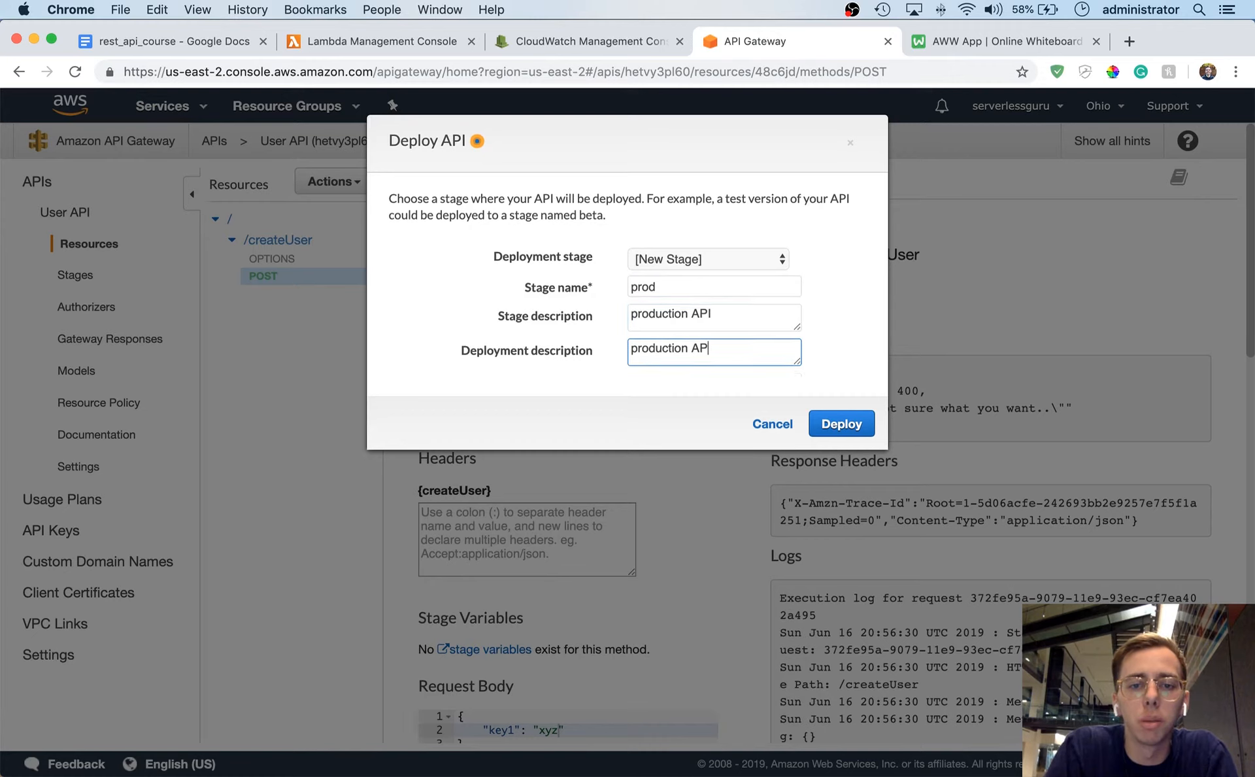
left_click(840, 422)
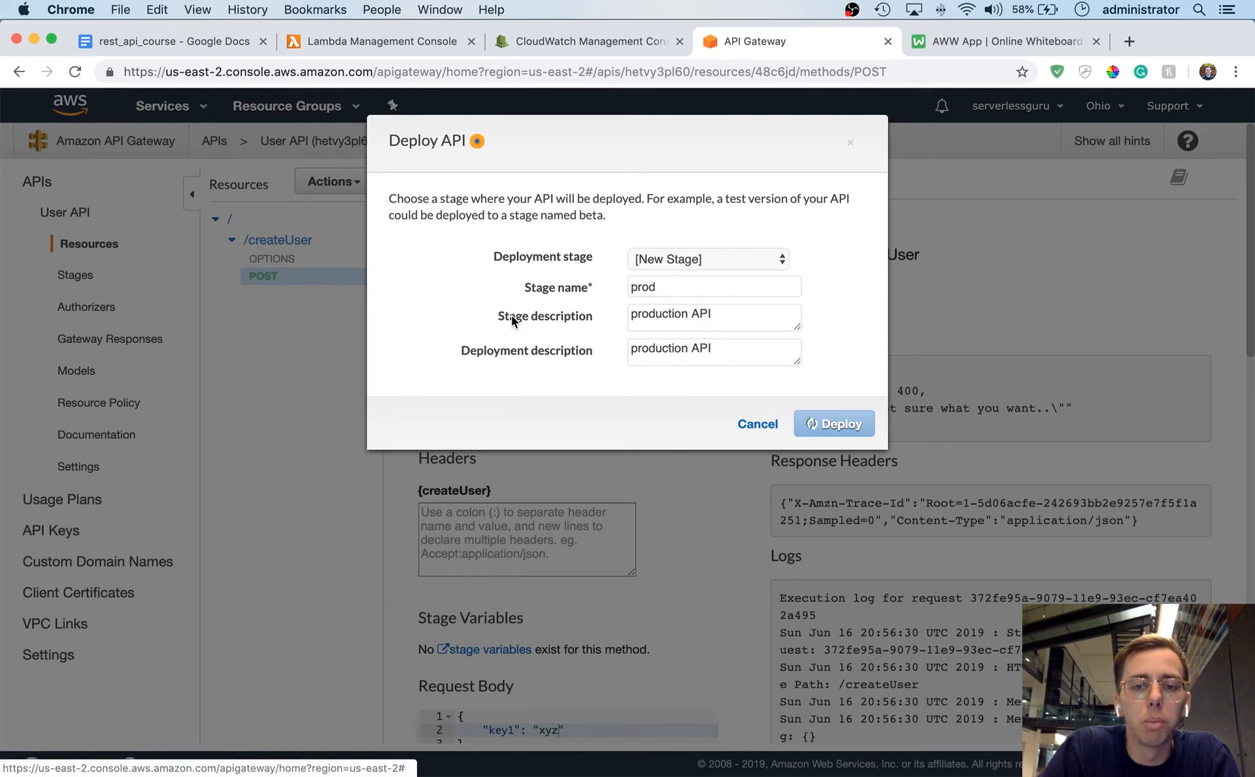
left_click(833, 422)
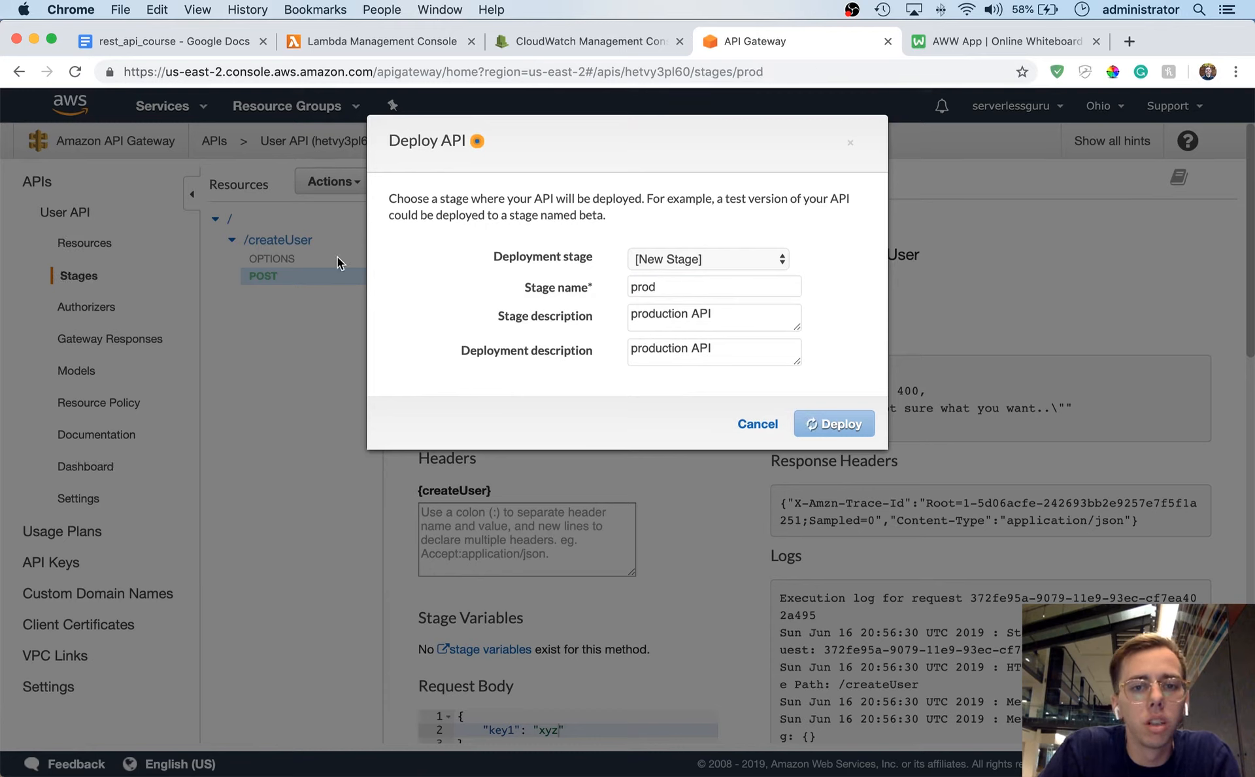
Step: Expand the prod stage to show its invoke URL and /createUser POST and OPTIONS methods
left_click(833, 423)
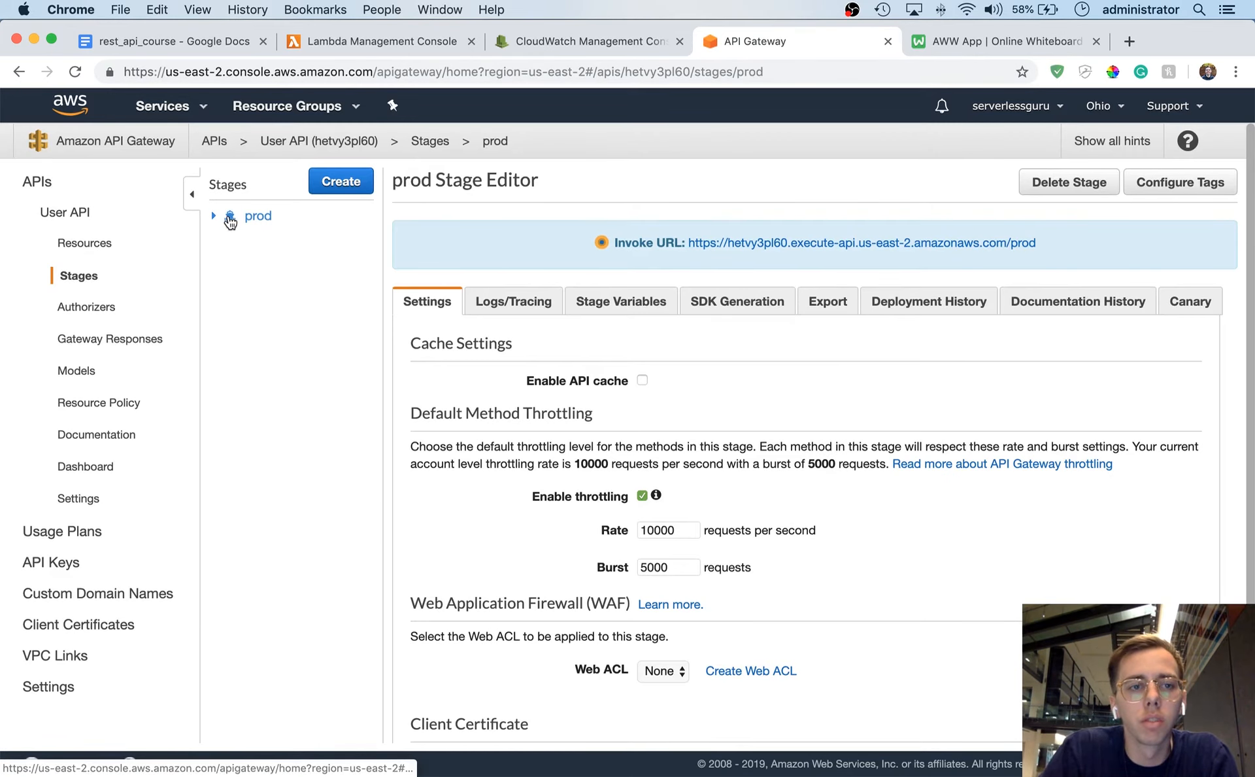
left_click(213, 216)
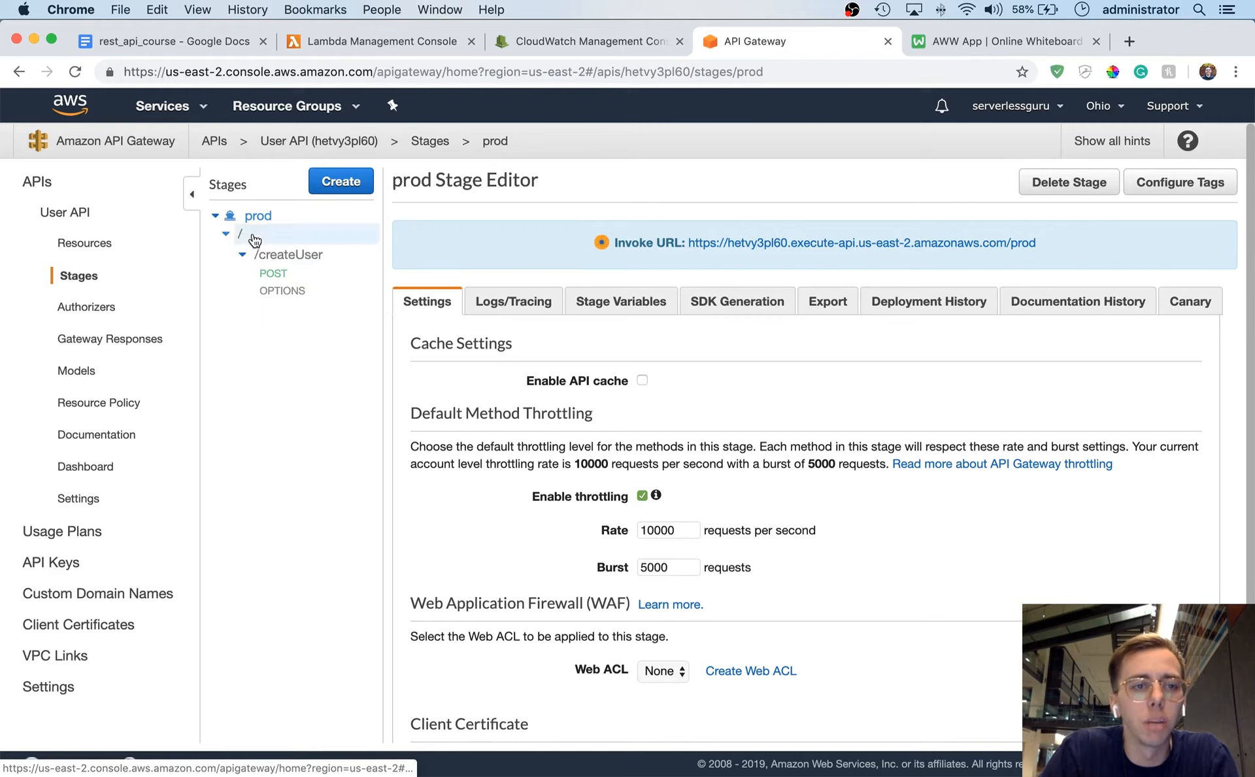
left_click(273, 273)
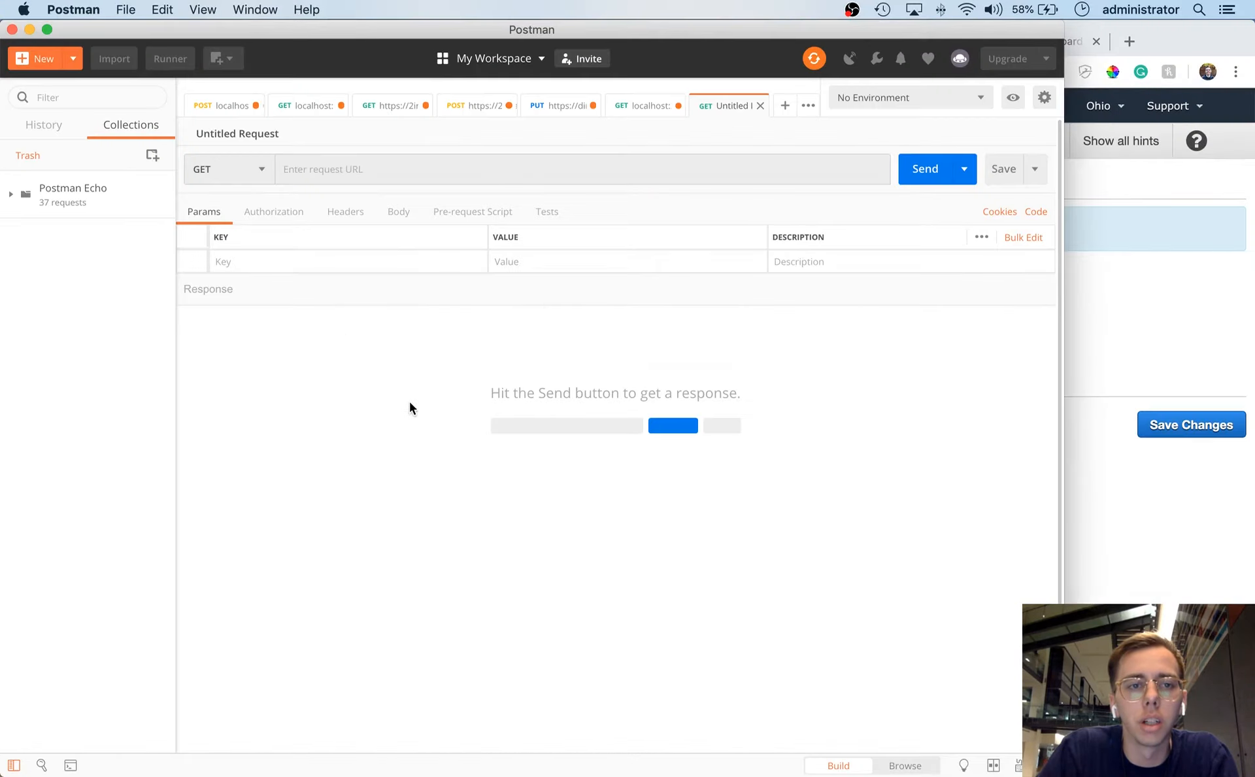
Step: Set up a Postman POST to the prod createUser invoke URL with a raw JSON body
type("https://hetvy3pl60.execute-api.us-east-2.amazonaws.com/prod/createUser")
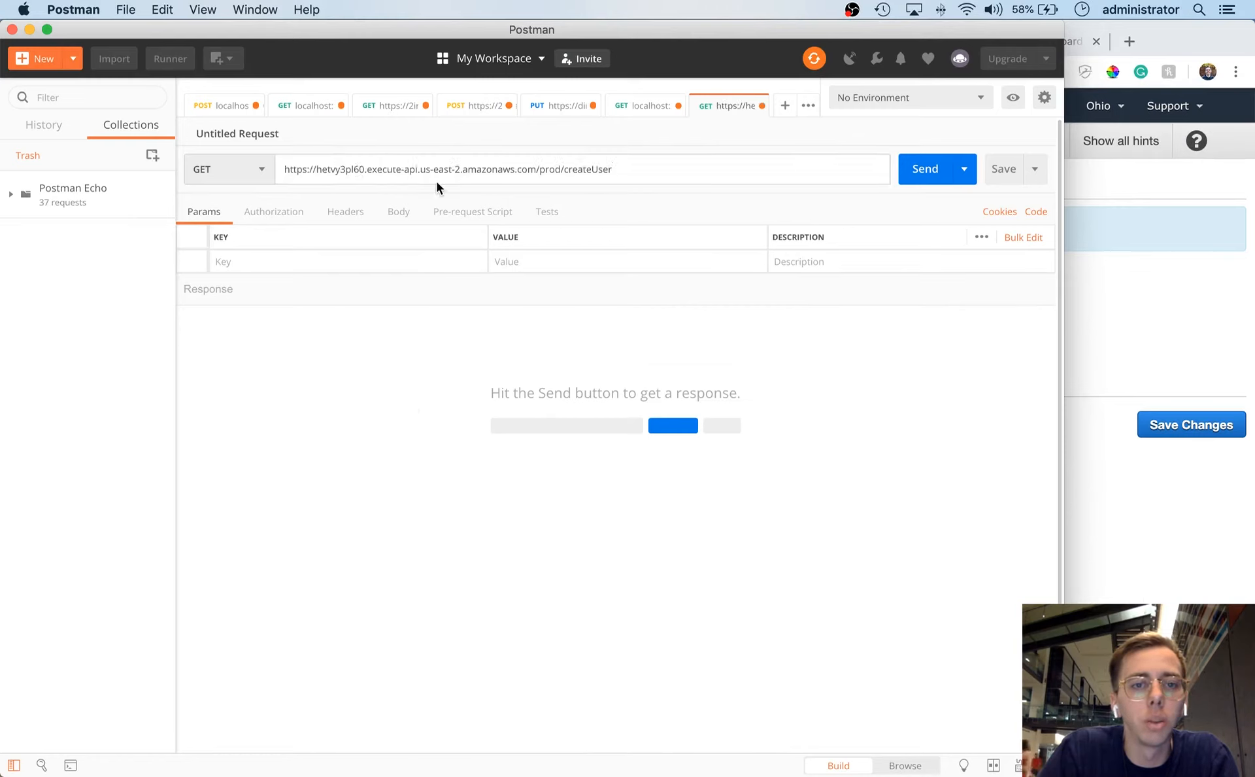
left_click(228, 168)
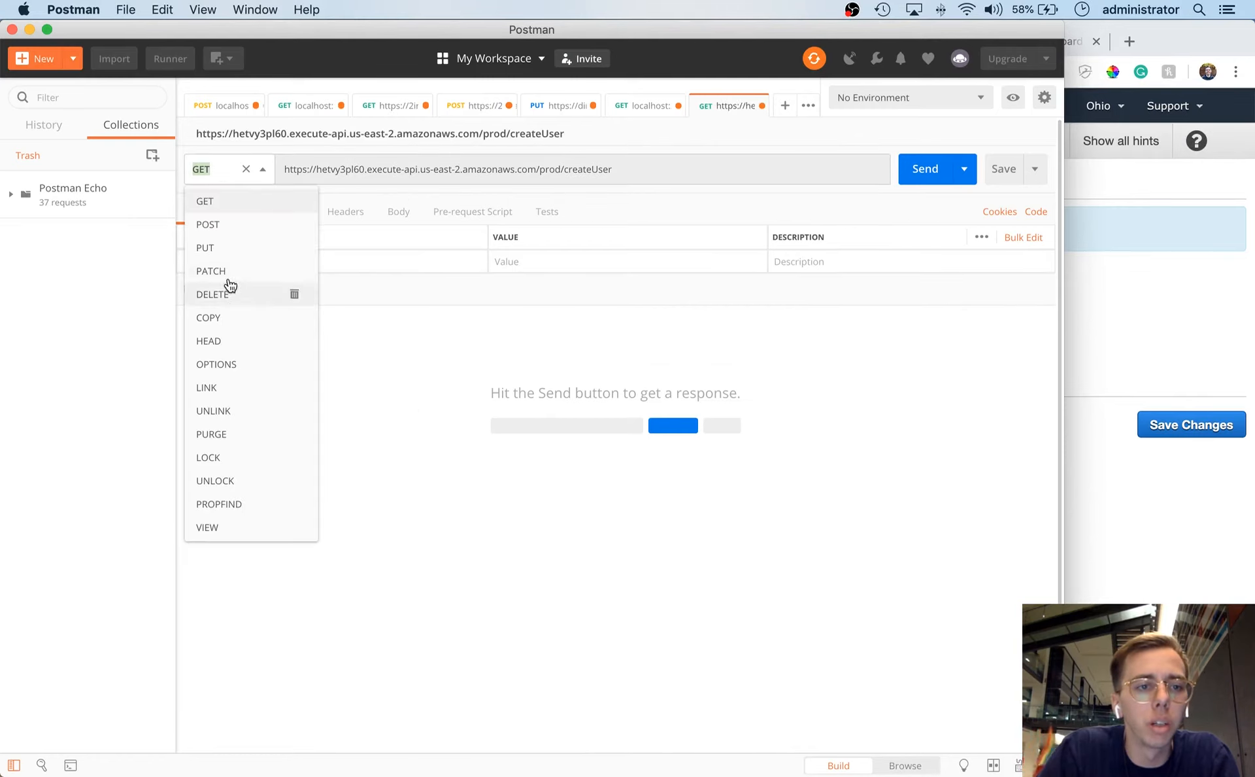
left_click(208, 224)
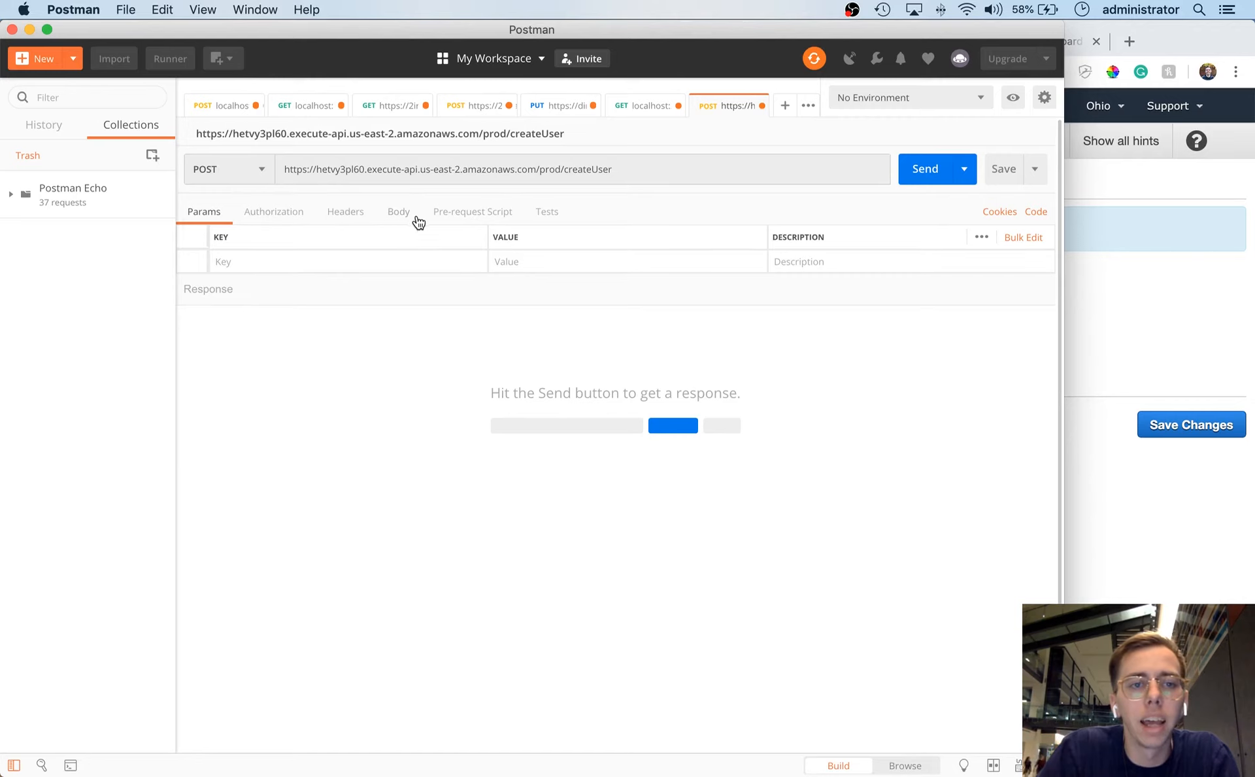
left_click(397, 212)
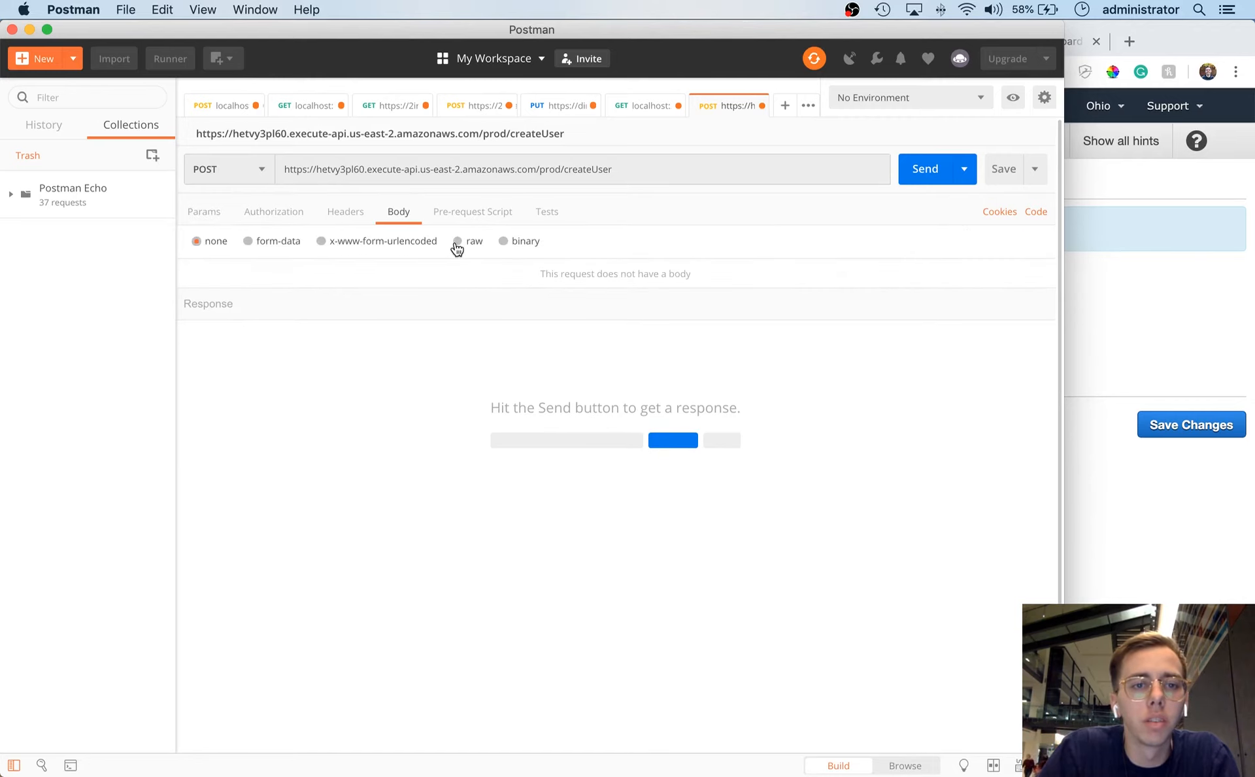
left_click(458, 240)
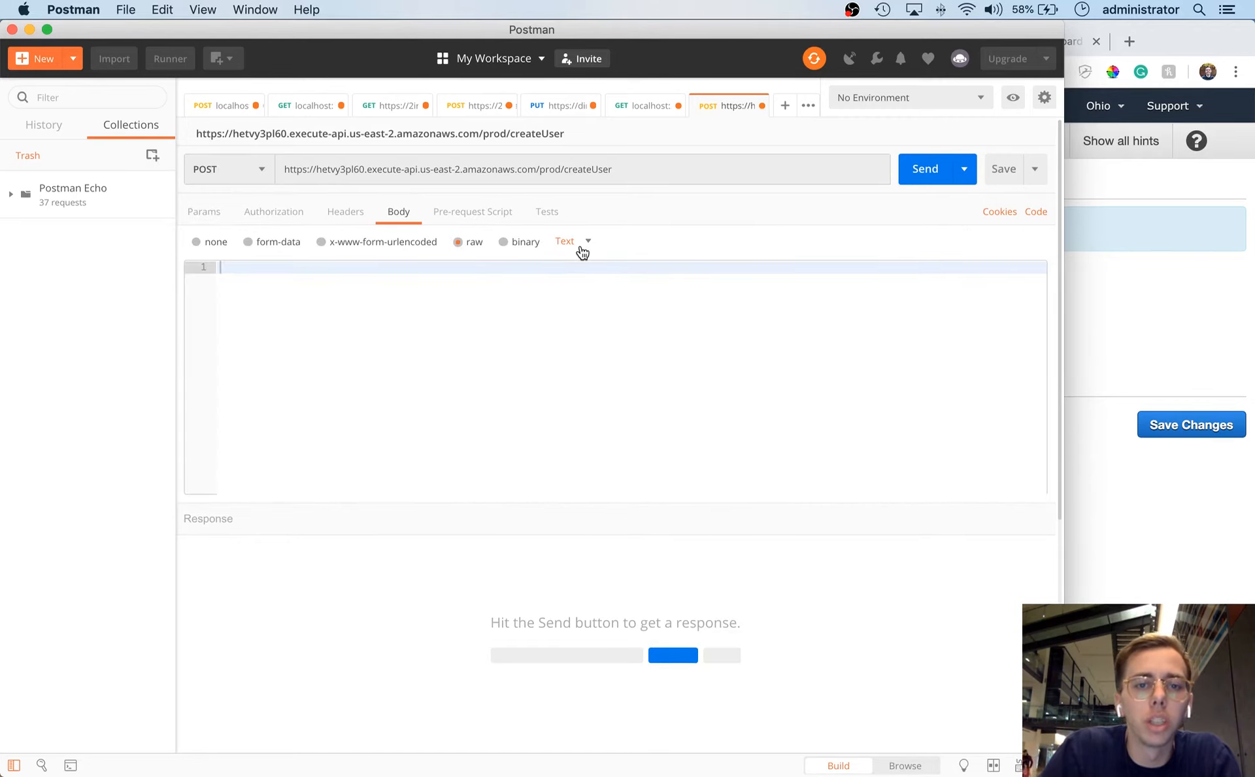
left_click(571, 241)
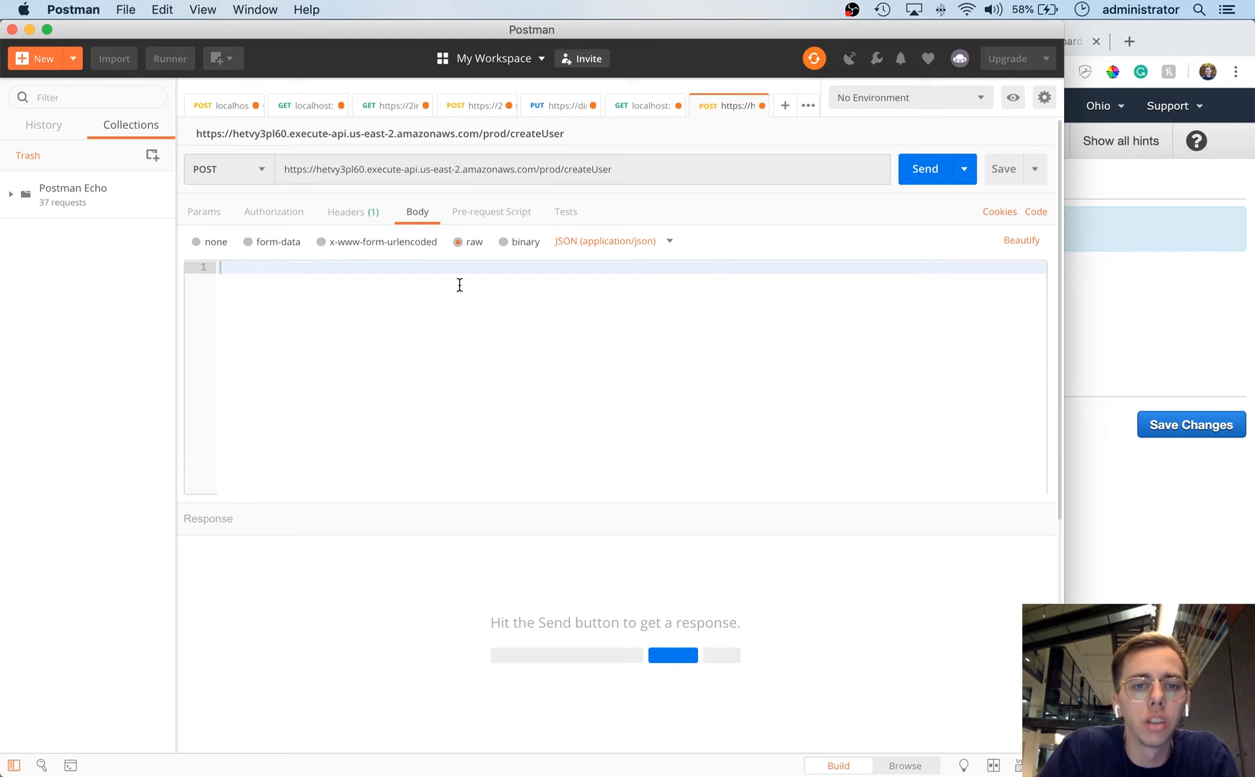
Step: Send key1 'success' nested inside body, getting statusCode 400 'Not sure what you want..'
type("{\"")
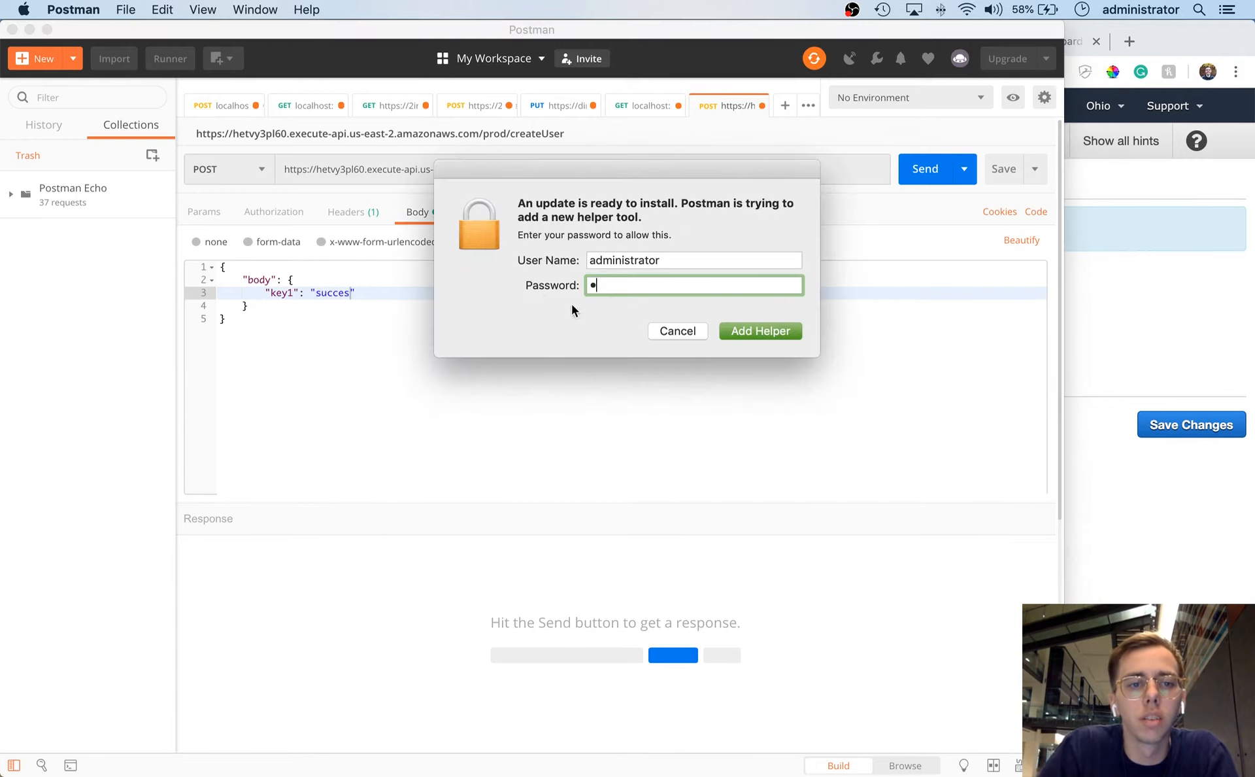
left_click(676, 331)
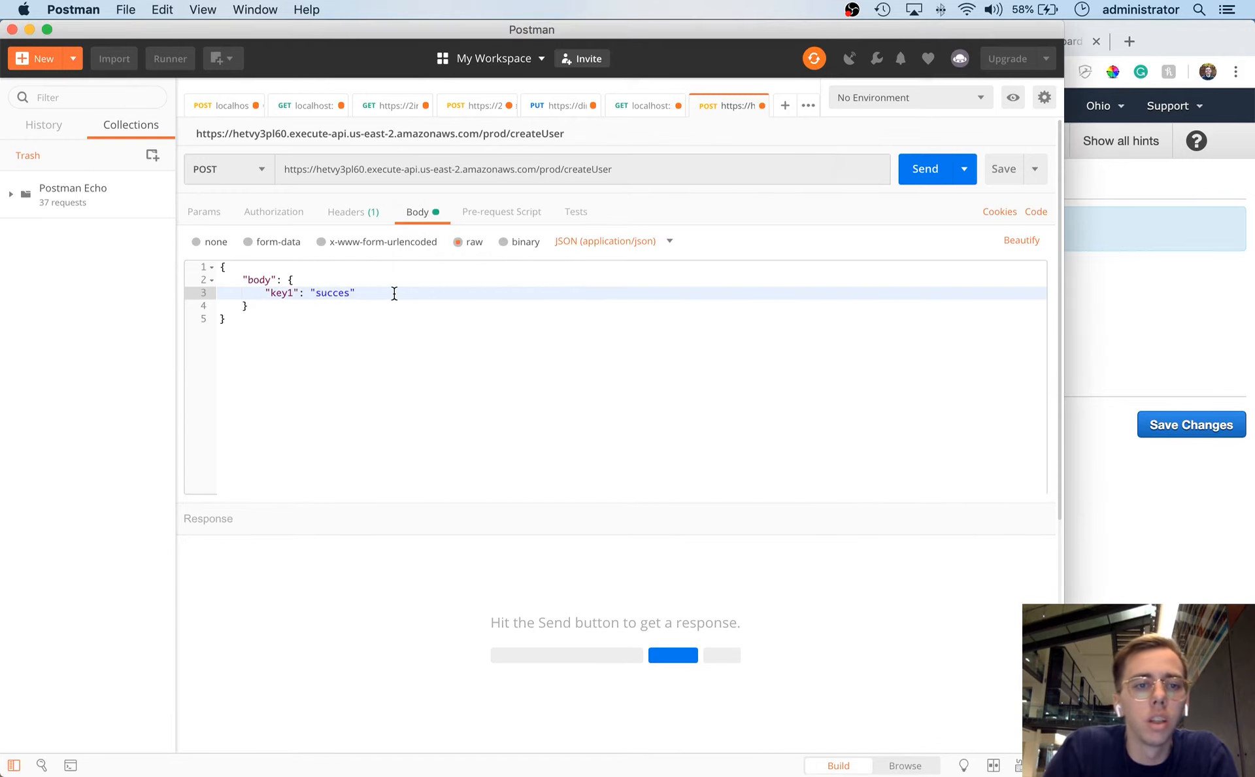
type("s")
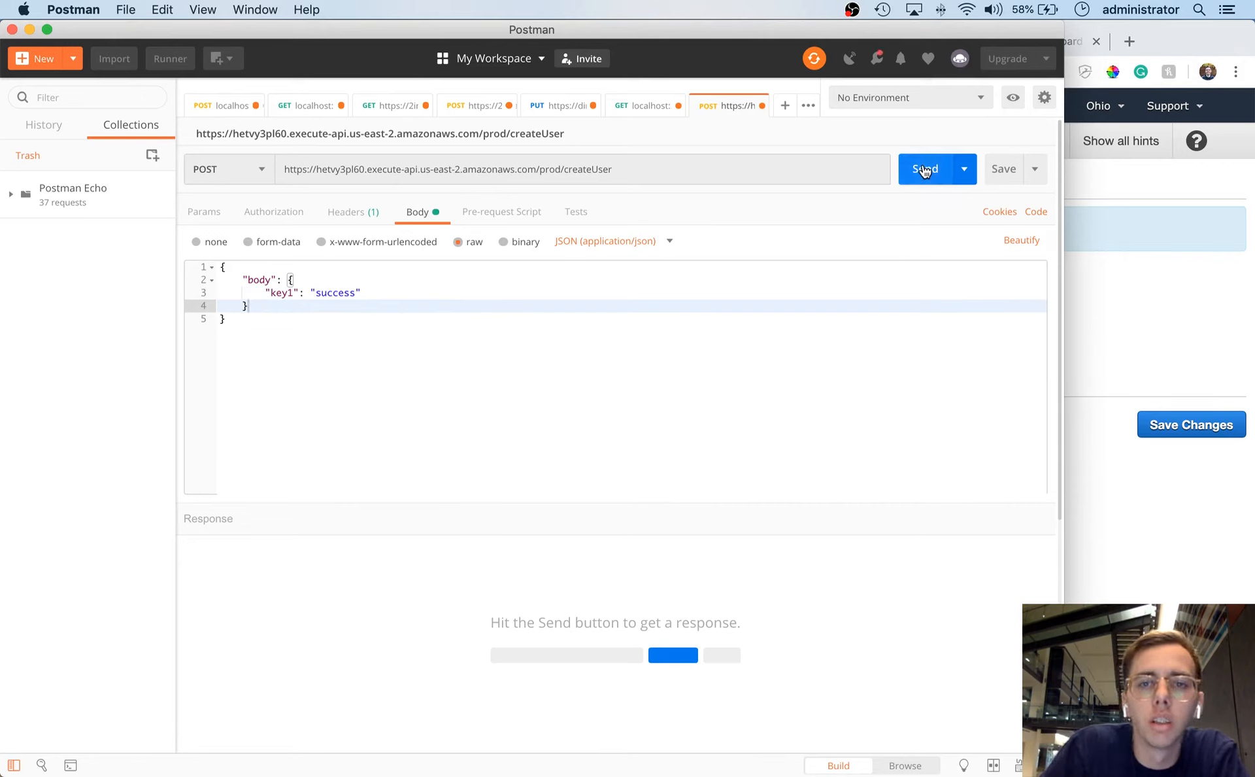
left_click(926, 168)
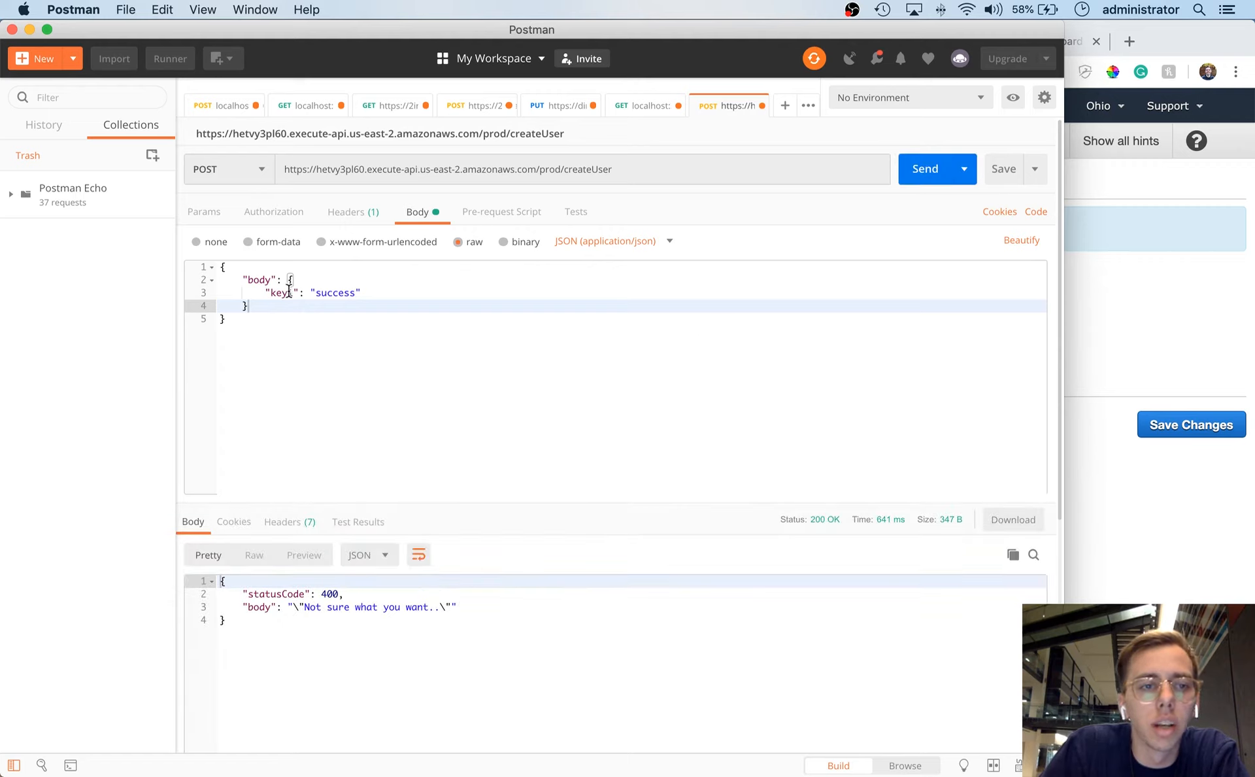
type("1")
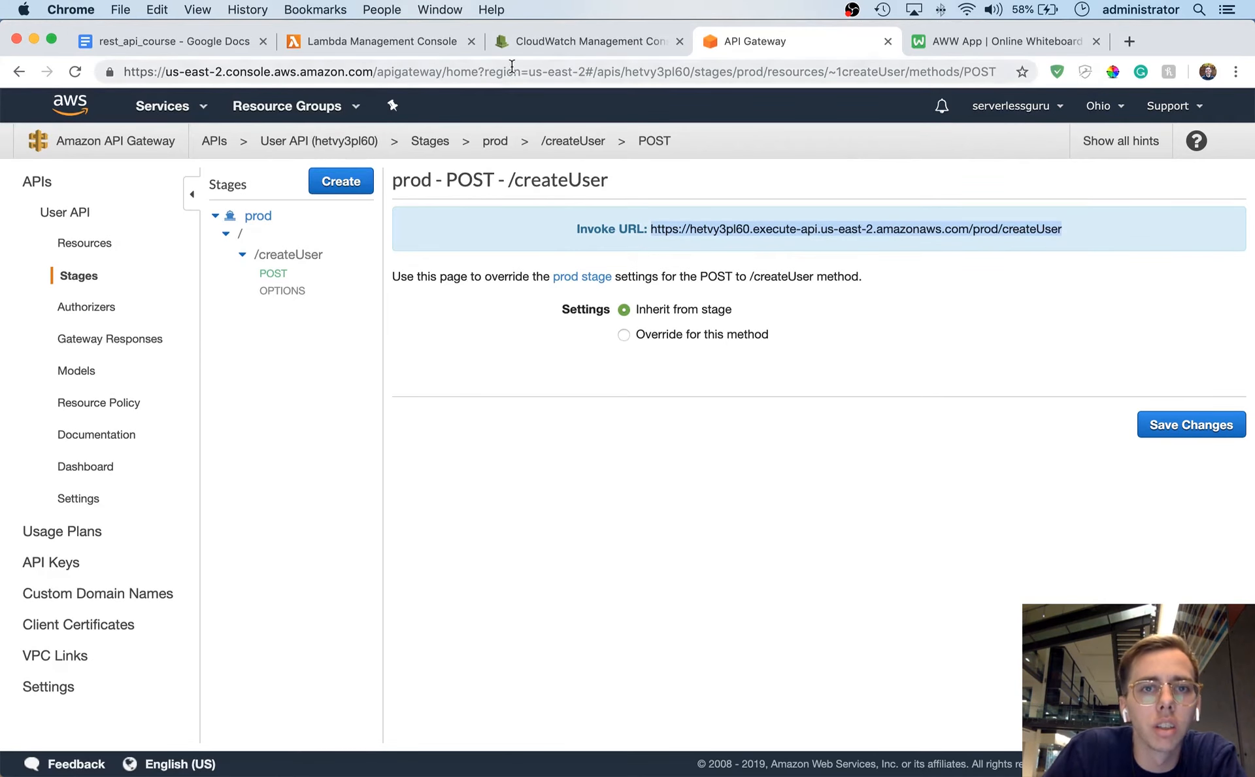
Step: View the newest /aws/lambda/createUser log stream in CloudWatch and retry for newer events
left_click(586, 41)
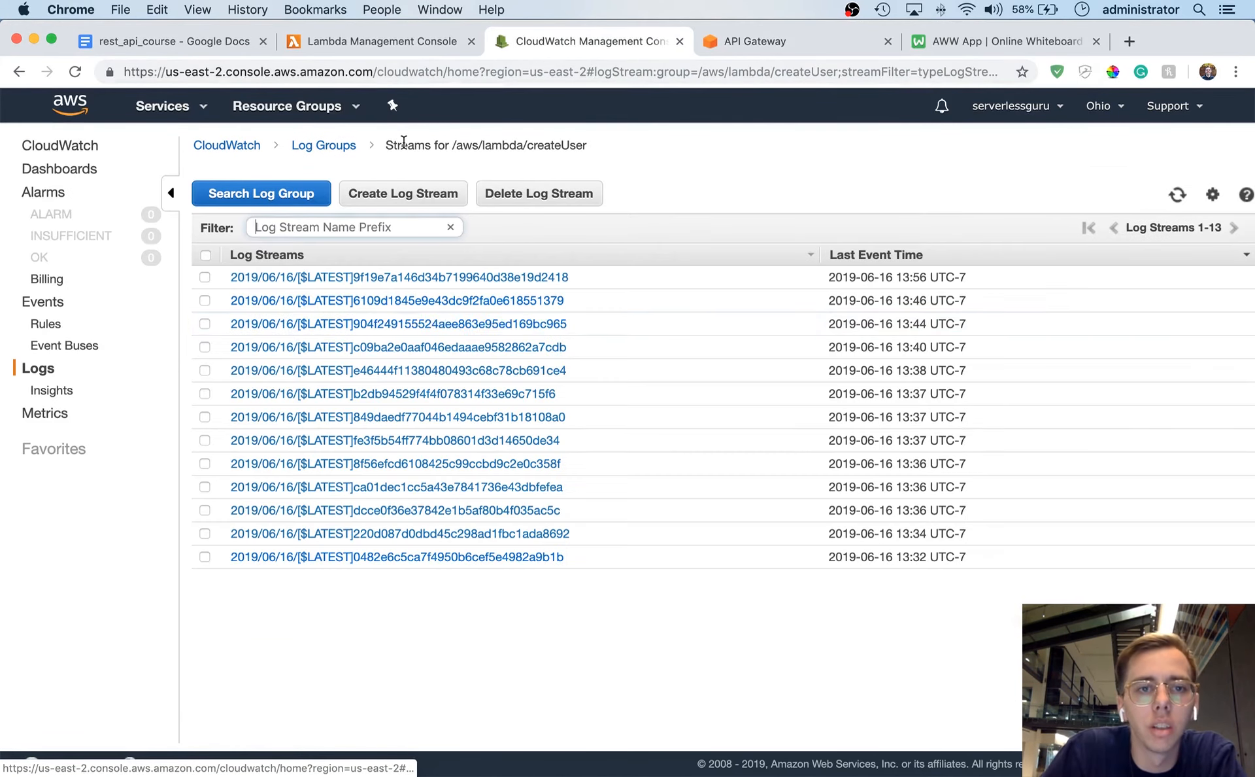
mouse_move(928, 289)
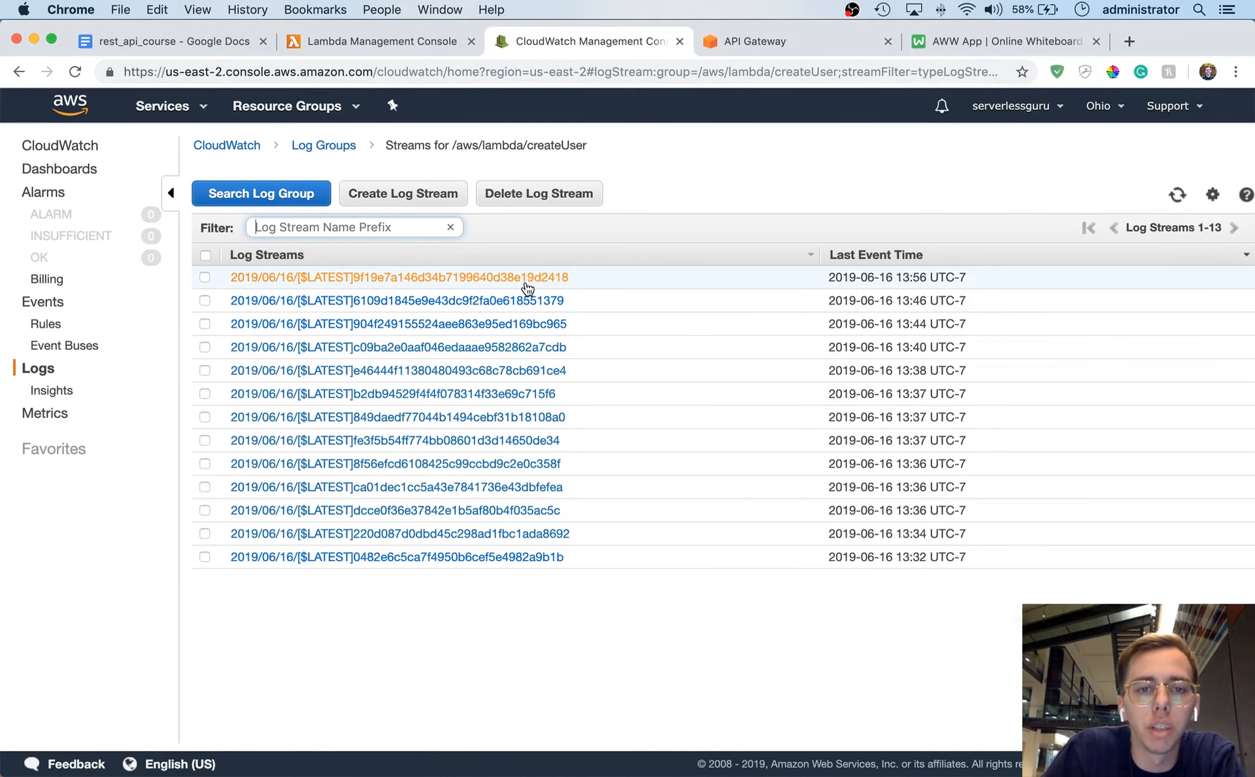
left_click(398, 278)
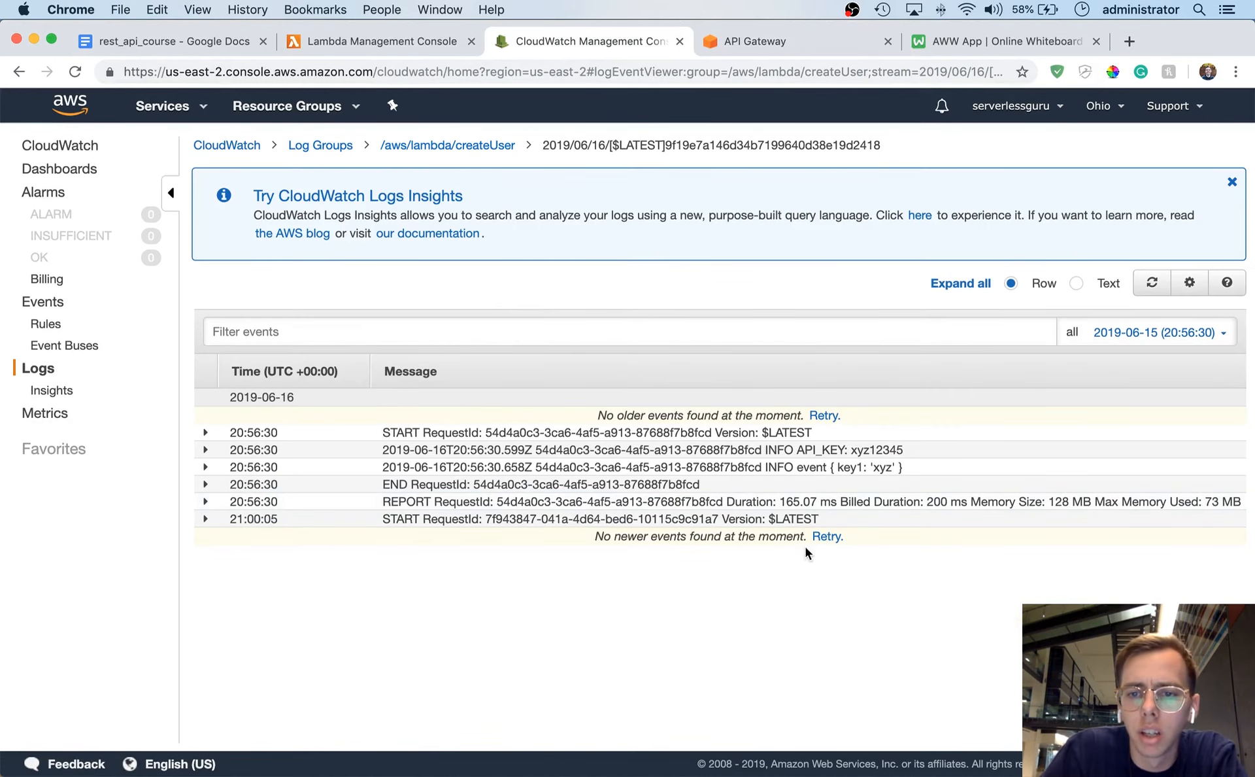
mouse_move(828, 539)
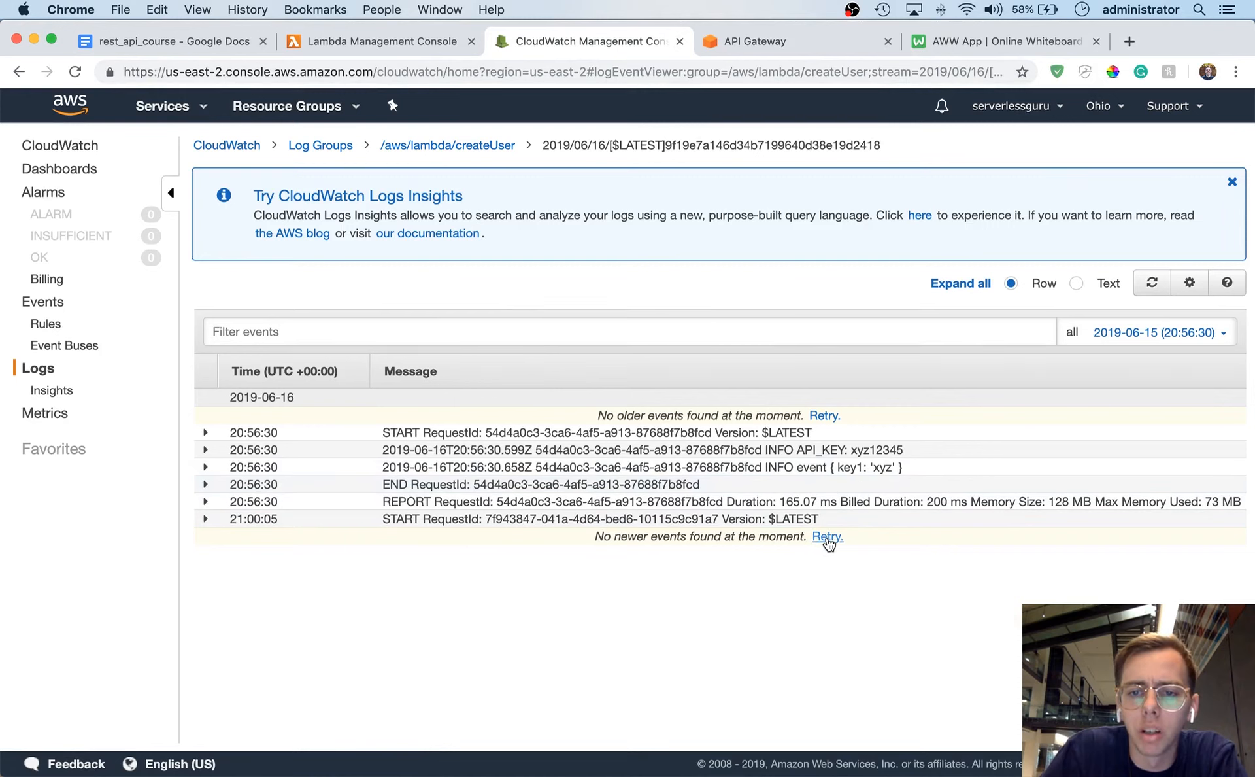
left_click(828, 537)
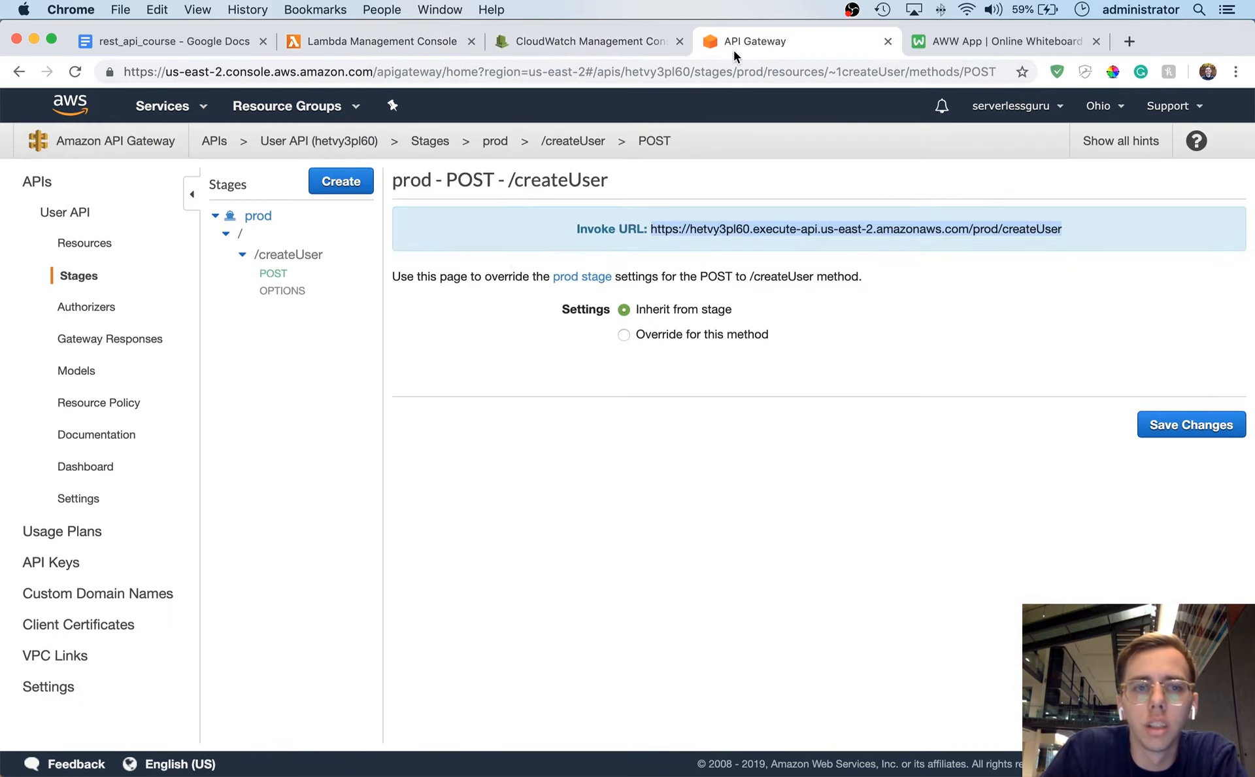
mouse_move(563, 312)
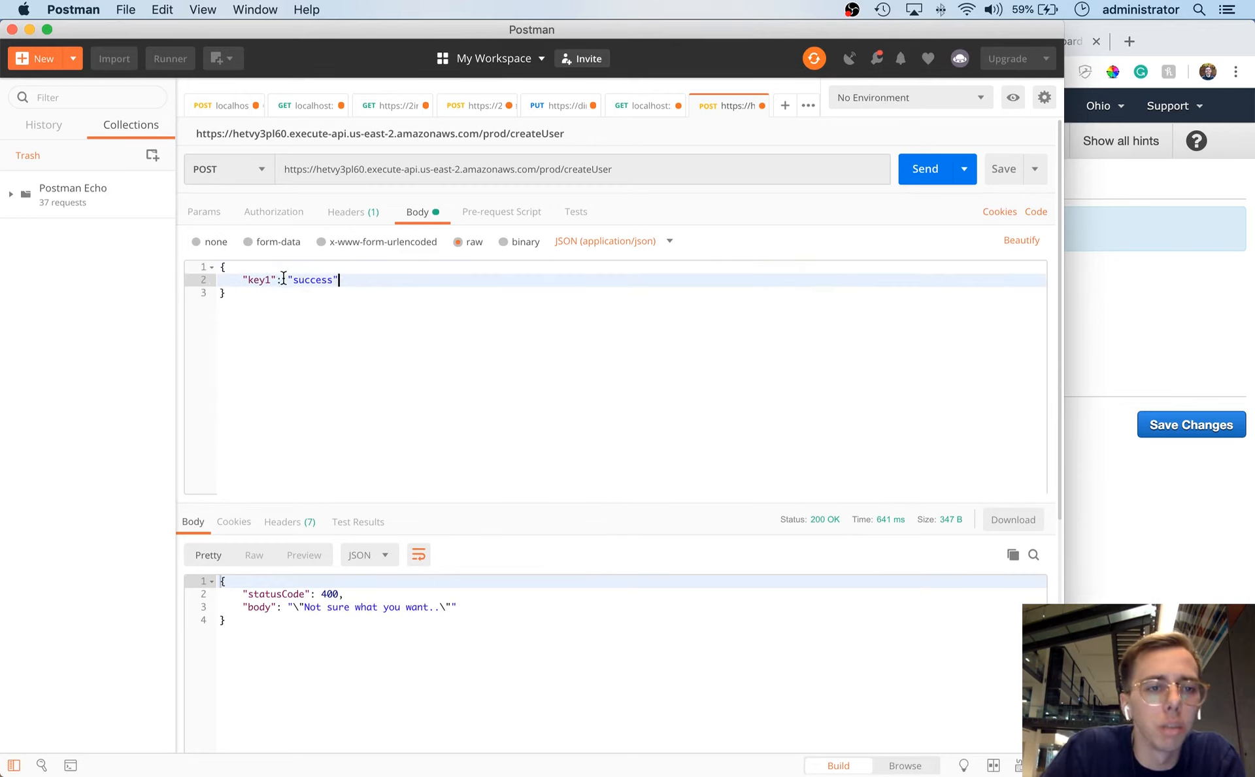
Step: Send Postman requests with key1 'success', 'error' and 'xyz', getting statusCodes 200, 500 and 400
left_click(924, 169)
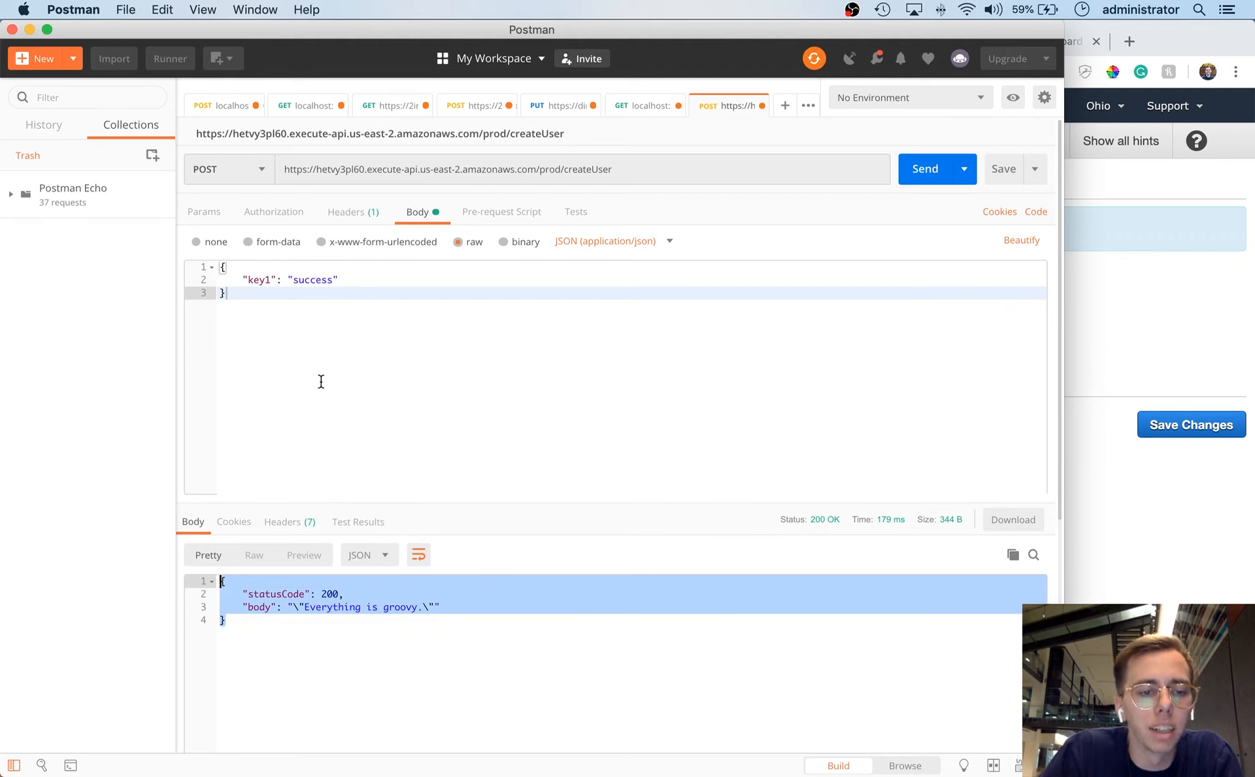
type("erorr")
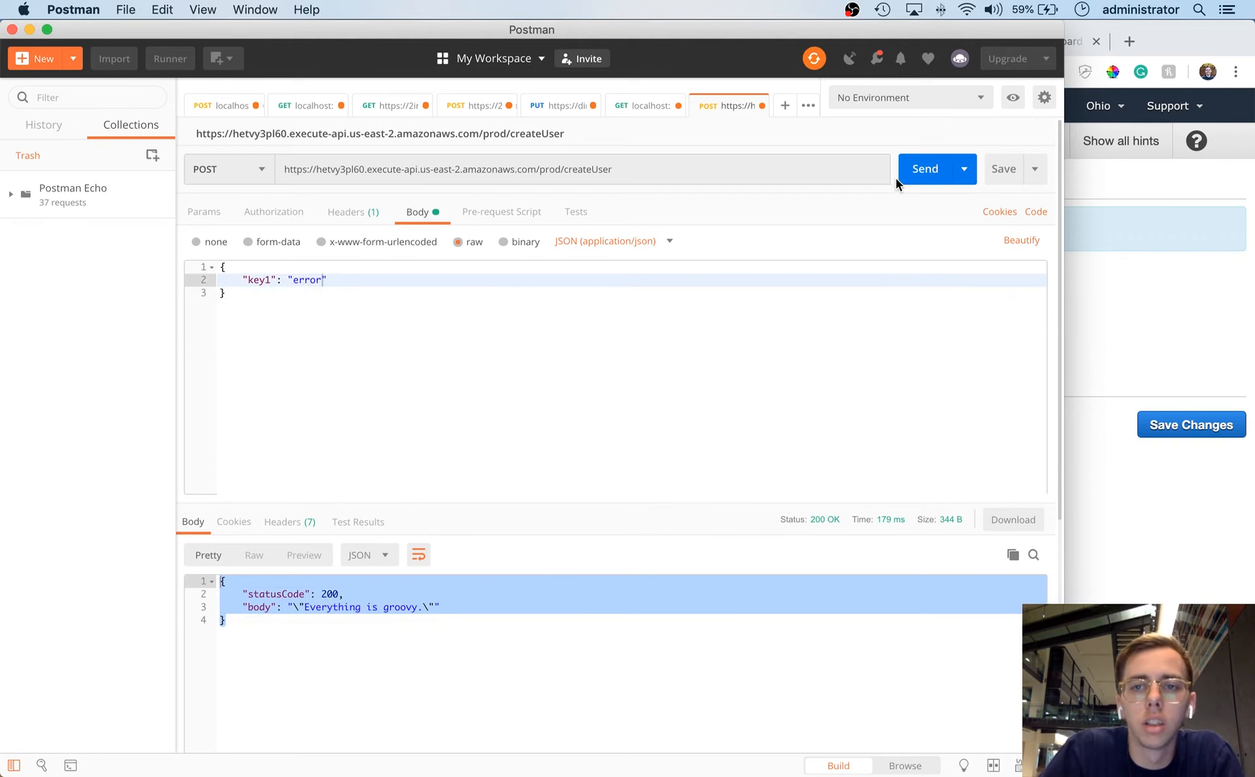
left_click(925, 169)
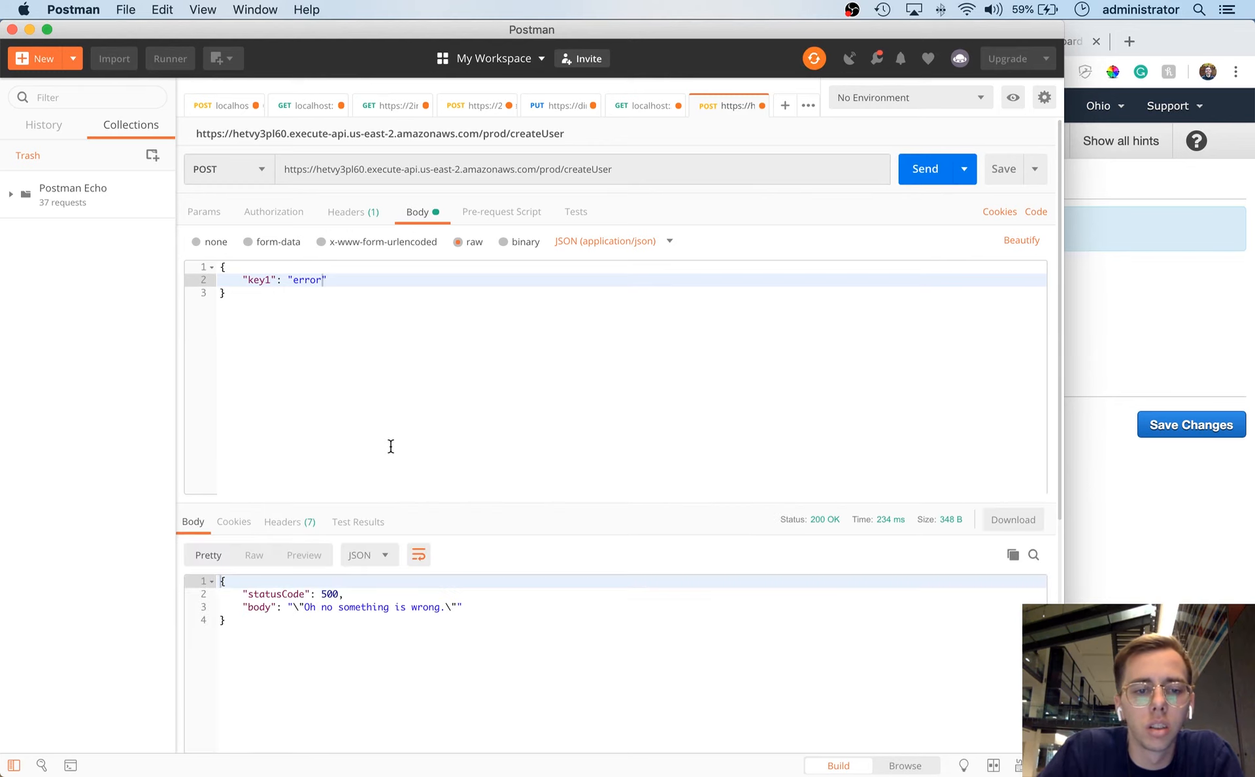
mouse_move(311, 280)
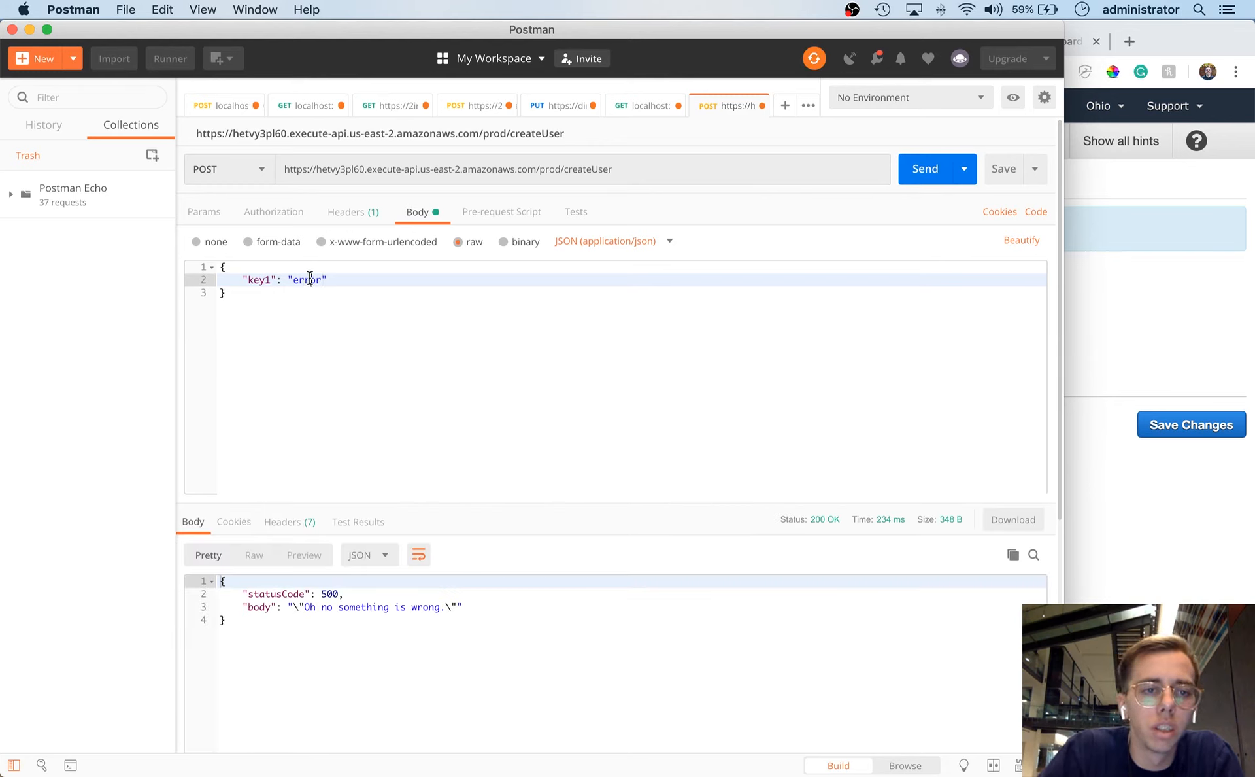
type("xyz")
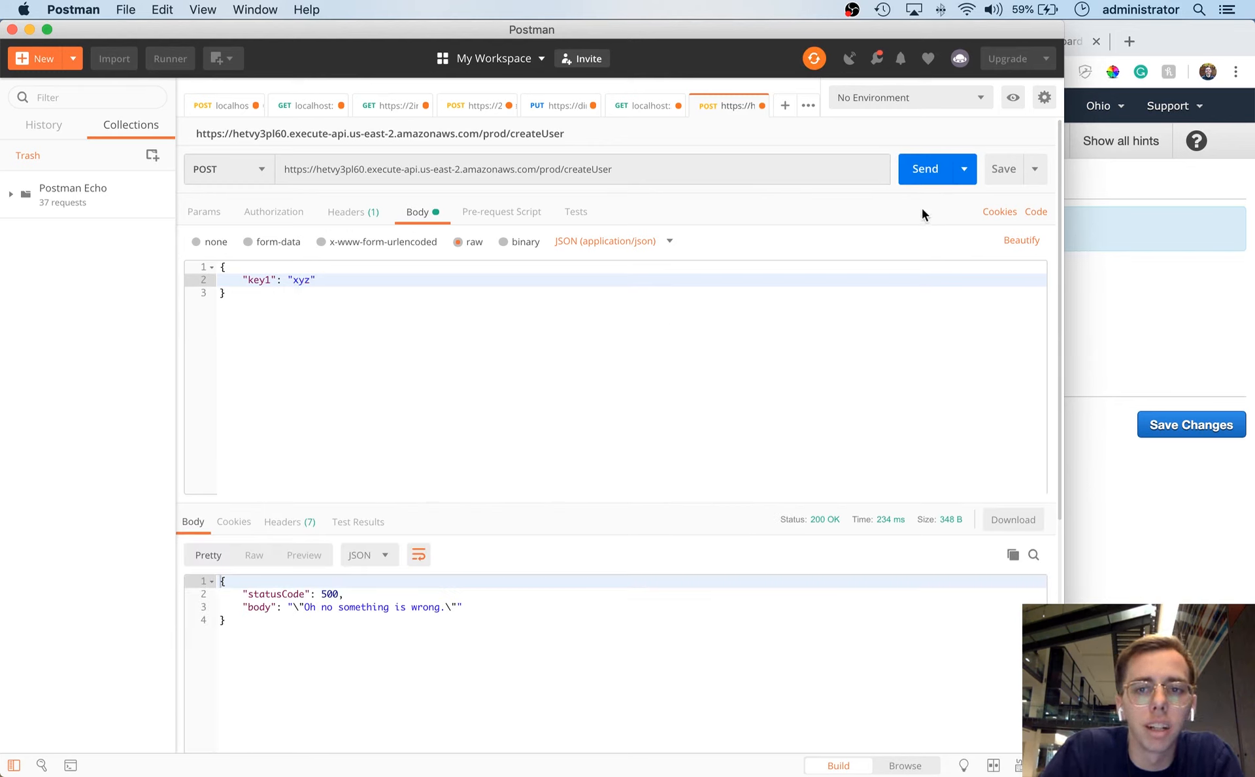
left_click(925, 169)
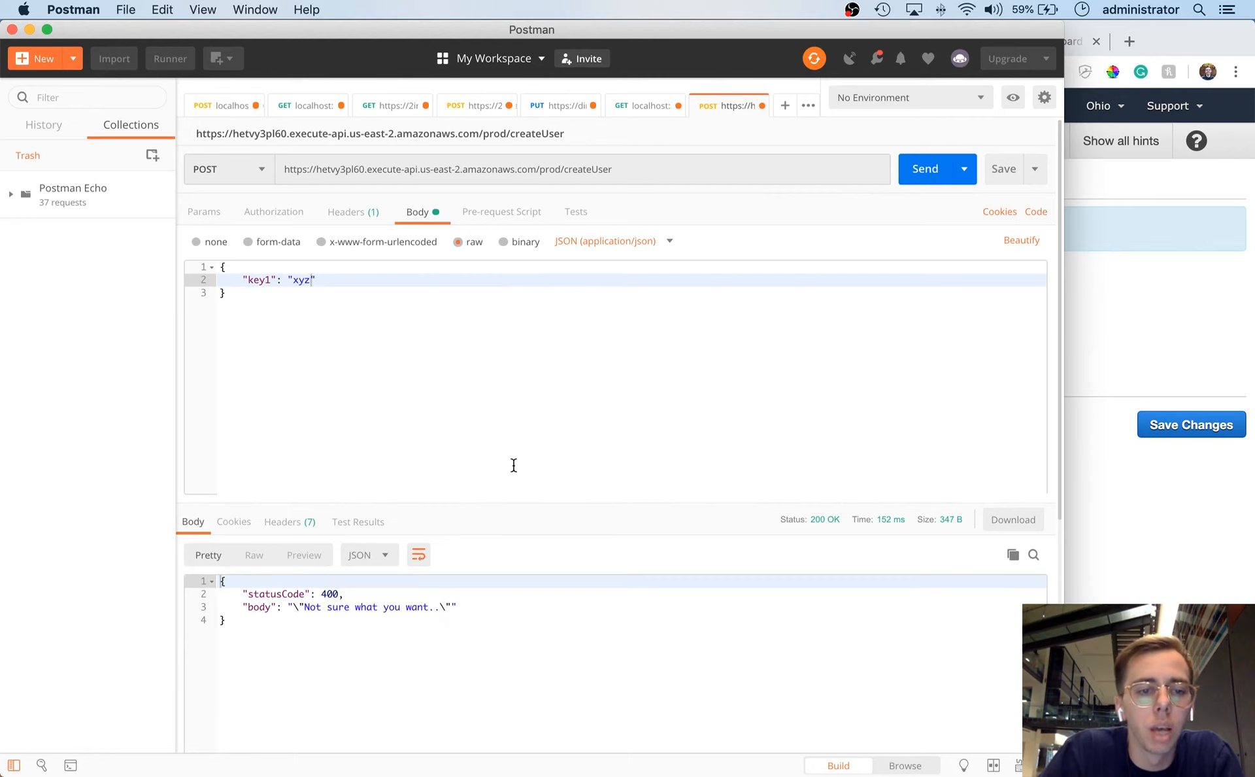
mouse_move(464, 573)
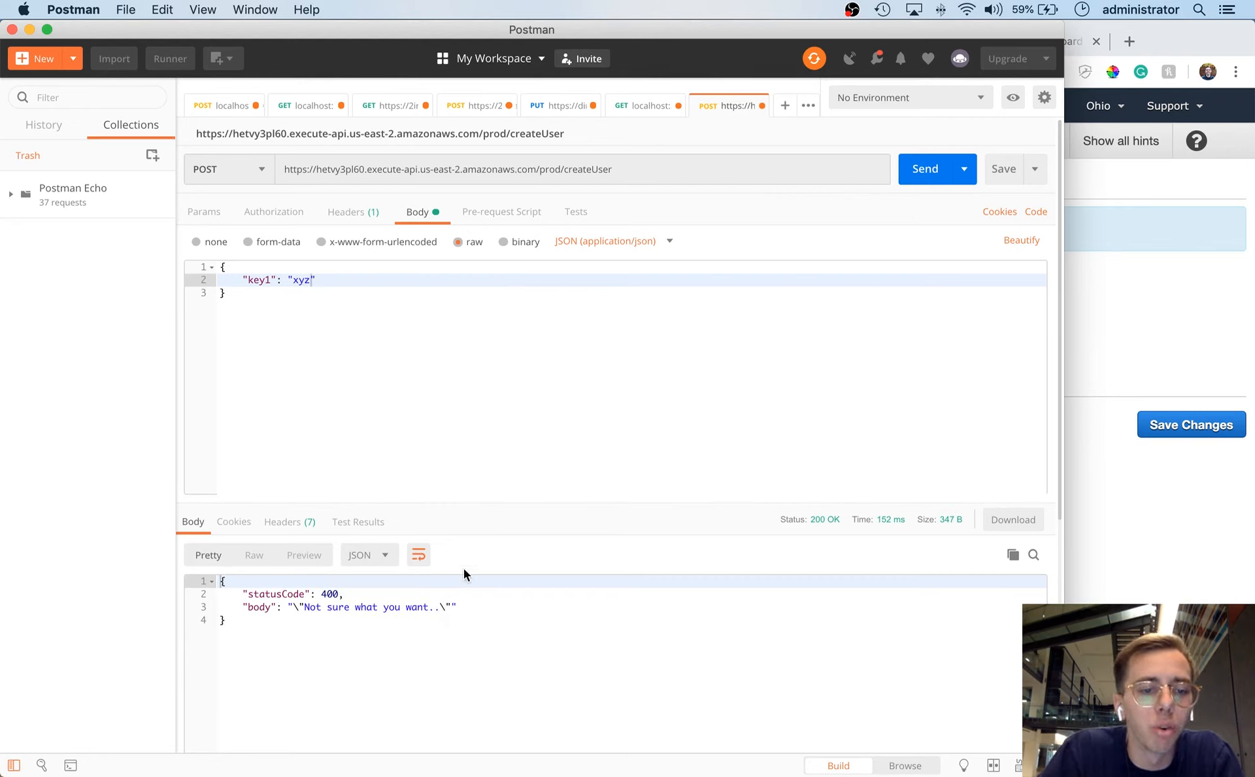
mouse_move(616, 329)
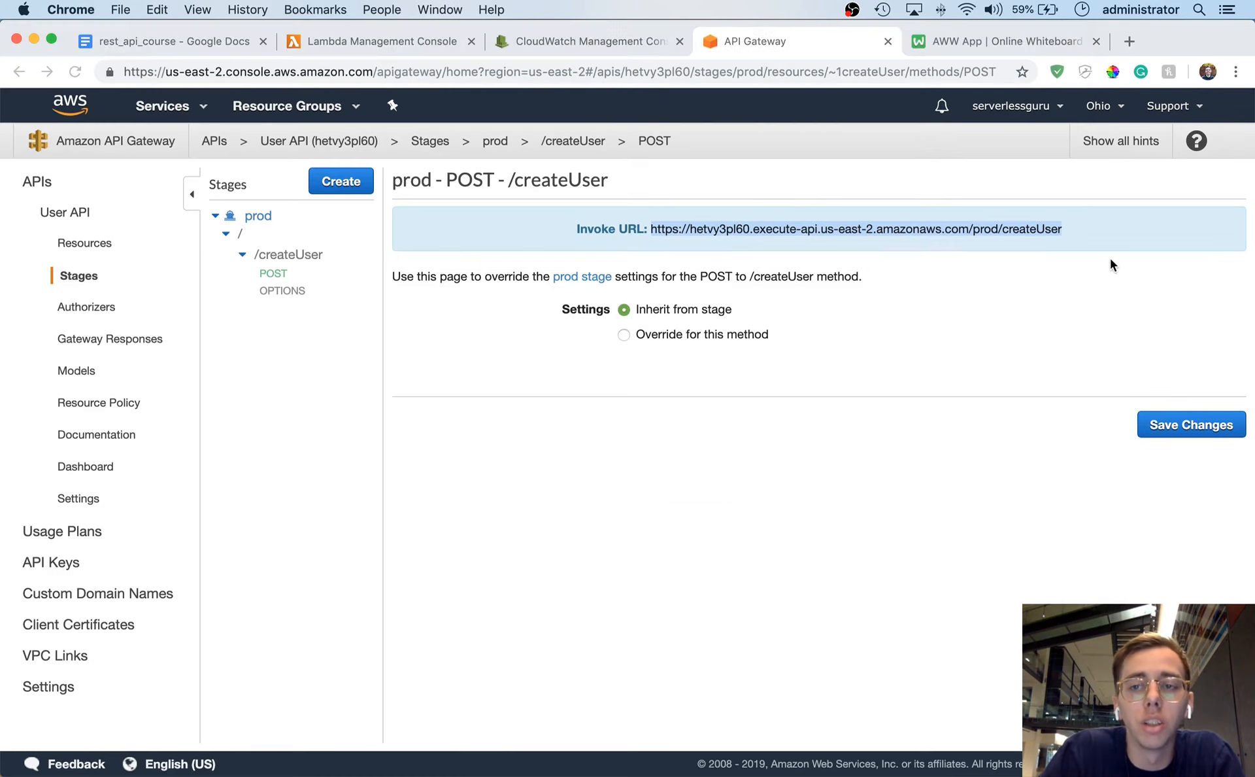
Step: Review the createUser Lambda code and prod stage, then return to the CloudWatch log streams
left_click(380, 40)
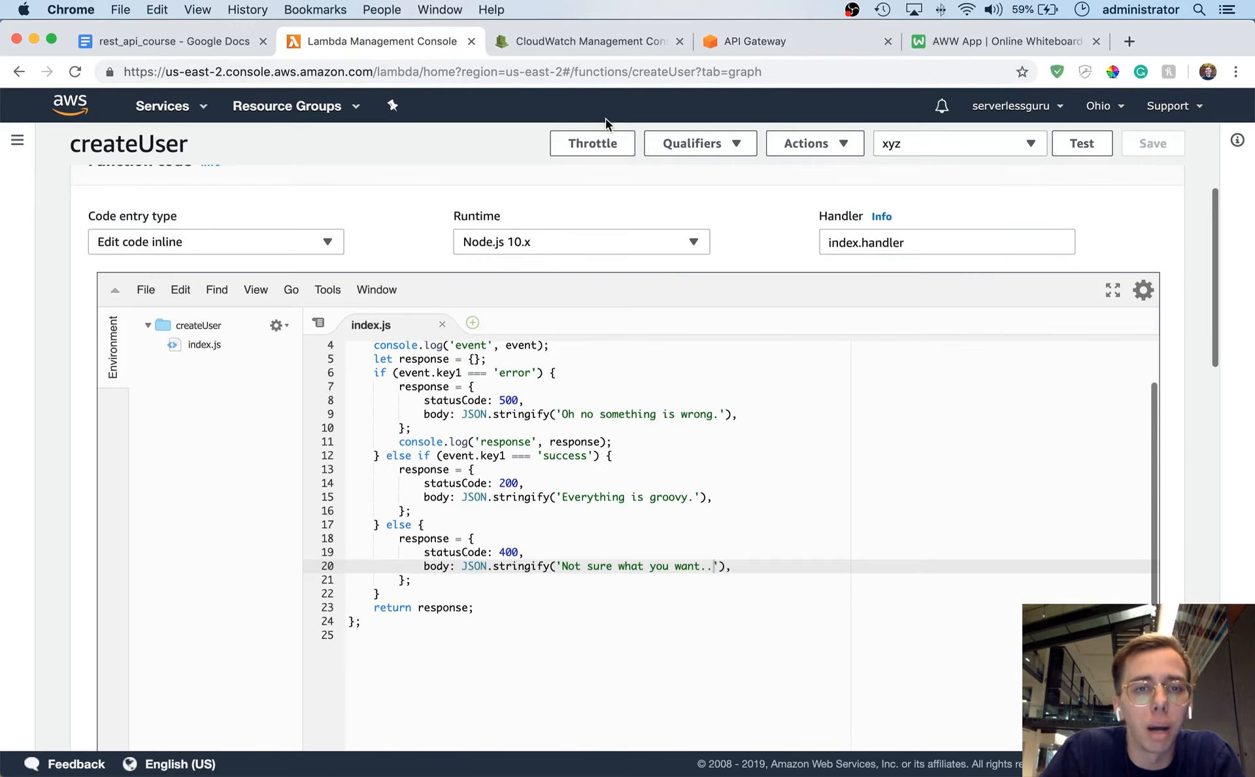
left_click(588, 41)
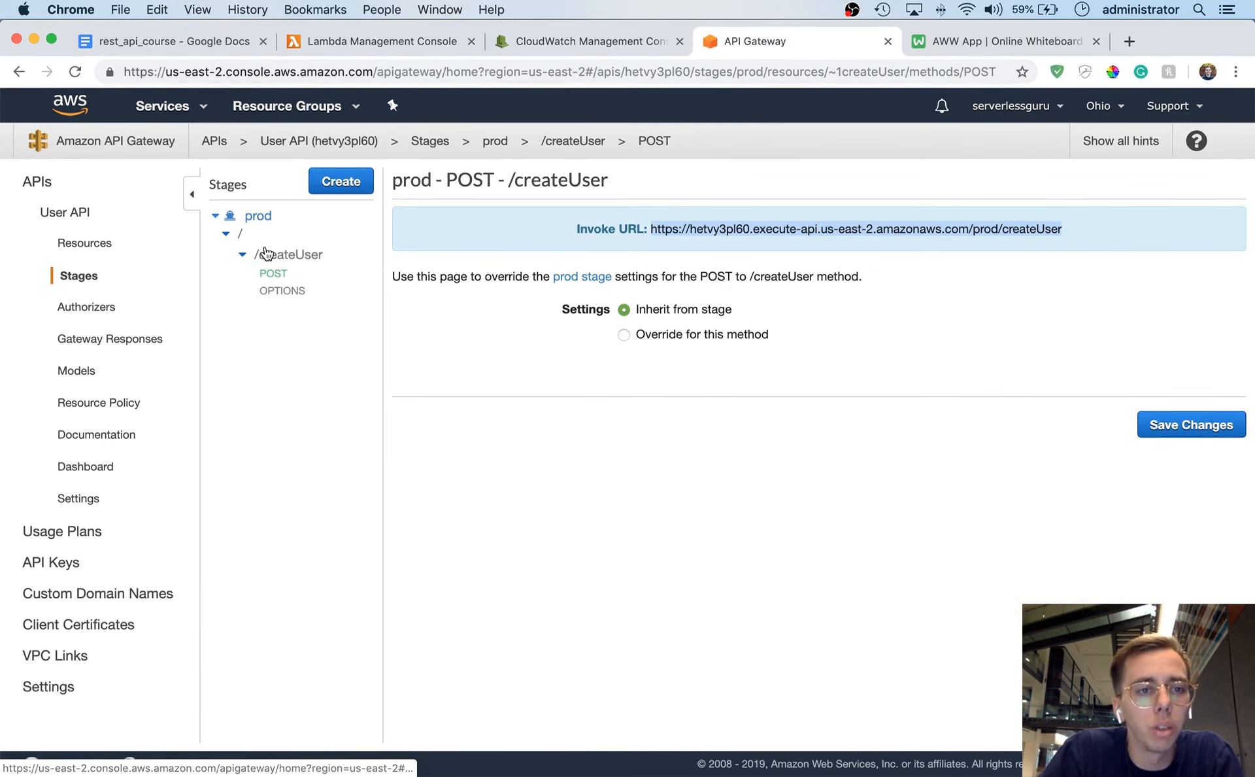
mouse_move(647, 512)
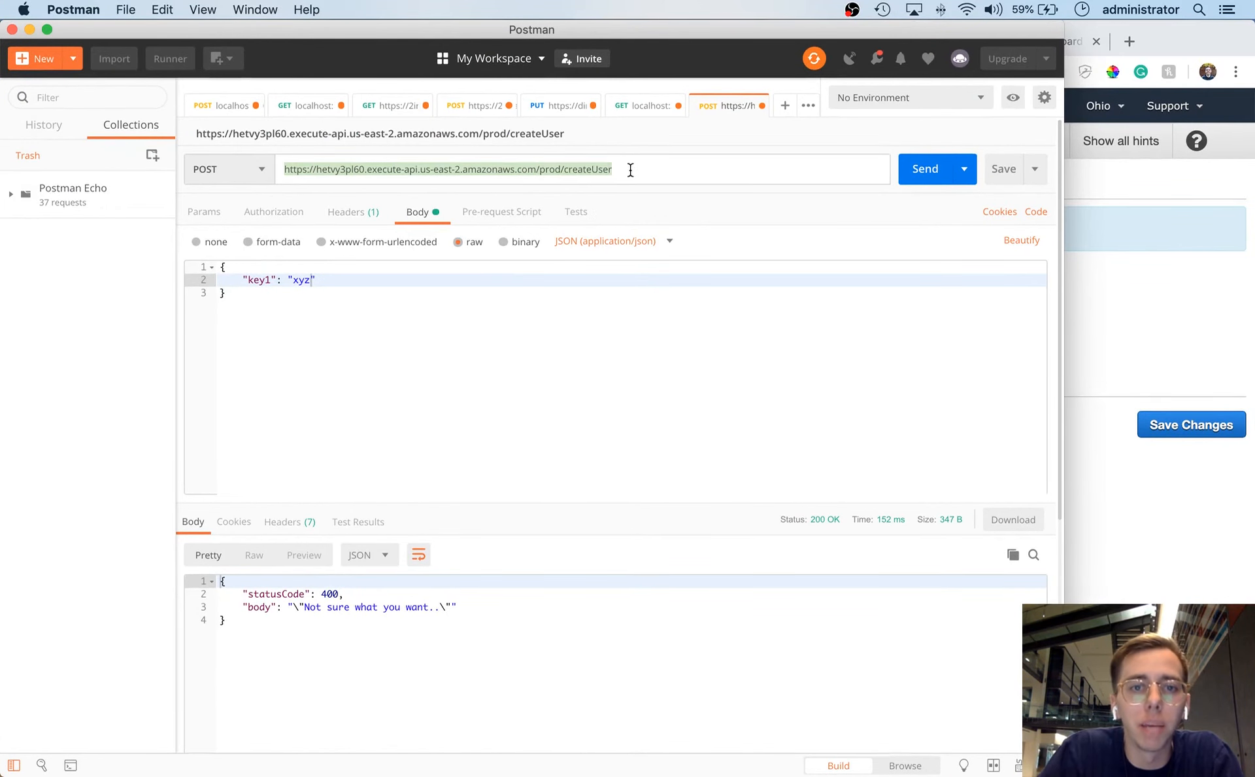
mouse_move(502, 216)
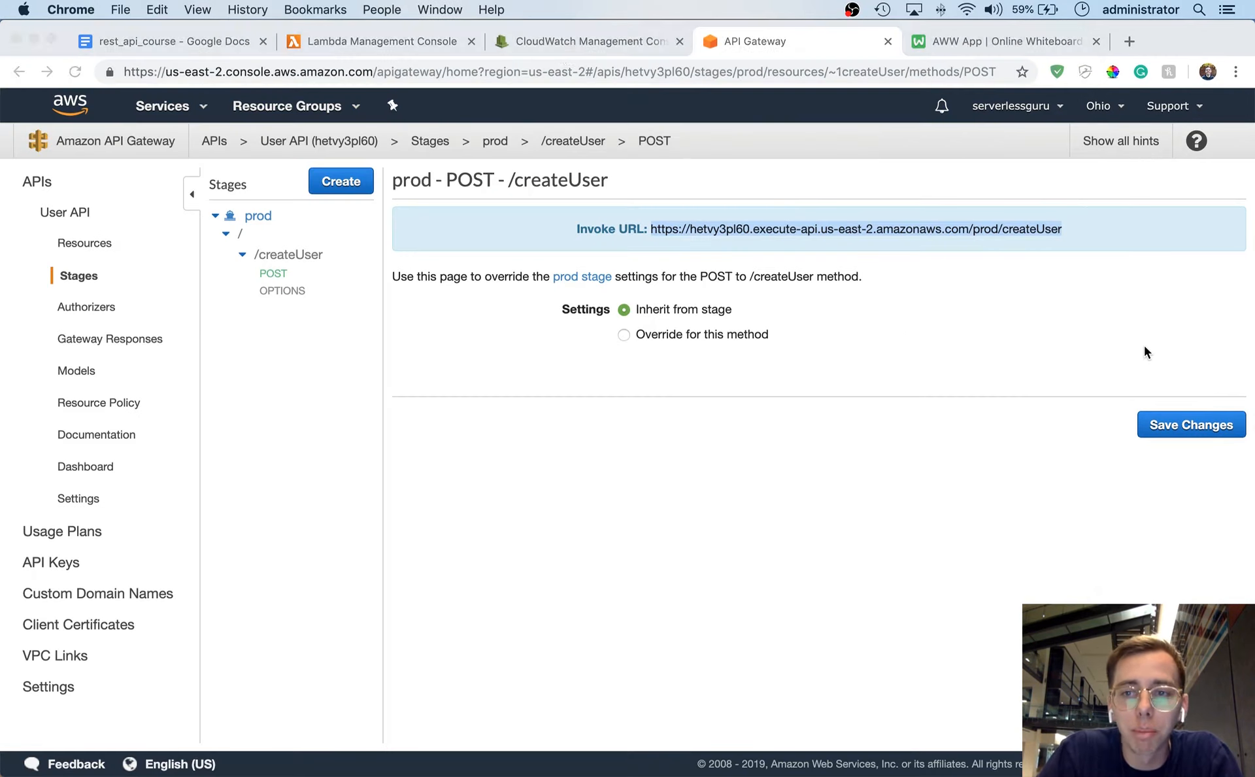
left_click(588, 40)
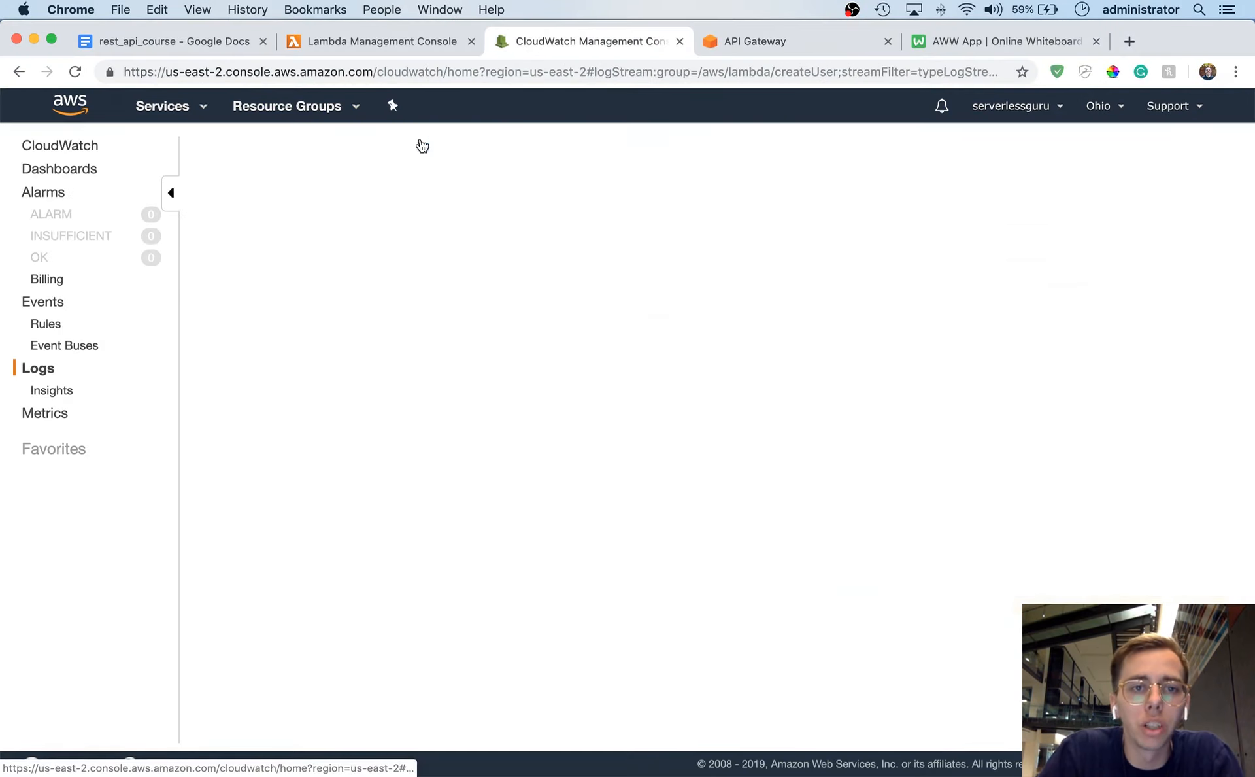
Step: Return to the AWW whiteboard showing the Frontend → API Gateway → Lambda → DynamoDB diagram
left_click(1007, 41)
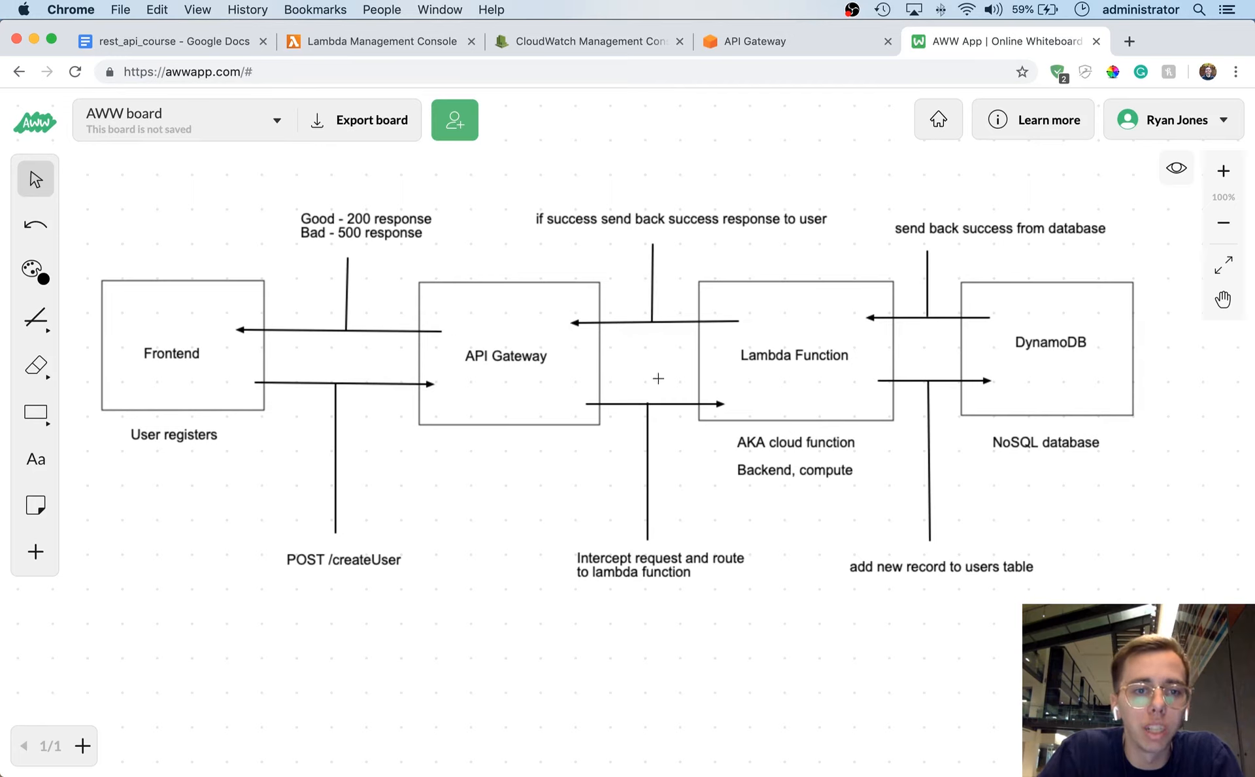
mouse_move(415, 140)
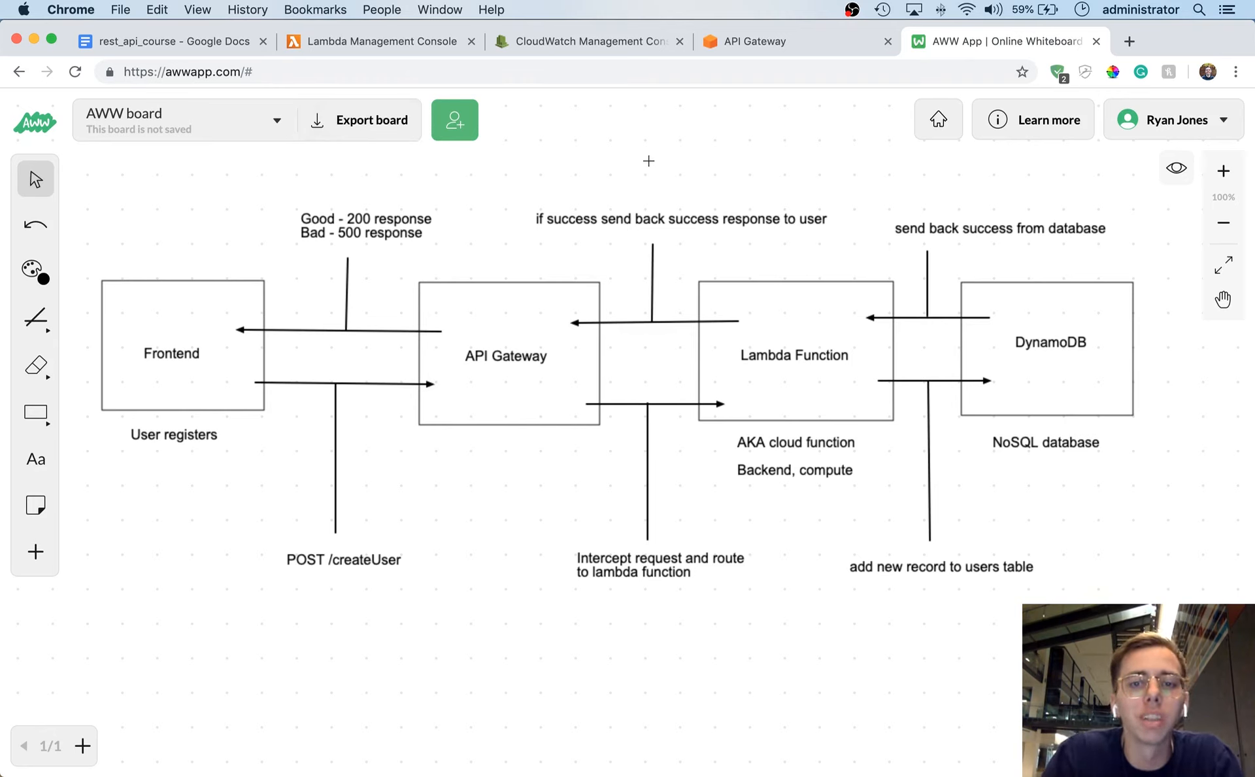
mouse_move(644, 194)
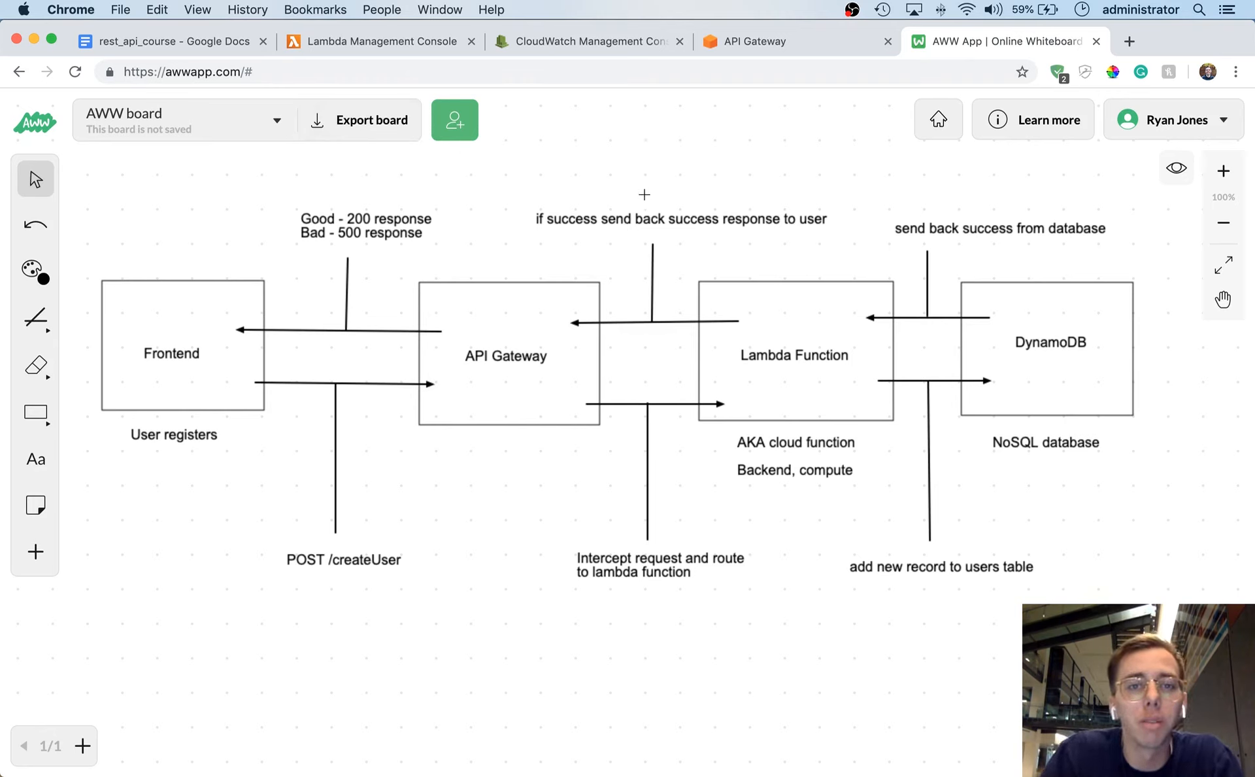